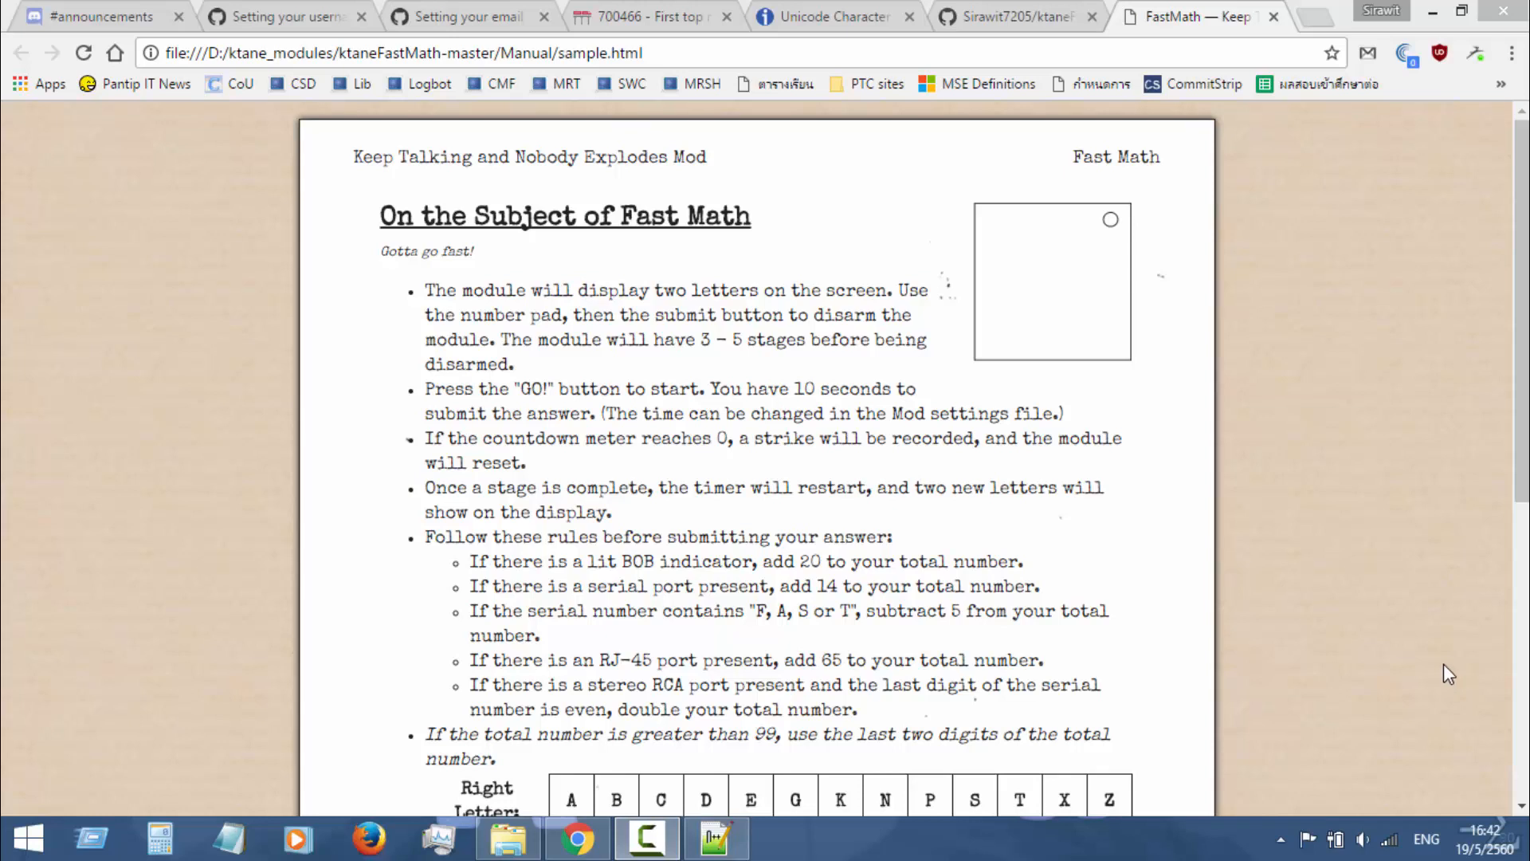
mouse_move(1446, 637)
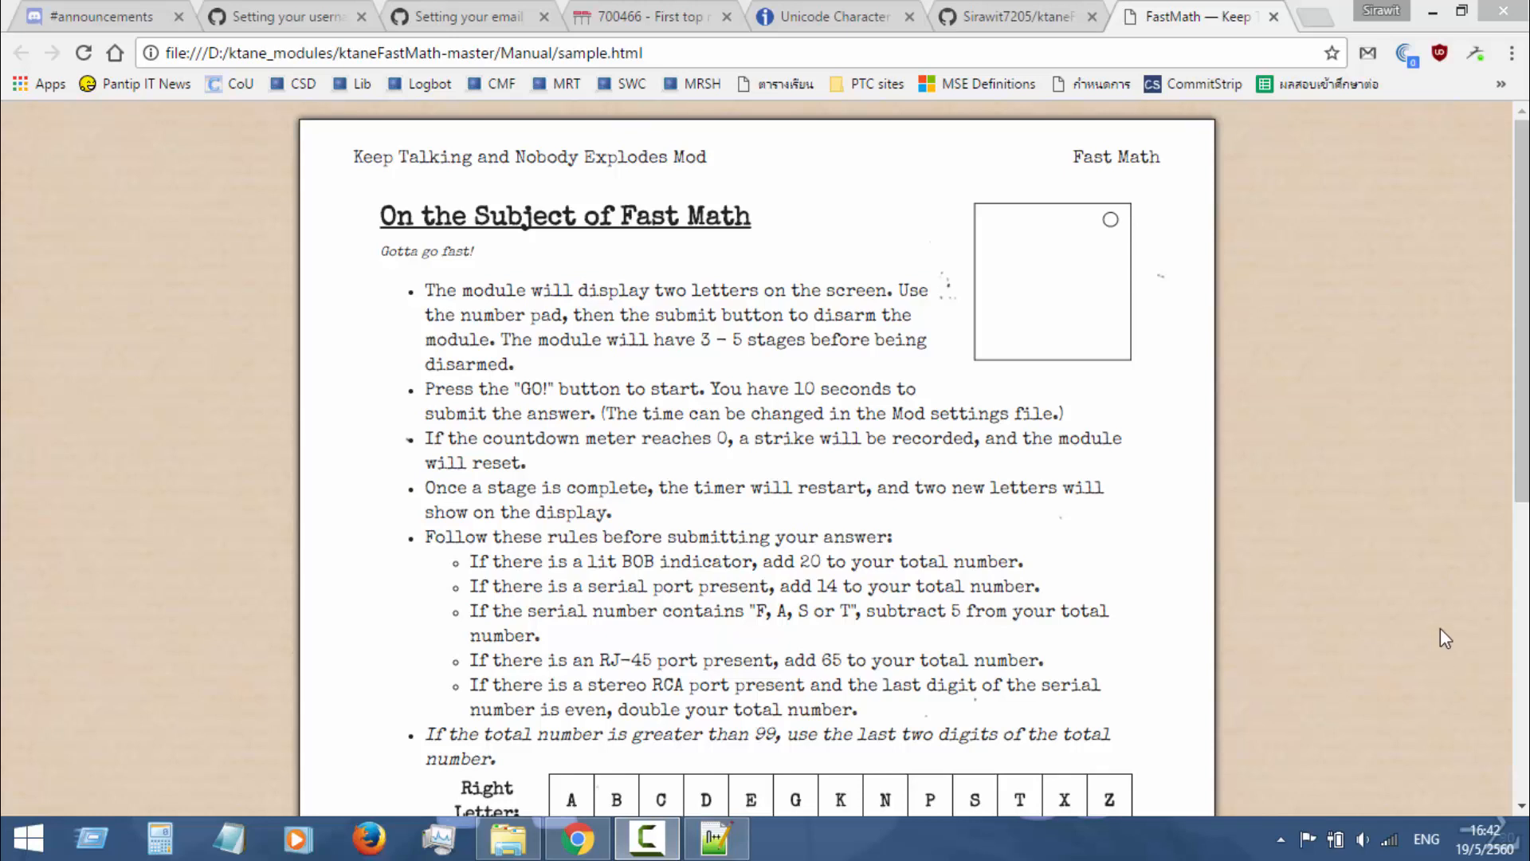
mouse_move(1454, 655)
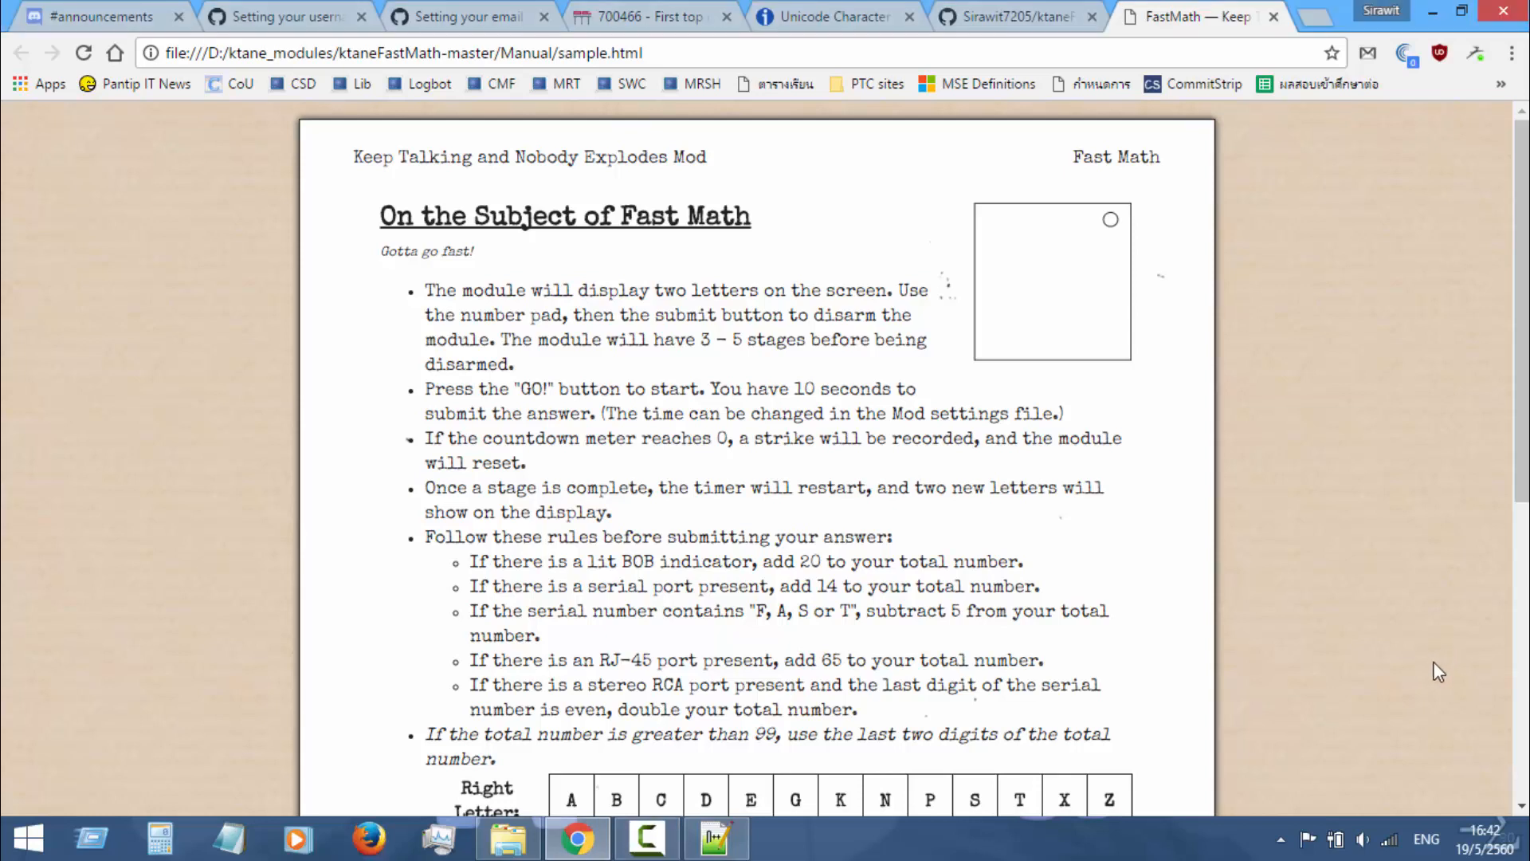
mouse_move(1415, 642)
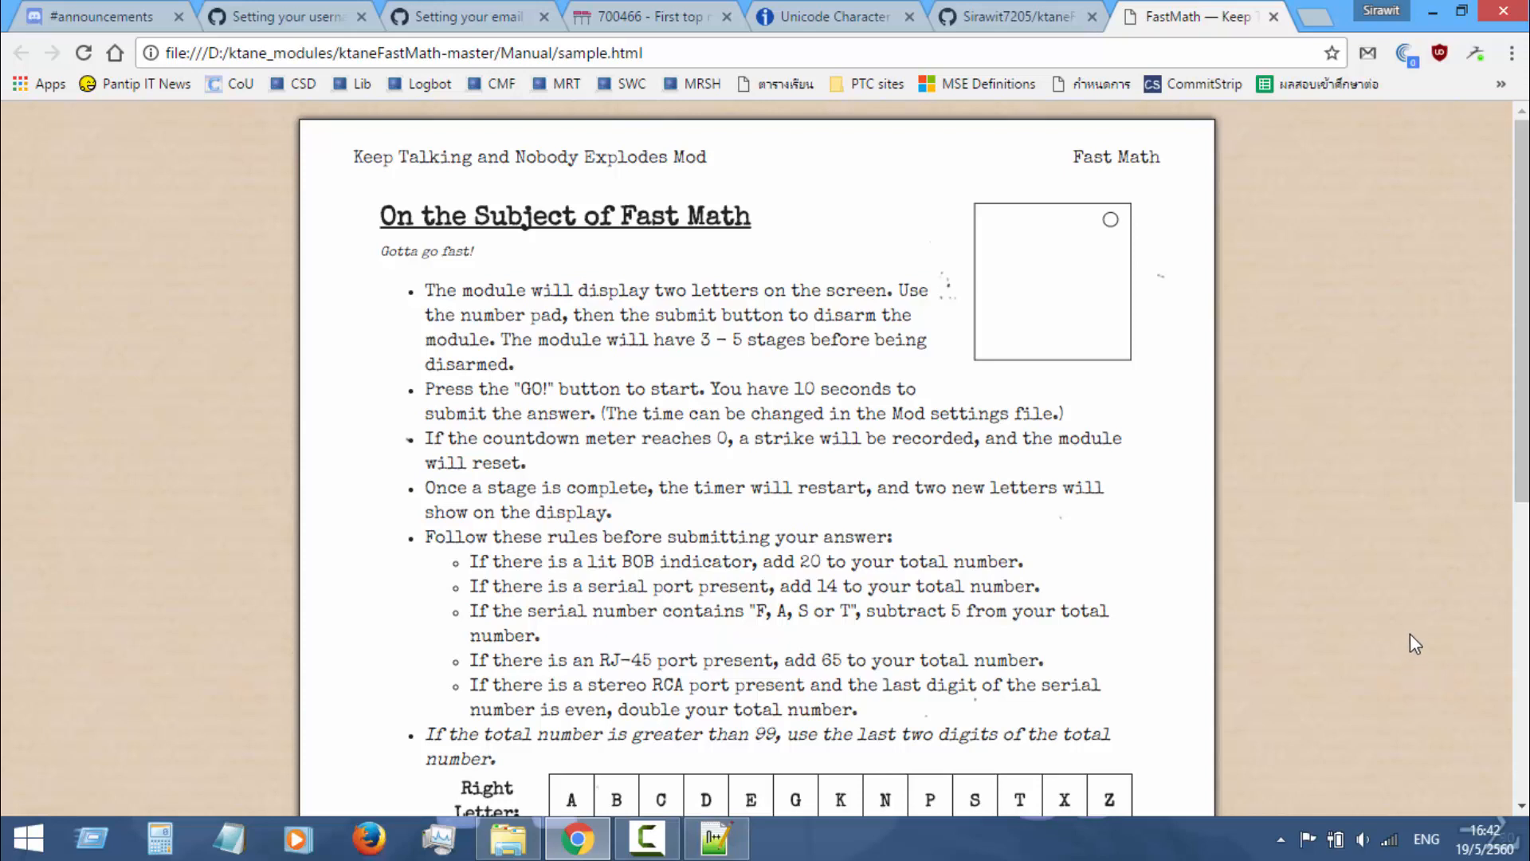
mouse_move(1416, 666)
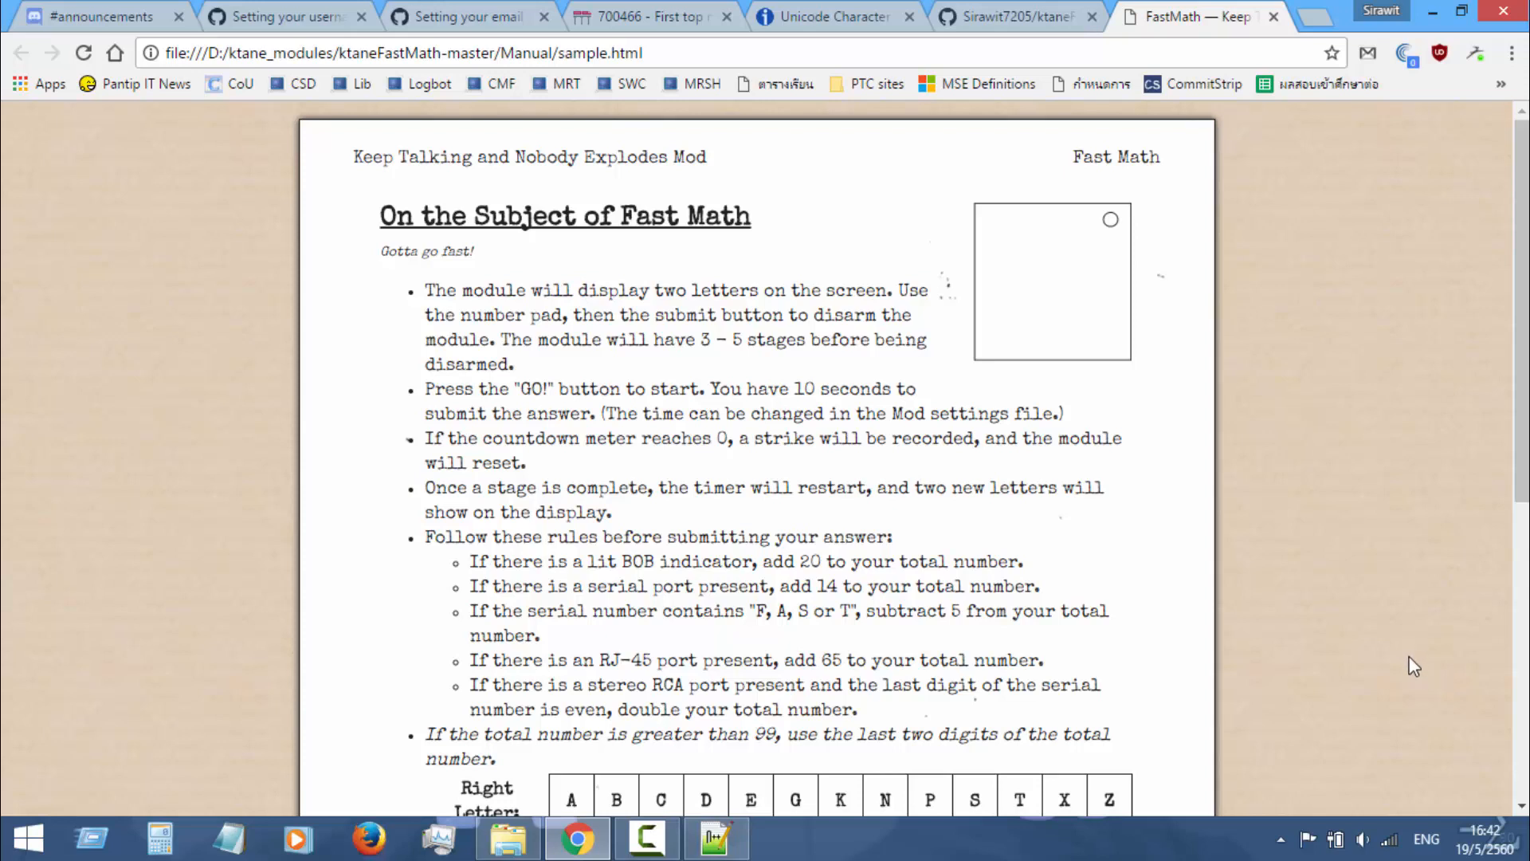
mouse_move(1412, 643)
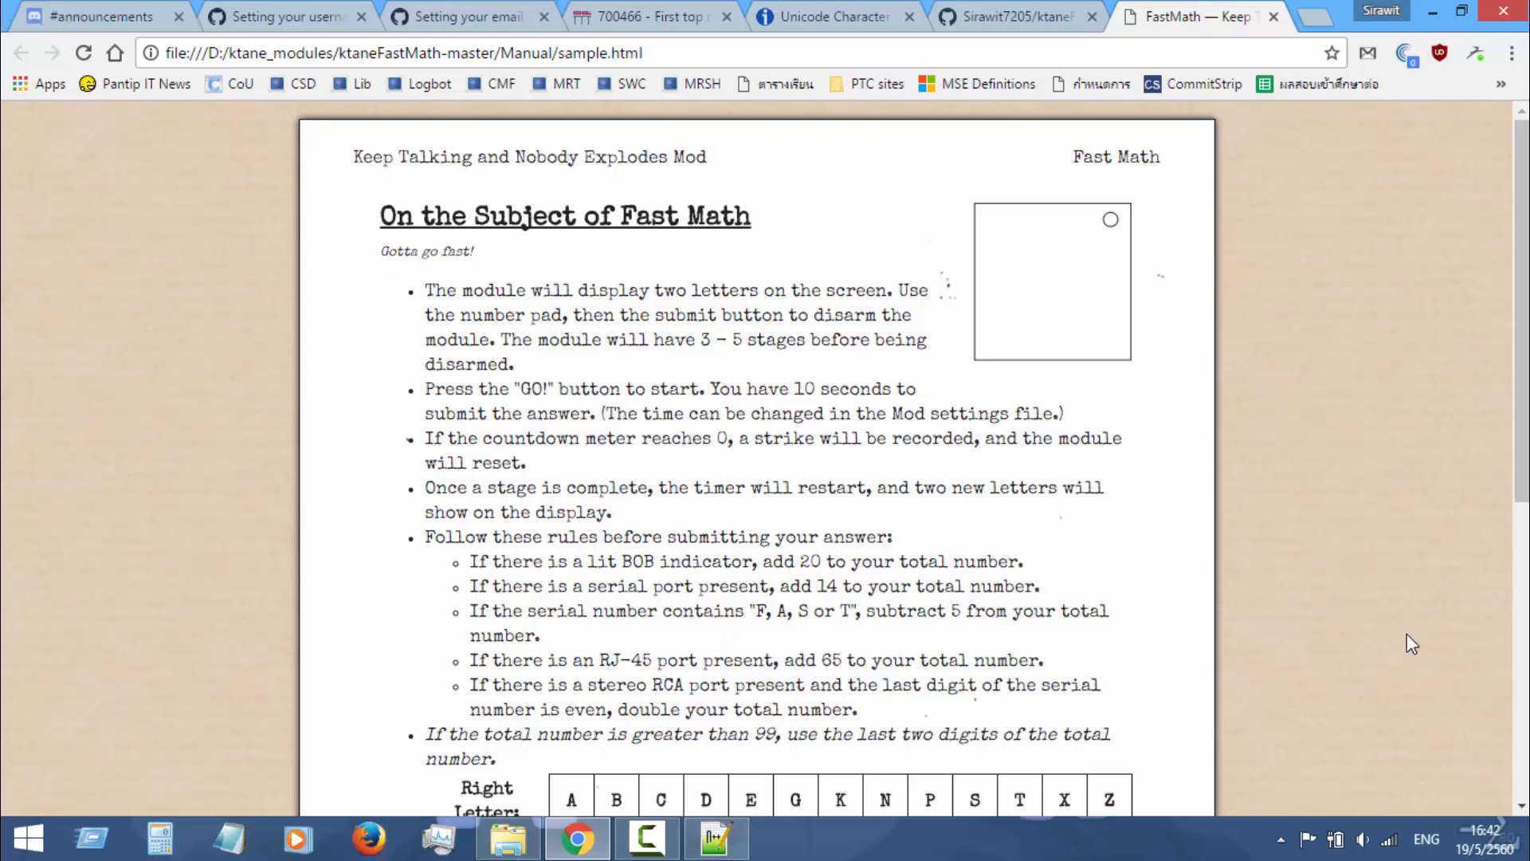
mouse_move(1422, 628)
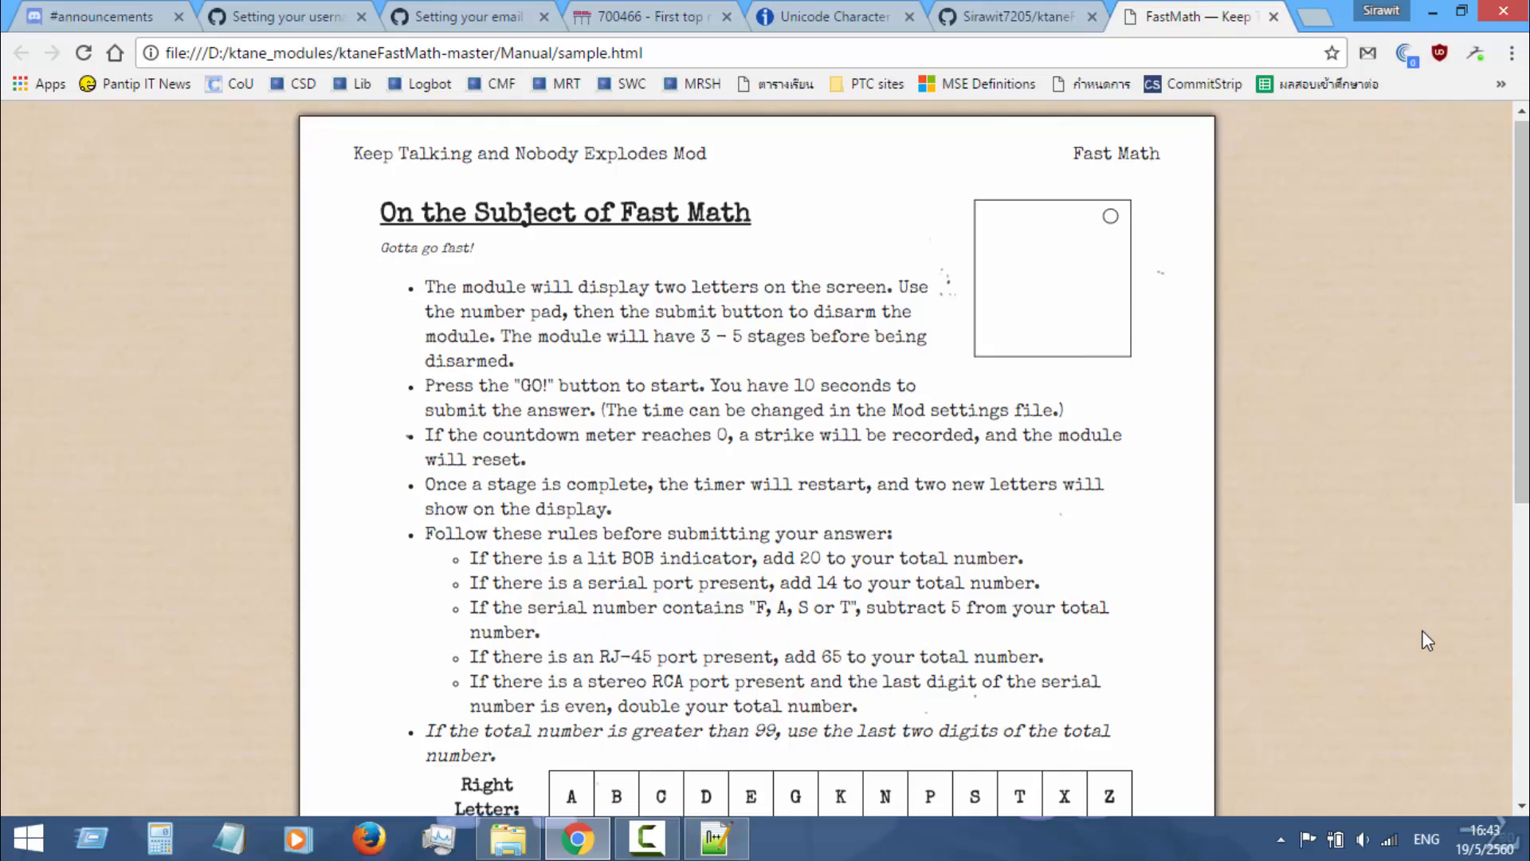
Step: Bring up the project folder and open its Manual subfolder
scroll(up, 3)
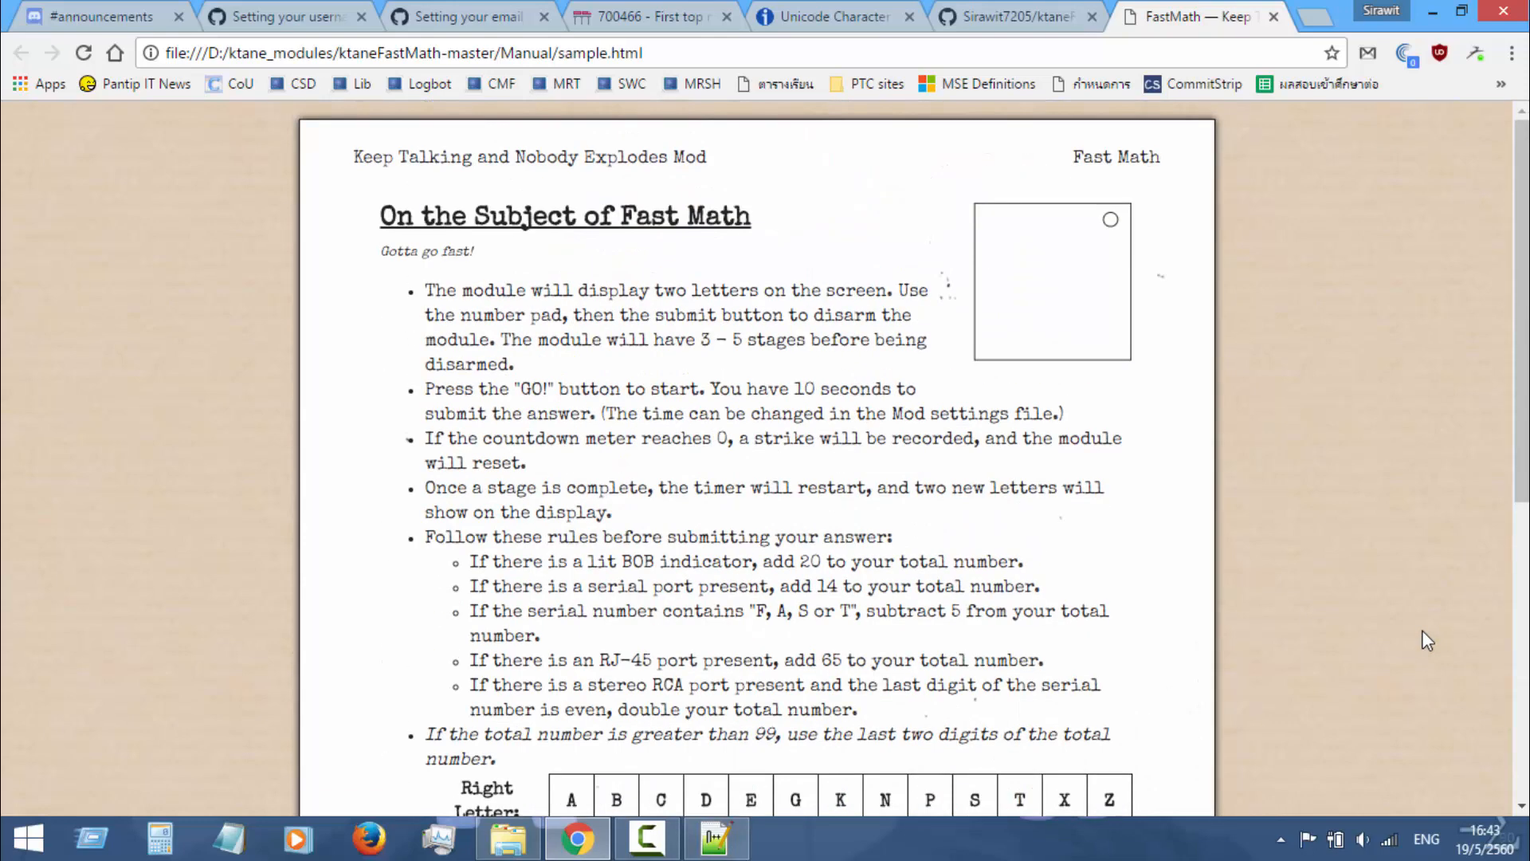
mouse_move(1425, 631)
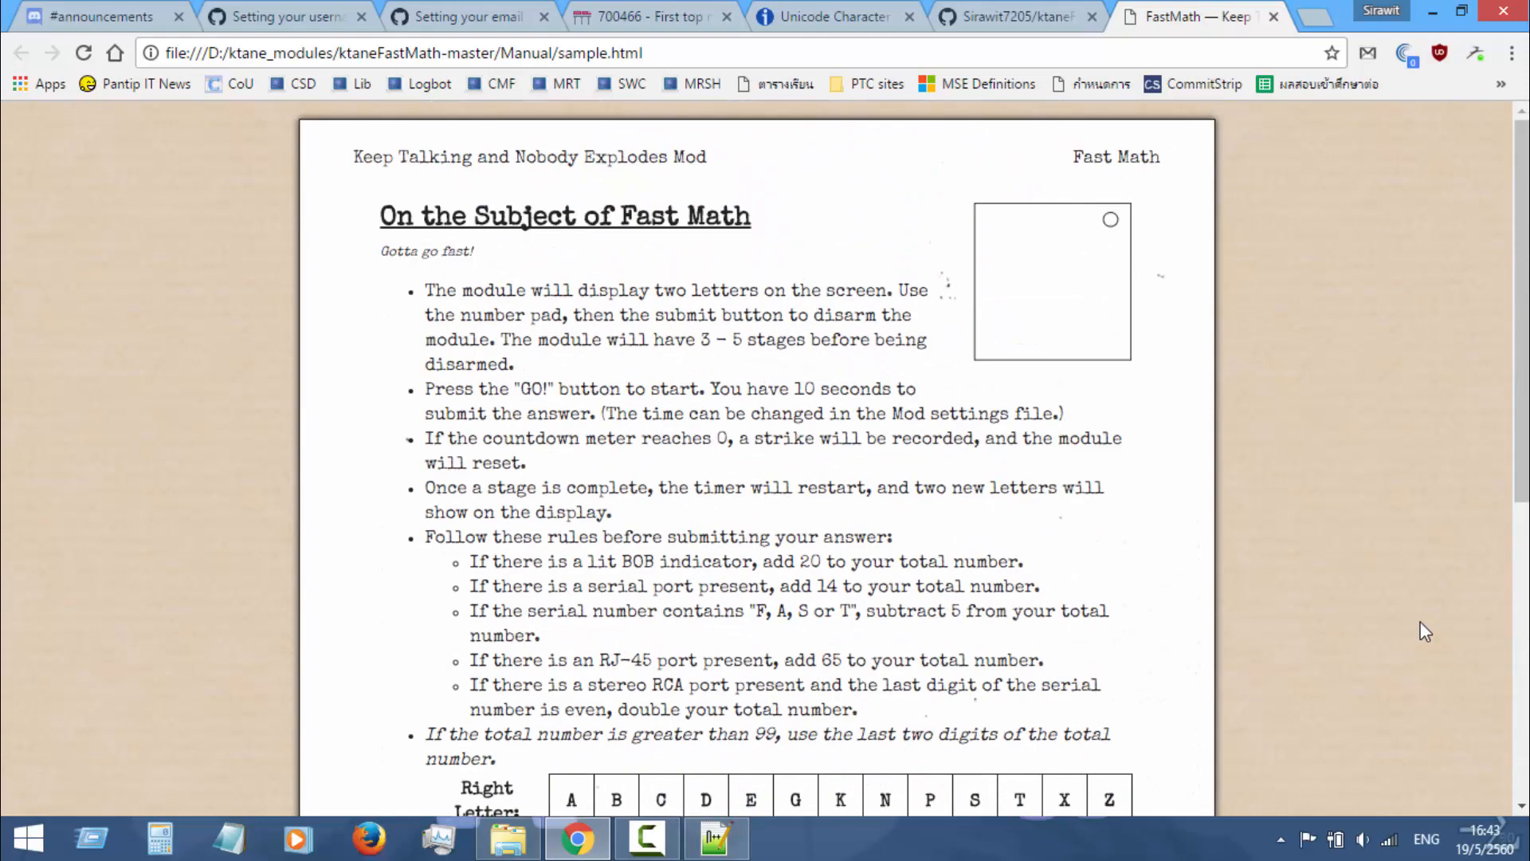
scroll(down, 3)
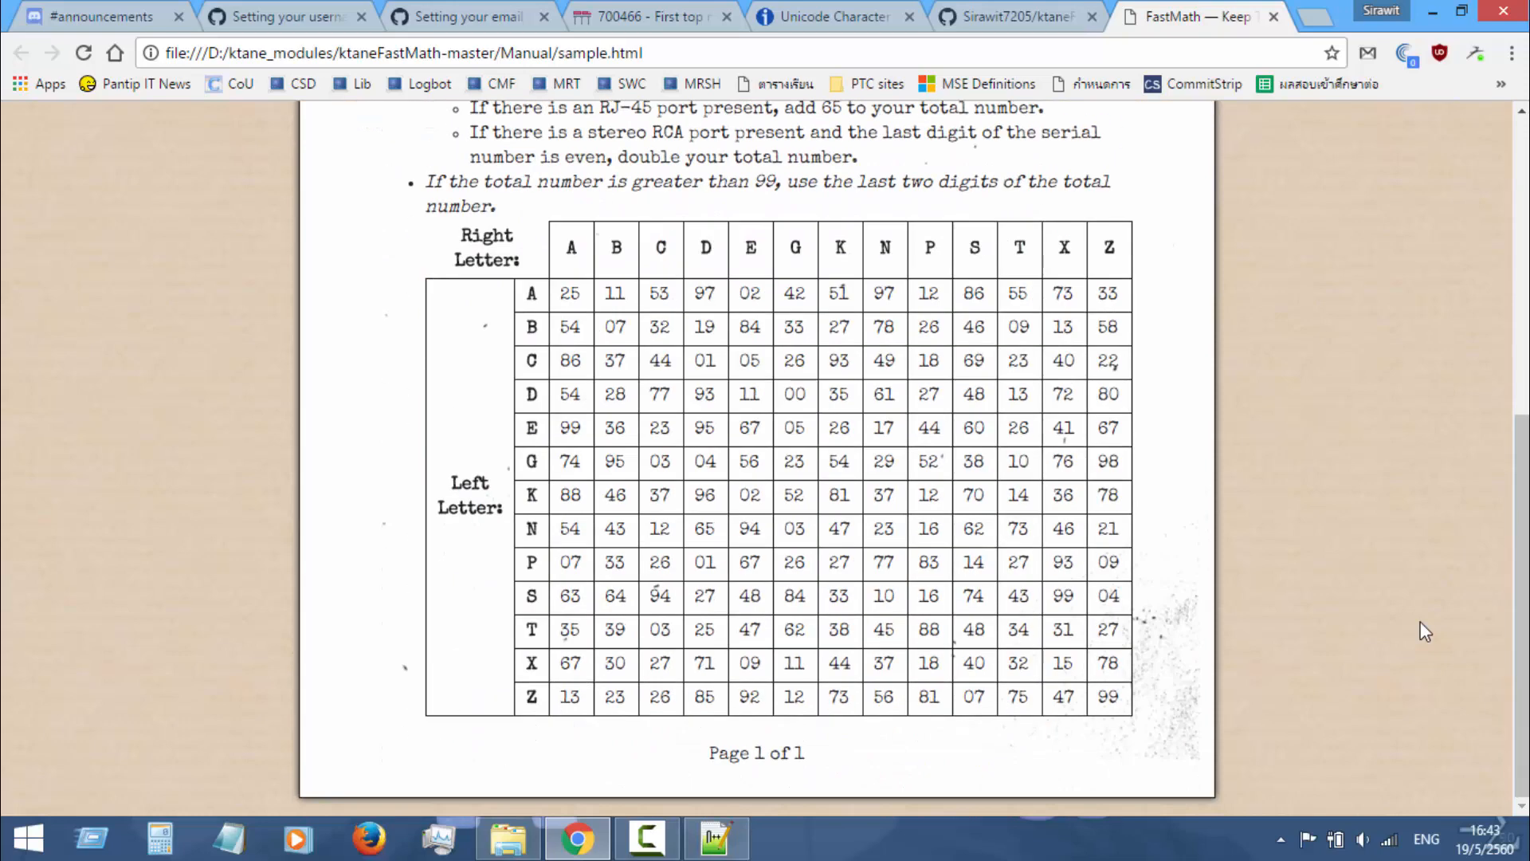
scroll(up, 3)
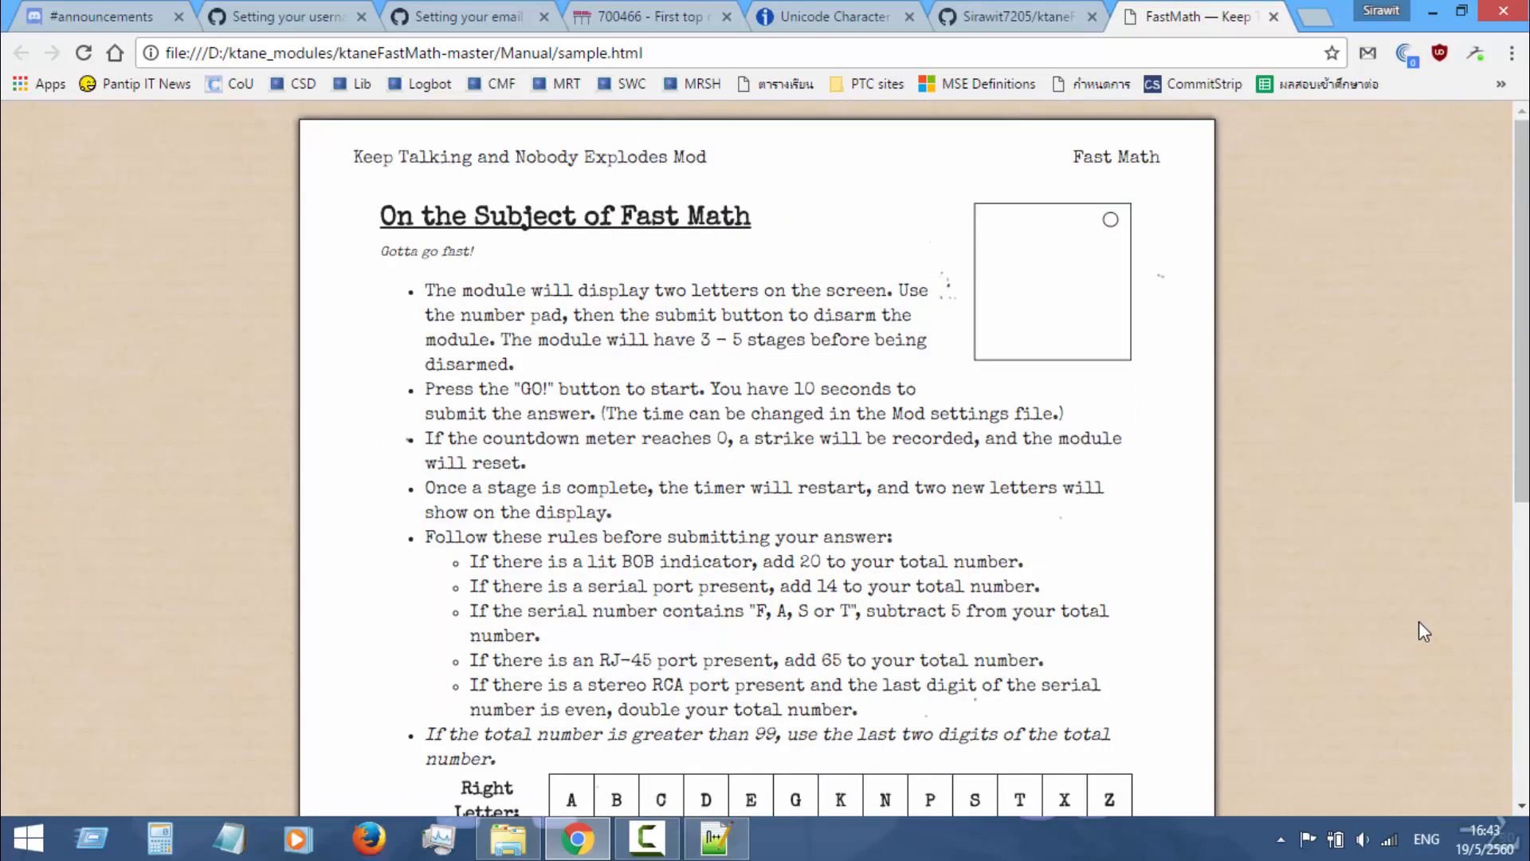
mouse_move(1380, 549)
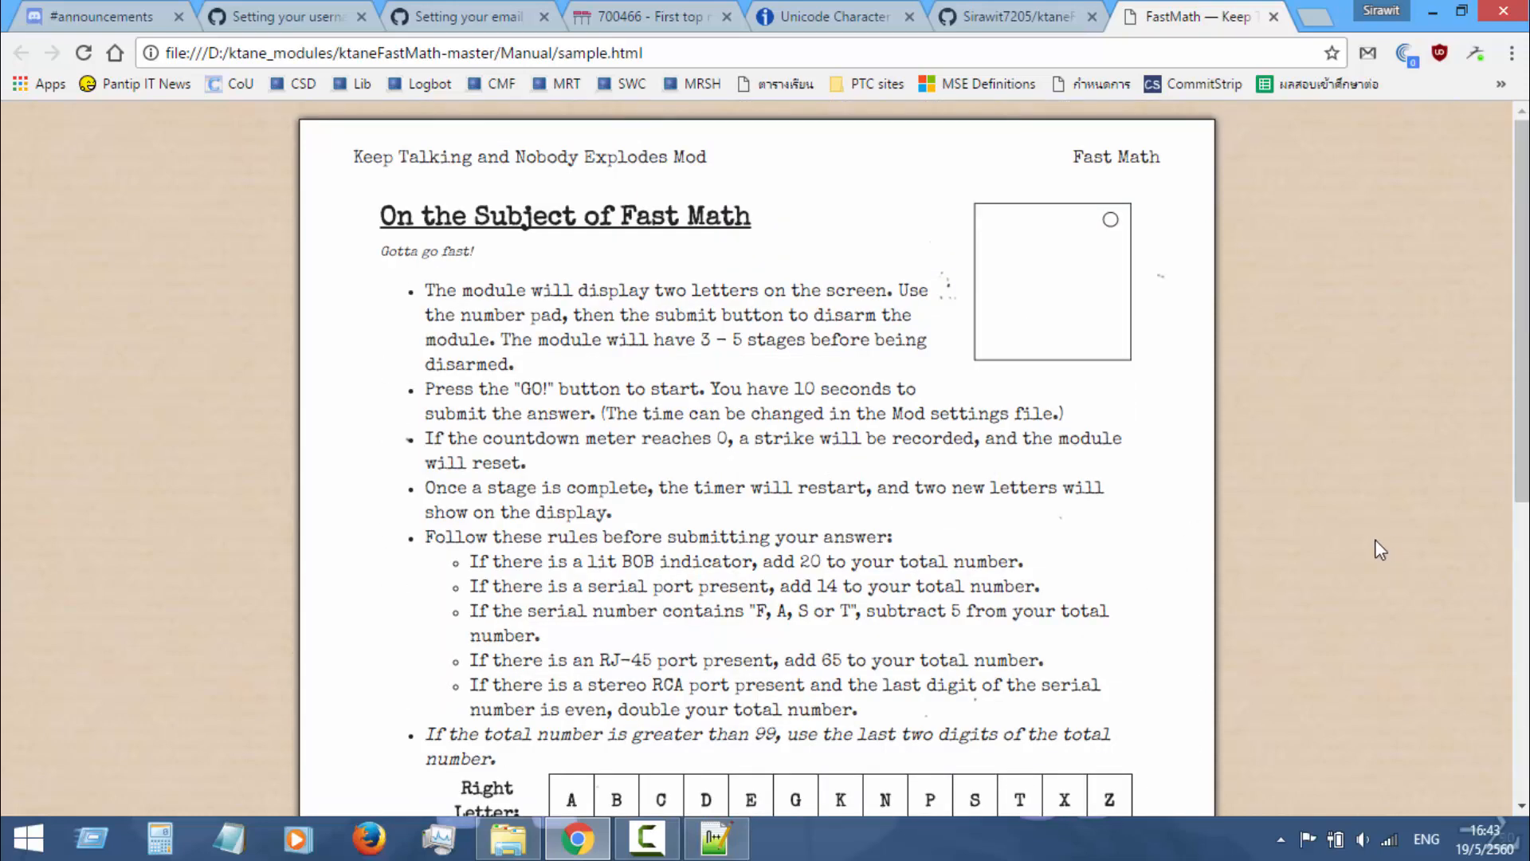
mouse_move(1288, 391)
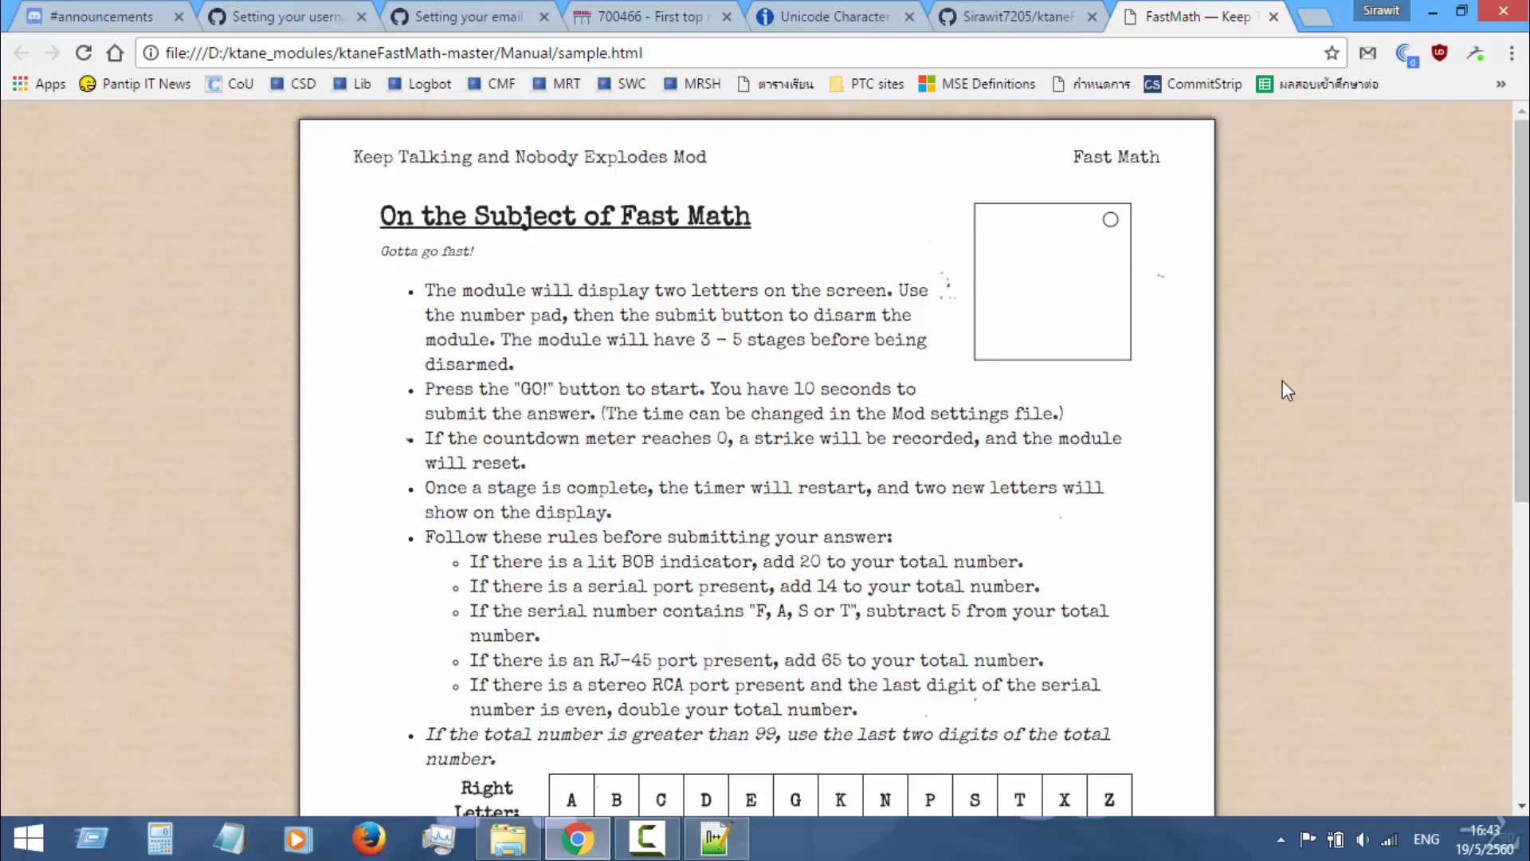
mouse_move(1162, 485)
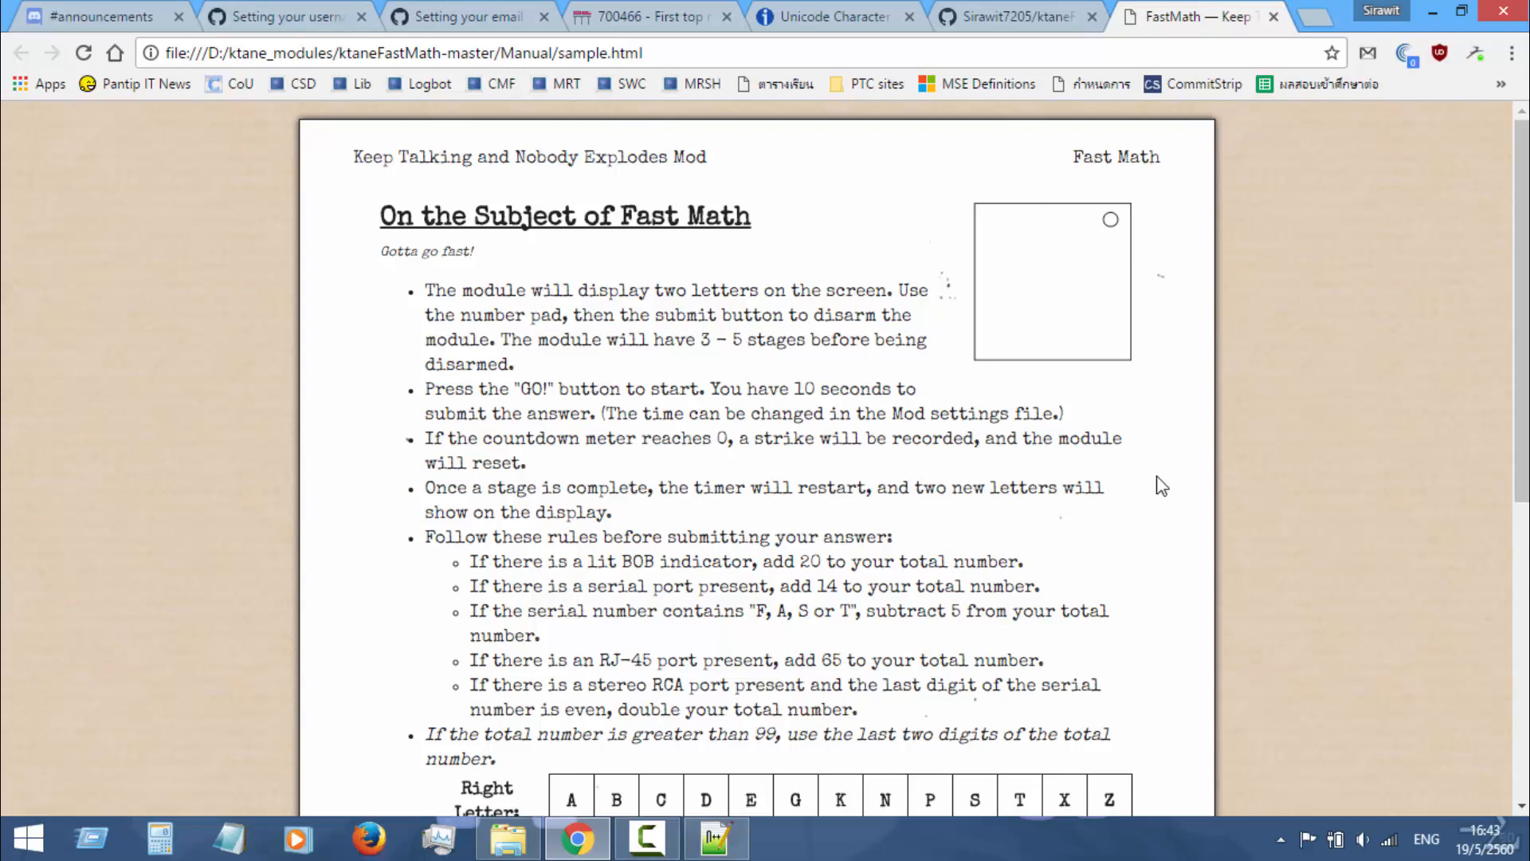
mouse_move(1108, 328)
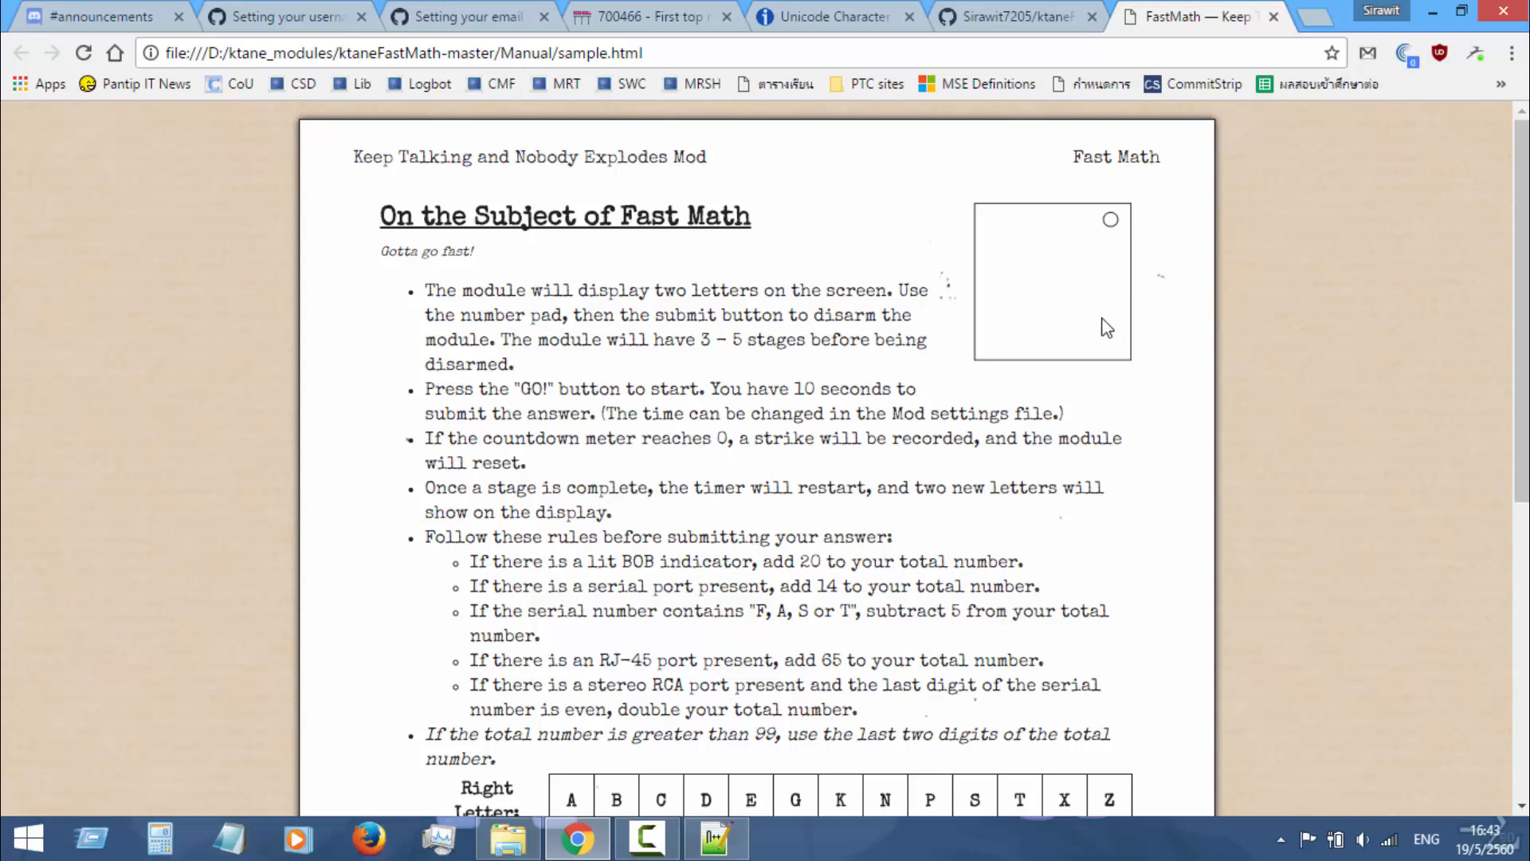
mouse_move(1295, 368)
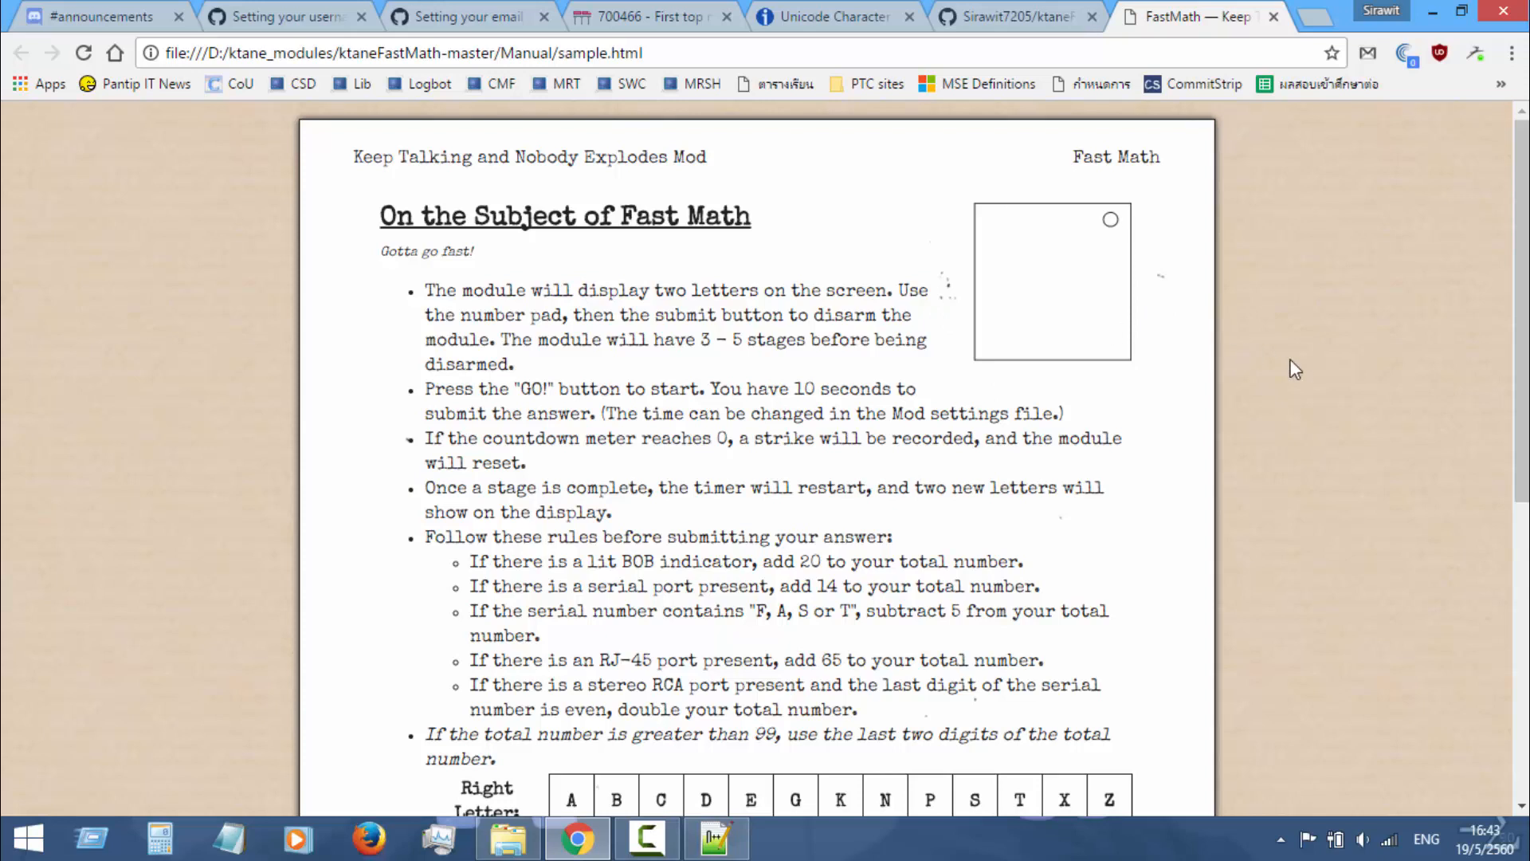
mouse_move(1384, 446)
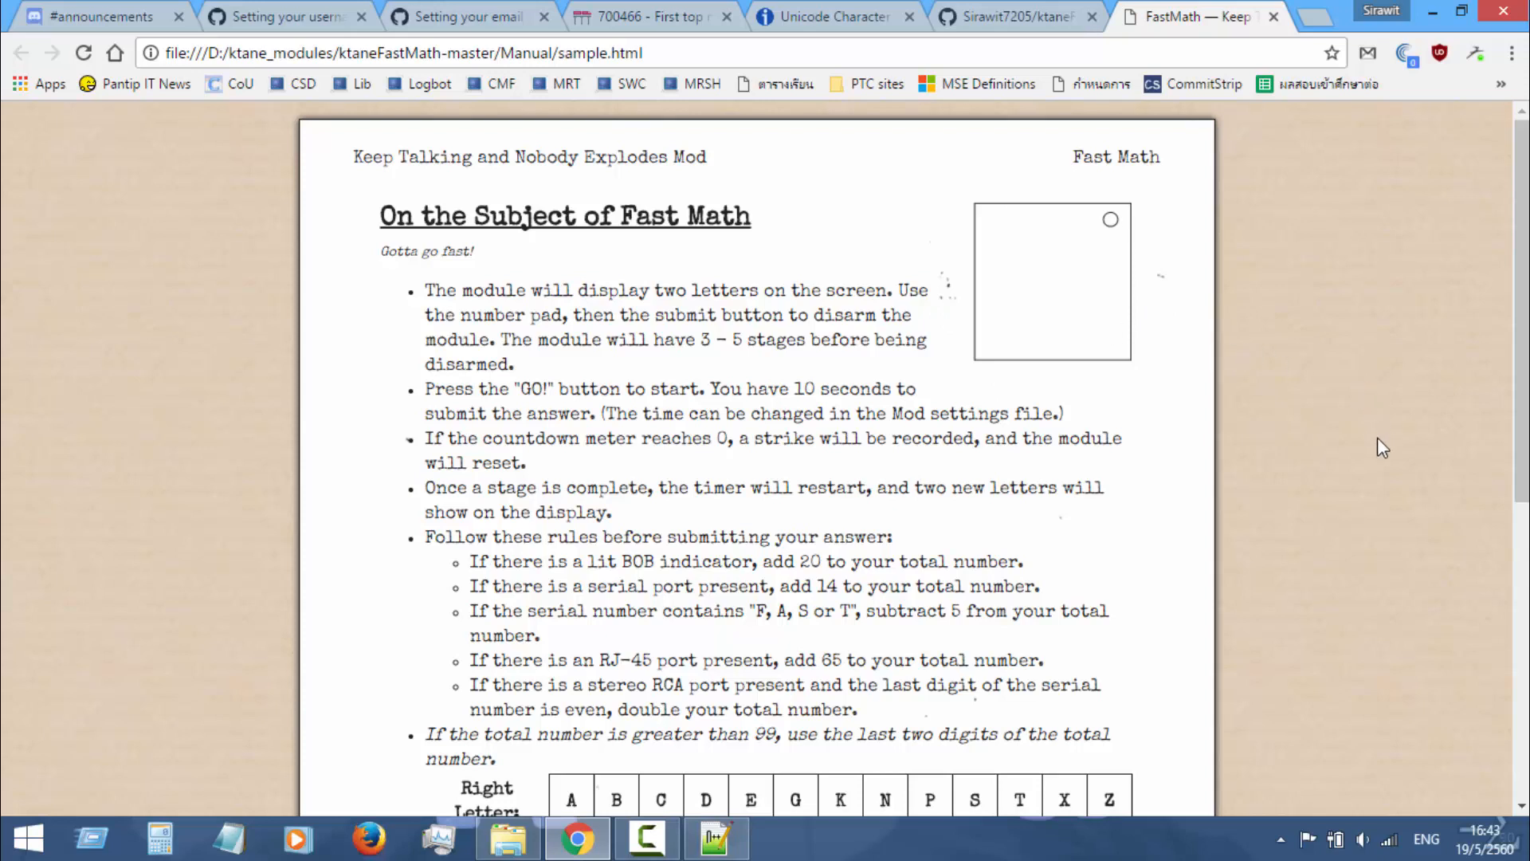
mouse_move(1337, 450)
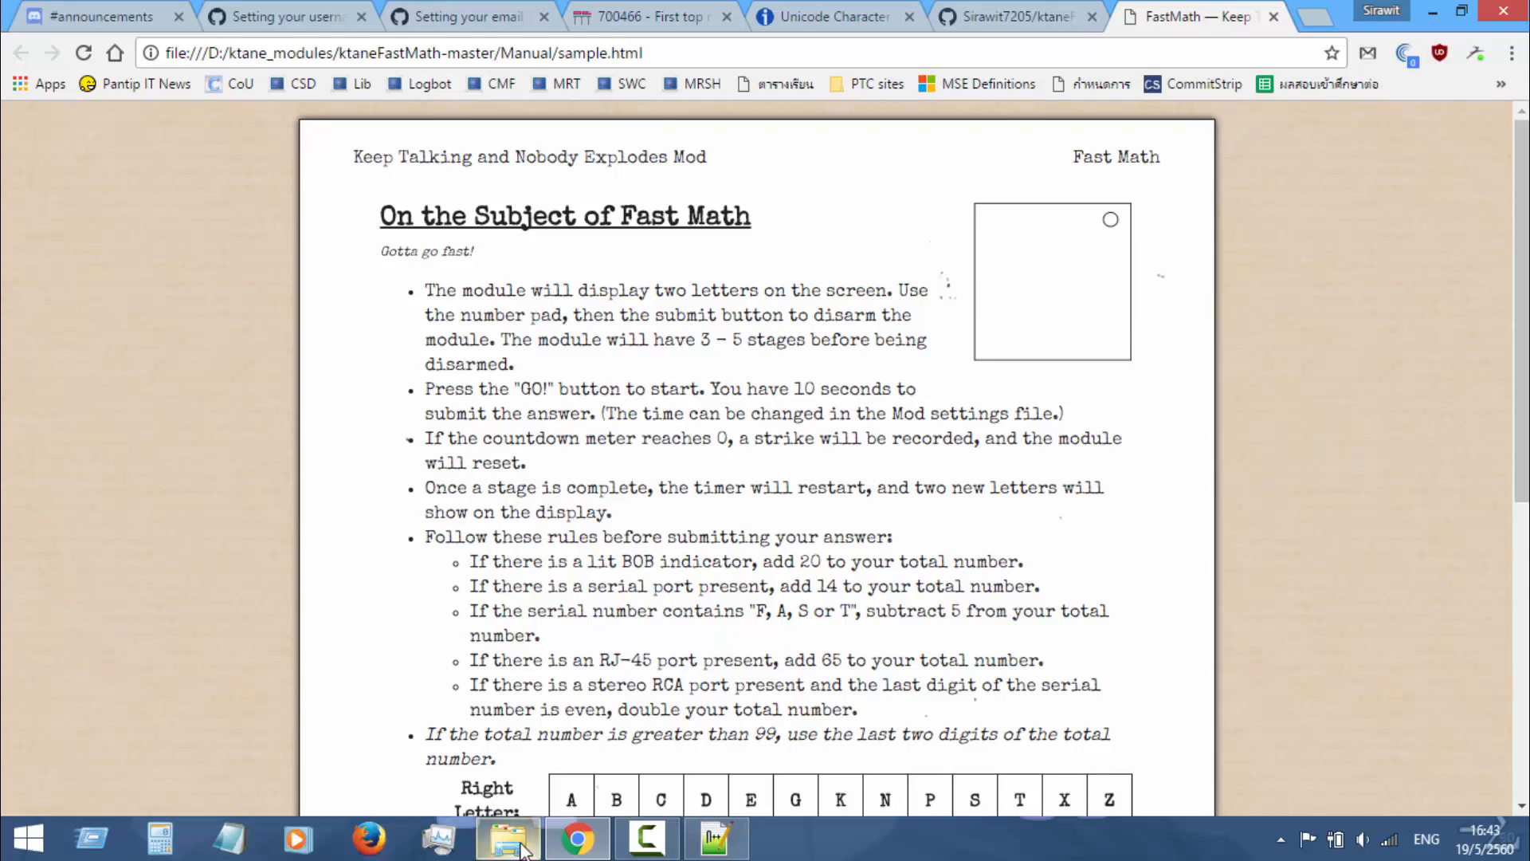
click(507, 837)
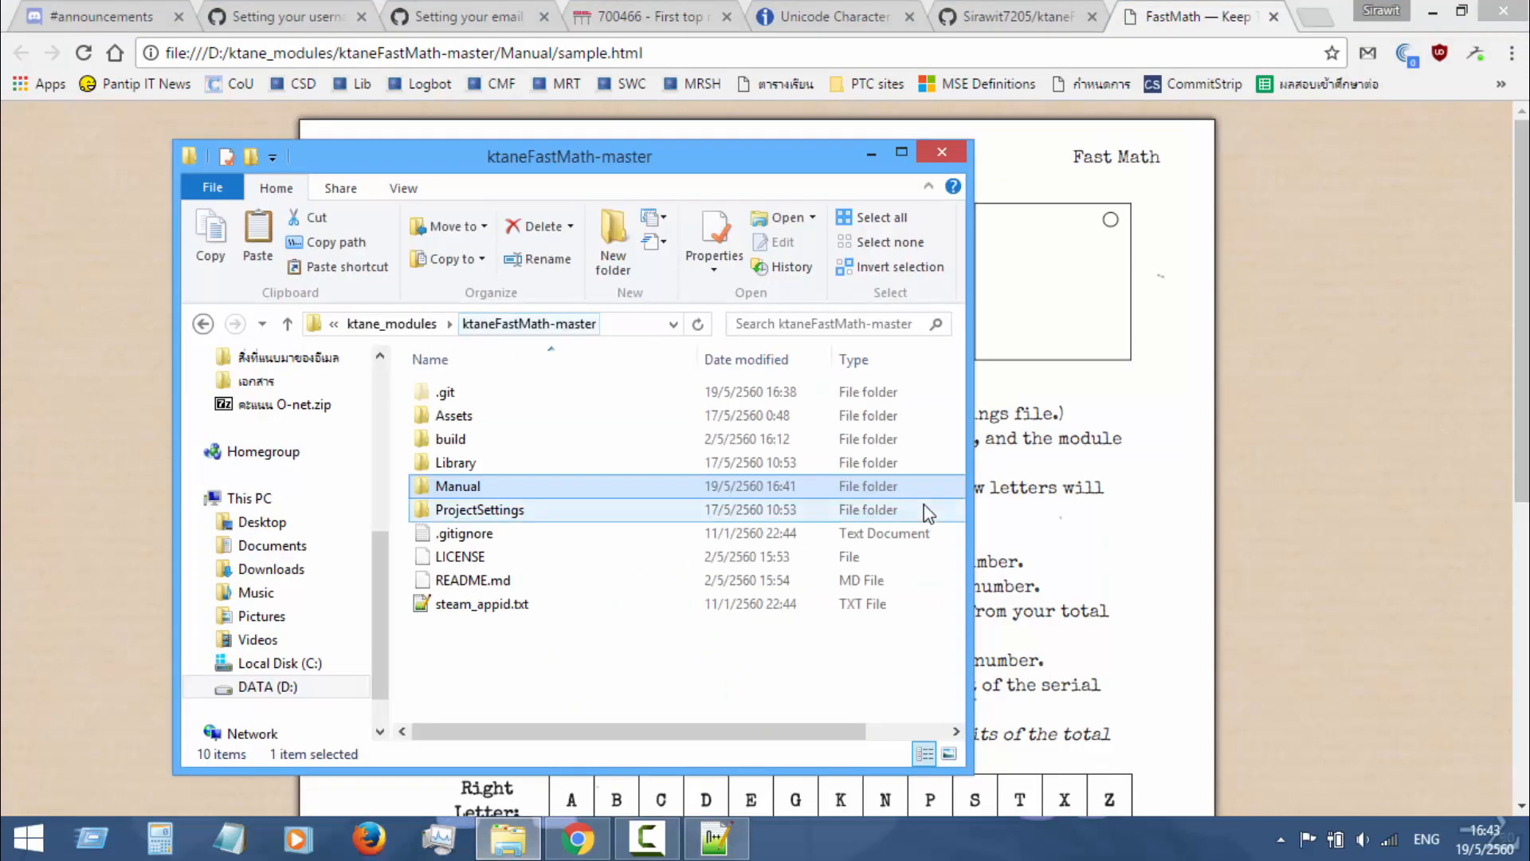
click(457, 485)
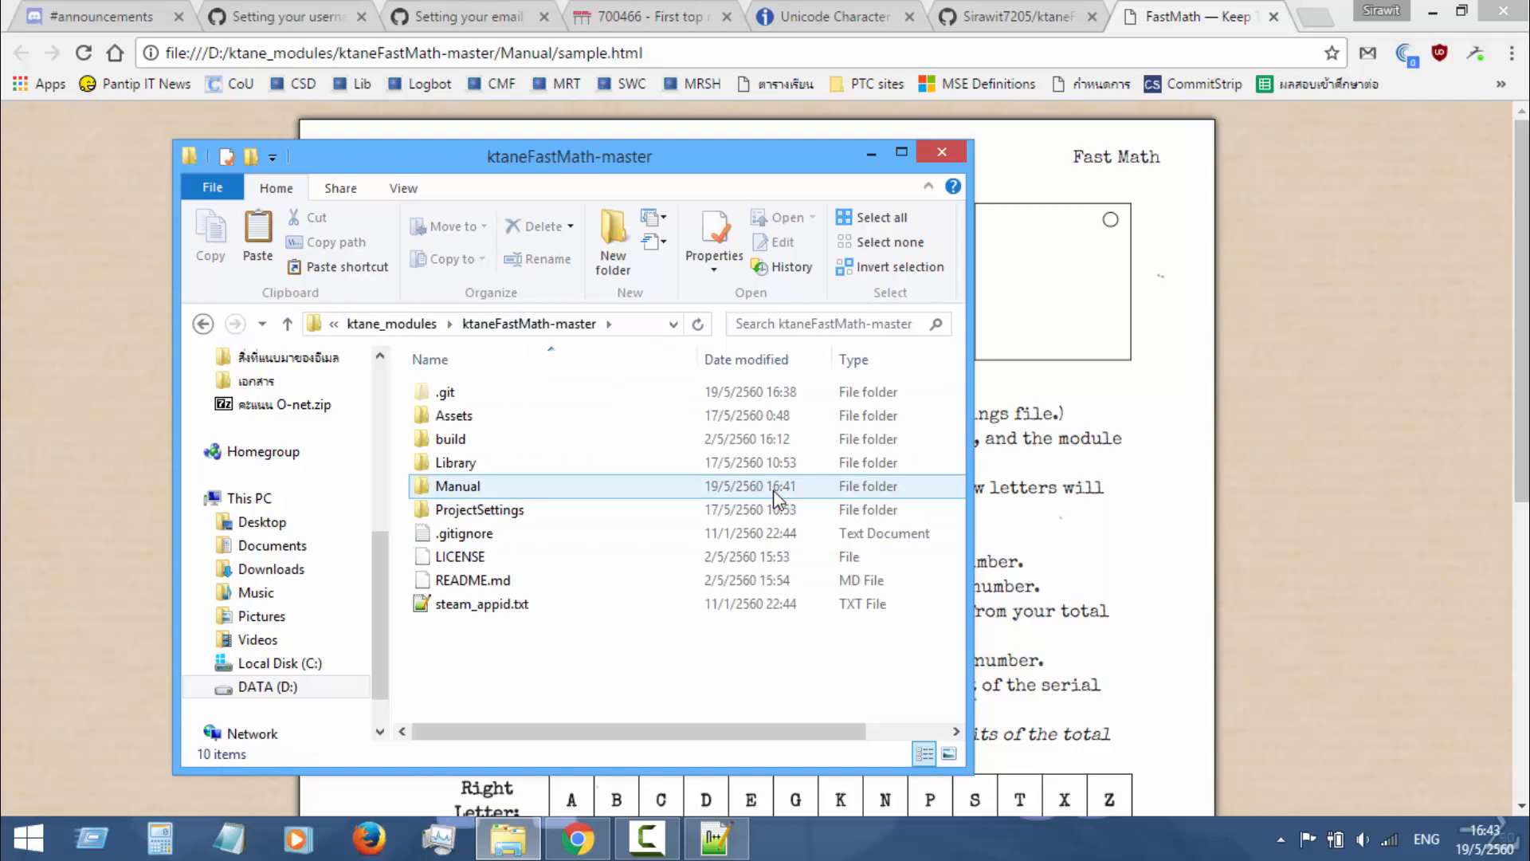
double_click(458, 484)
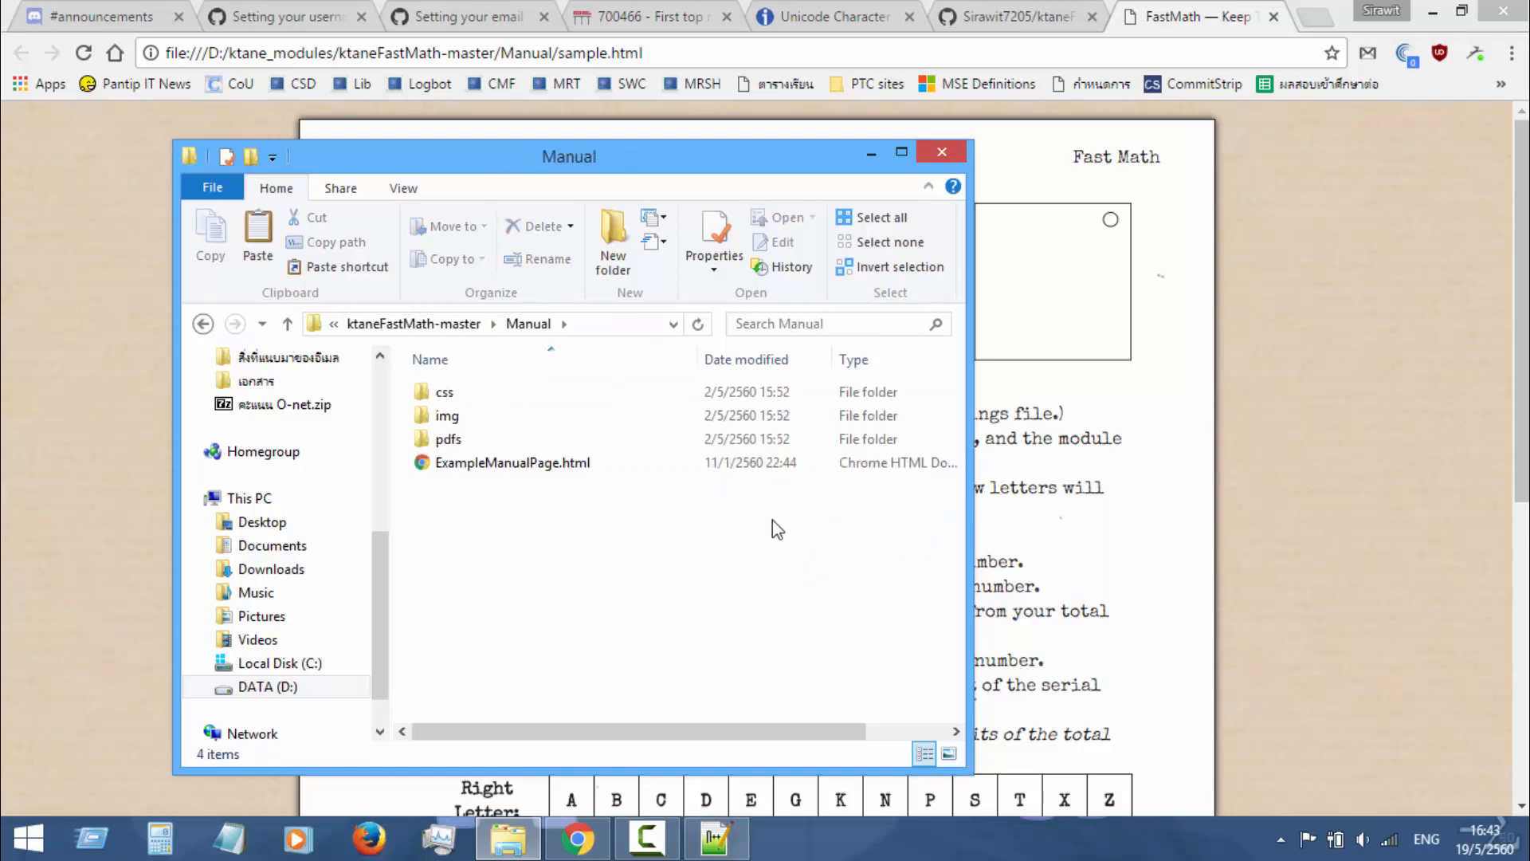
Step: Open the css folder and select the main.css stylesheet
click(448, 438)
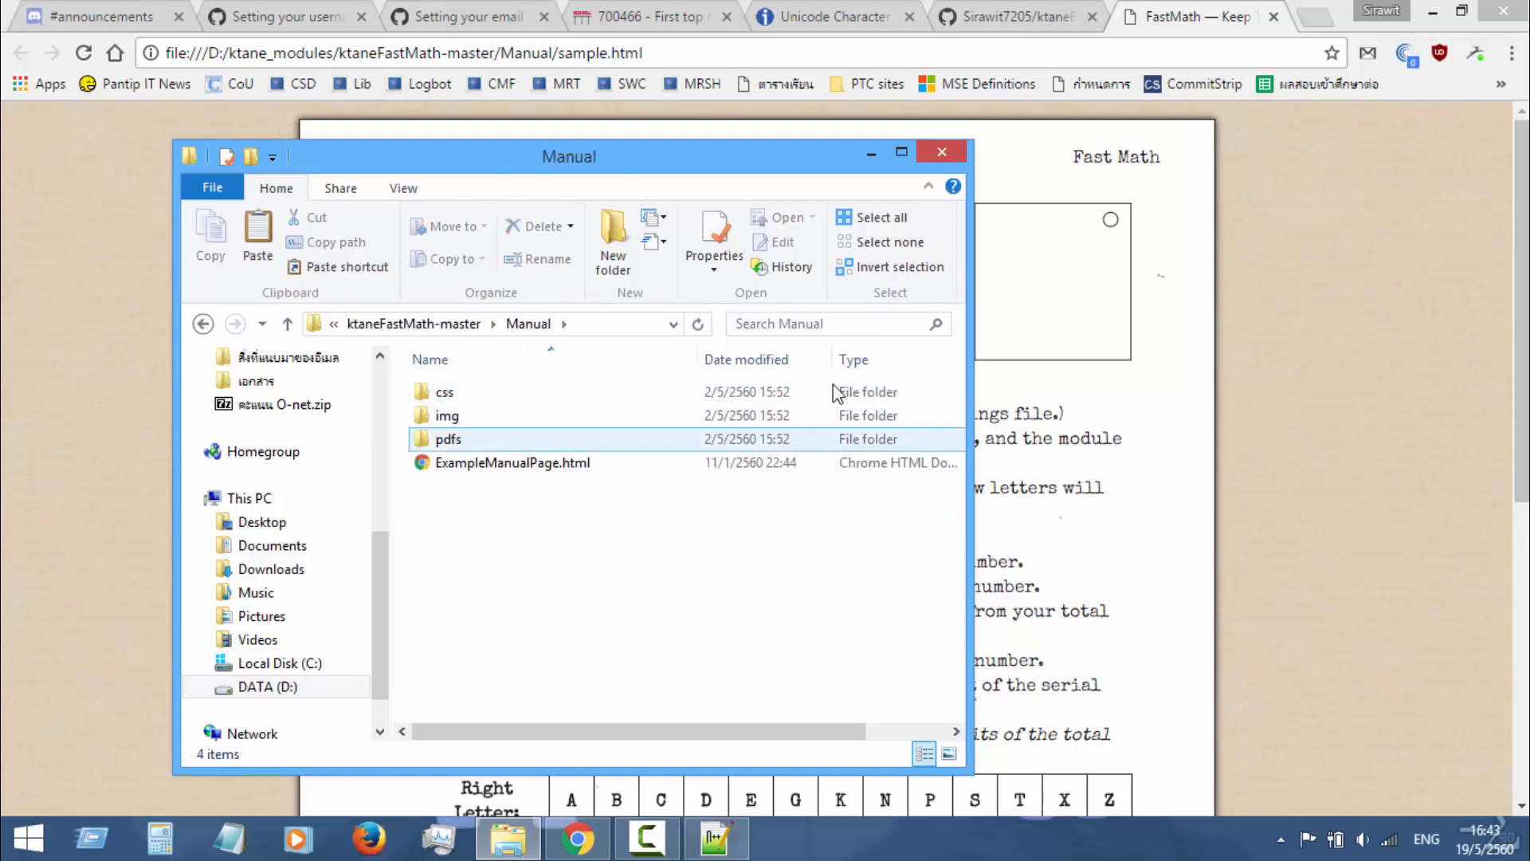
click(445, 392)
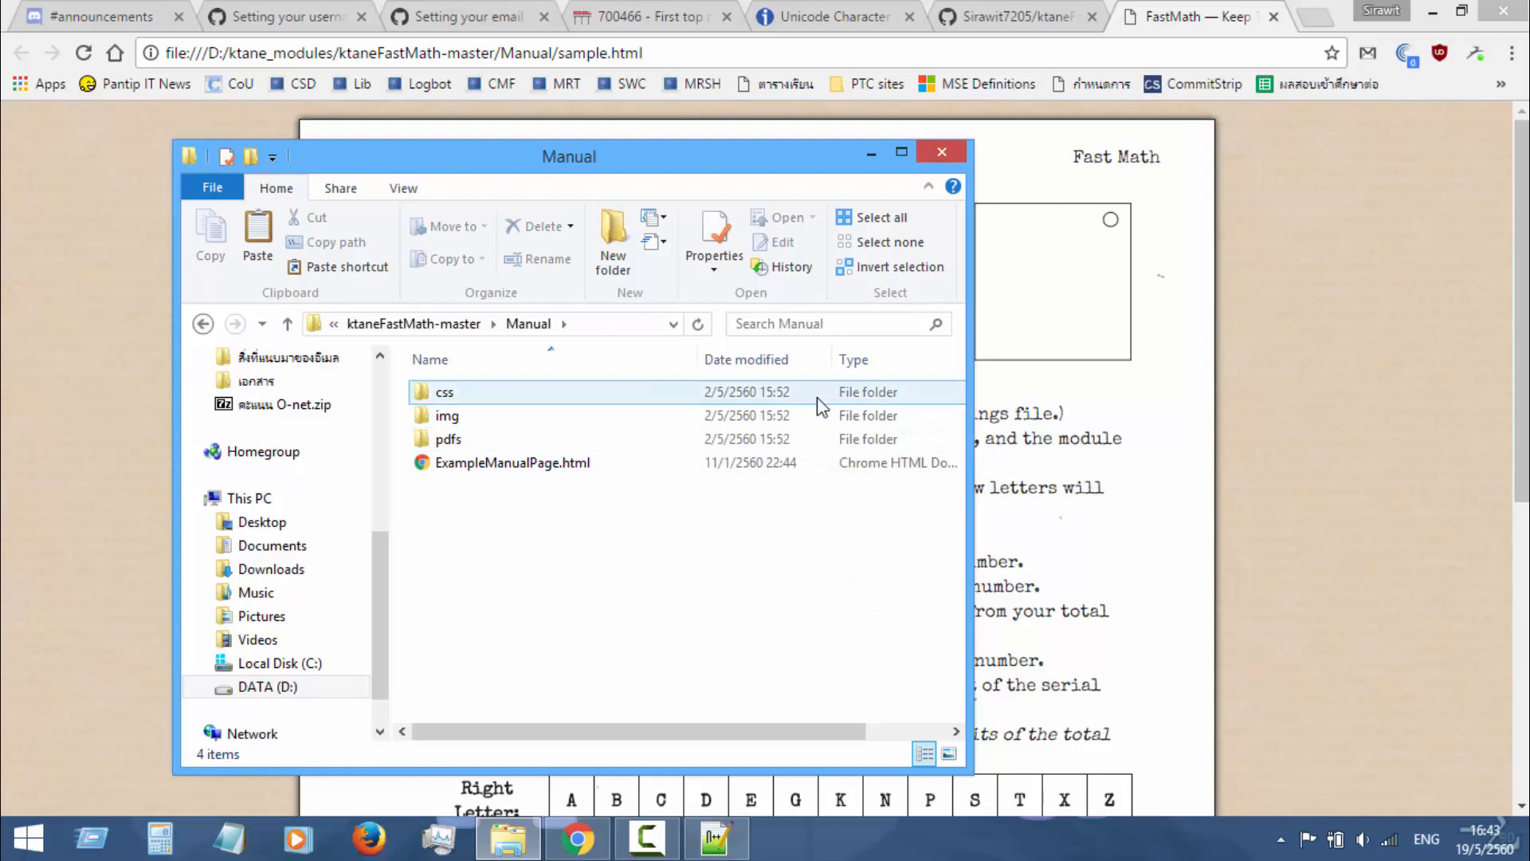
double_click(445, 392)
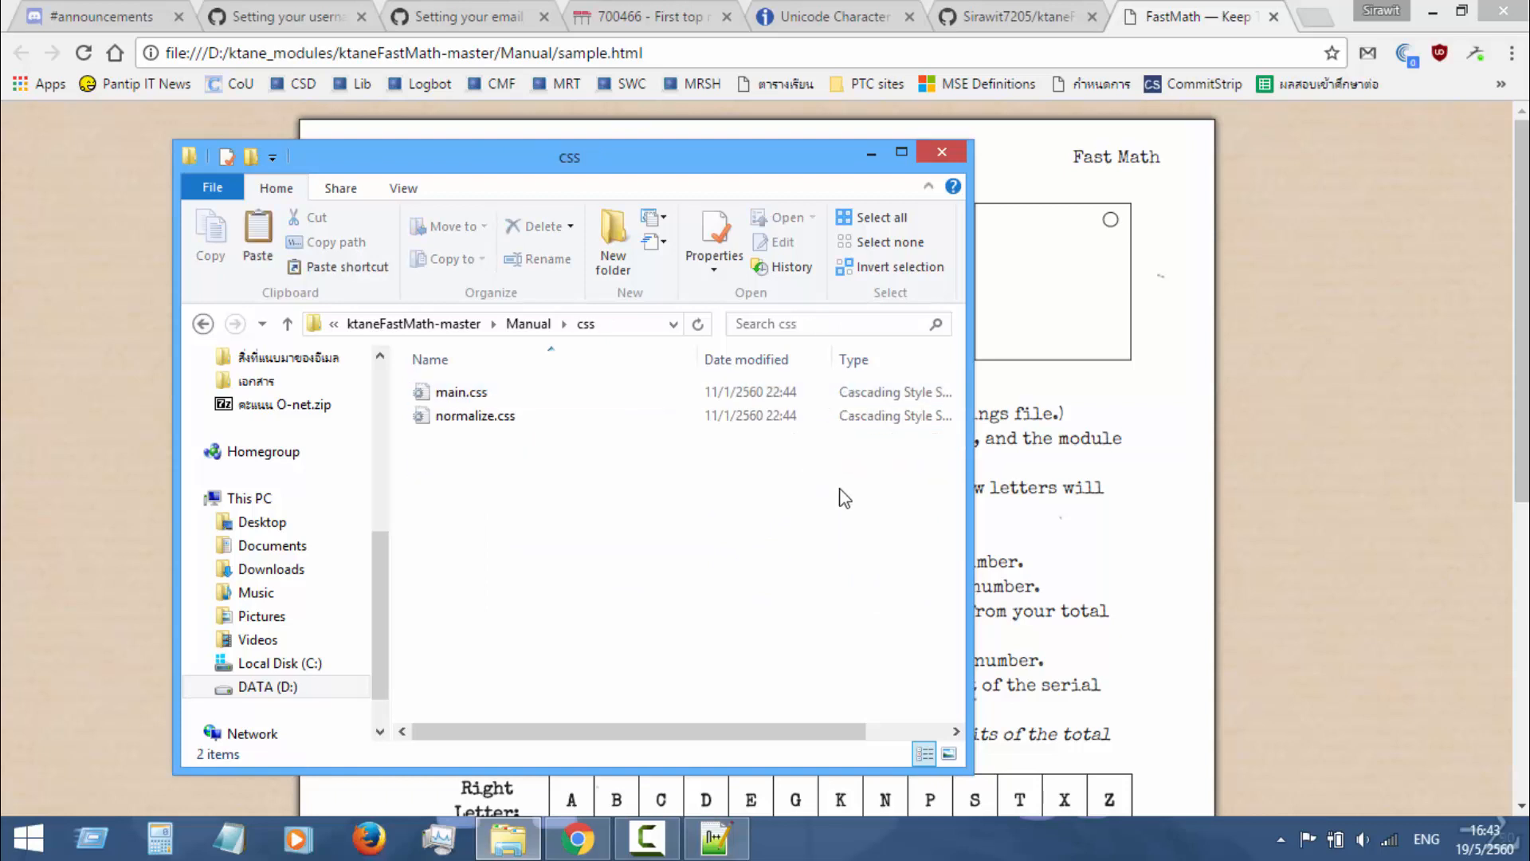
click(475, 414)
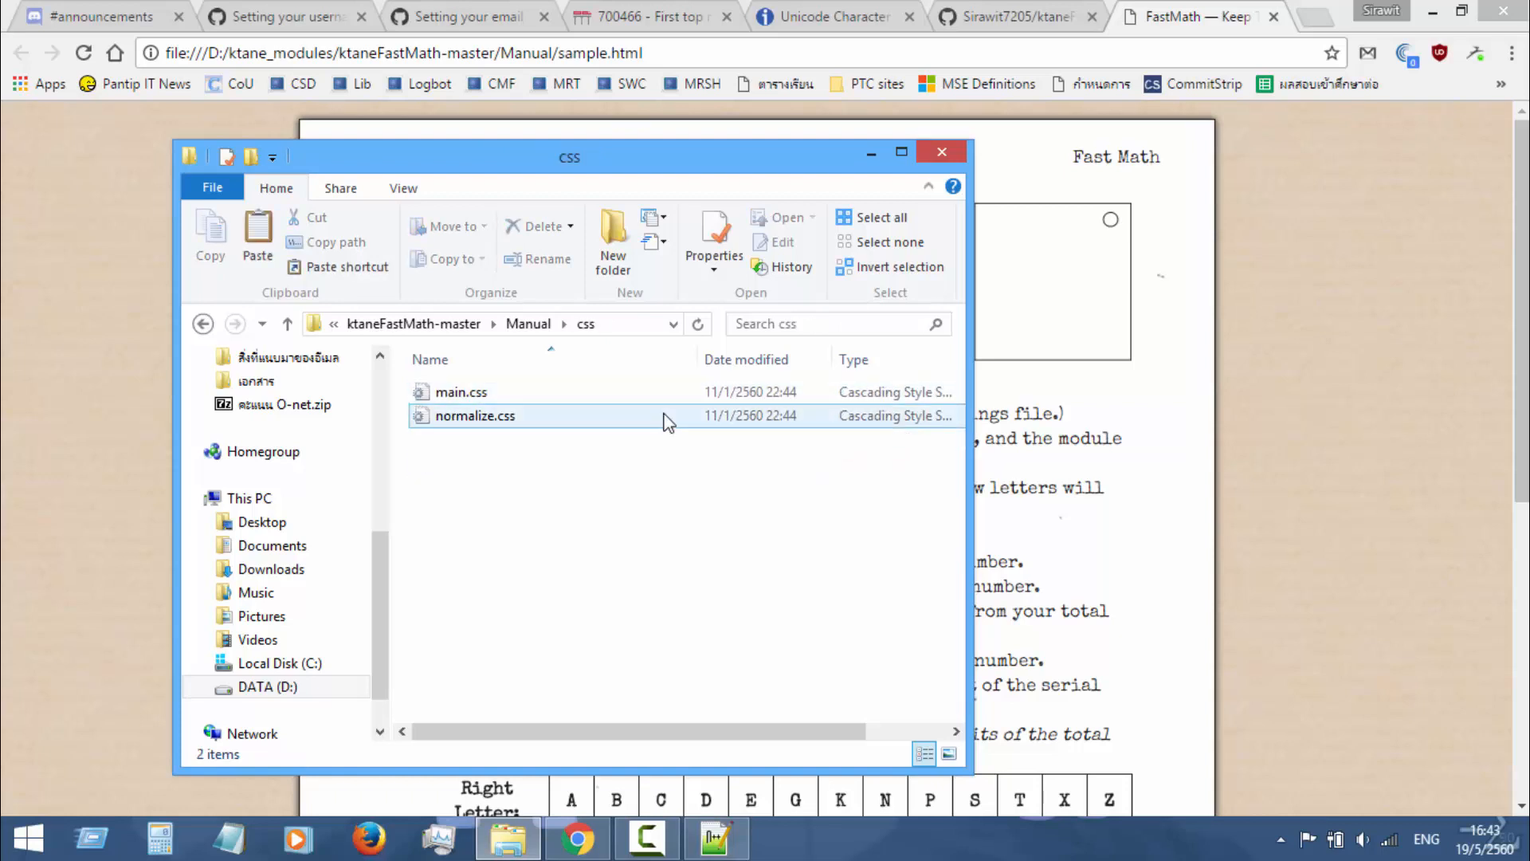
click(461, 392)
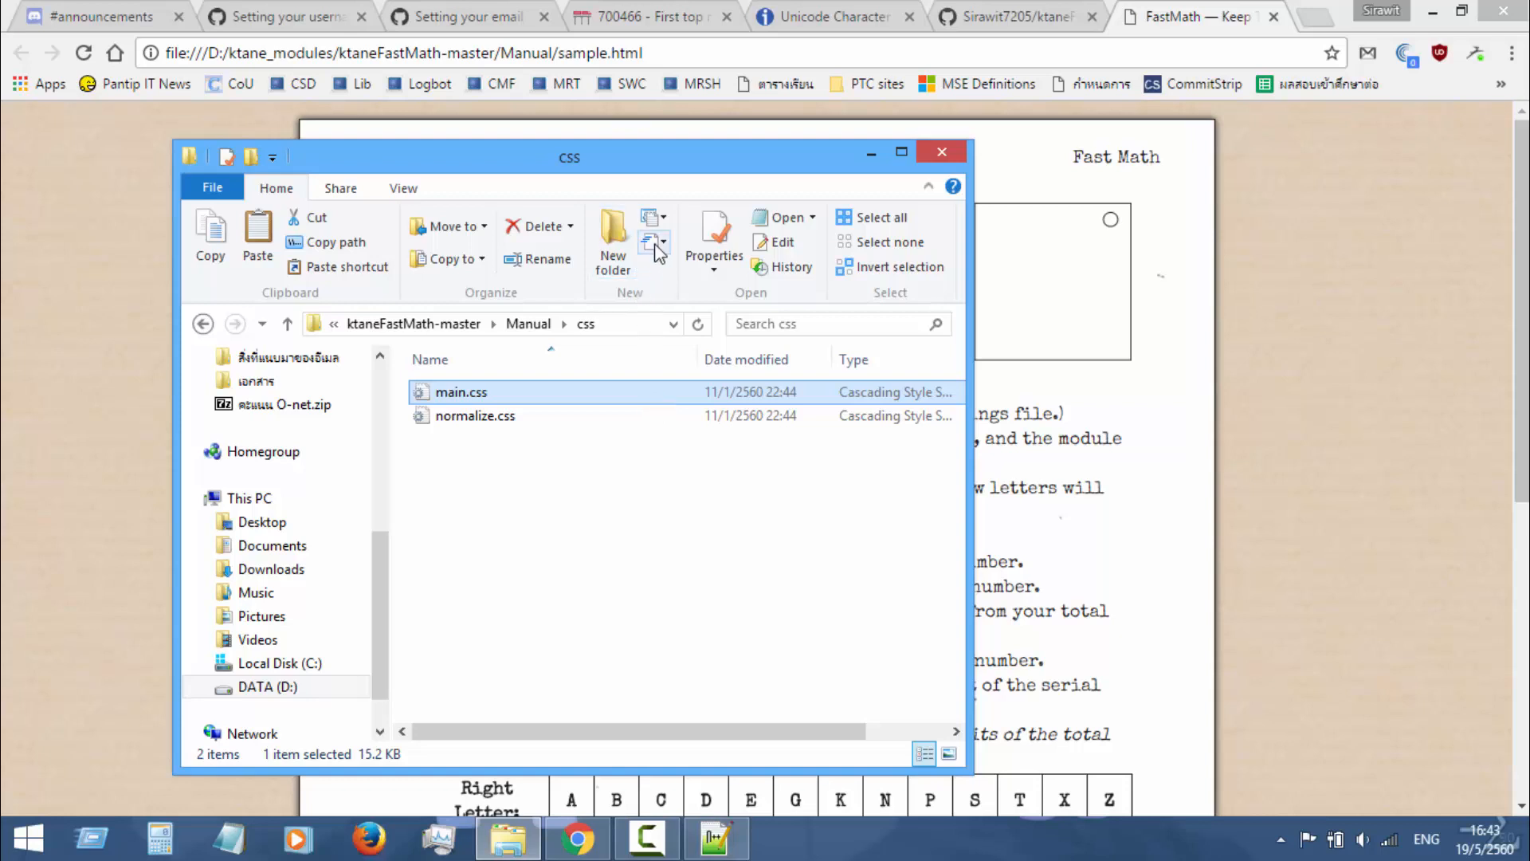
mouse_move(655, 392)
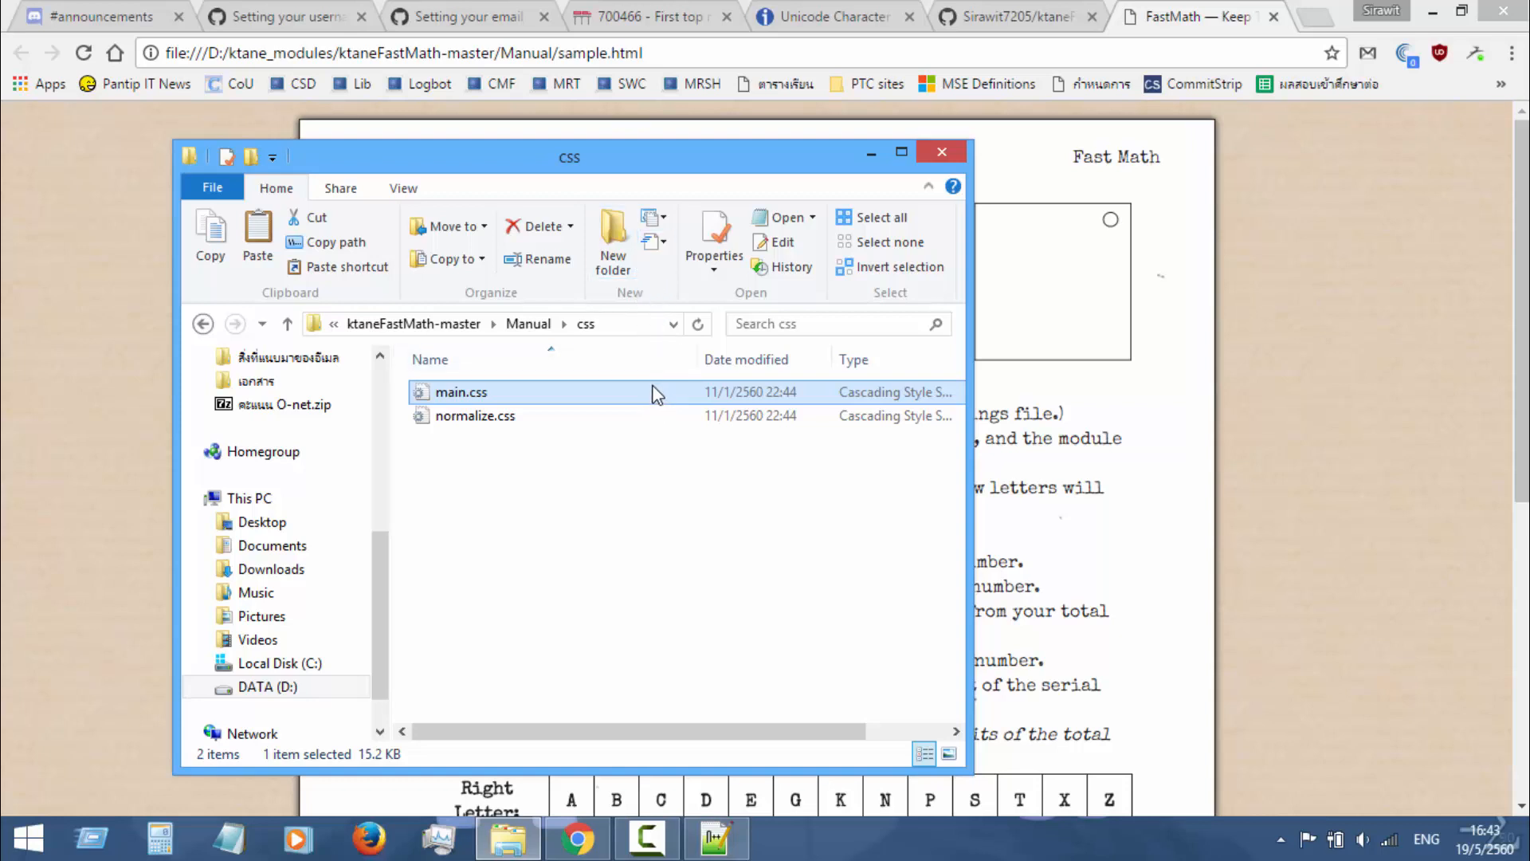
mouse_move(642, 410)
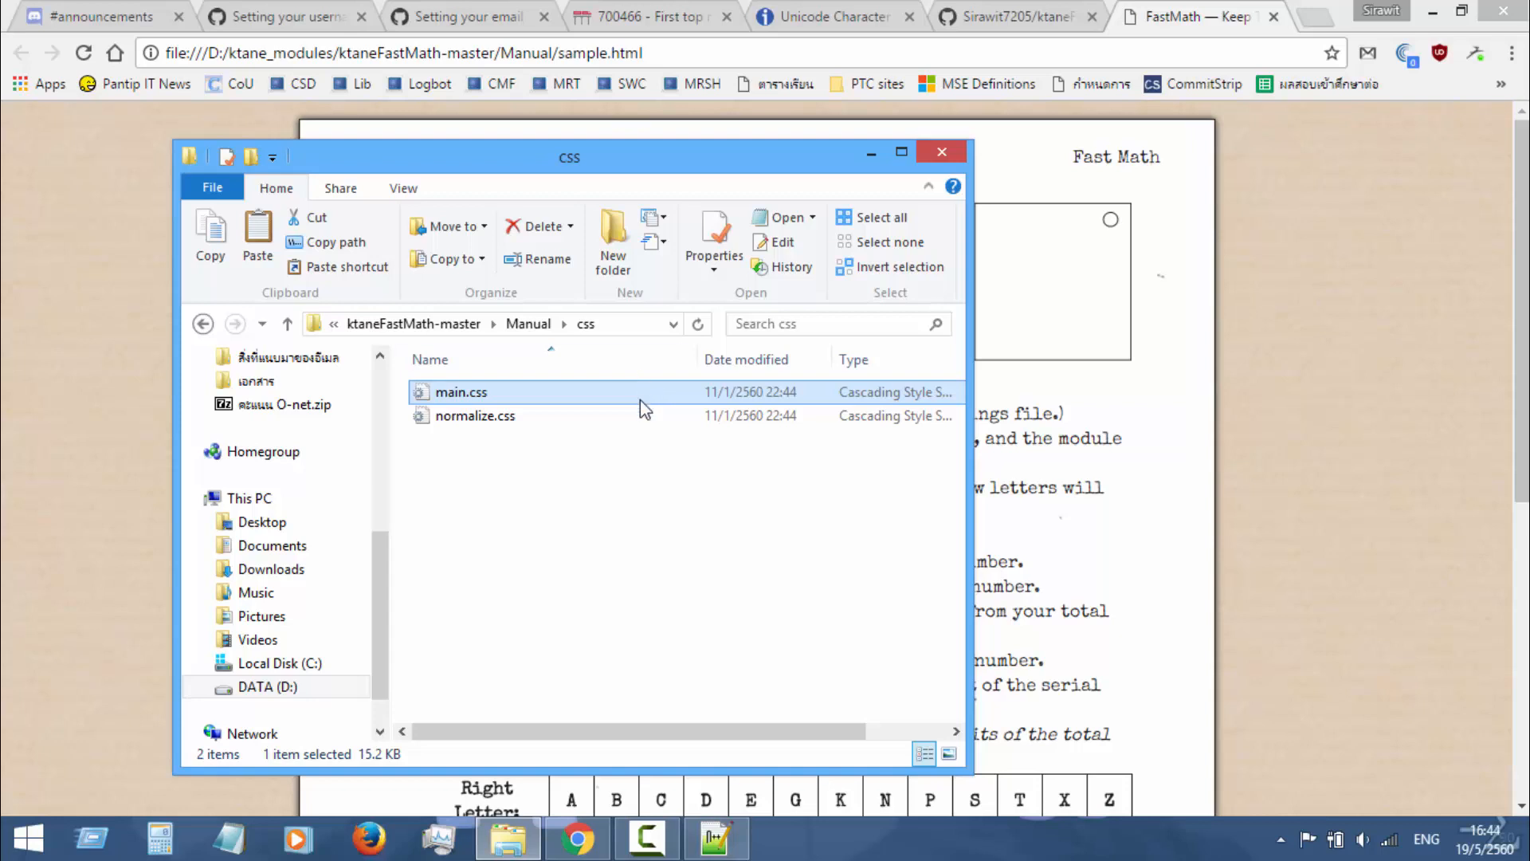
mouse_move(648, 400)
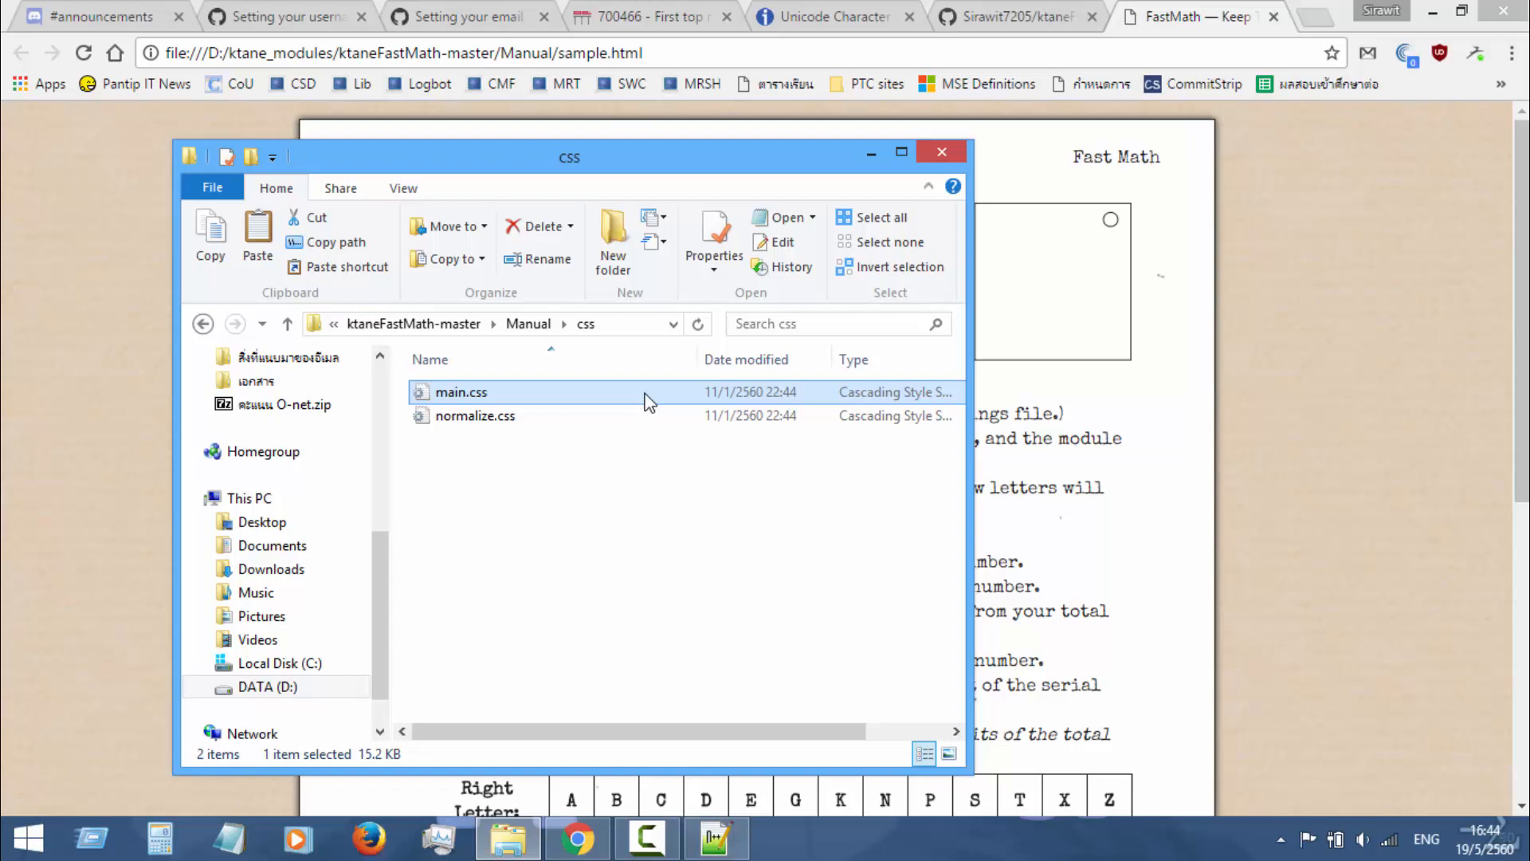
Step: Read Chromium bug 700466 about the first top margin after a forced break, then return to the css folder
click(649, 16)
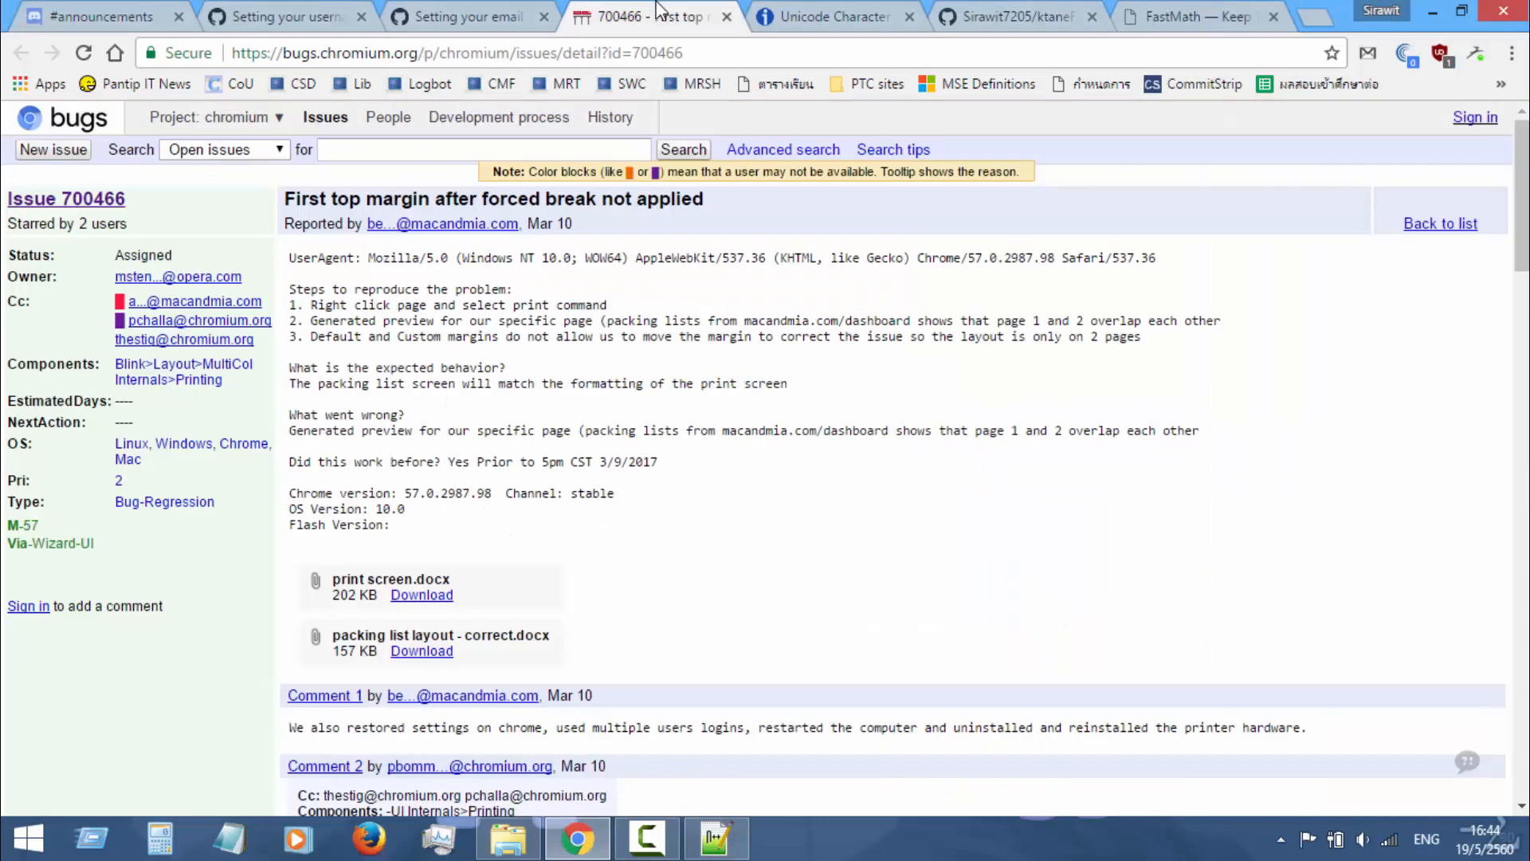
mouse_move(671, 124)
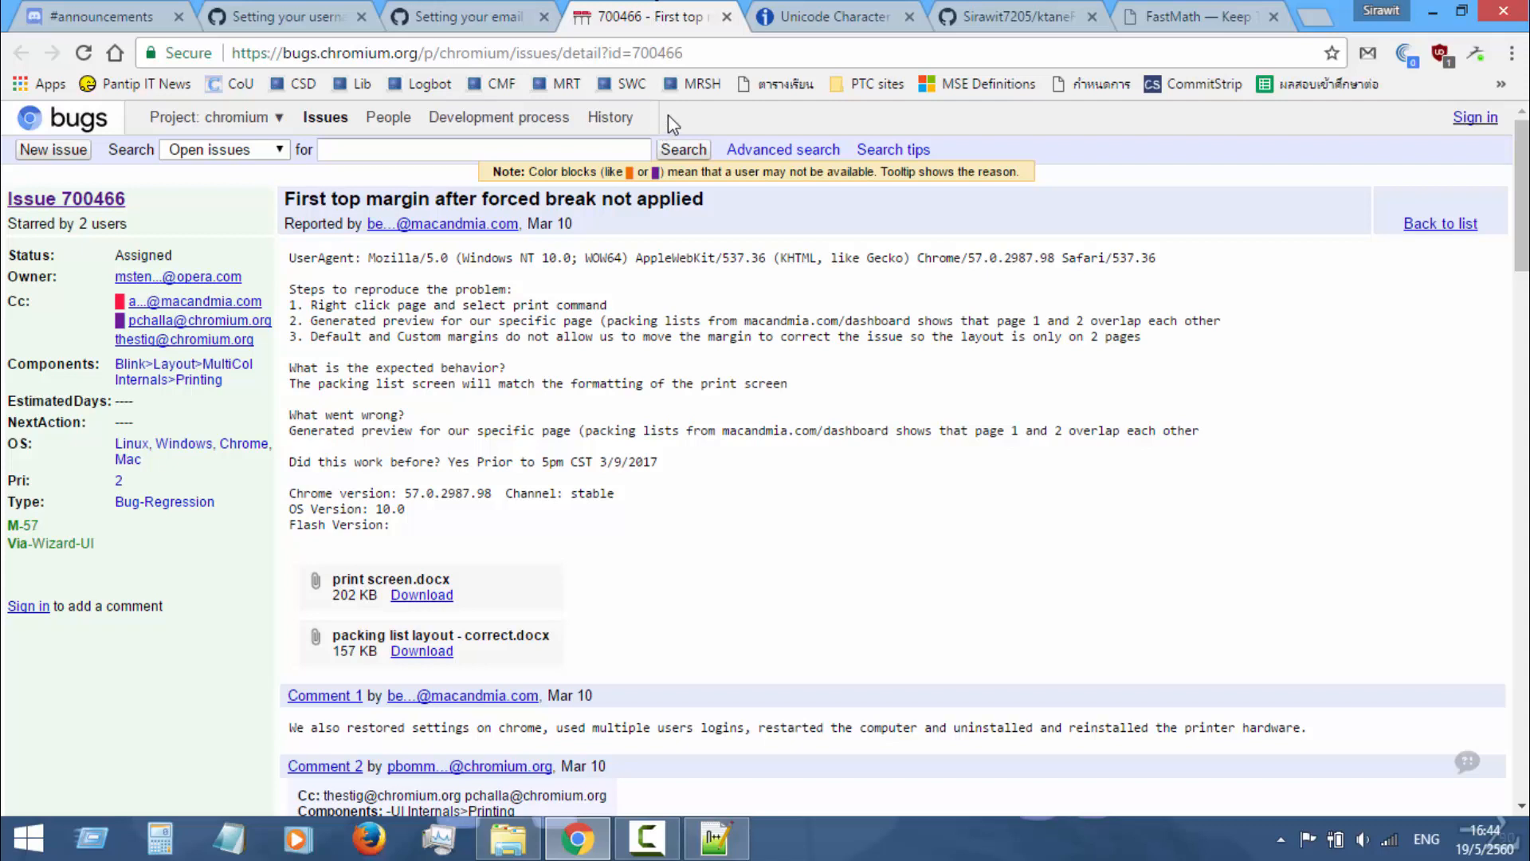
mouse_move(767, 193)
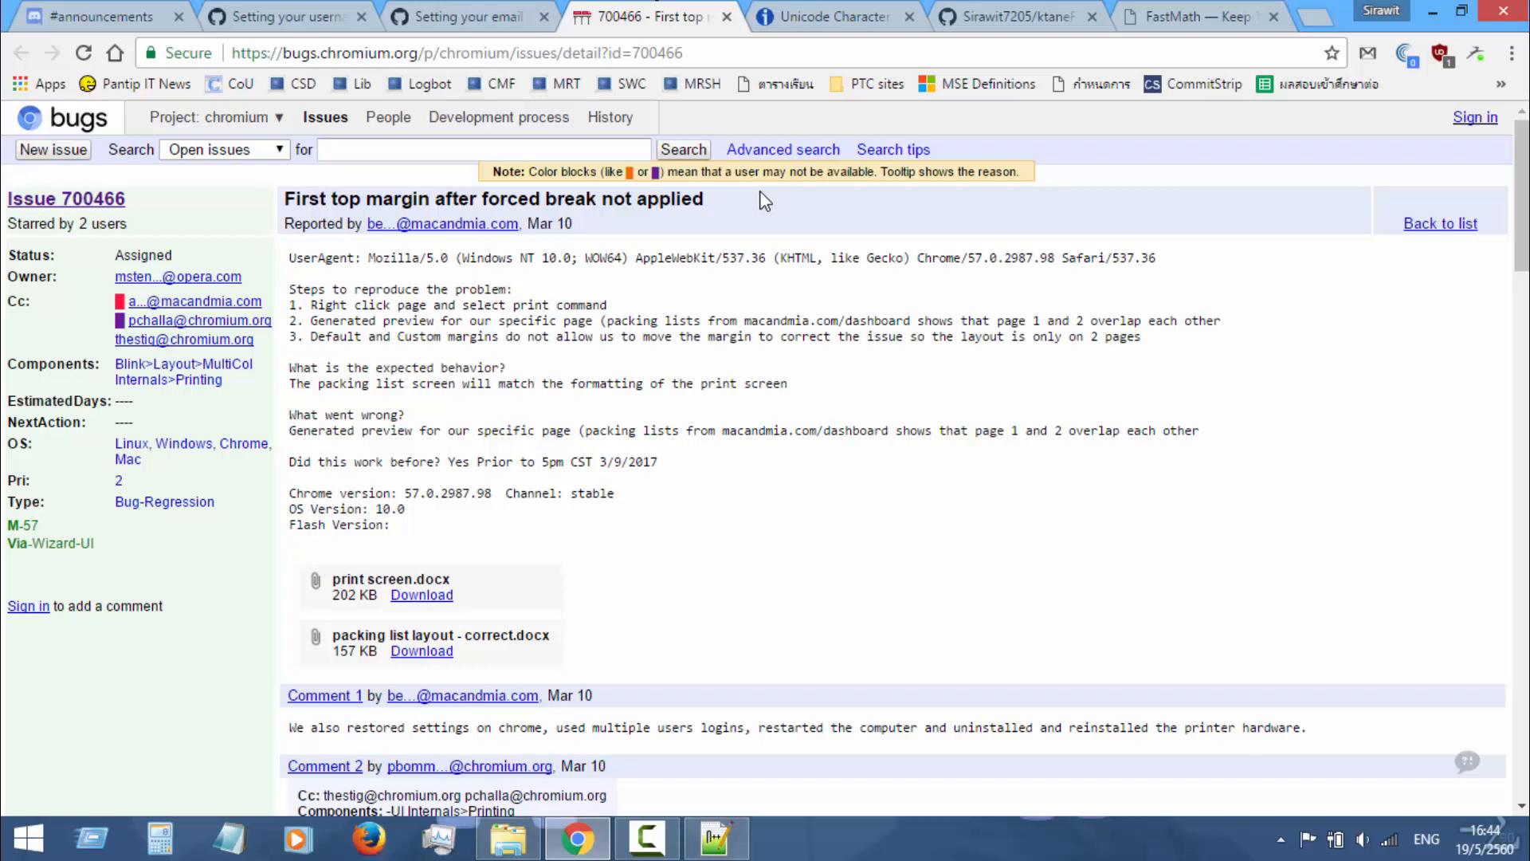
click(507, 837)
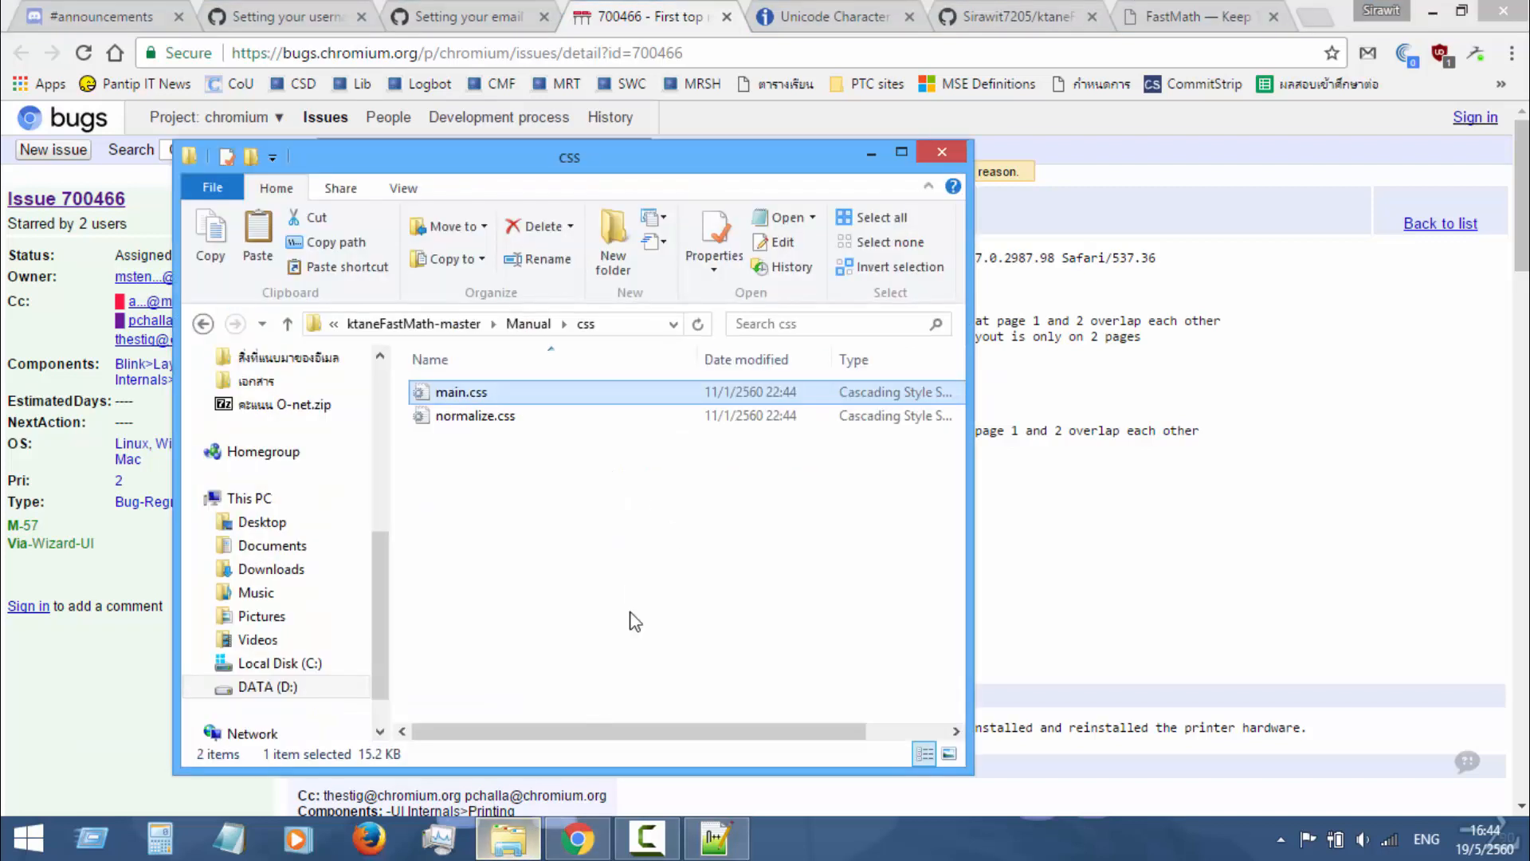
mouse_move(616, 399)
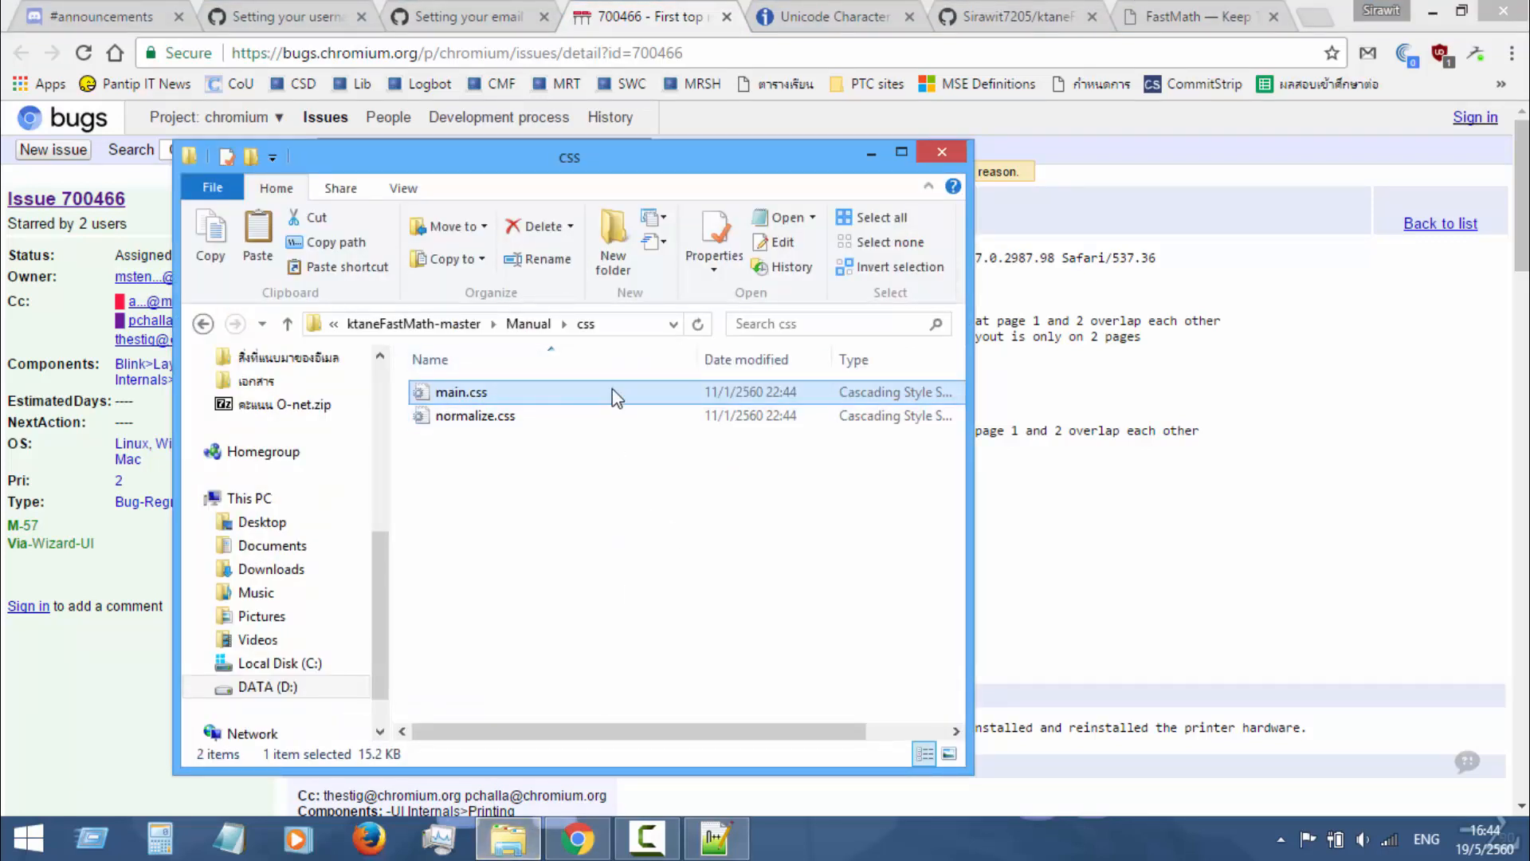
mouse_move(644, 762)
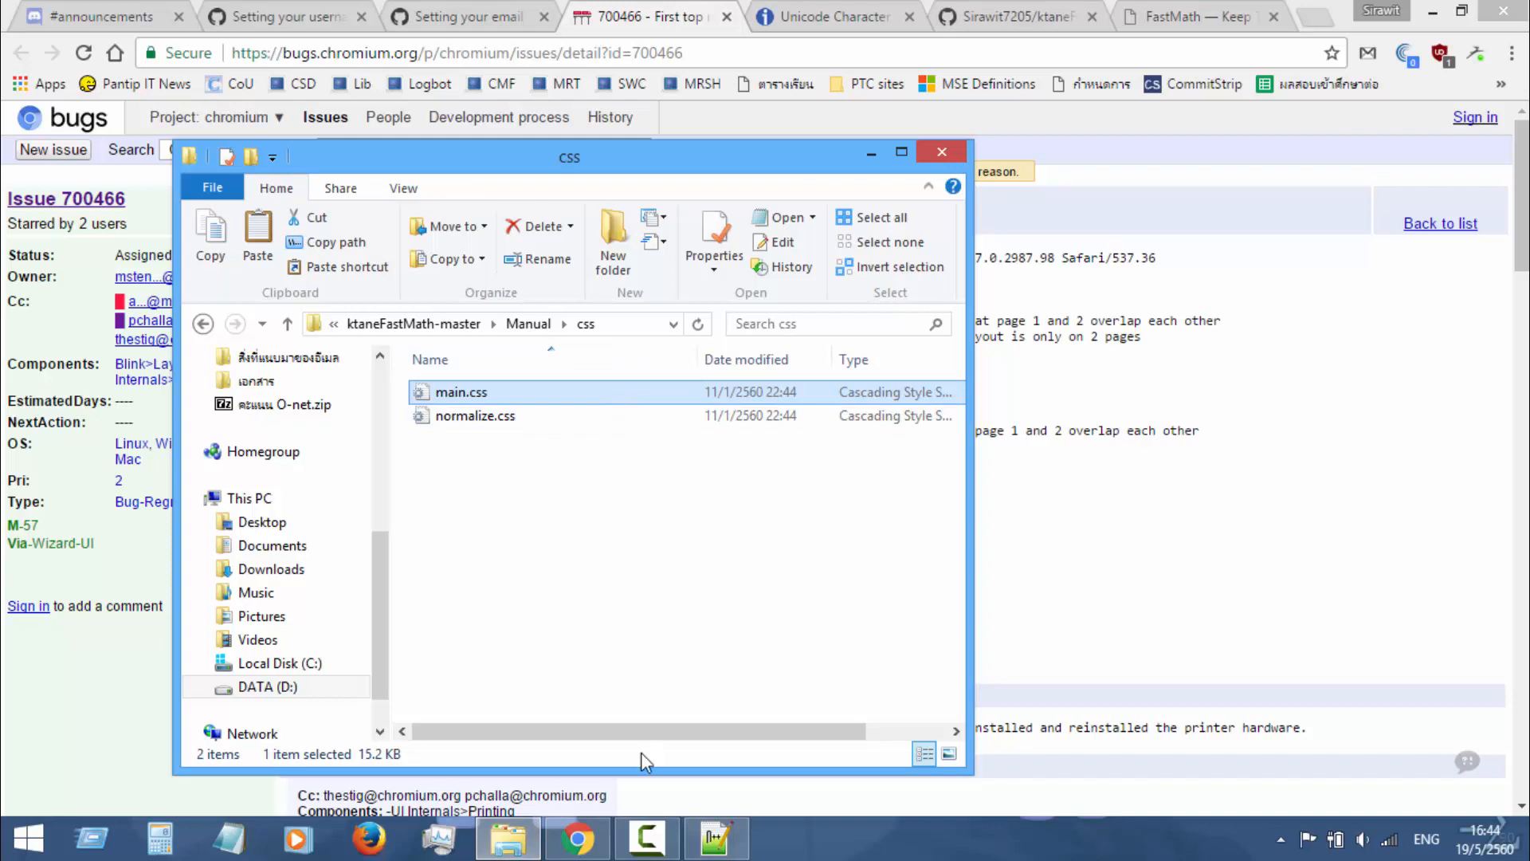
Step: Inspect the .page-content rule's 4.5em top margin and min-height line in the project's main.css
click(716, 837)
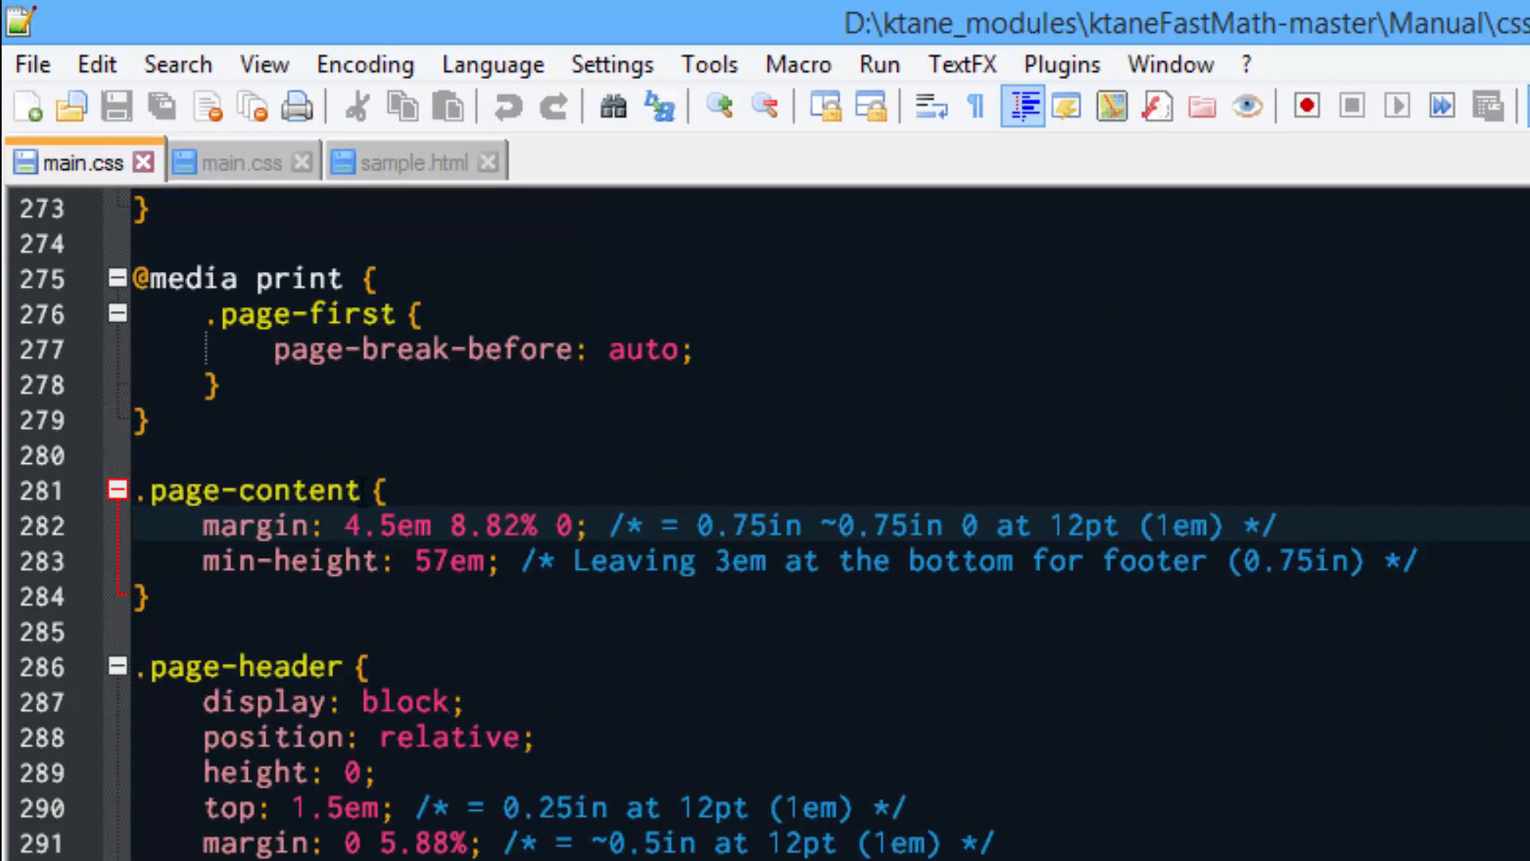
click(384, 489)
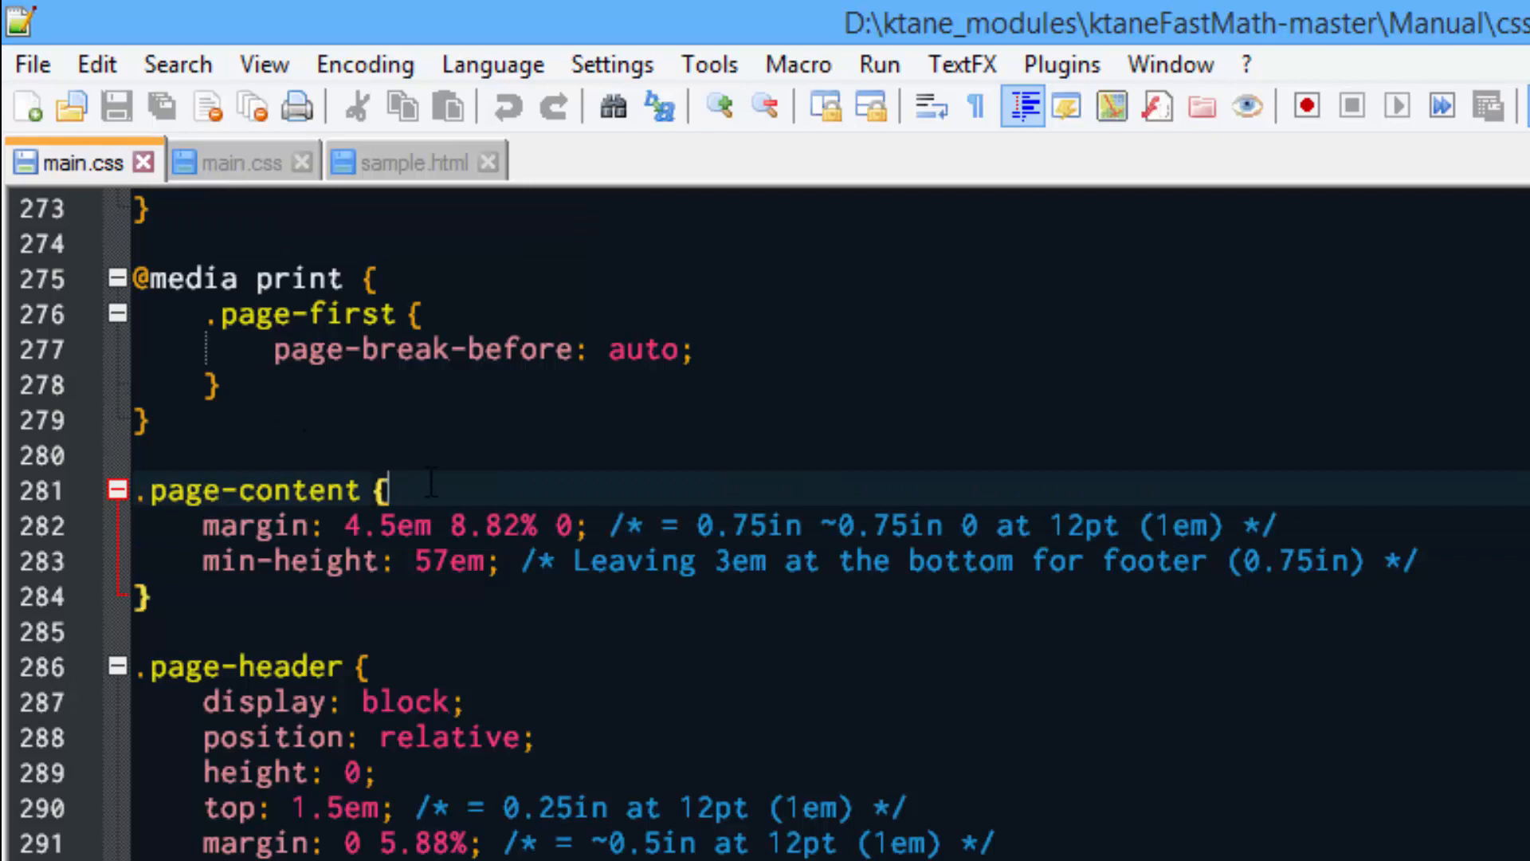
click(434, 525)
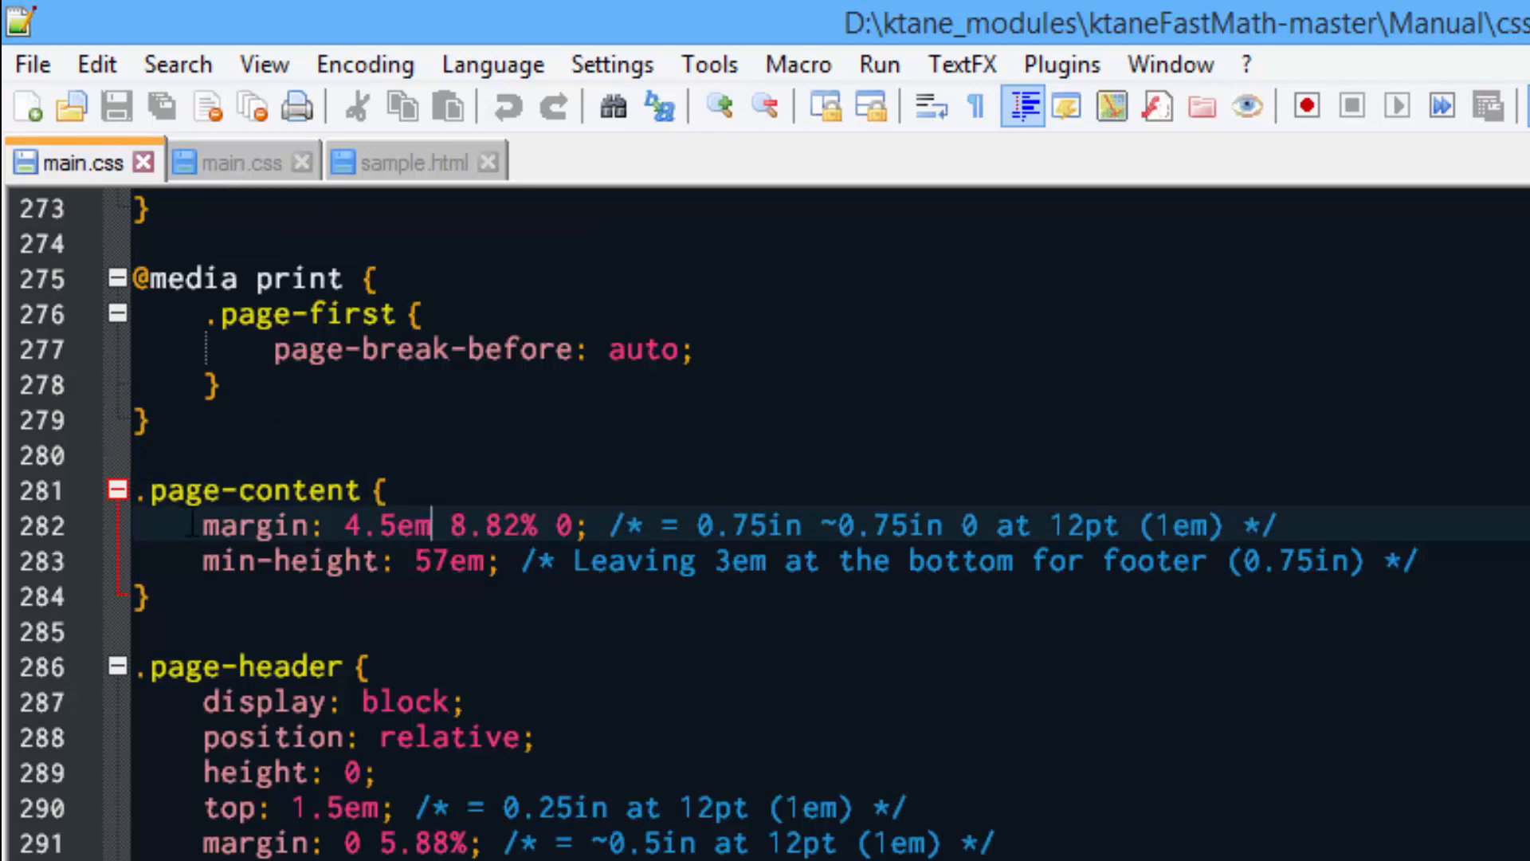
click(1232, 561)
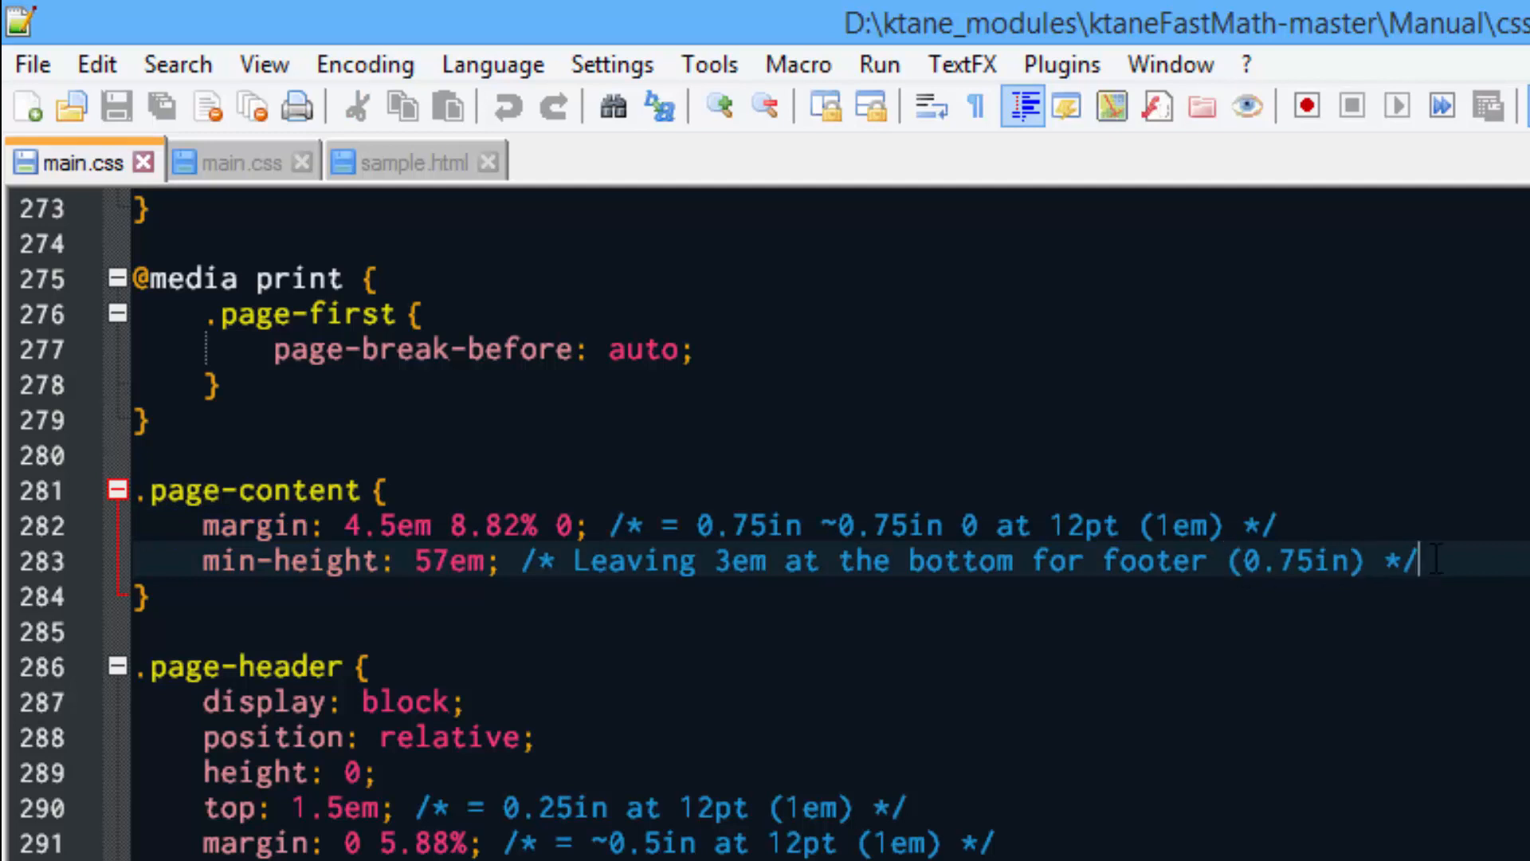
mouse_move(210, 194)
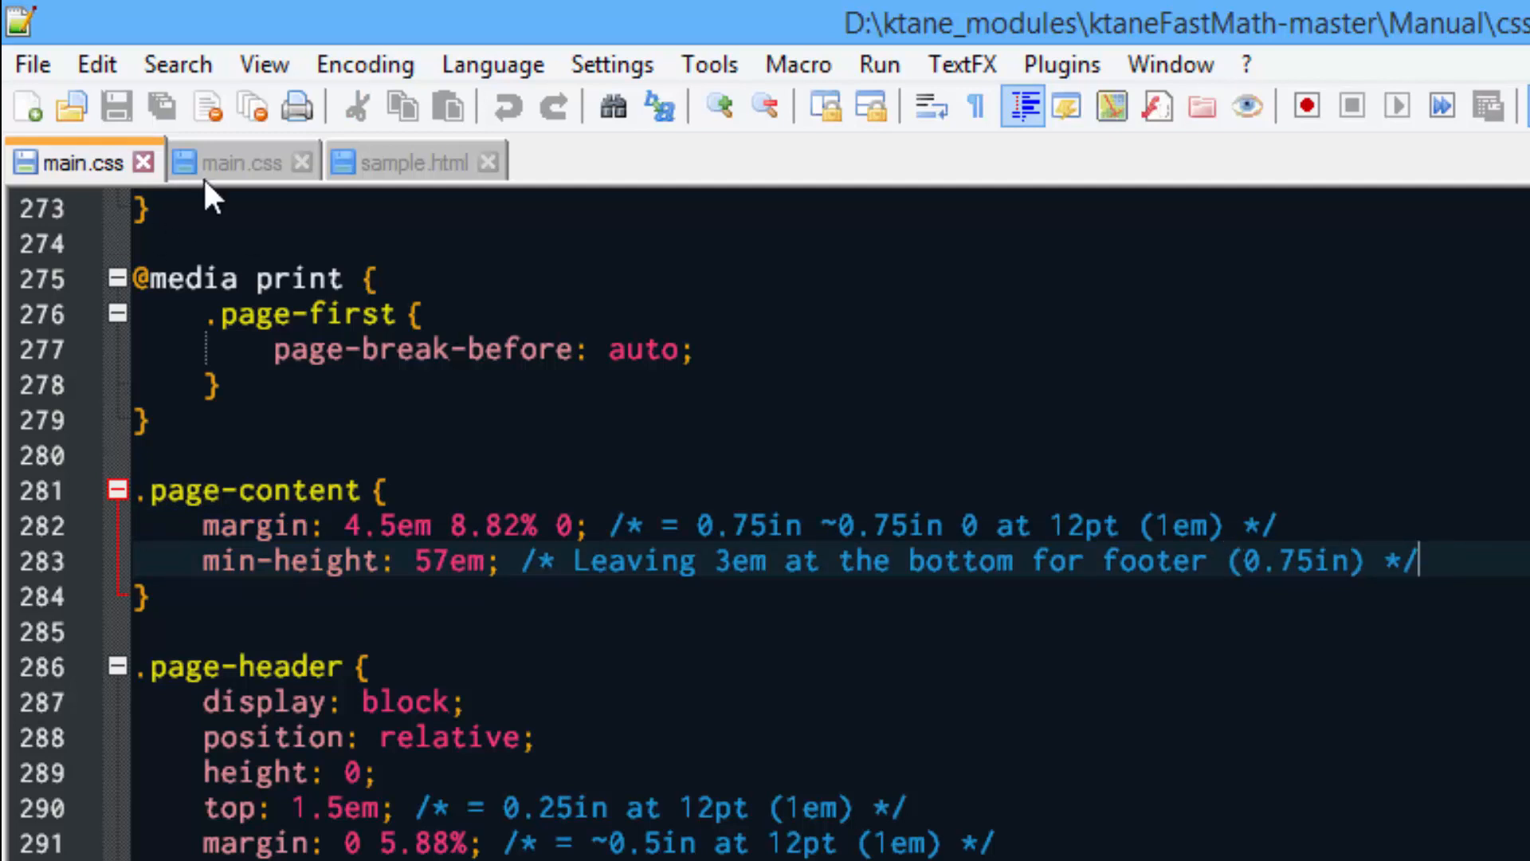
mouse_move(234, 161)
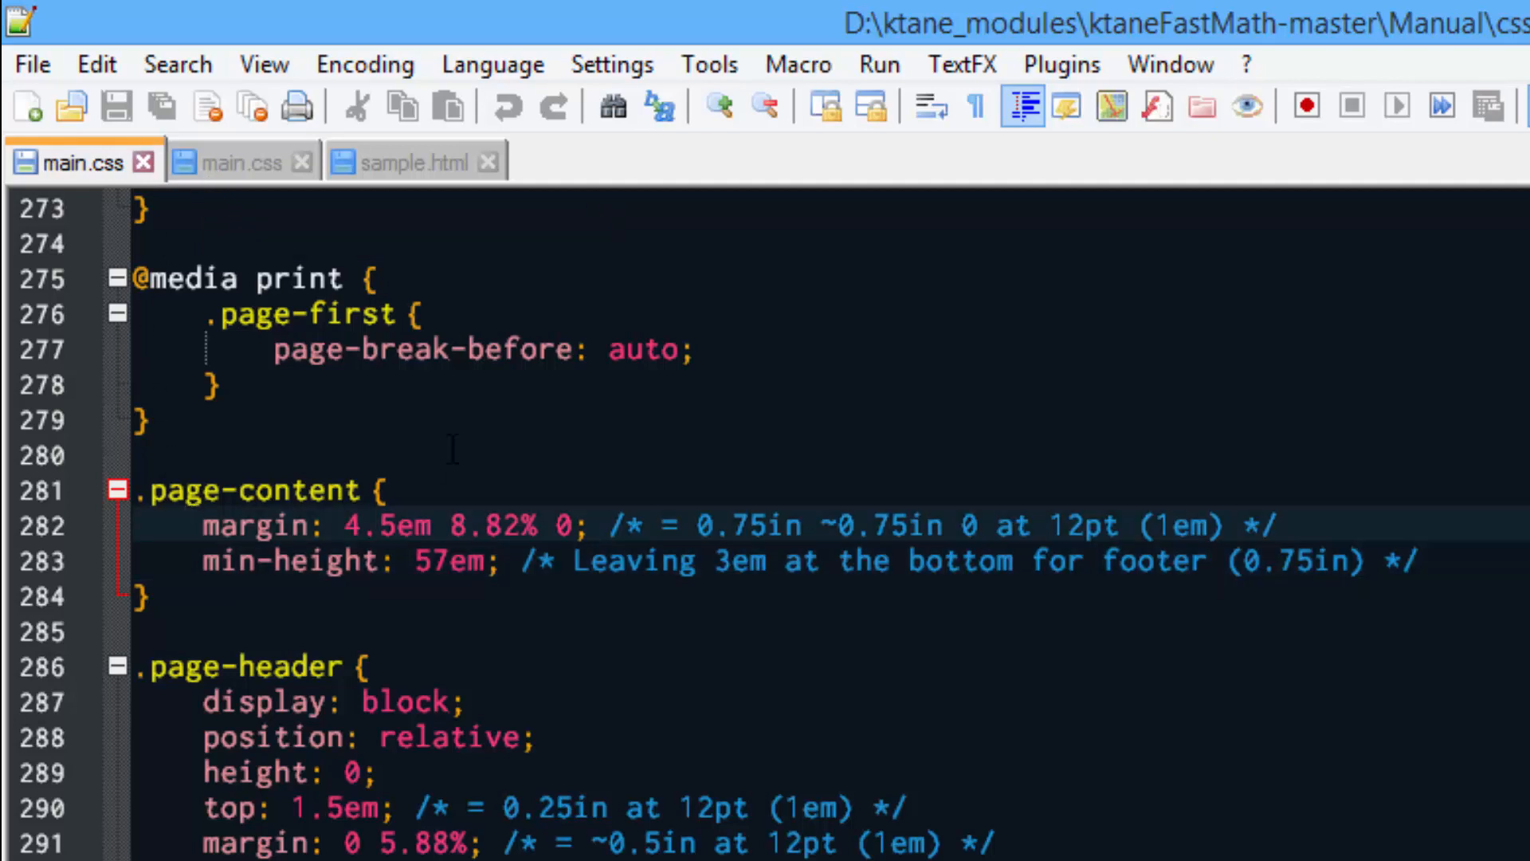
mouse_move(484, 507)
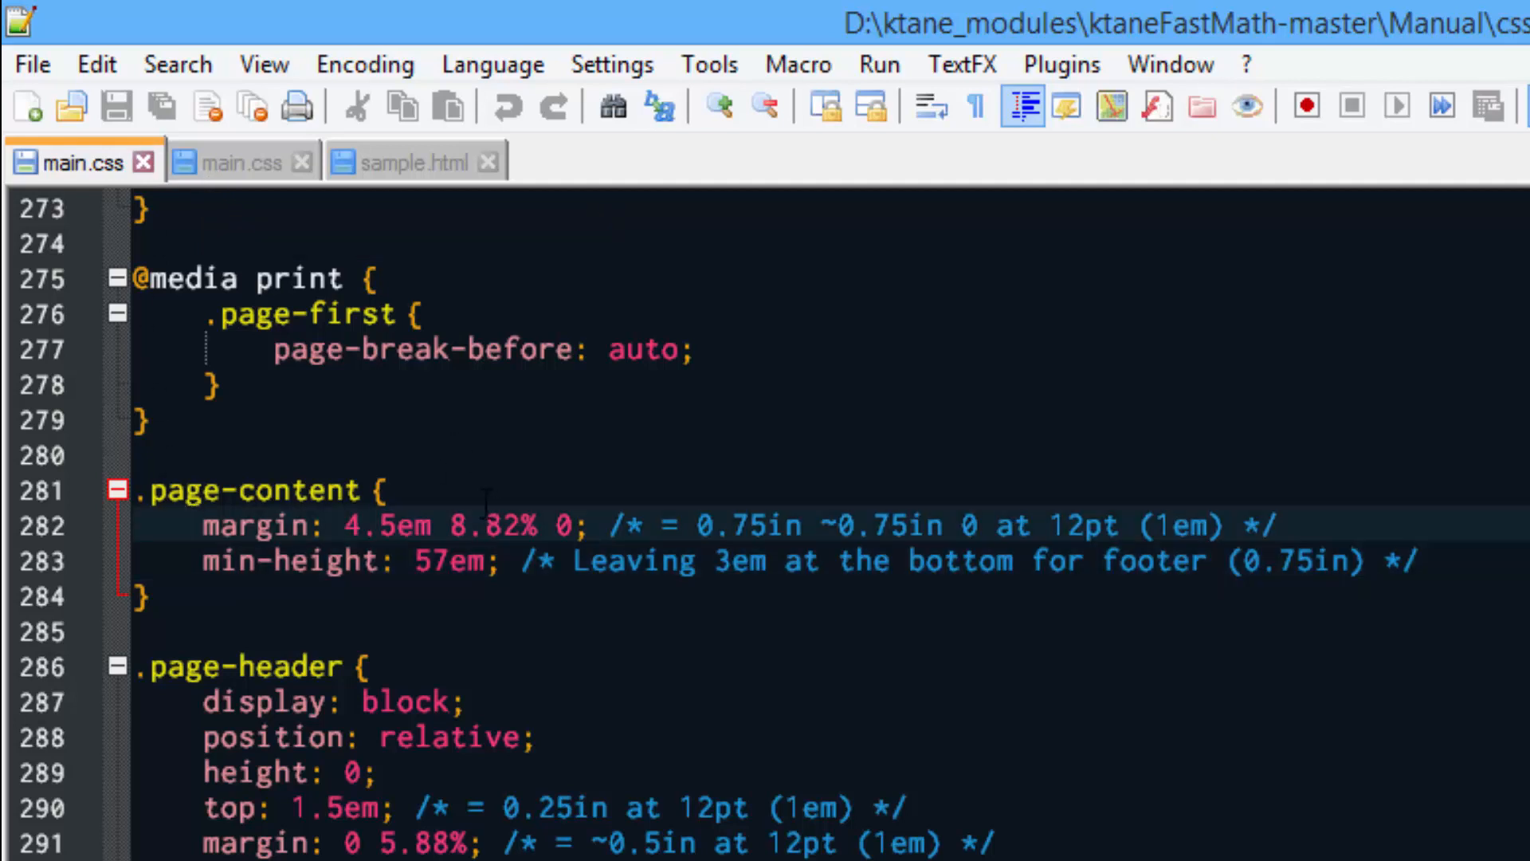
double_click(257, 524)
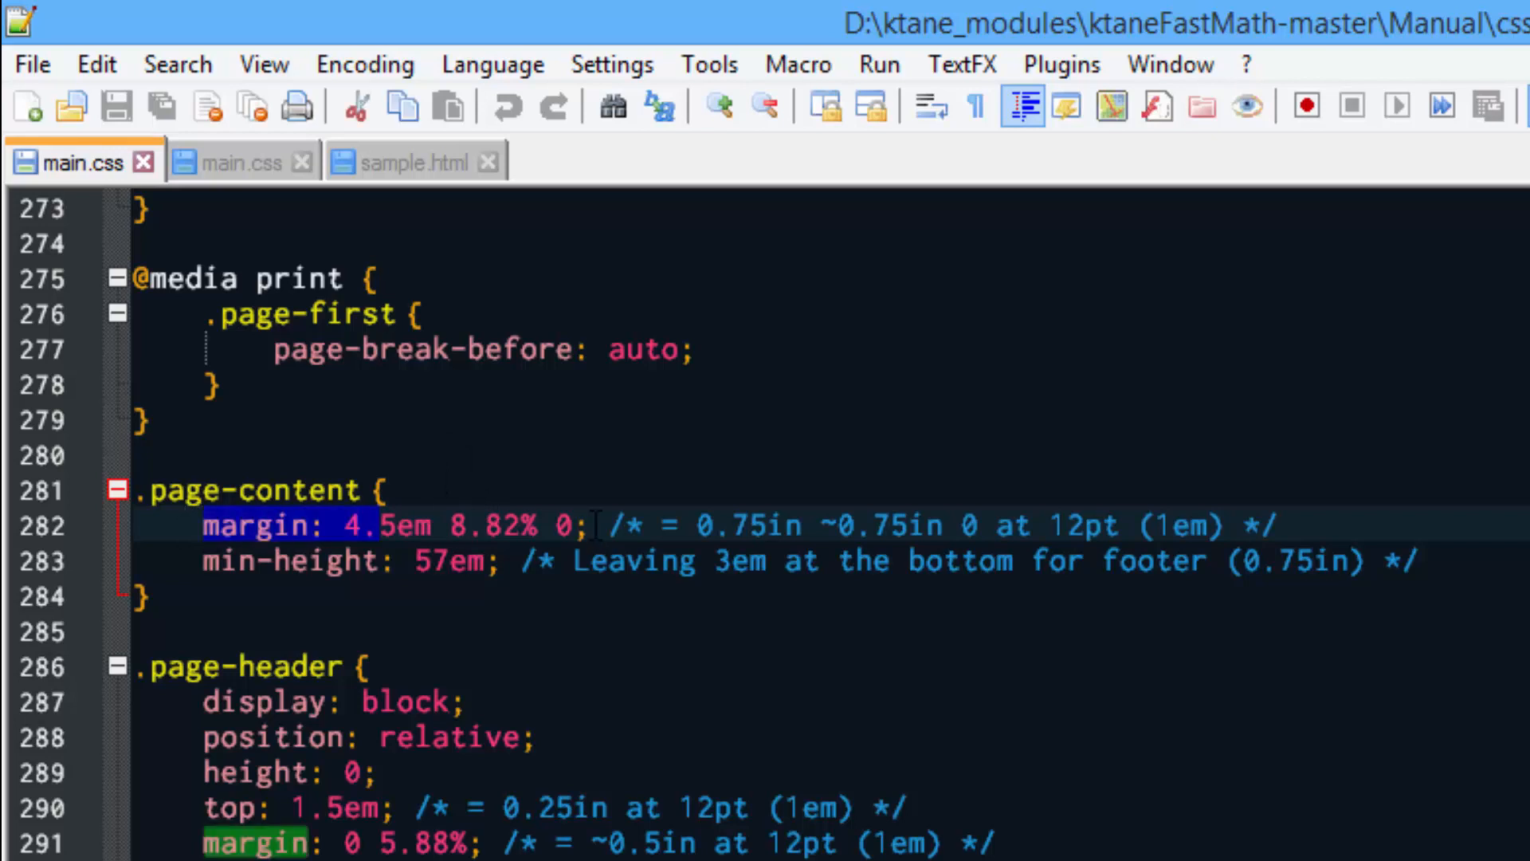
click(1352, 559)
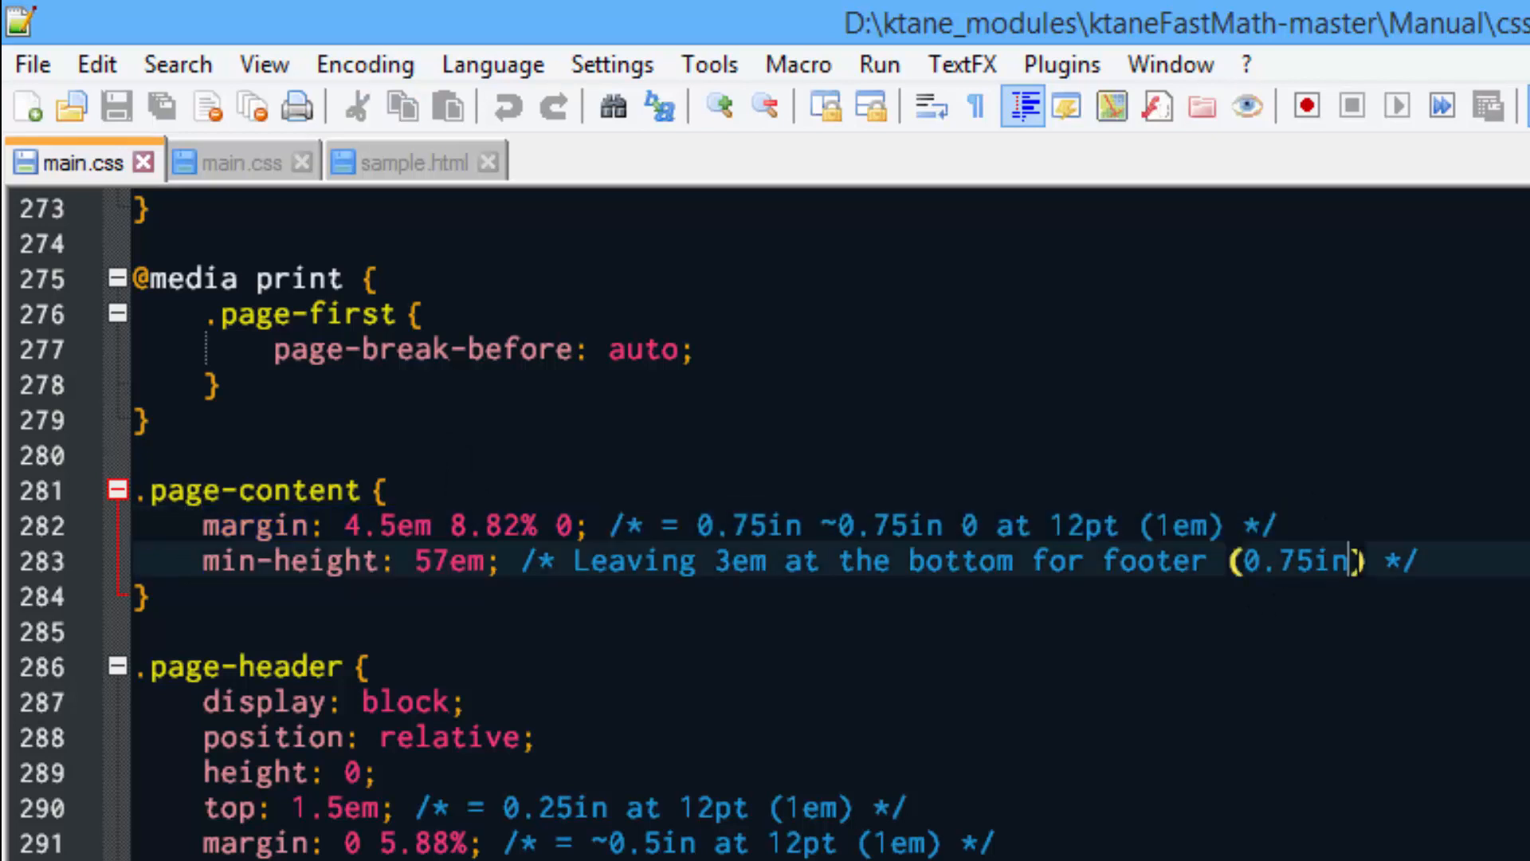
Step: Compare with the downloaded main.css and add padding-top: 4.5em; to .page-content
click(240, 163)
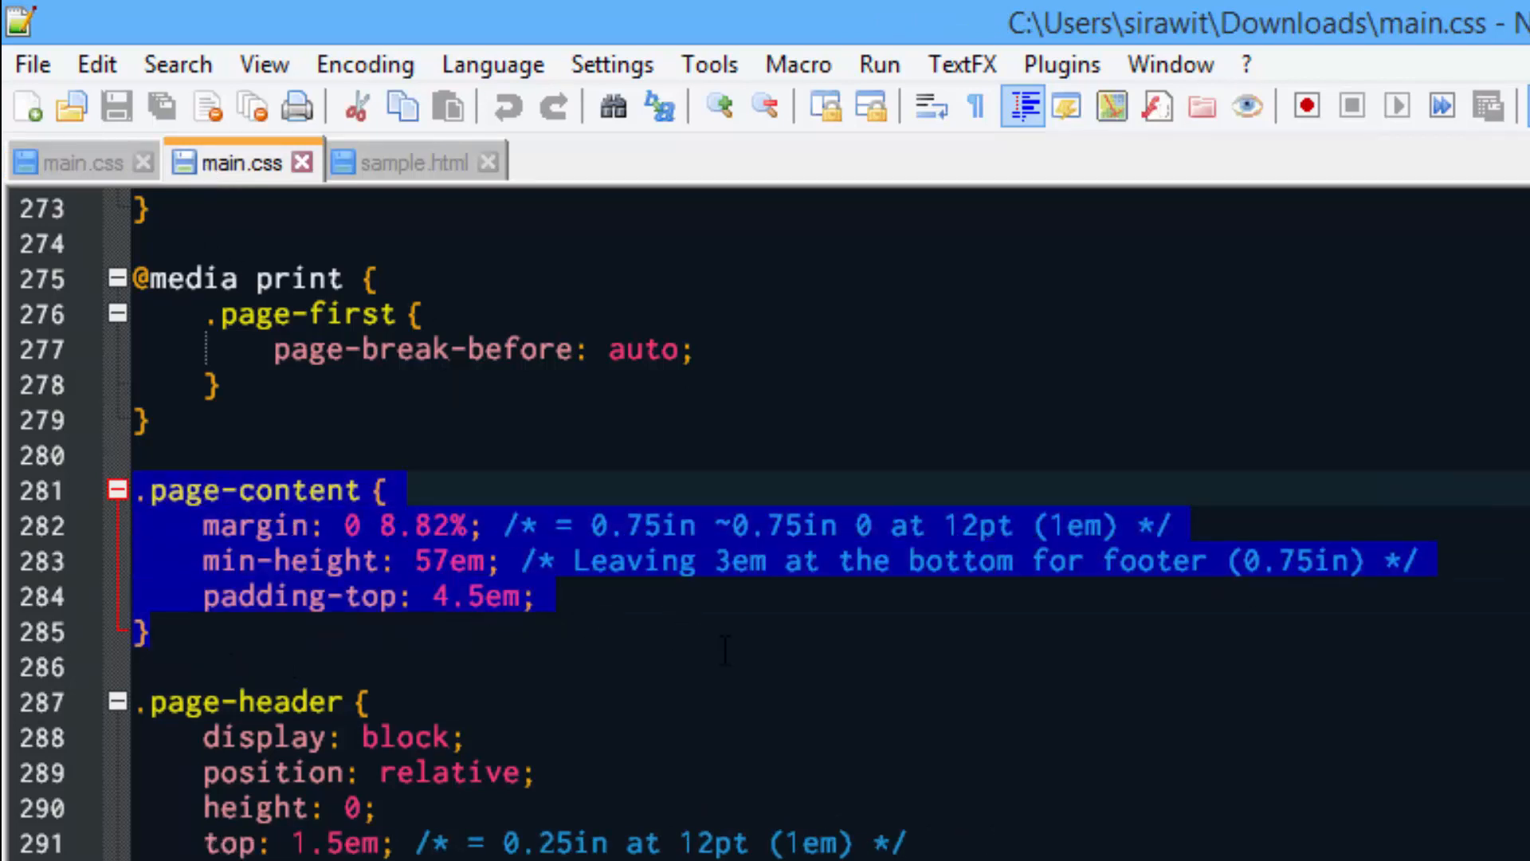
click(79, 163)
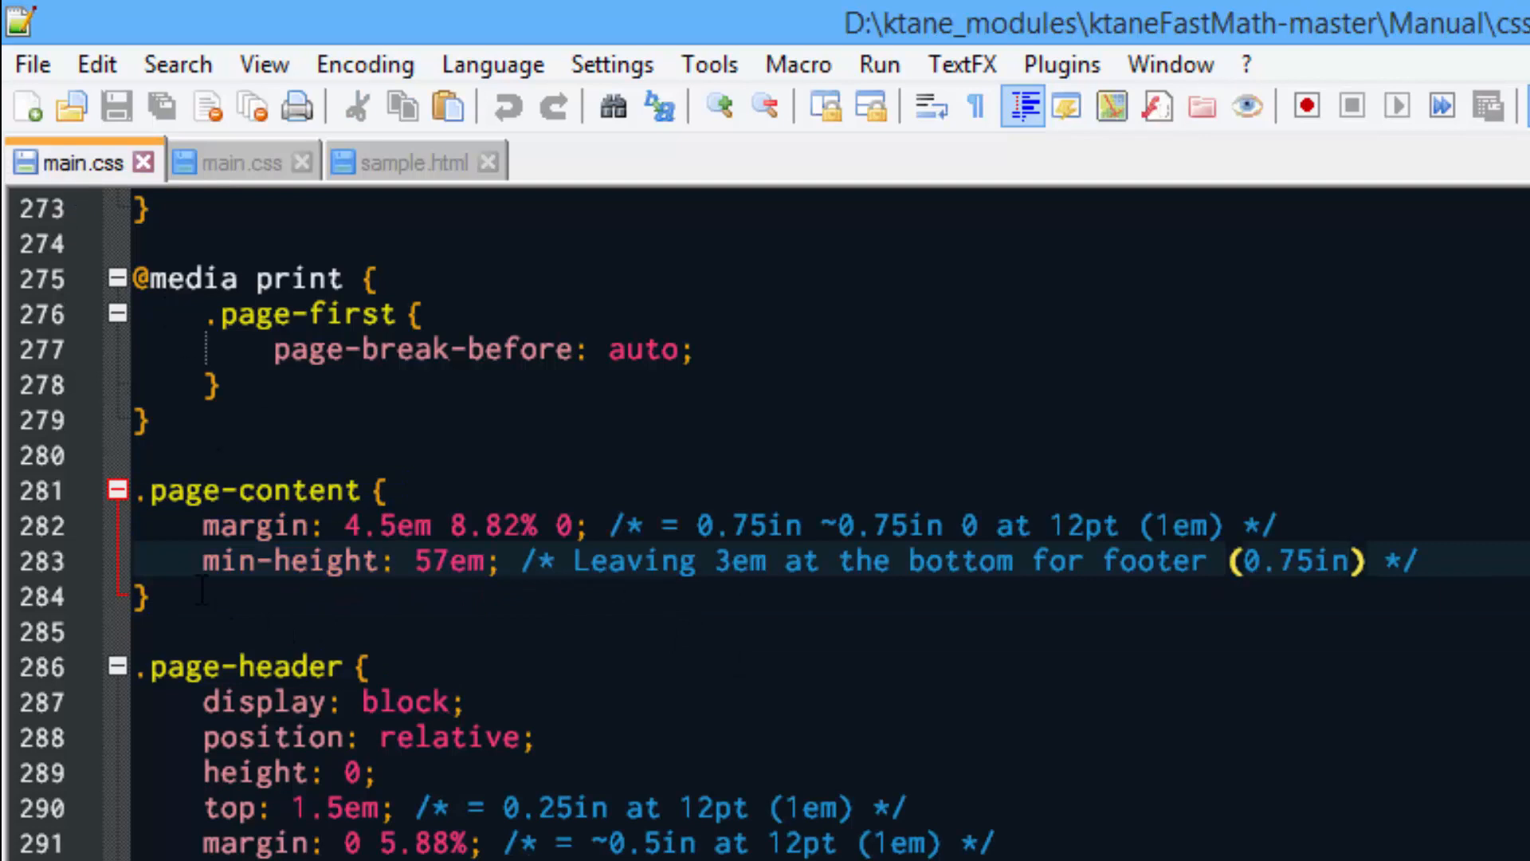
text(padding-top: 4.5em;)
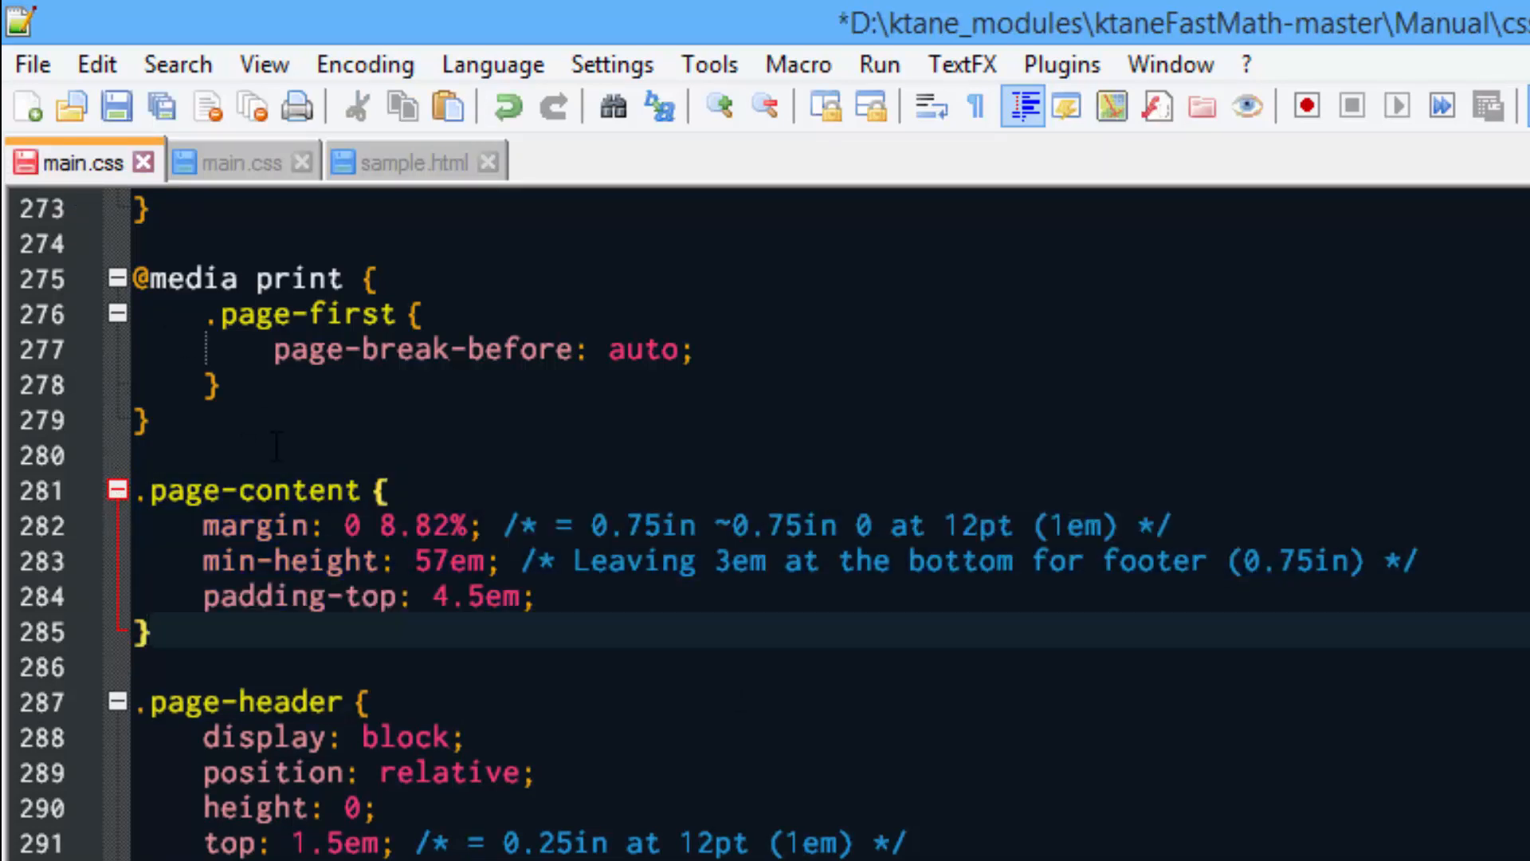
mouse_move(625, 460)
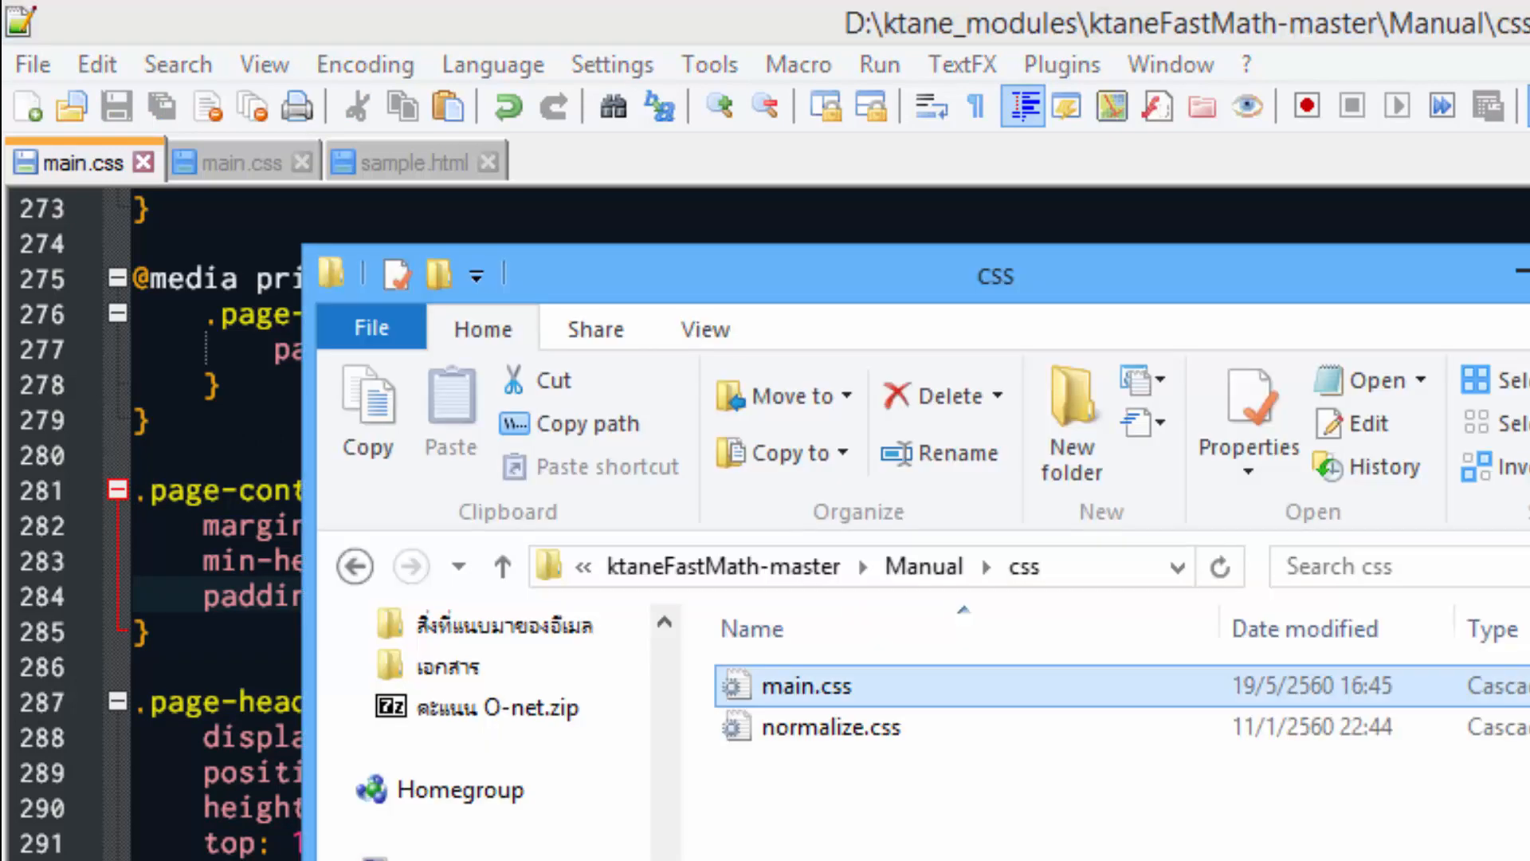
Step: Browse the Manual img folder, checking Component.svg and the page background noise images
click(502, 568)
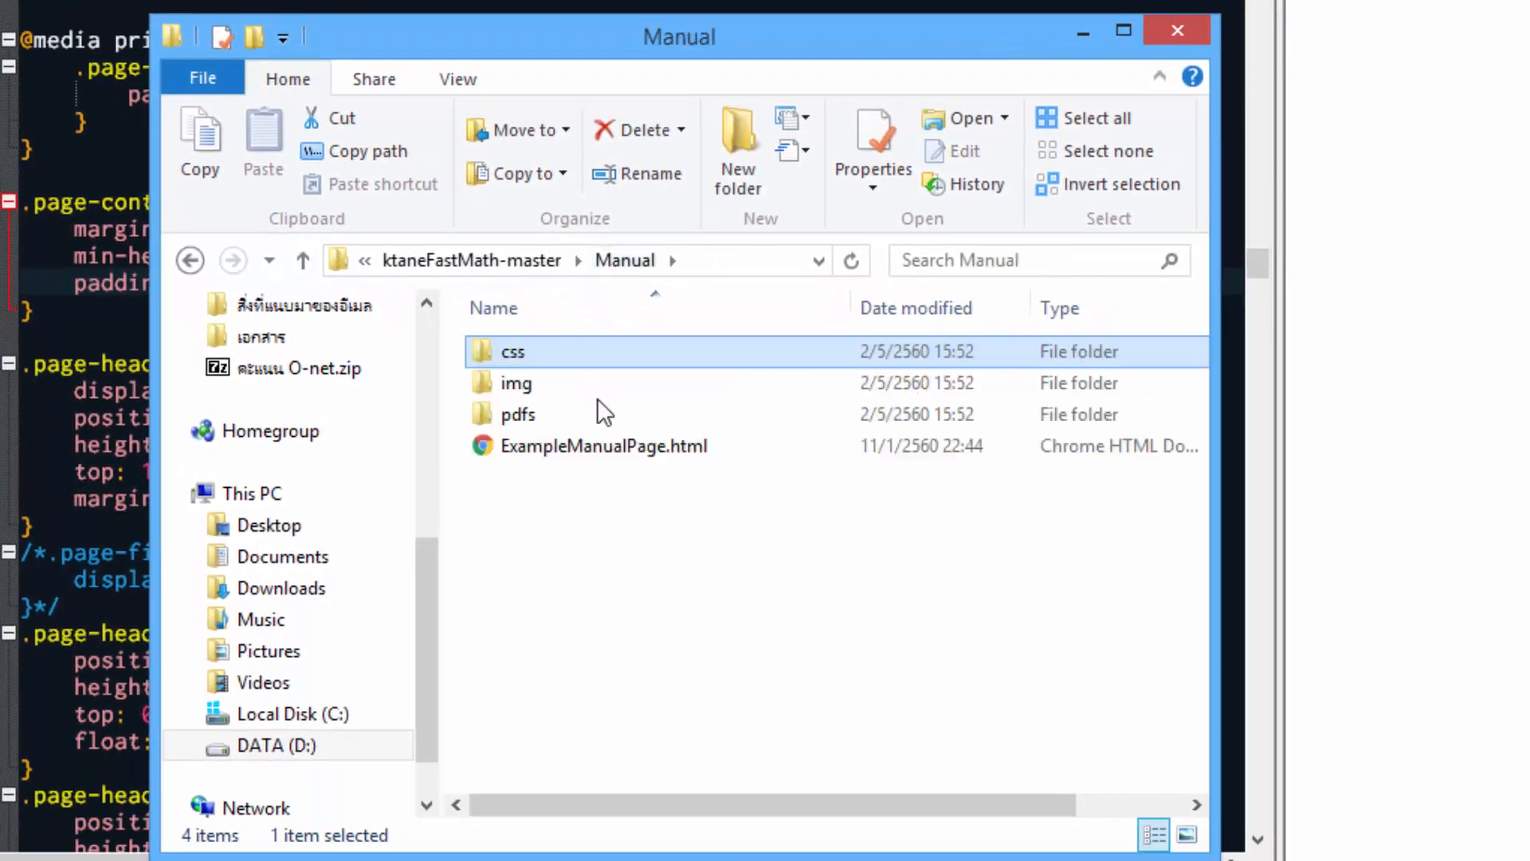
double_click(515, 382)
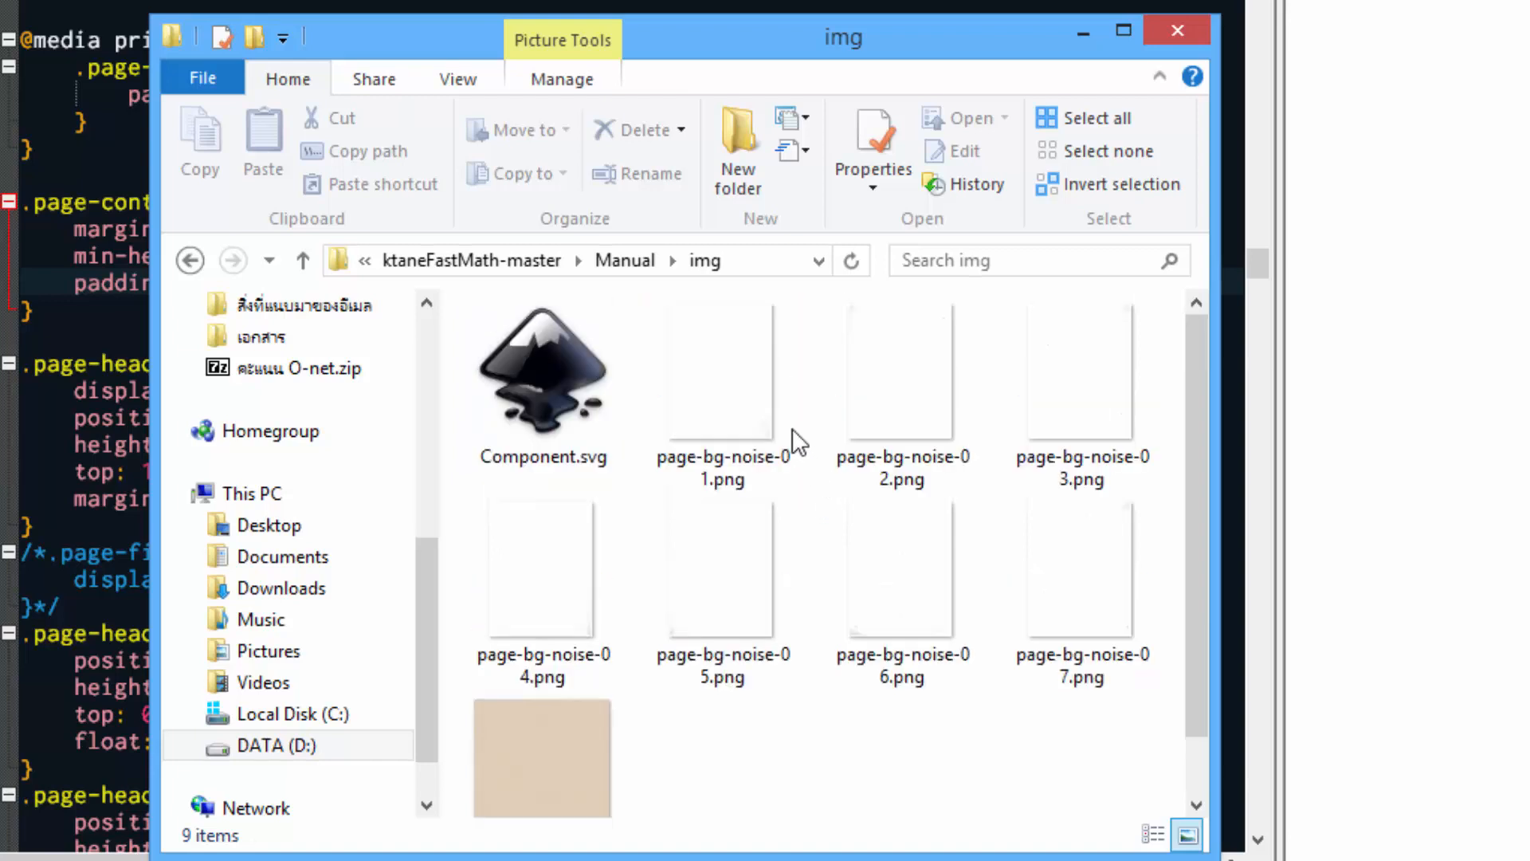
click(542, 371)
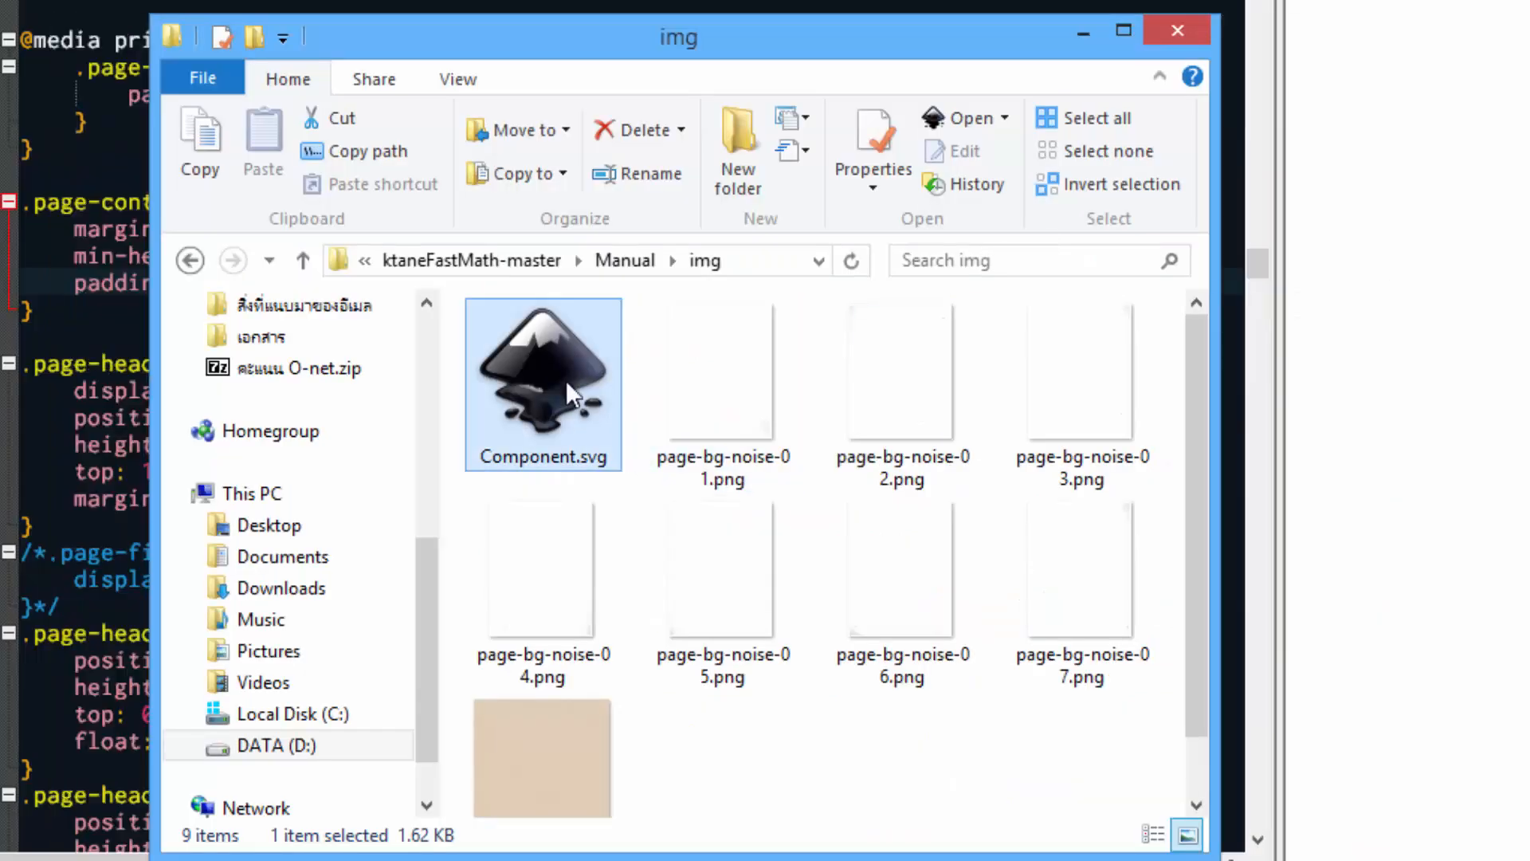
click(722, 372)
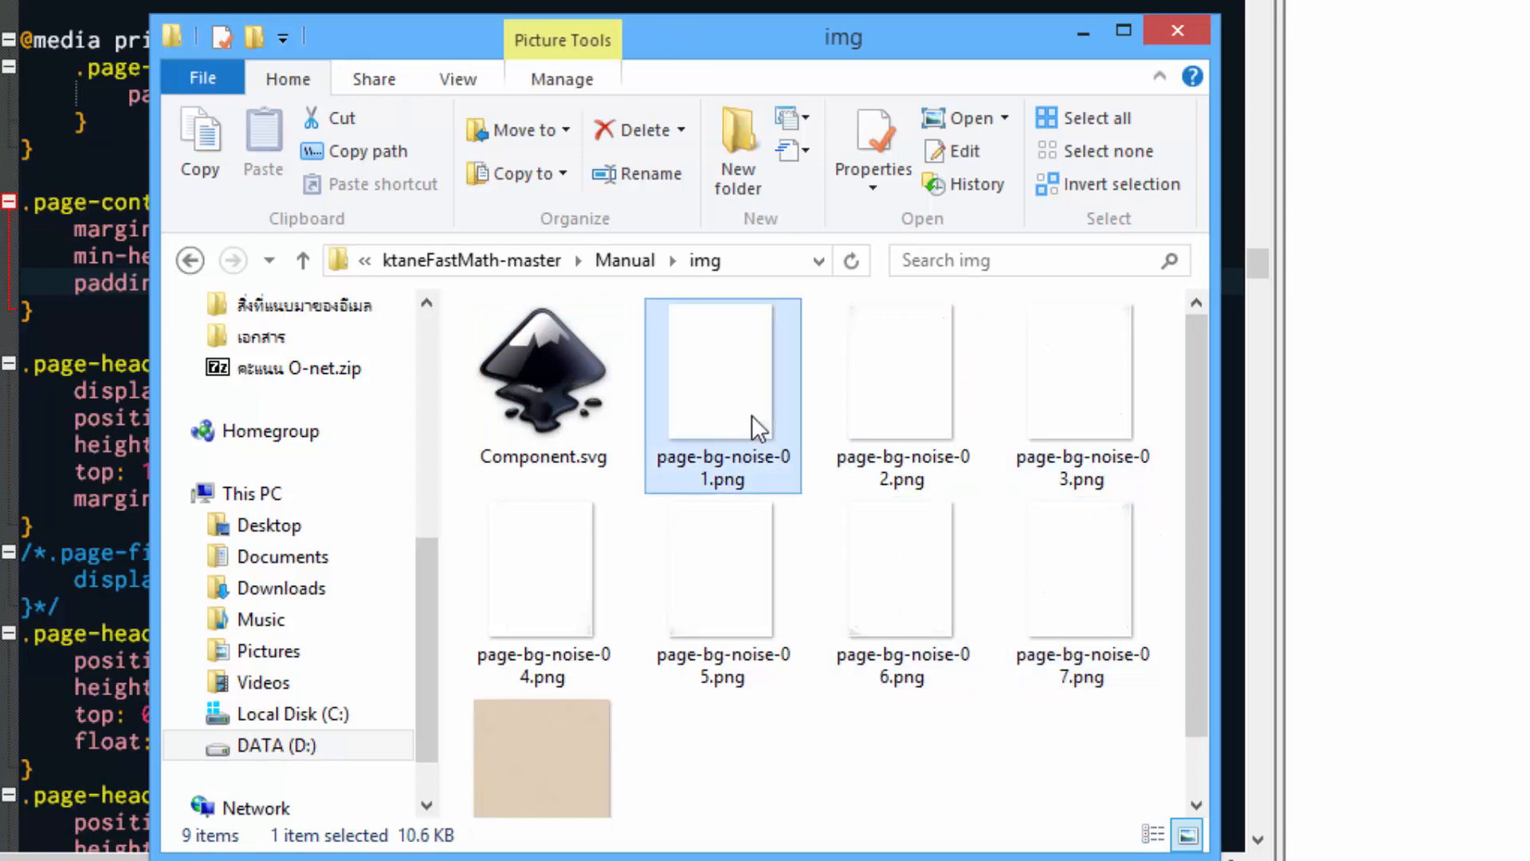
click(542, 569)
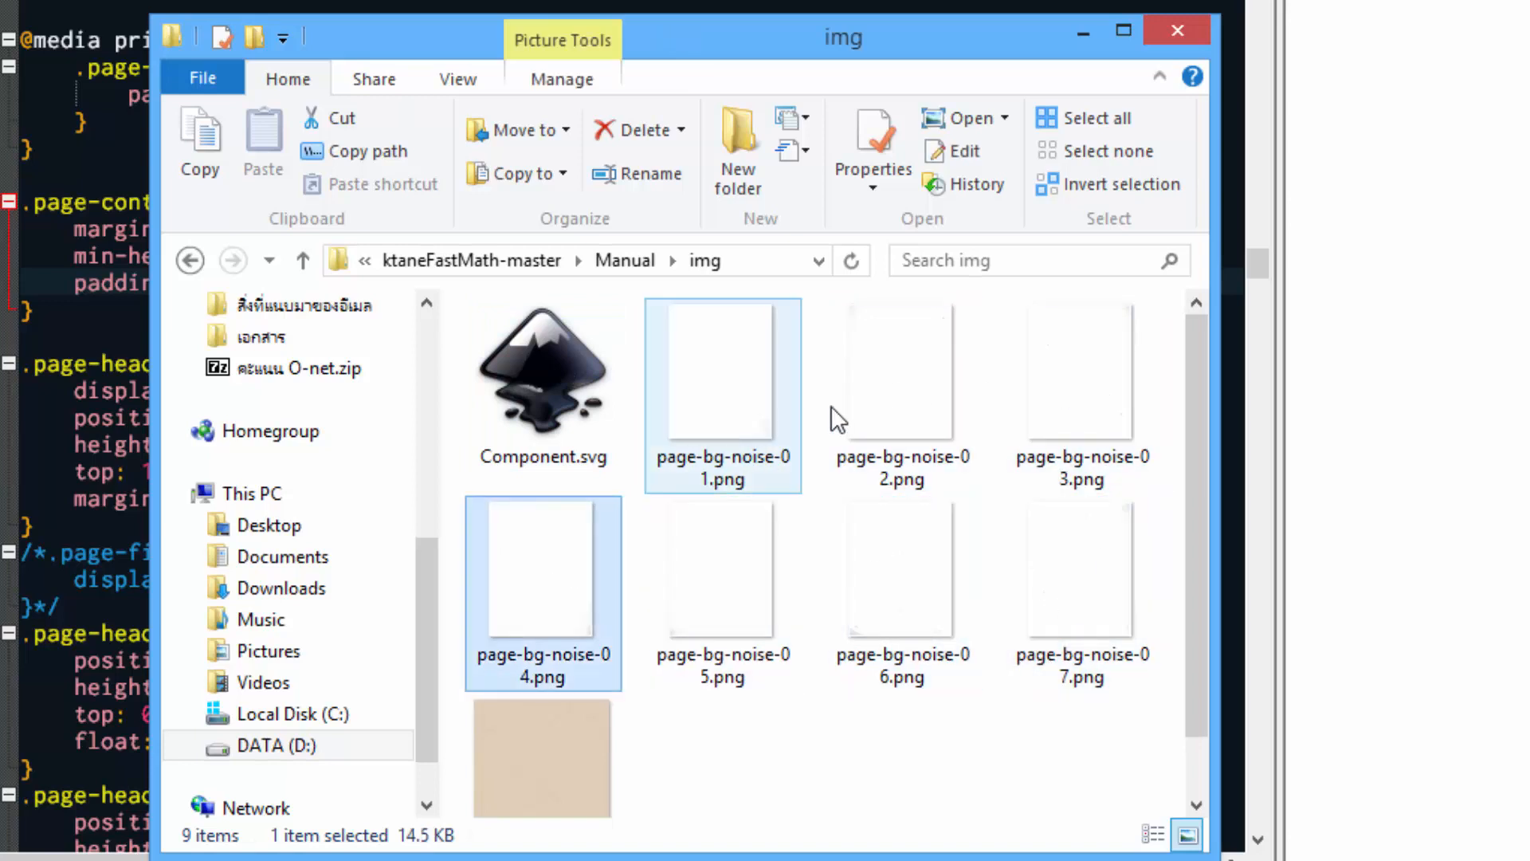
mouse_move(1058, 381)
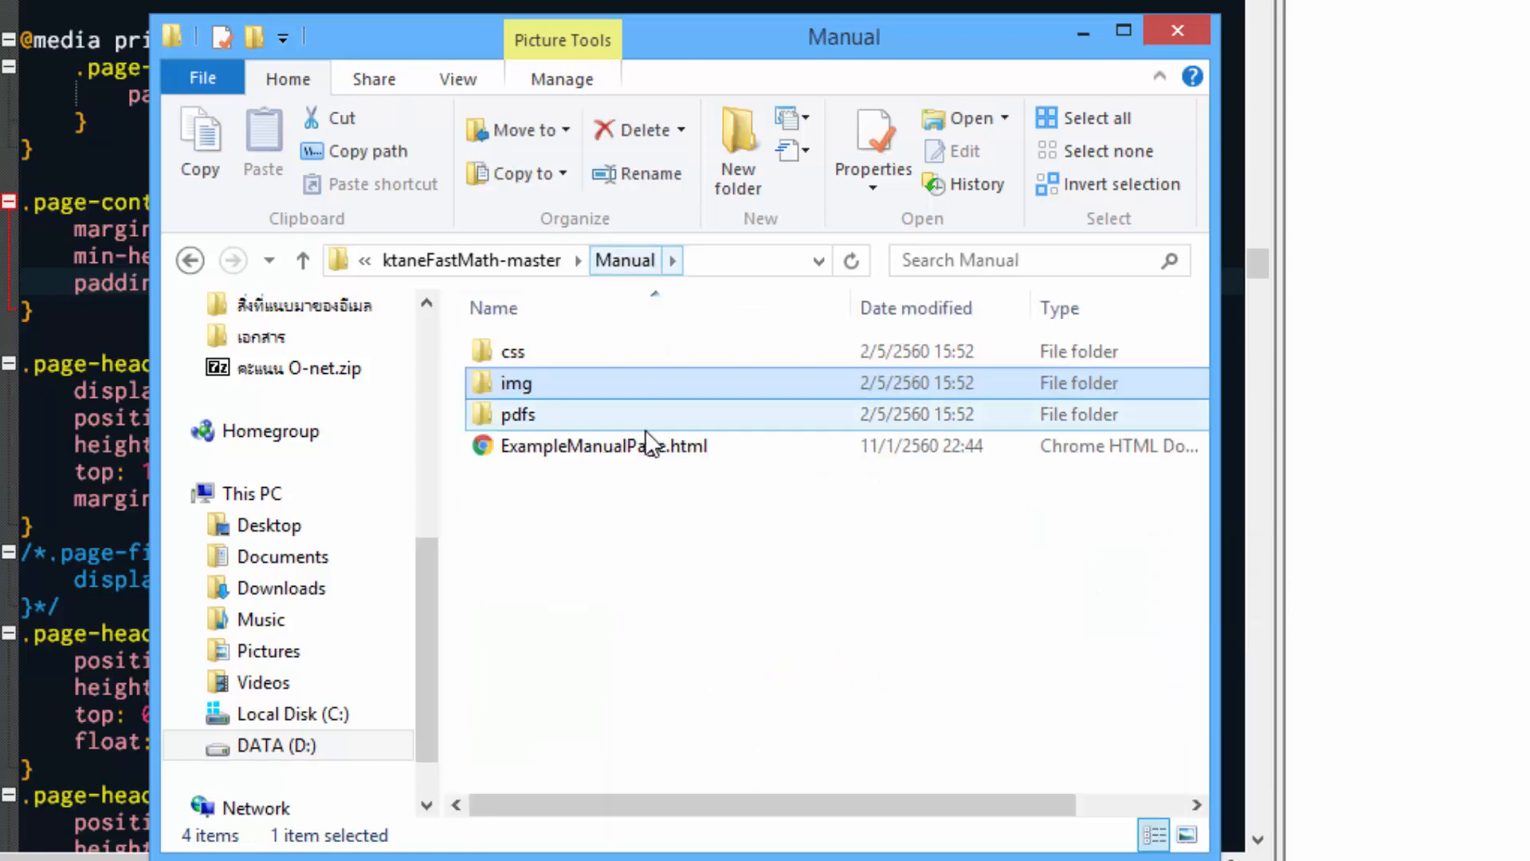
Step: Look into pdfs/Modules, then return to Manual with ExampleManualPage.html and the img folder selected
double_click(516, 415)
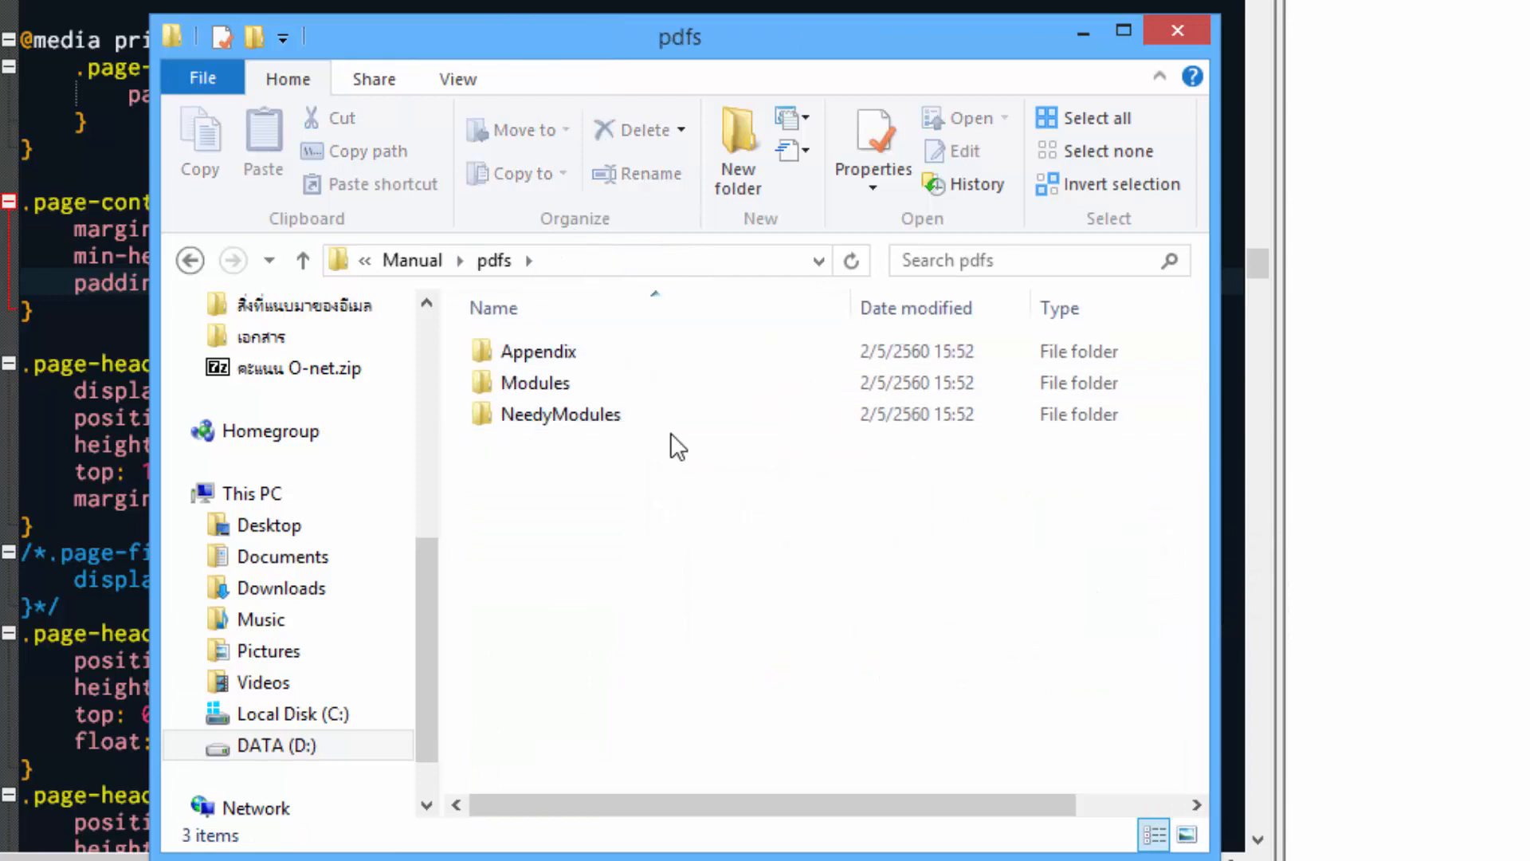
double_click(536, 381)
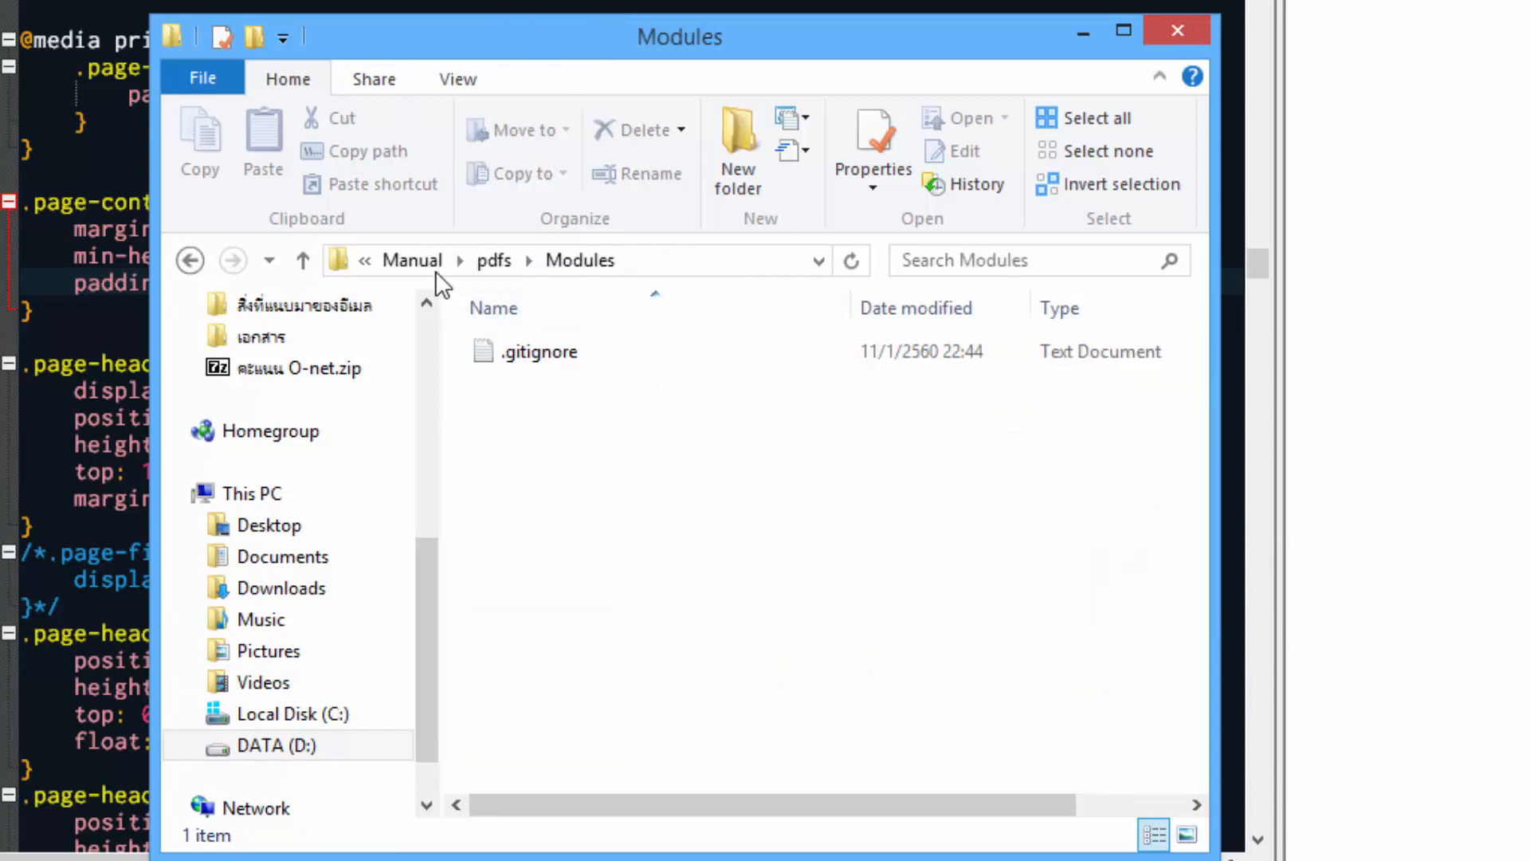
click(412, 260)
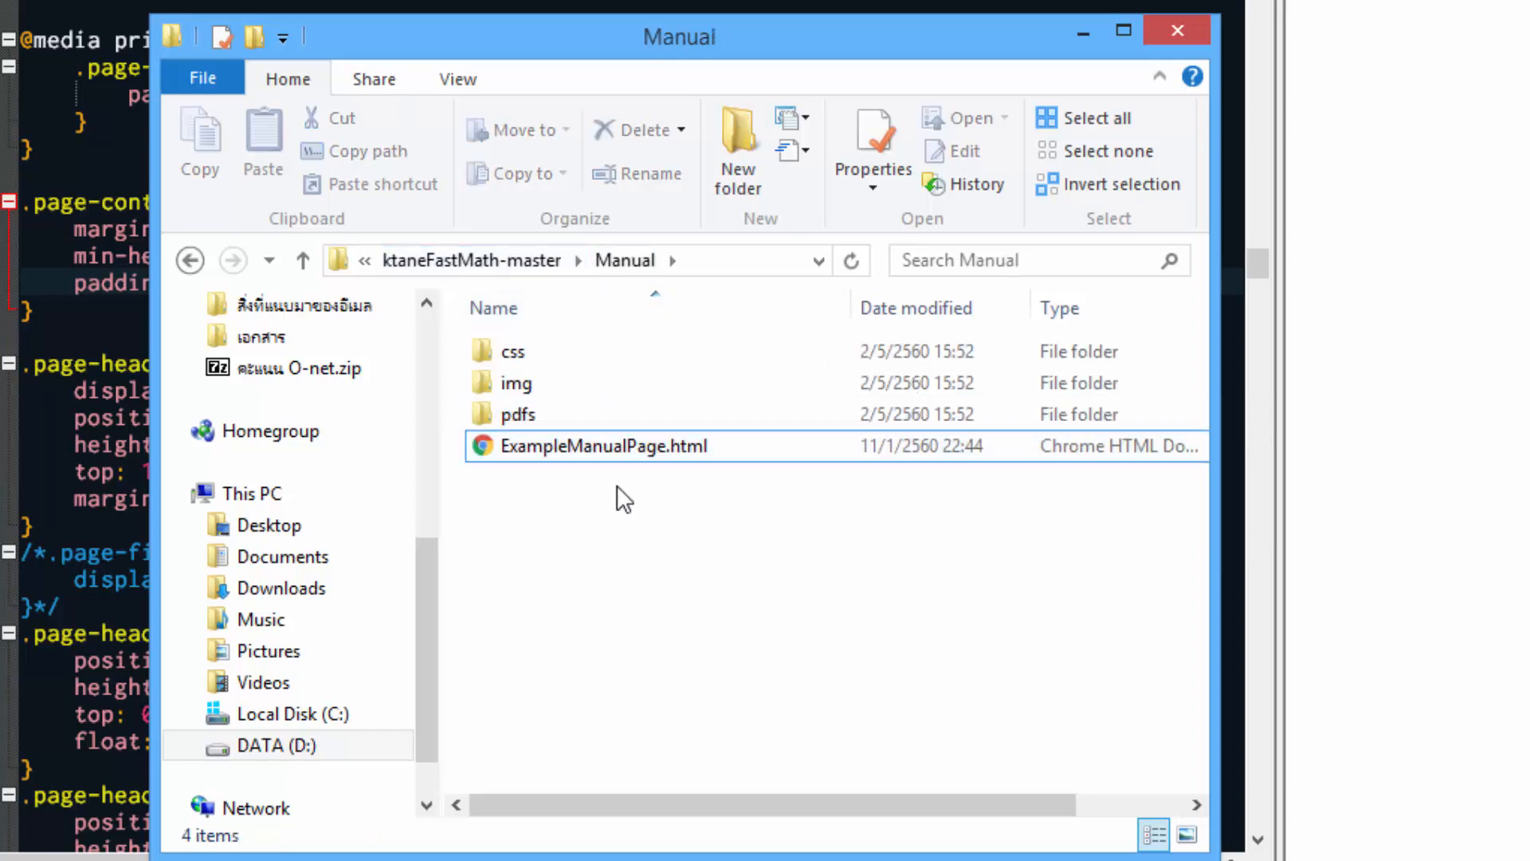
click(604, 445)
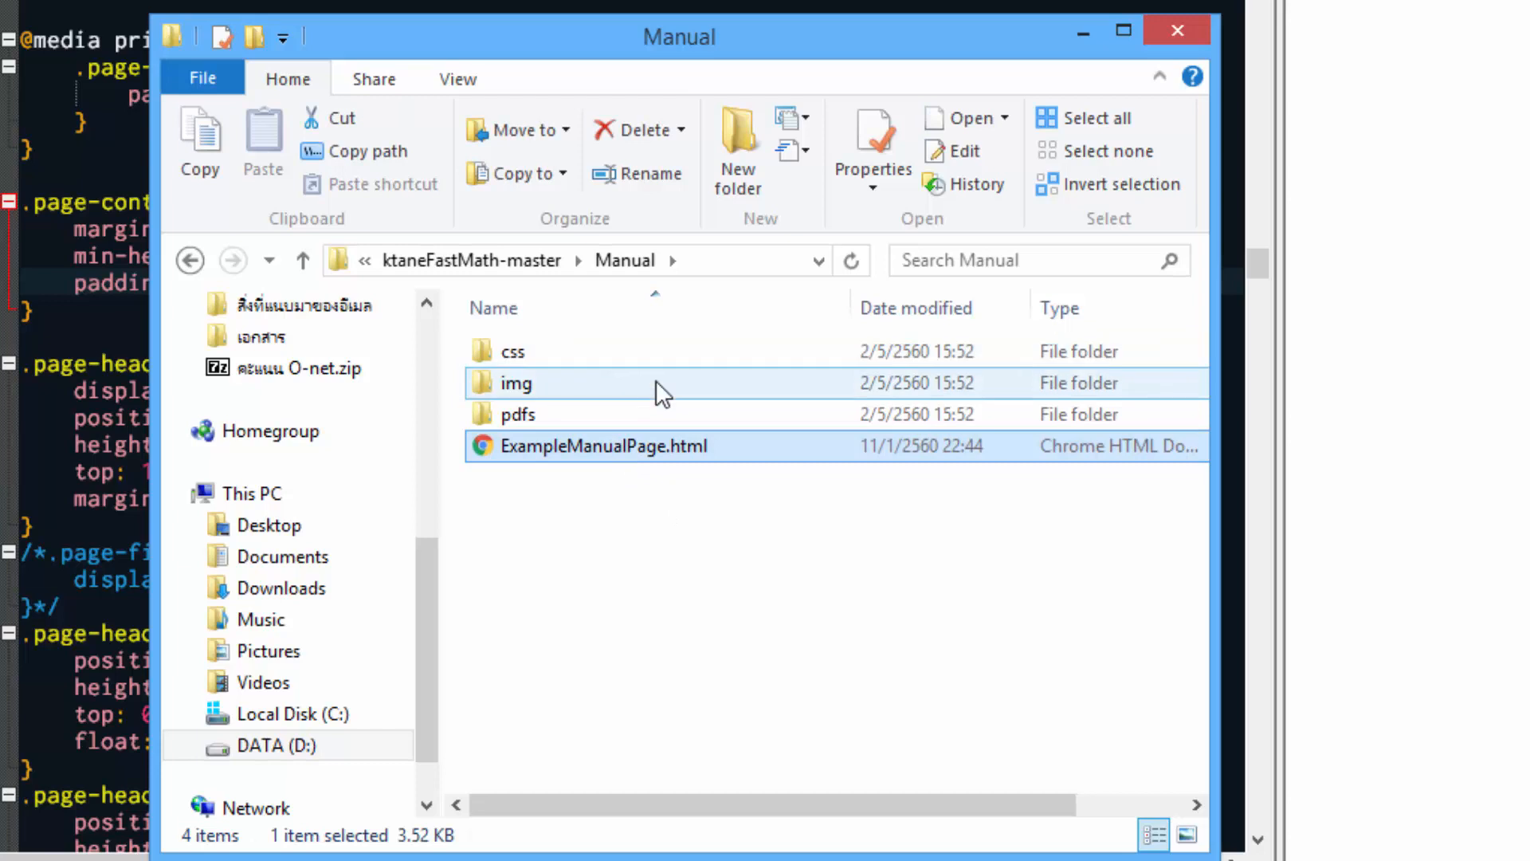
click(515, 383)
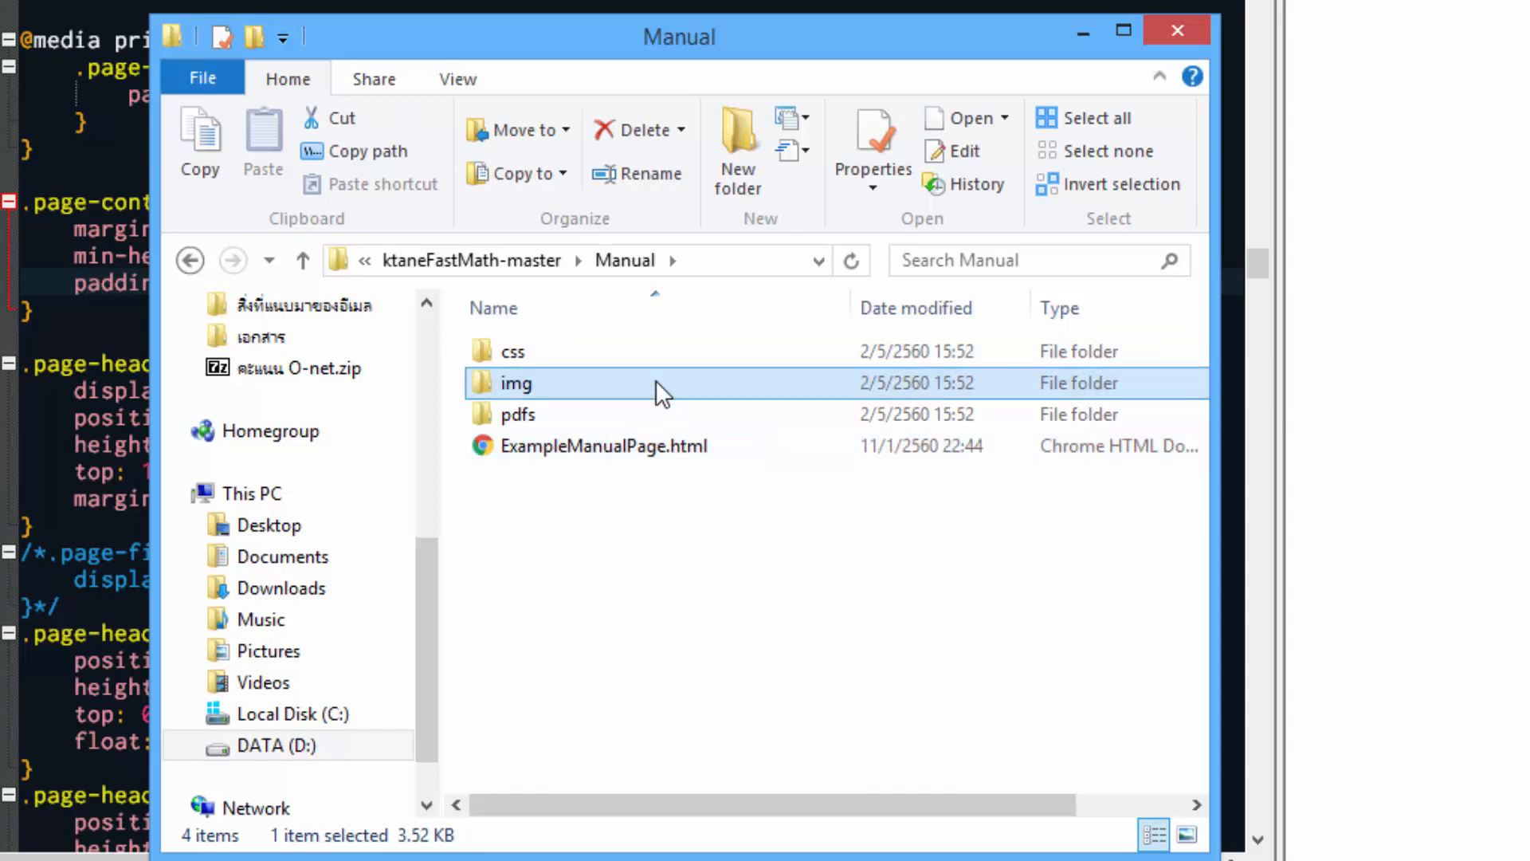
click(516, 383)
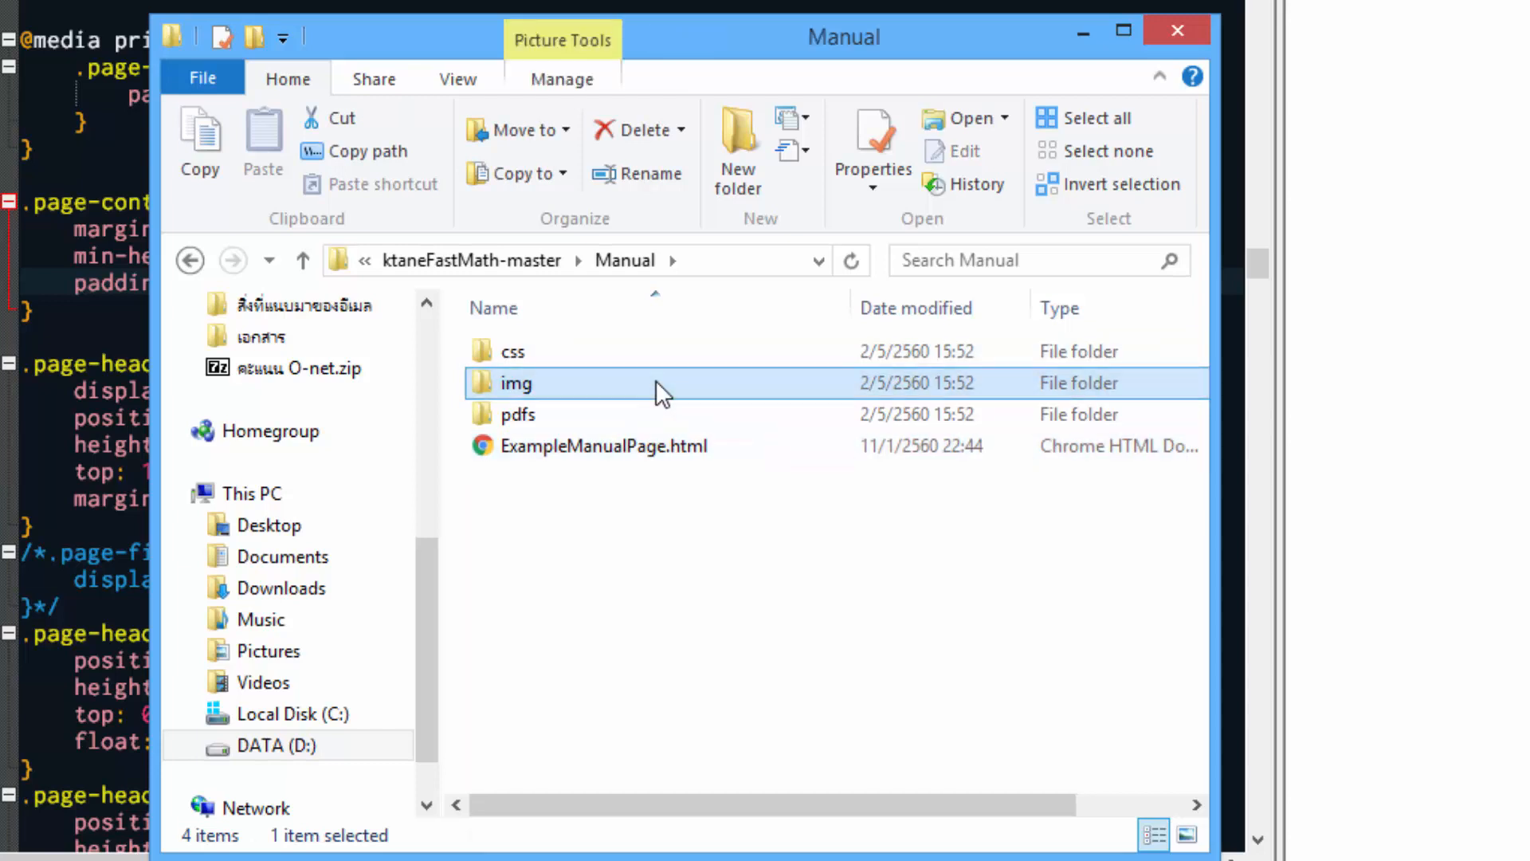
Step: Rename Component.svg in the img folder to fastMath.svg and open it in Inkscape
double_click(515, 382)
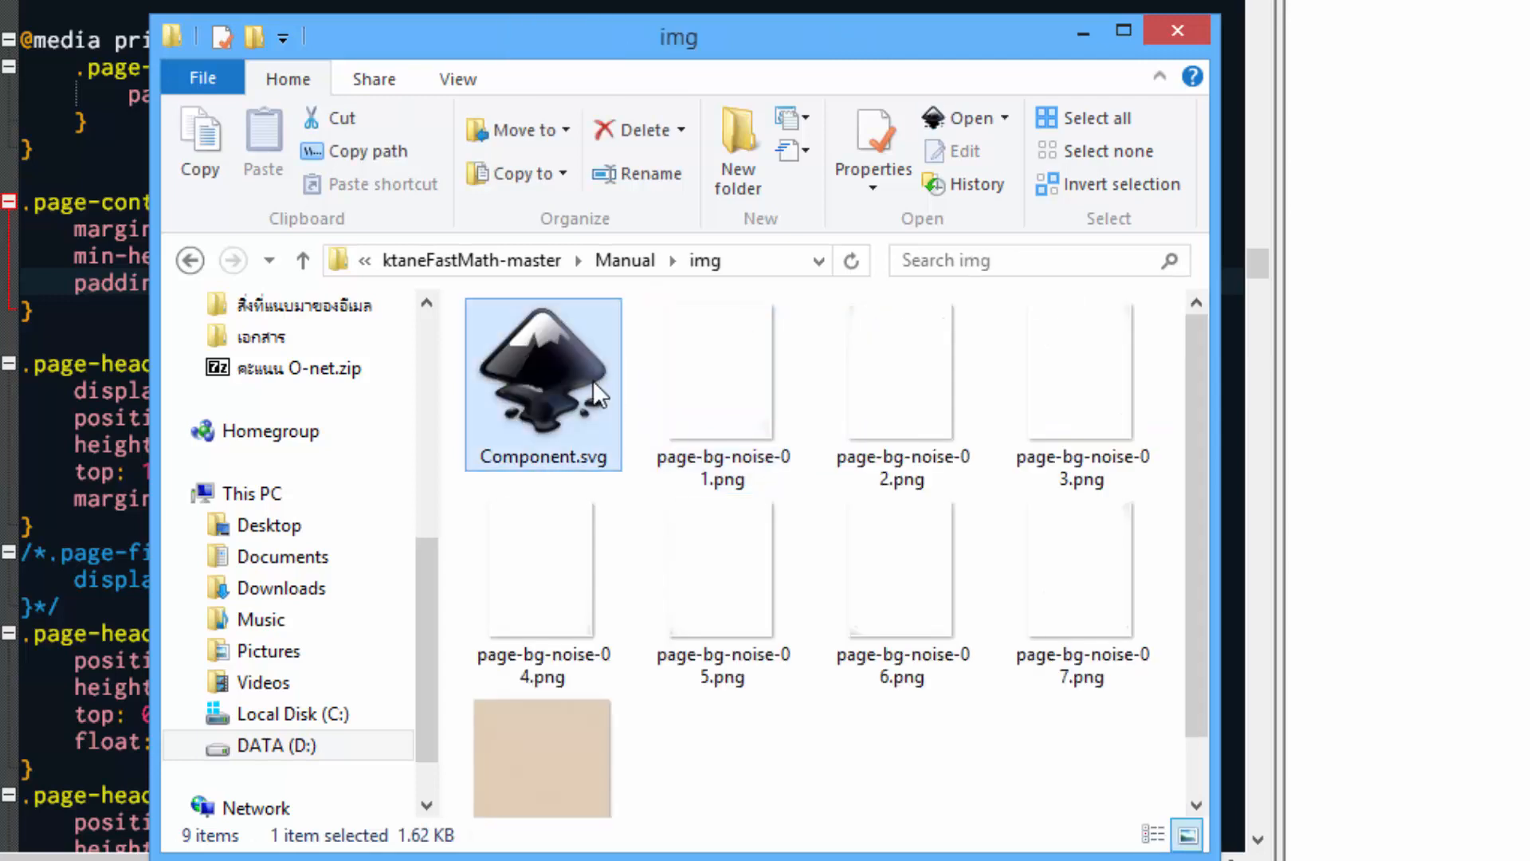
mouse_move(585, 381)
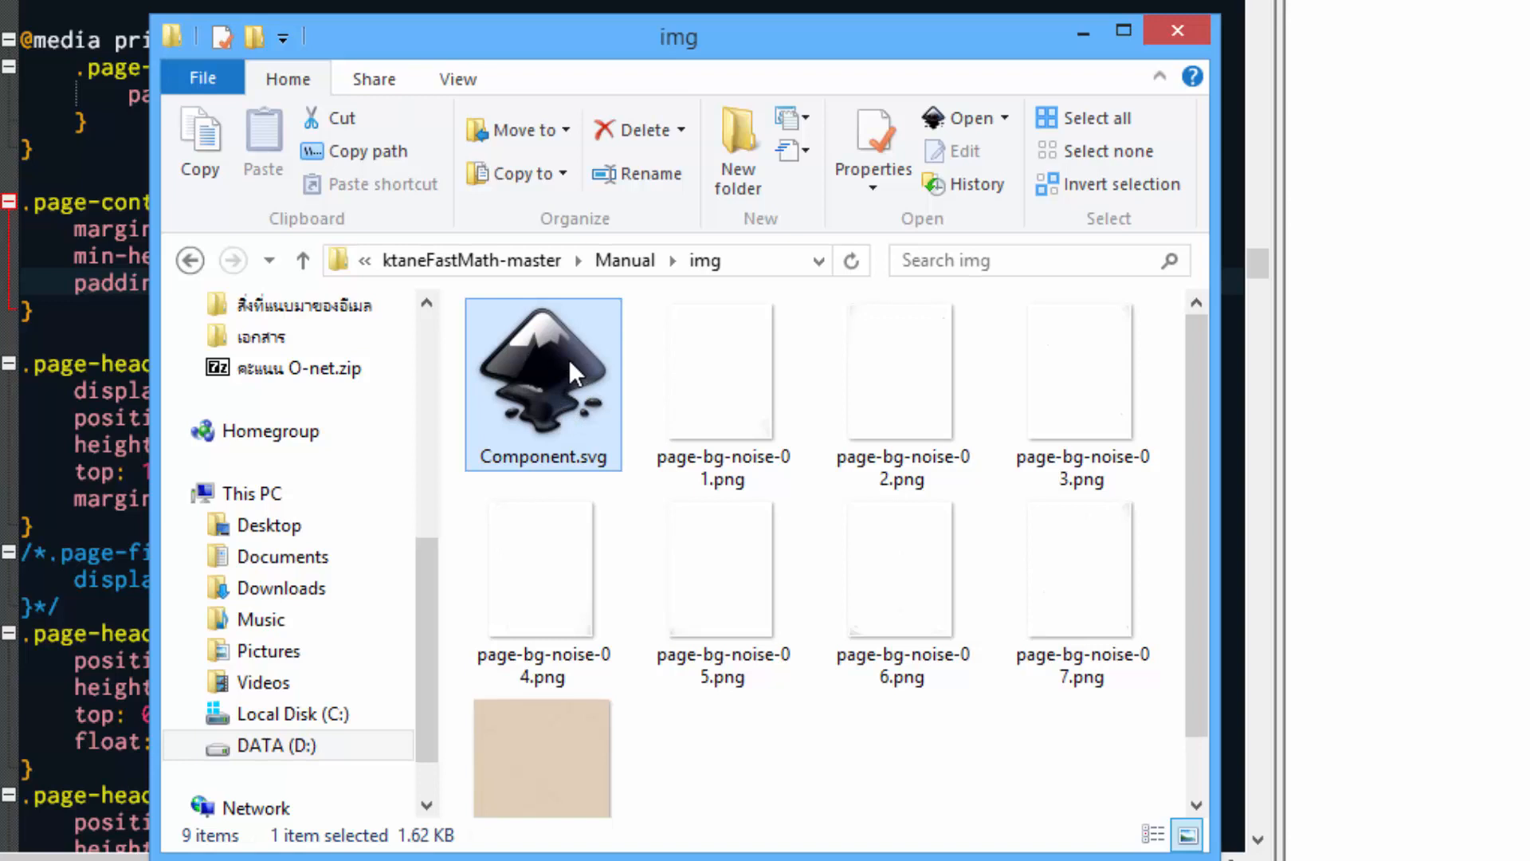
click(542, 456)
text(fastMath)
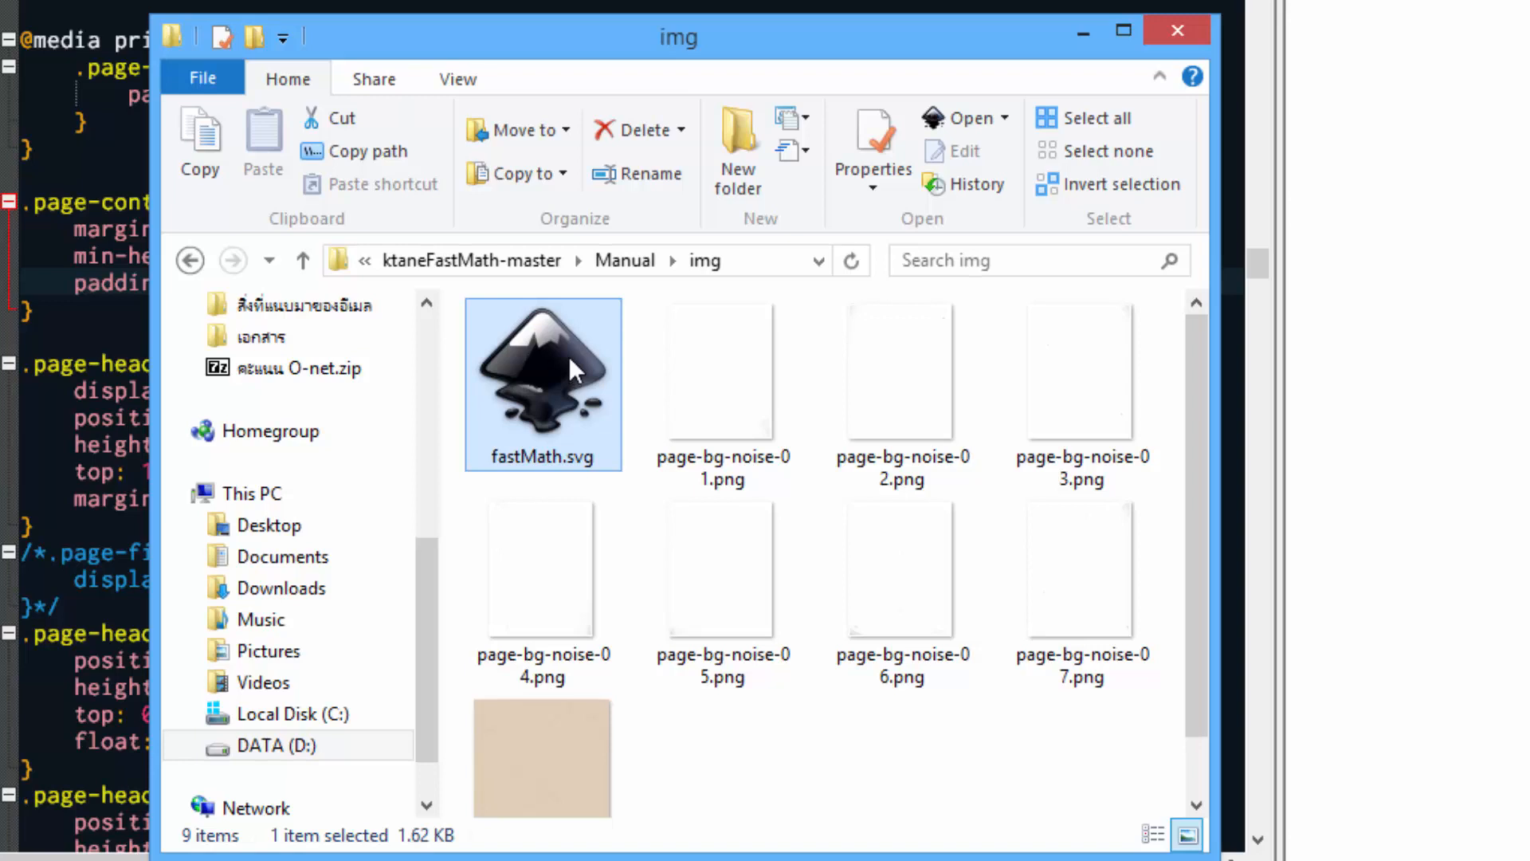
mouse_move(585, 400)
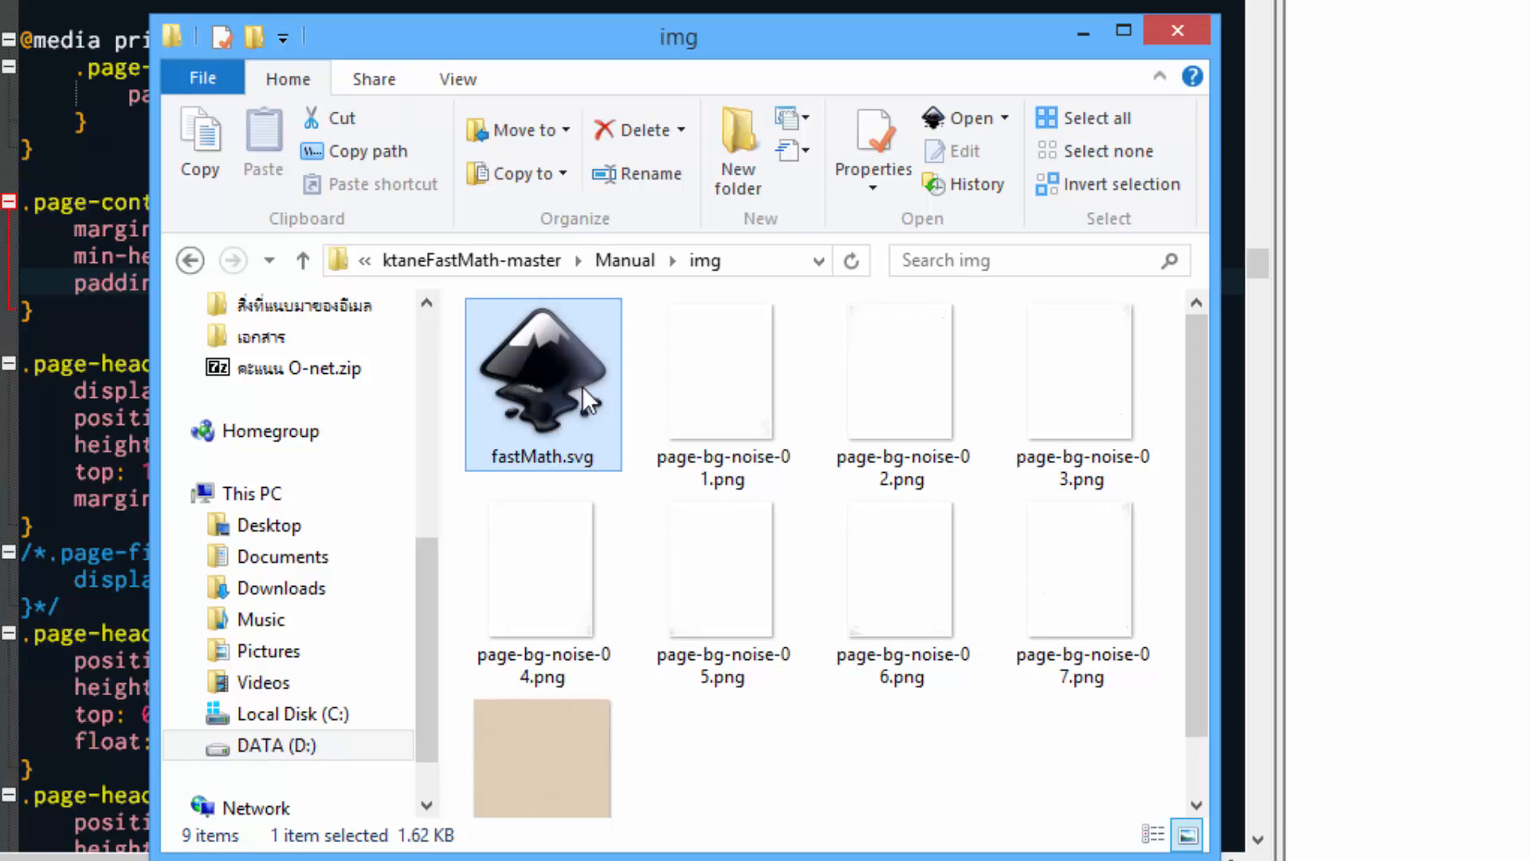
mouse_move(583, 427)
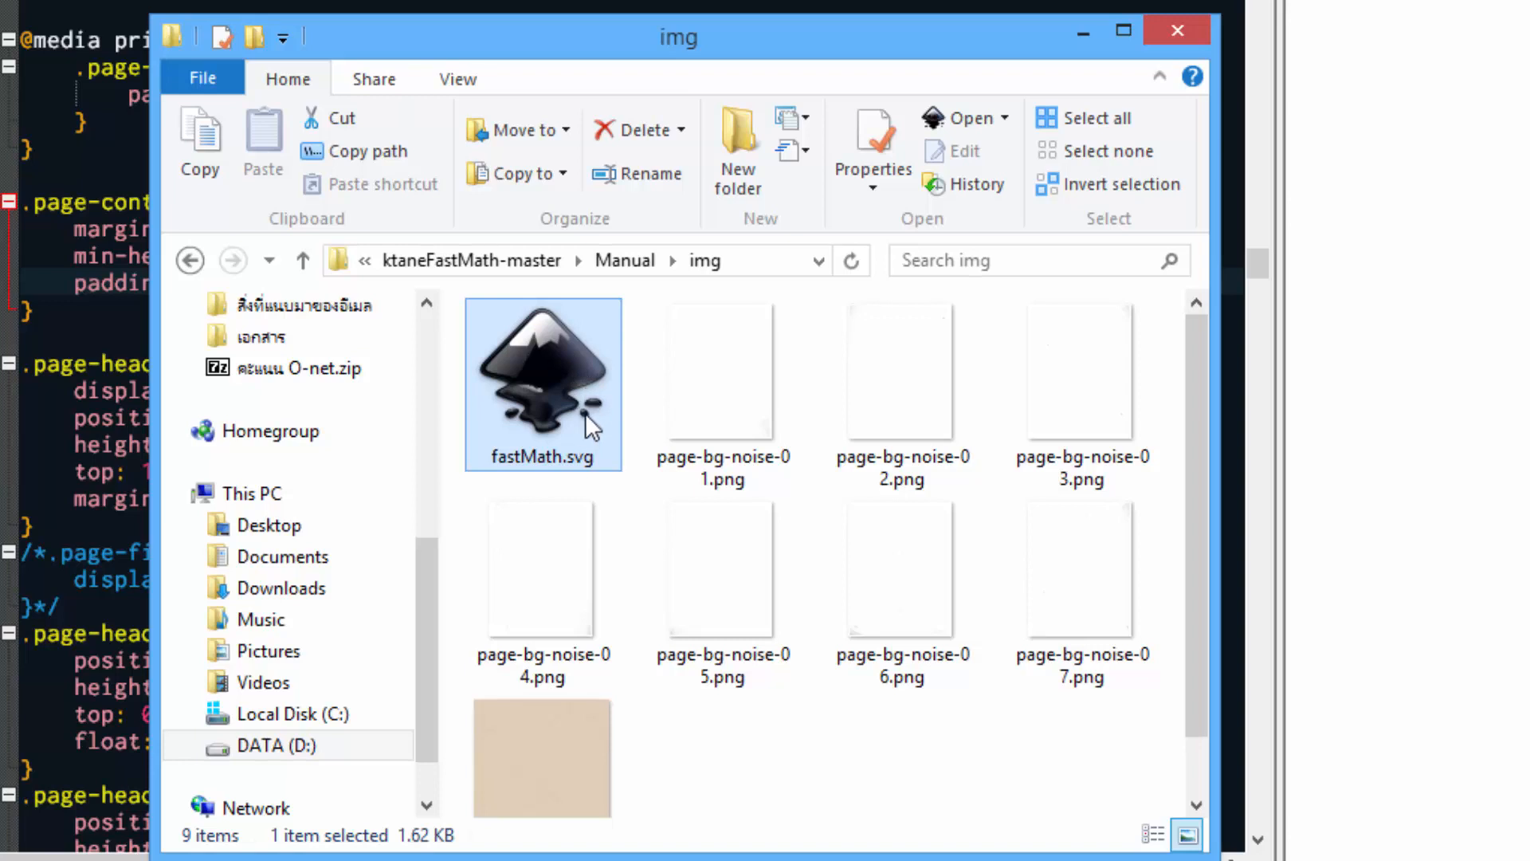
mouse_move(595, 434)
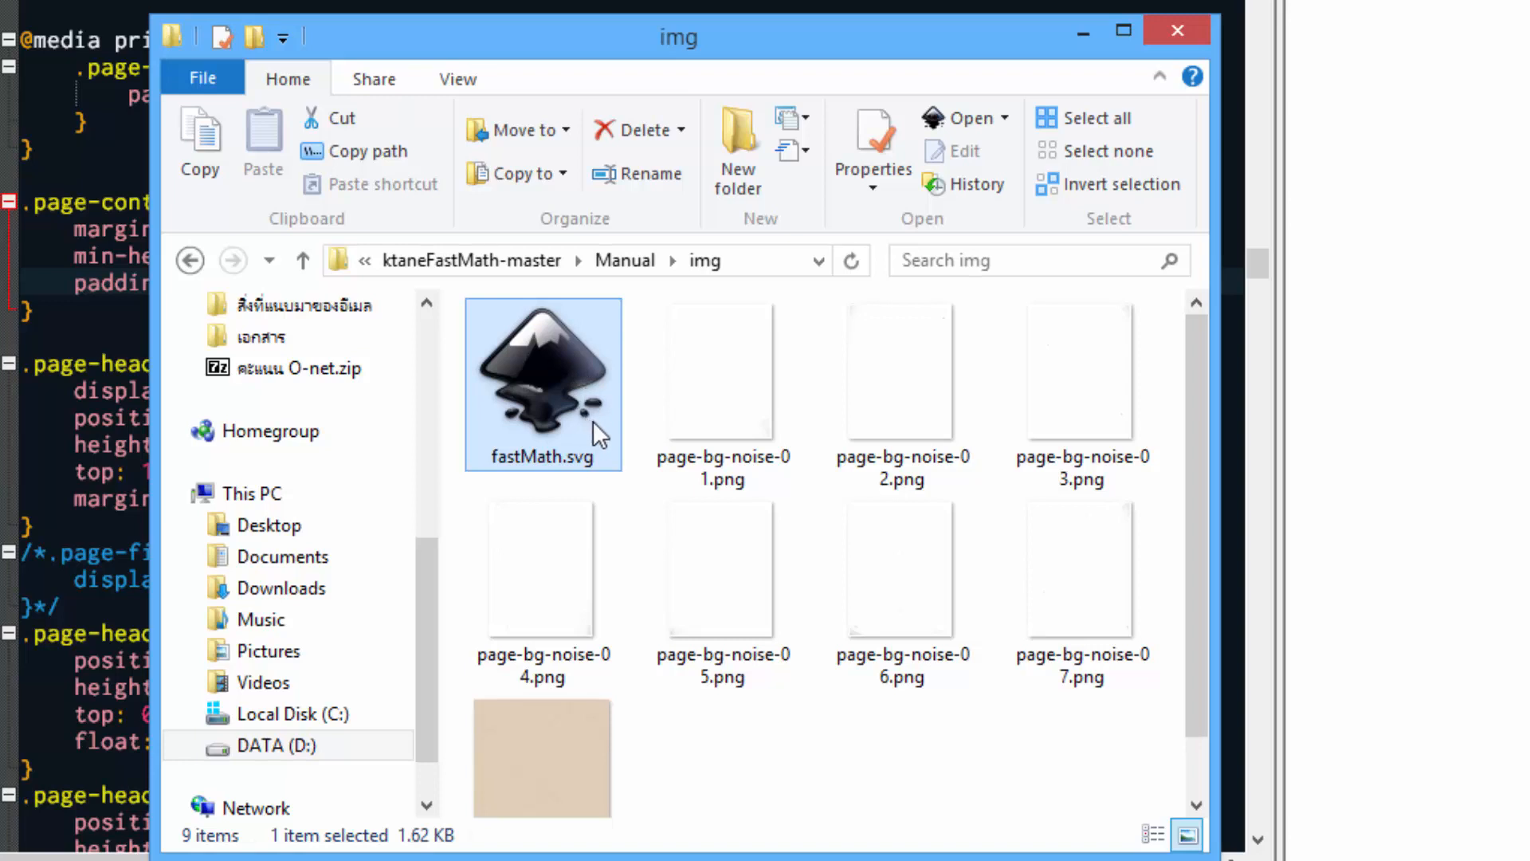
double_click(542, 371)
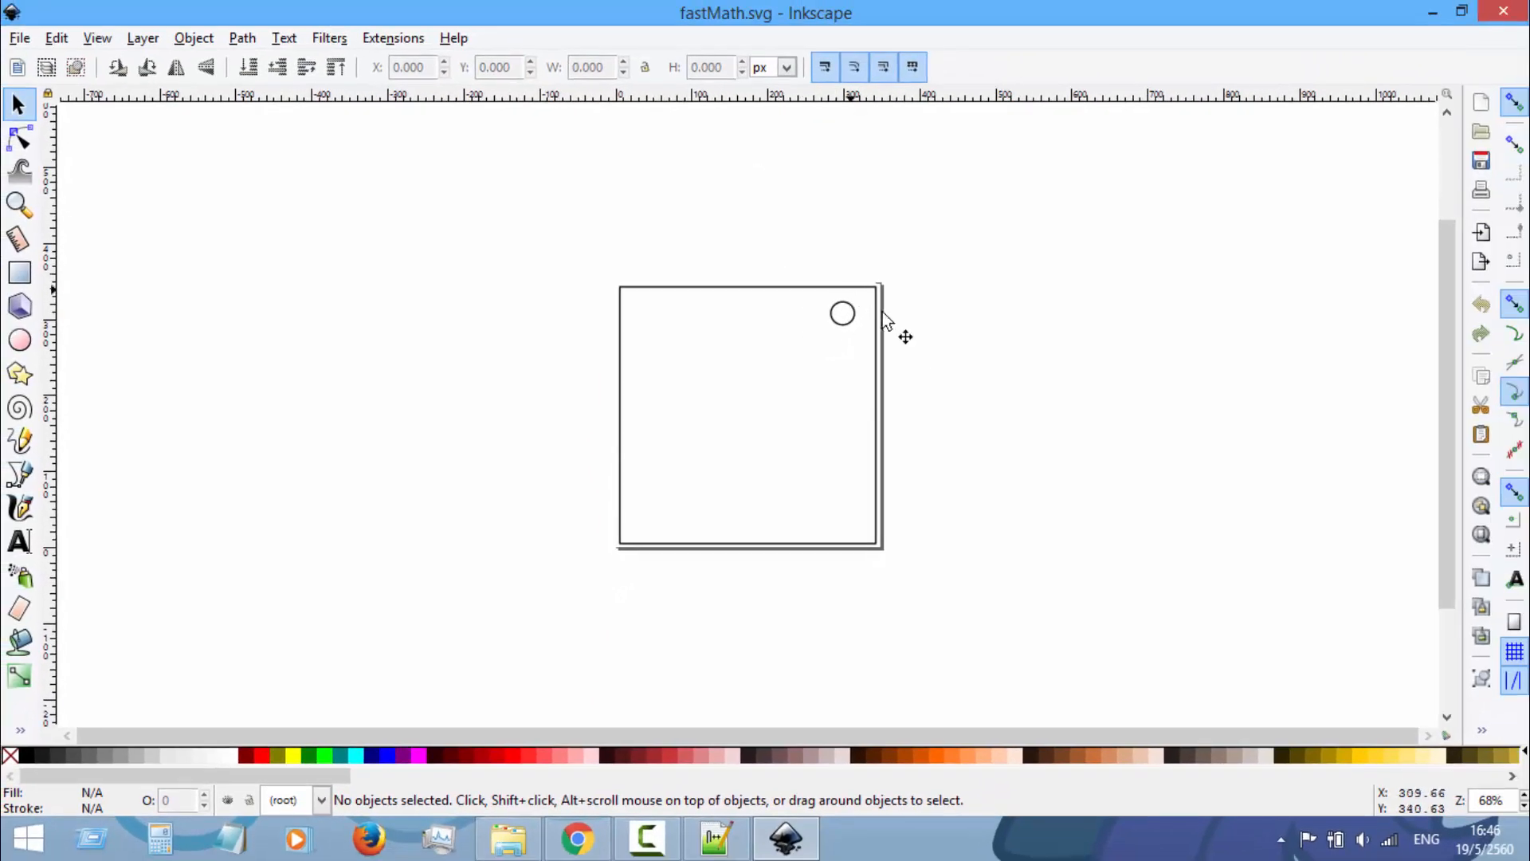
Step: Draw the wide top display rectangle and the tall narrow right-side rectangle on the module outline
scroll(down, 3)
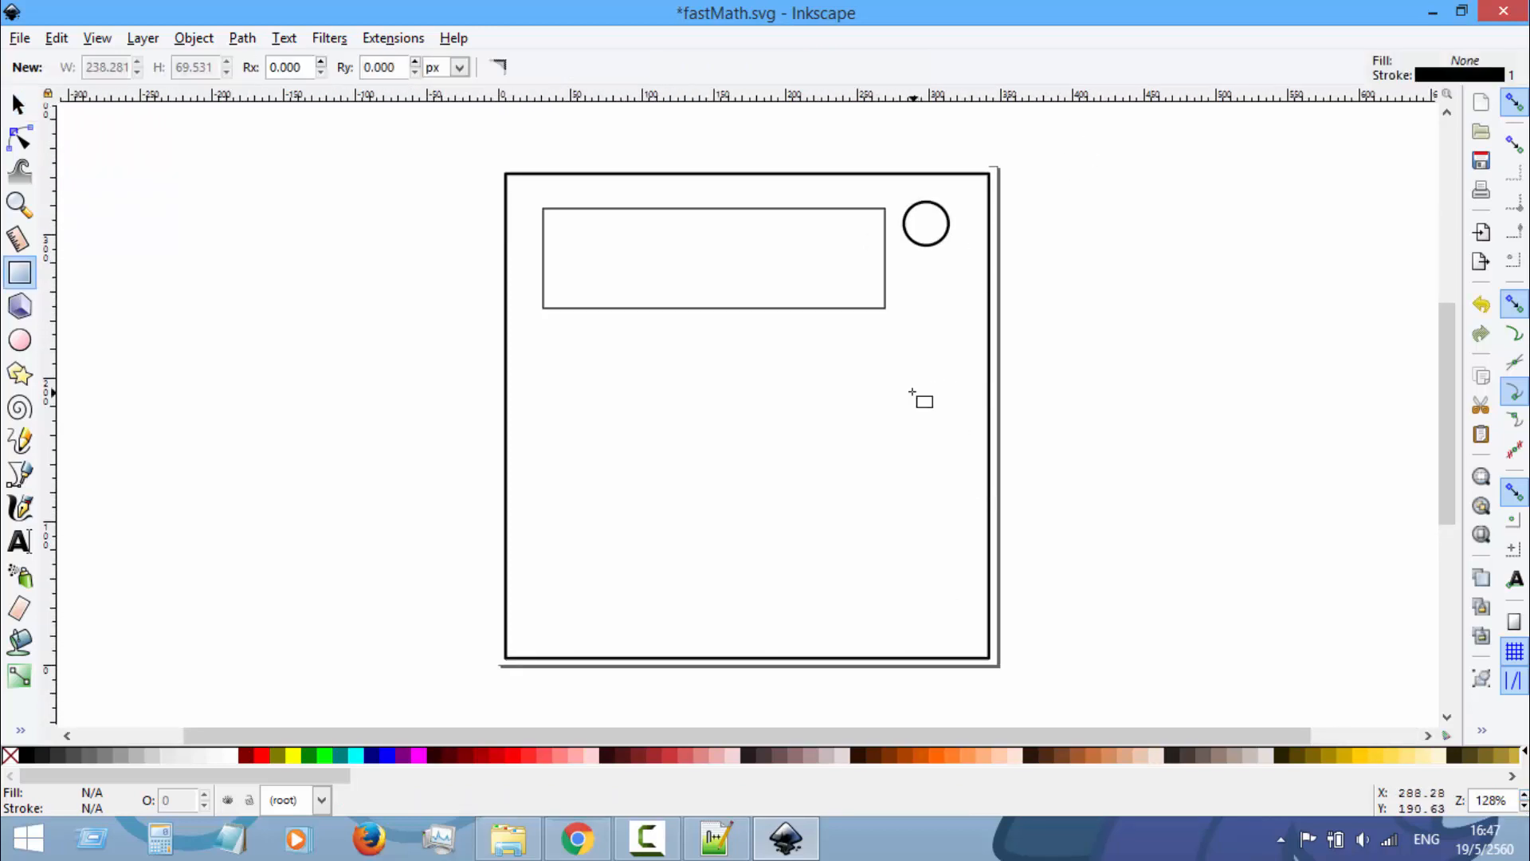
mouse_move(897, 332)
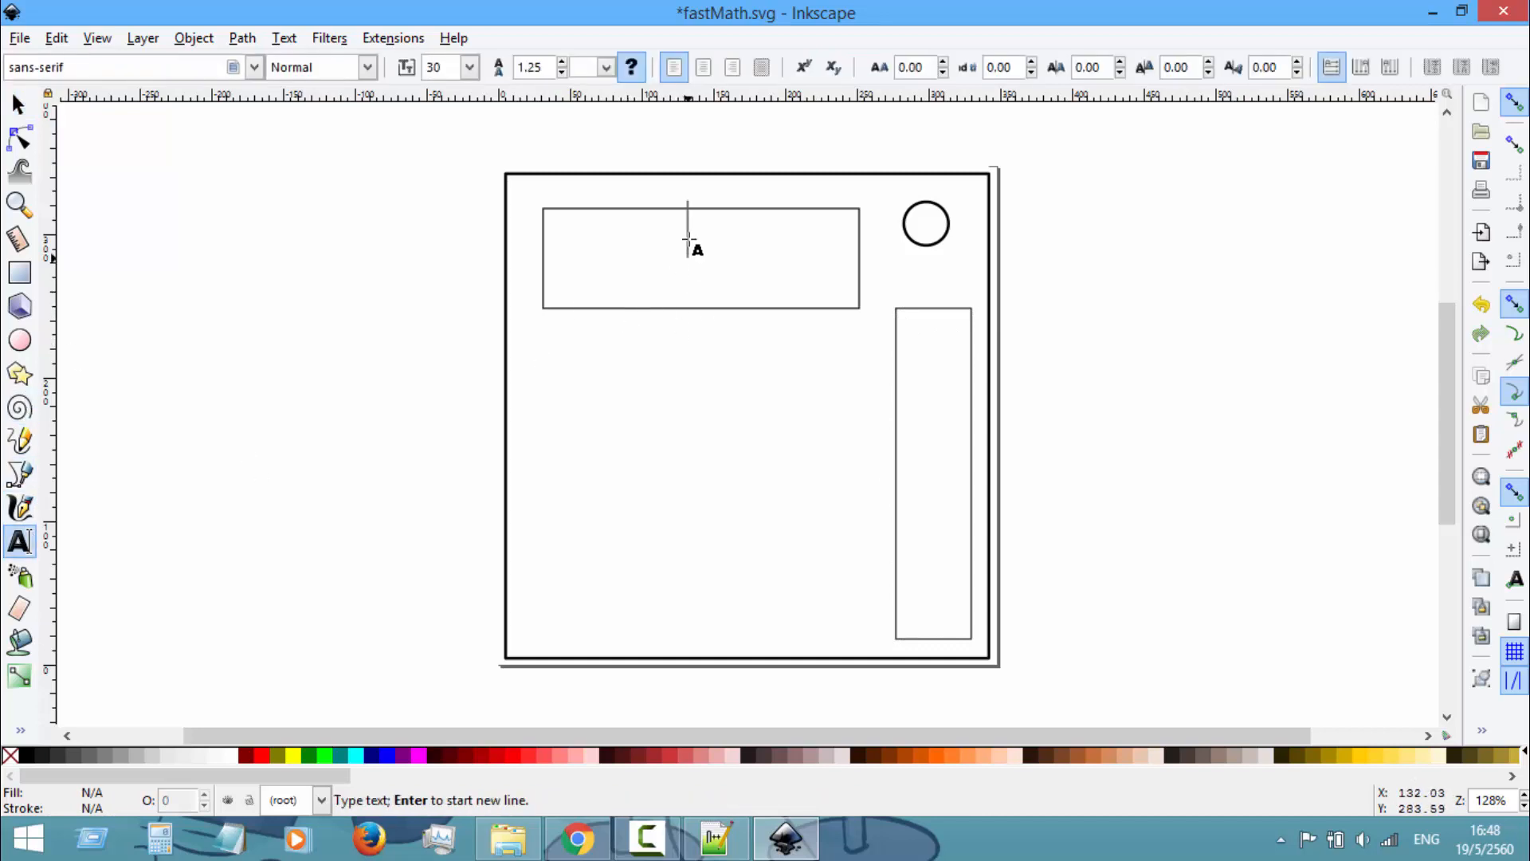
mouse_move(851, 478)
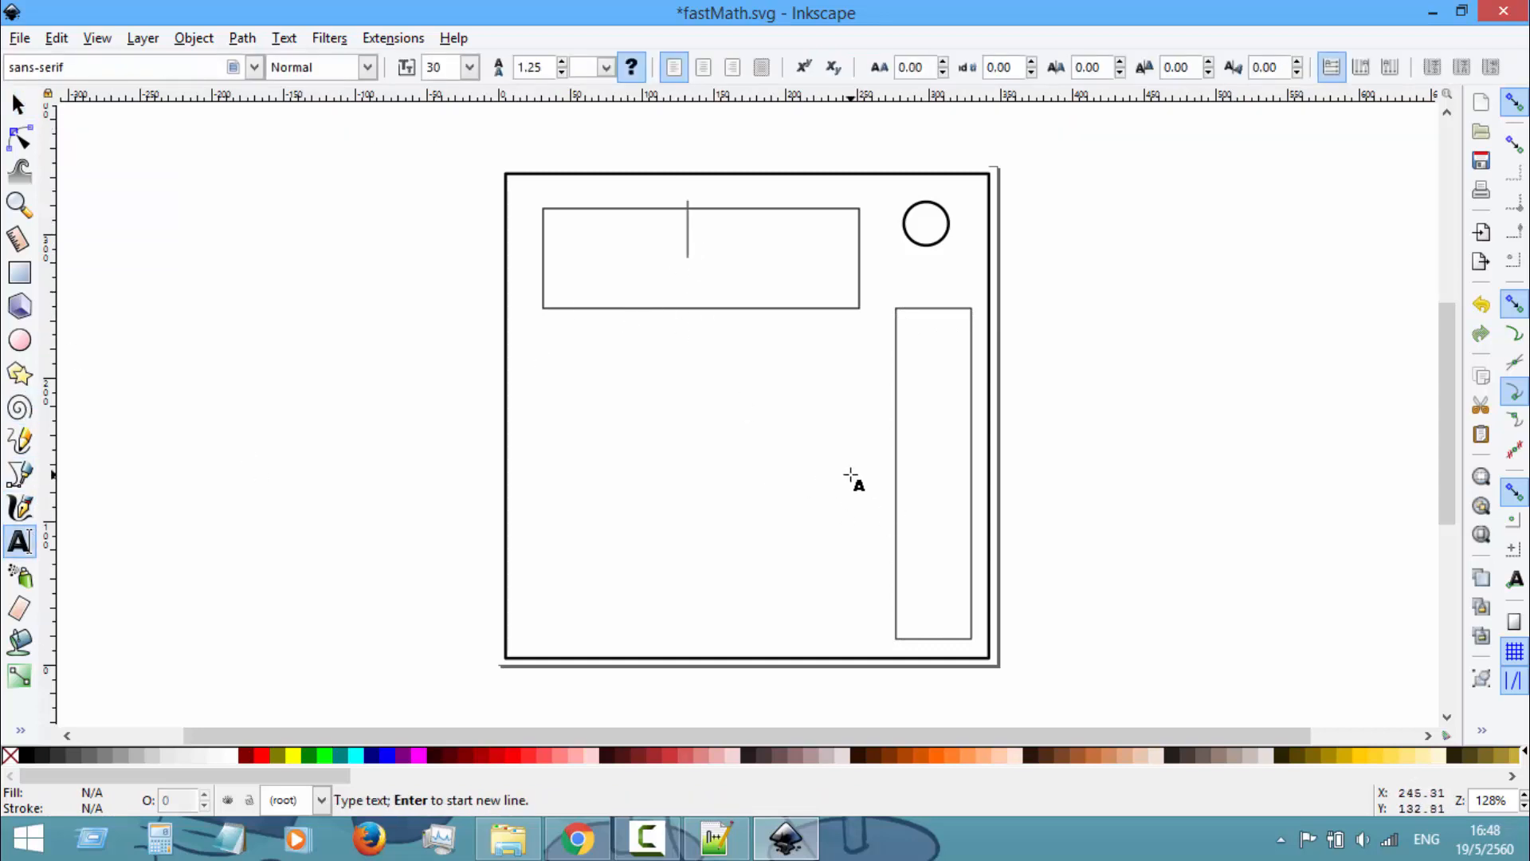
Step: Label the top rectangle <DISPLAY>, resized and centred inside it
text(<>)
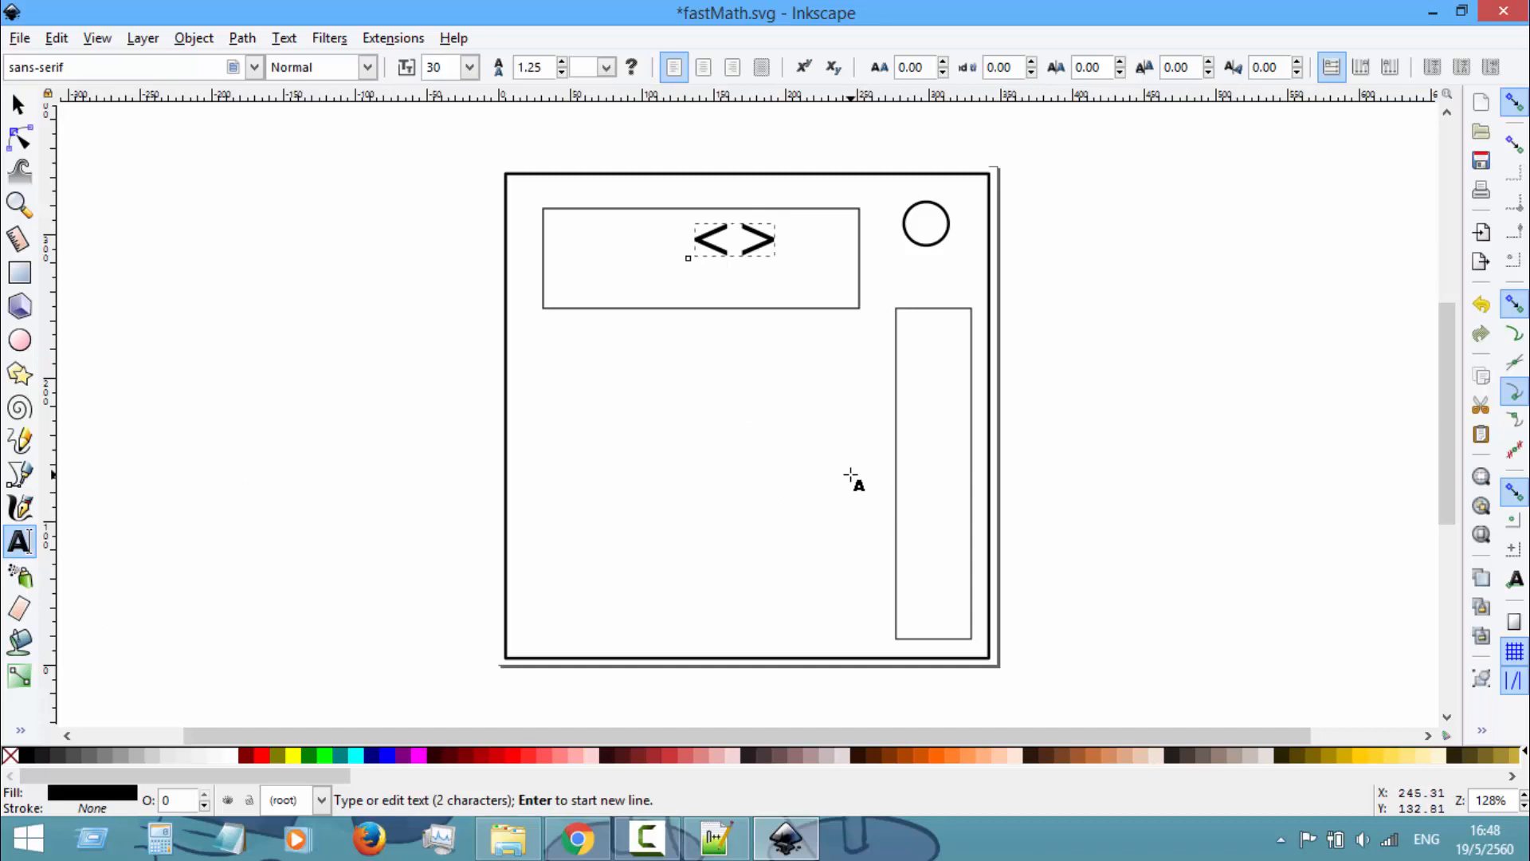
text(DISPLAY)
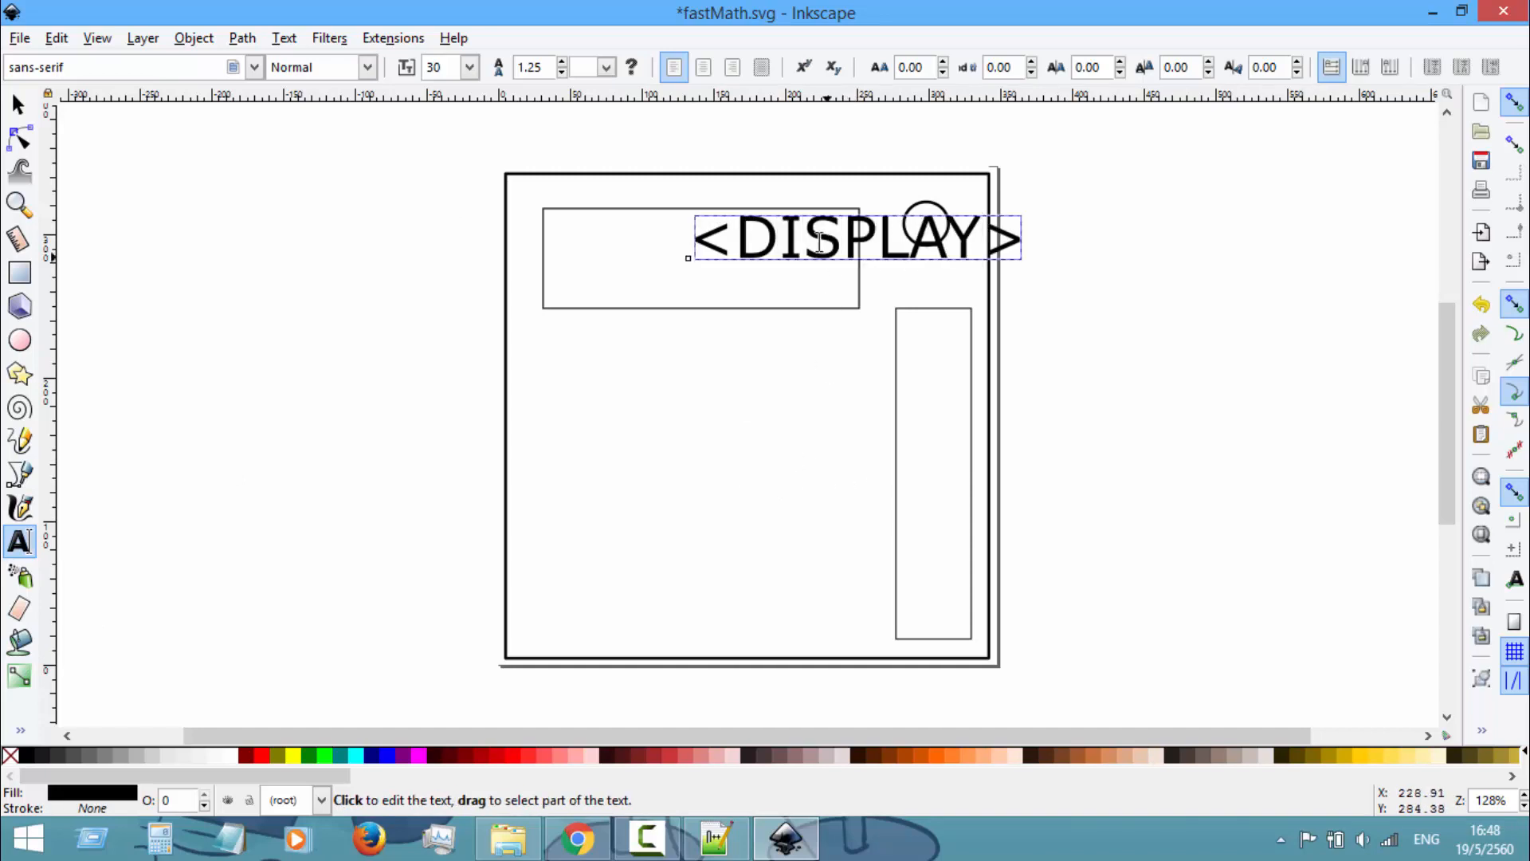
click(16, 106)
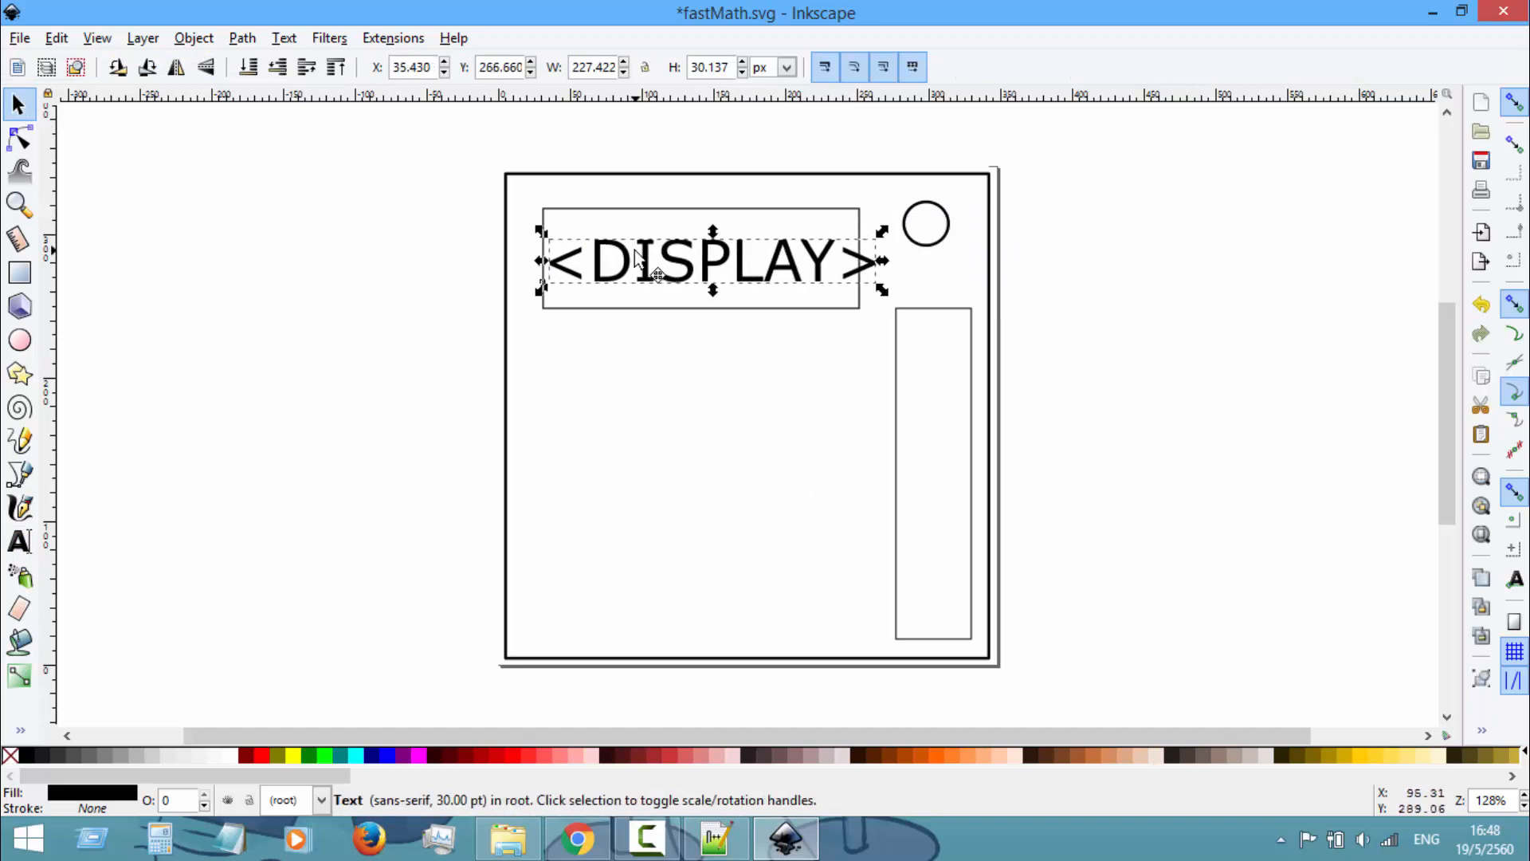
mouse_move(711, 291)
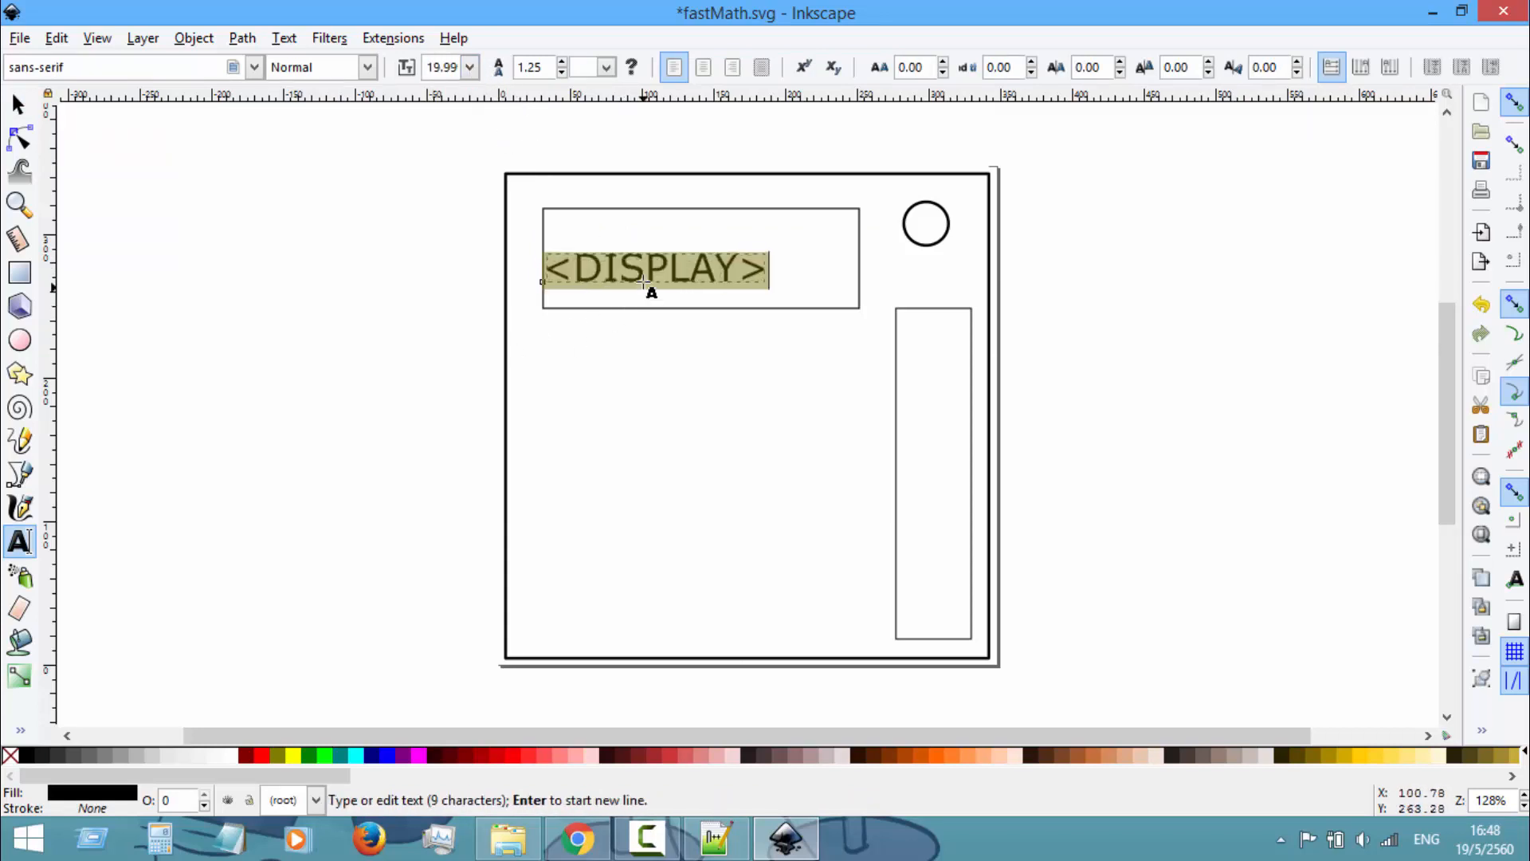
click(17, 105)
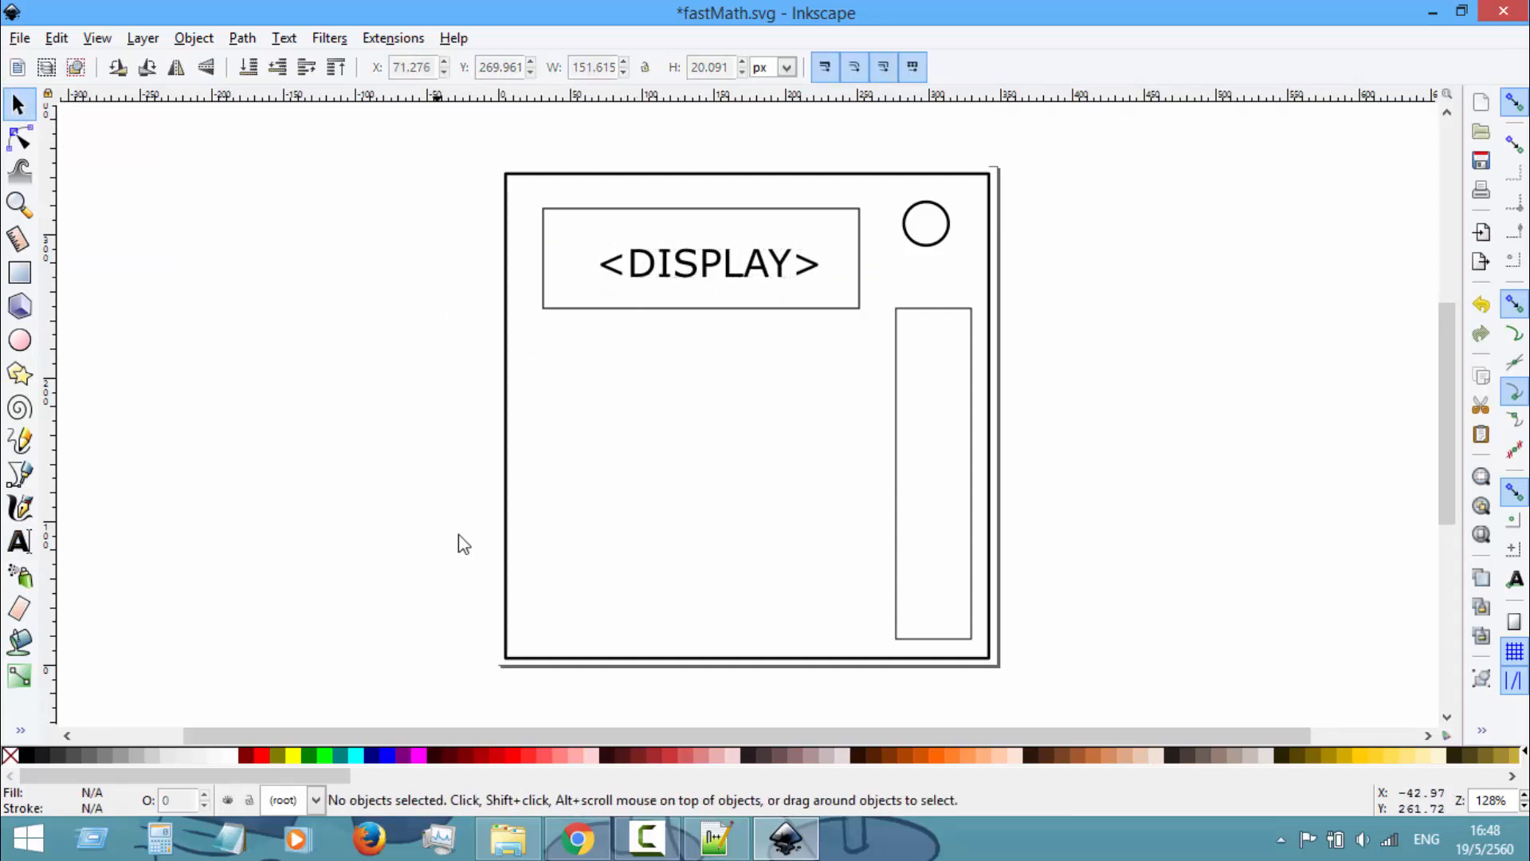
mouse_move(19, 272)
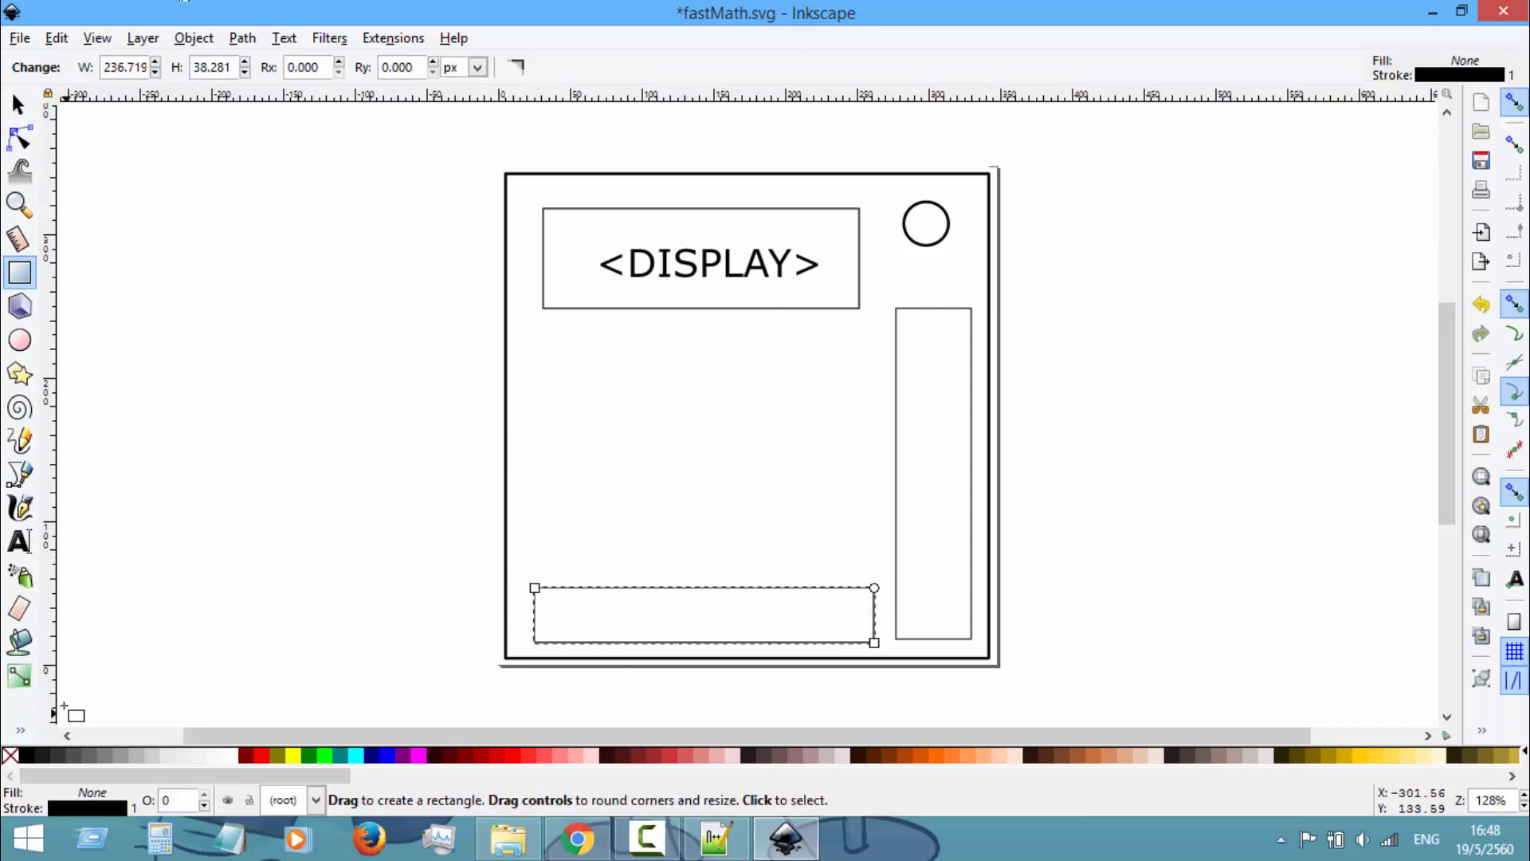
Step: Add a centred GO! label inside the new bottom rectangle
click(19, 542)
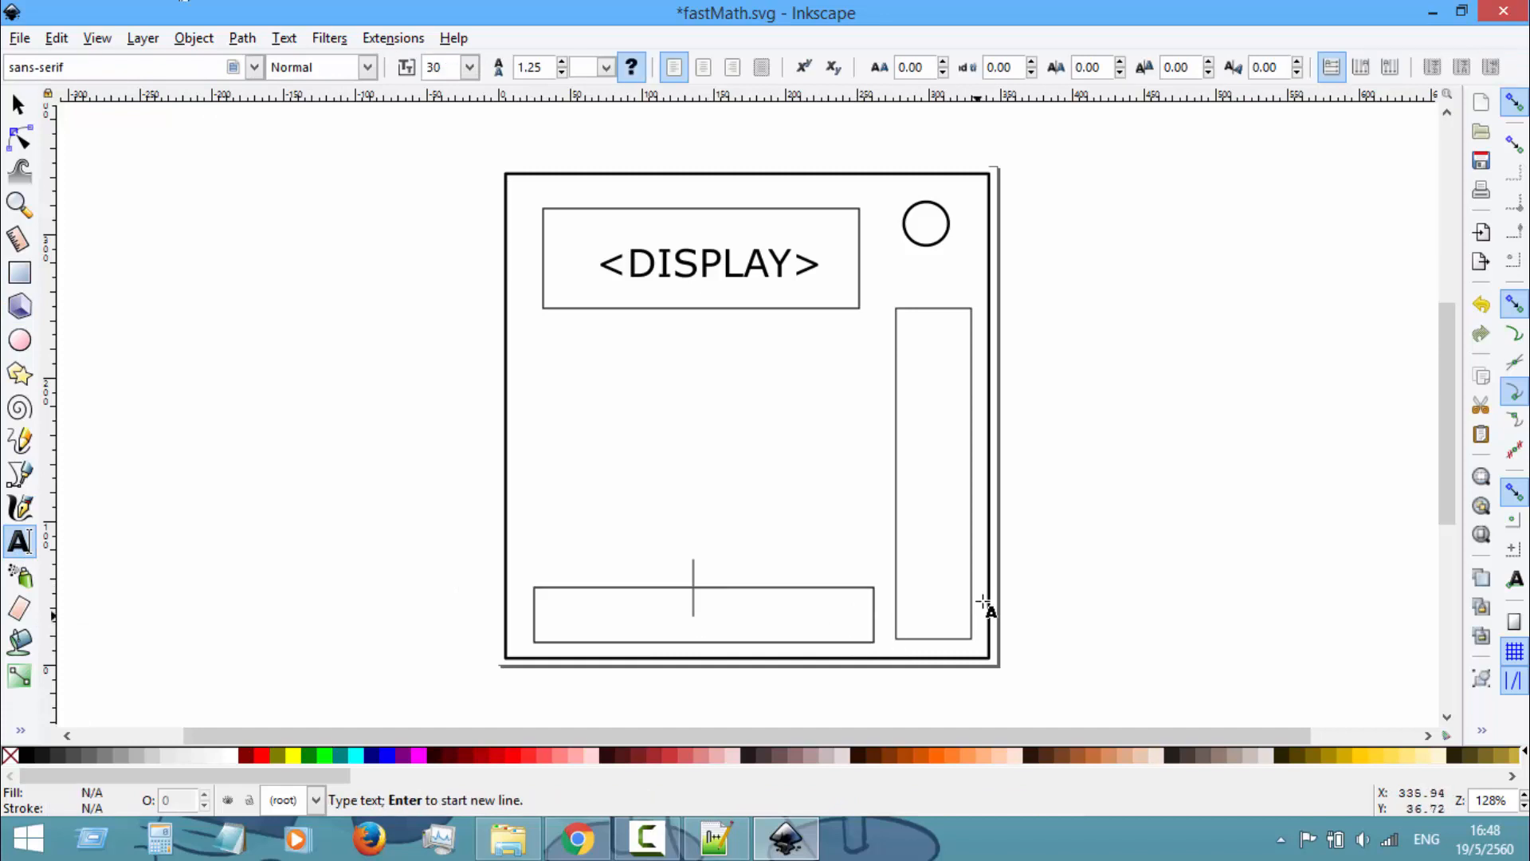
text(GO!)
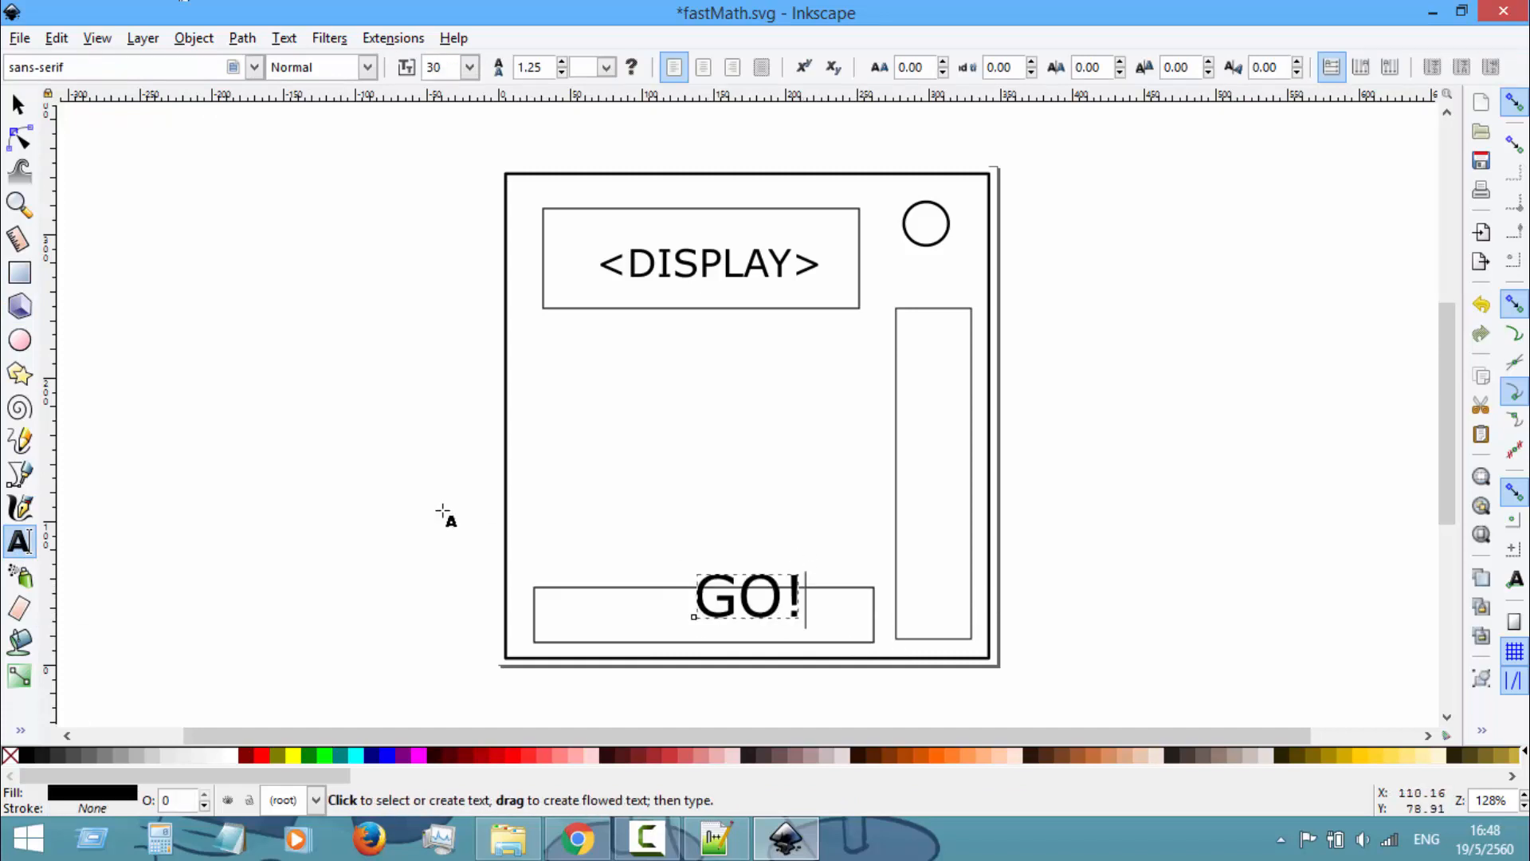
click(17, 103)
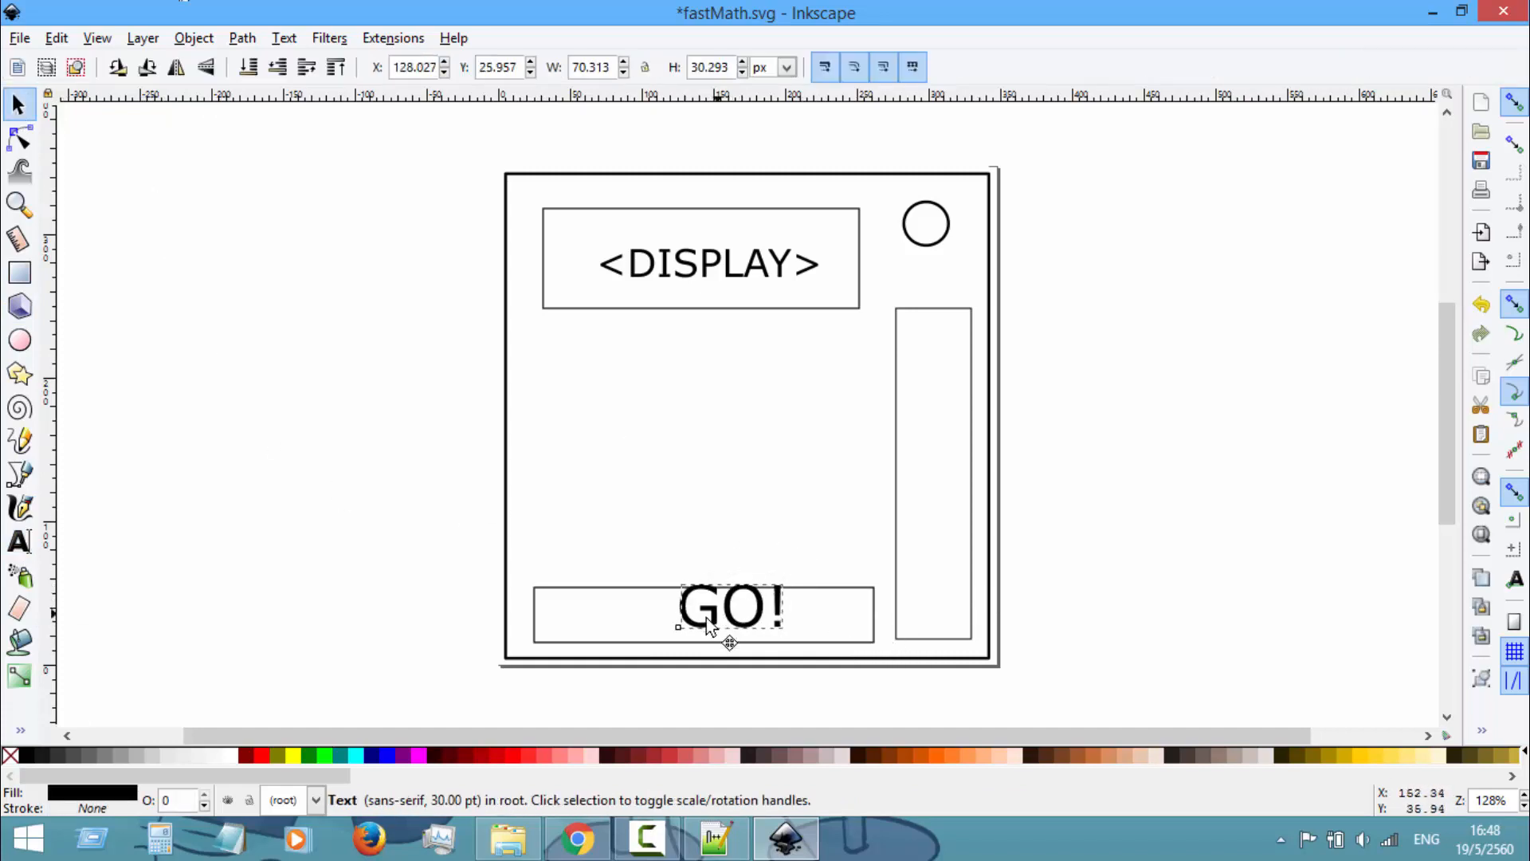
click(82, 299)
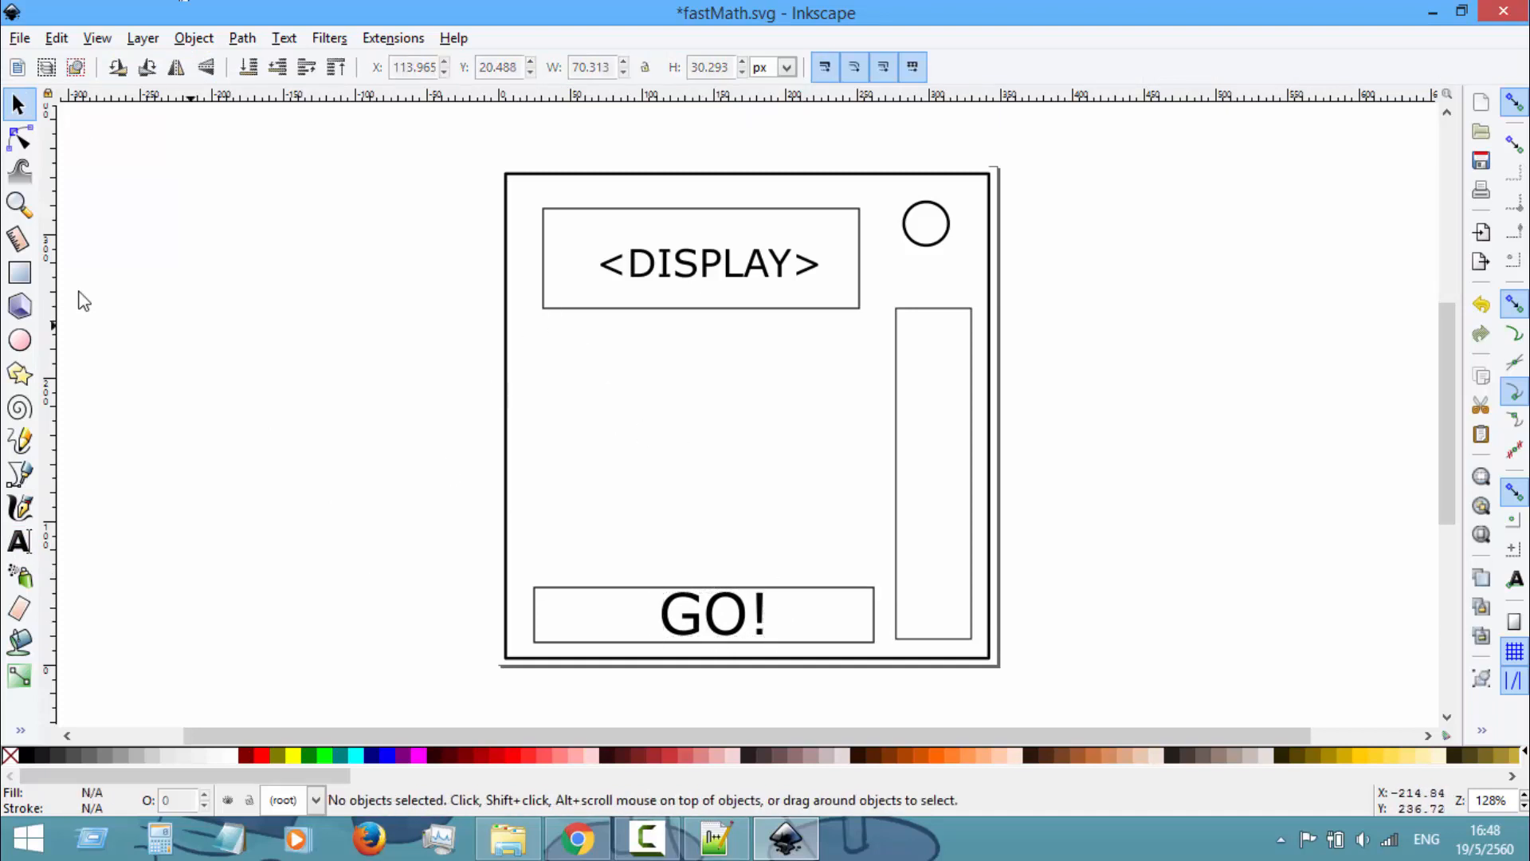
Step: Draw the boxed 0–9 keypad with SUBMIT key and save fastMath.svg with Ctrl+S
click(19, 273)
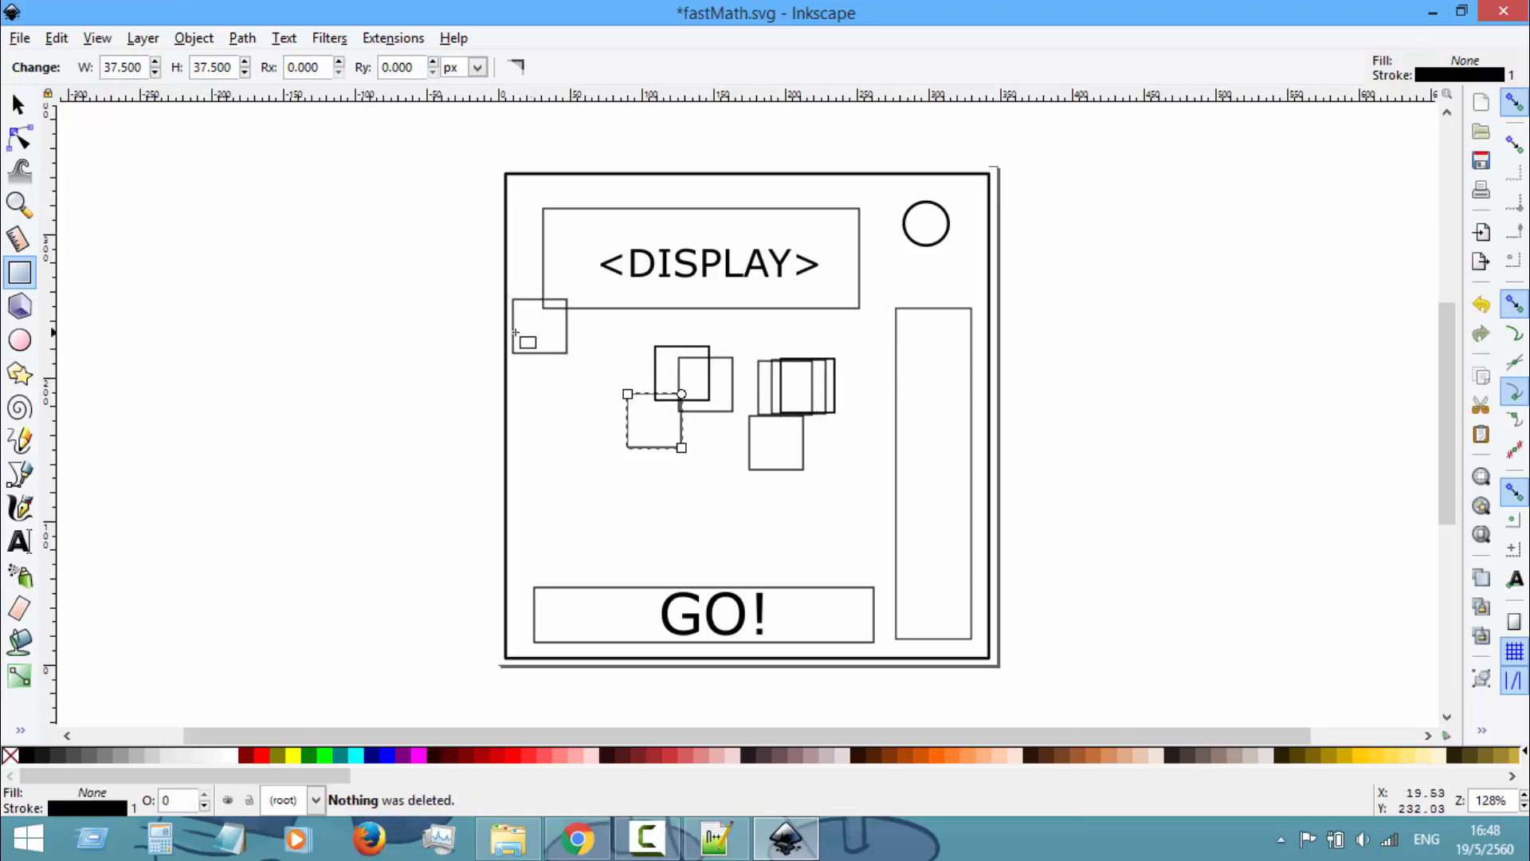
right_click(542, 400)
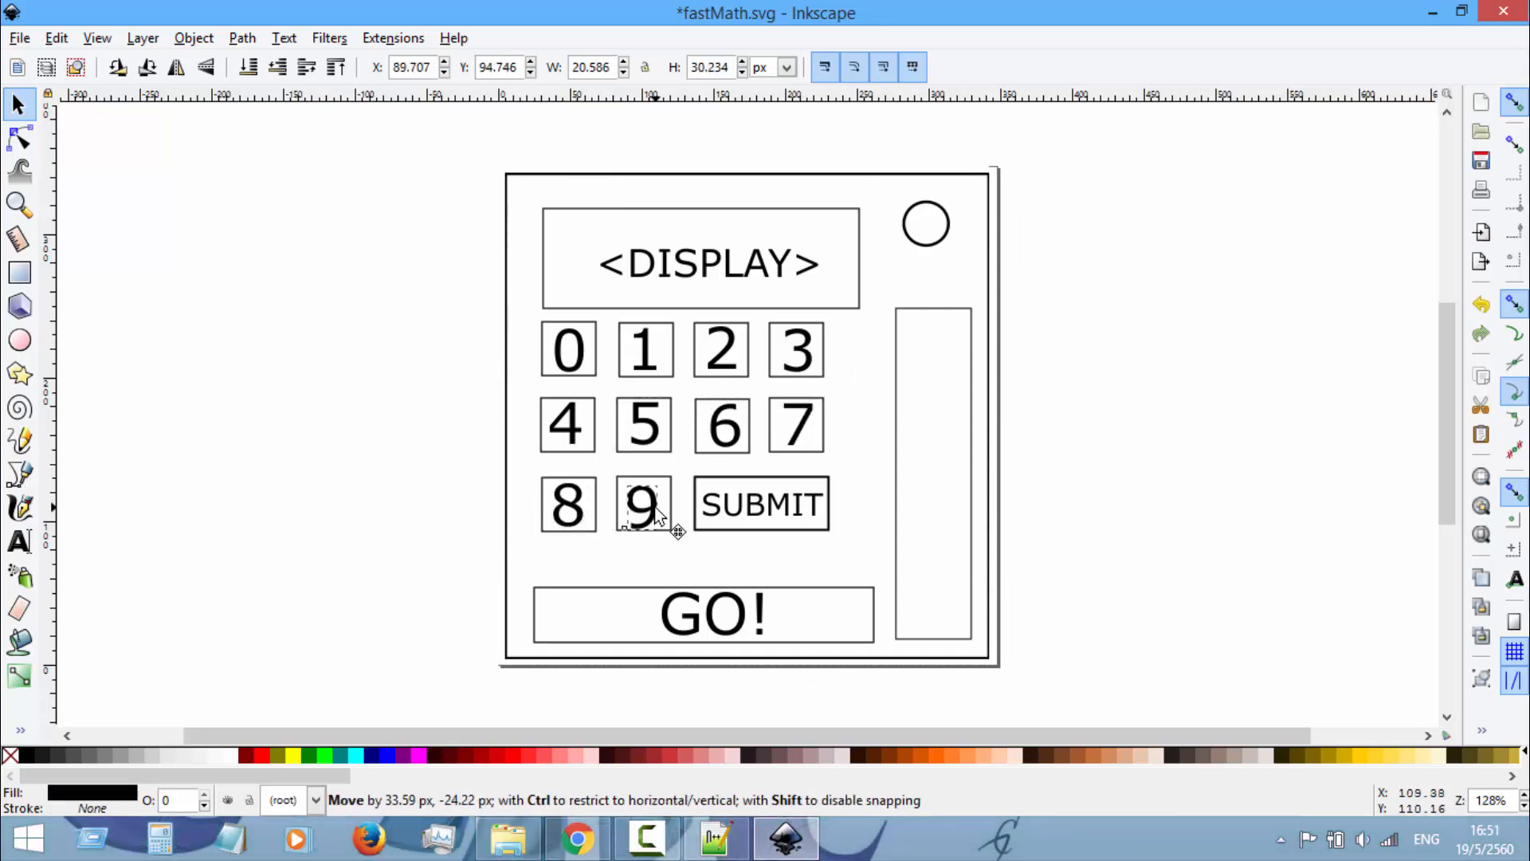
click(1120, 442)
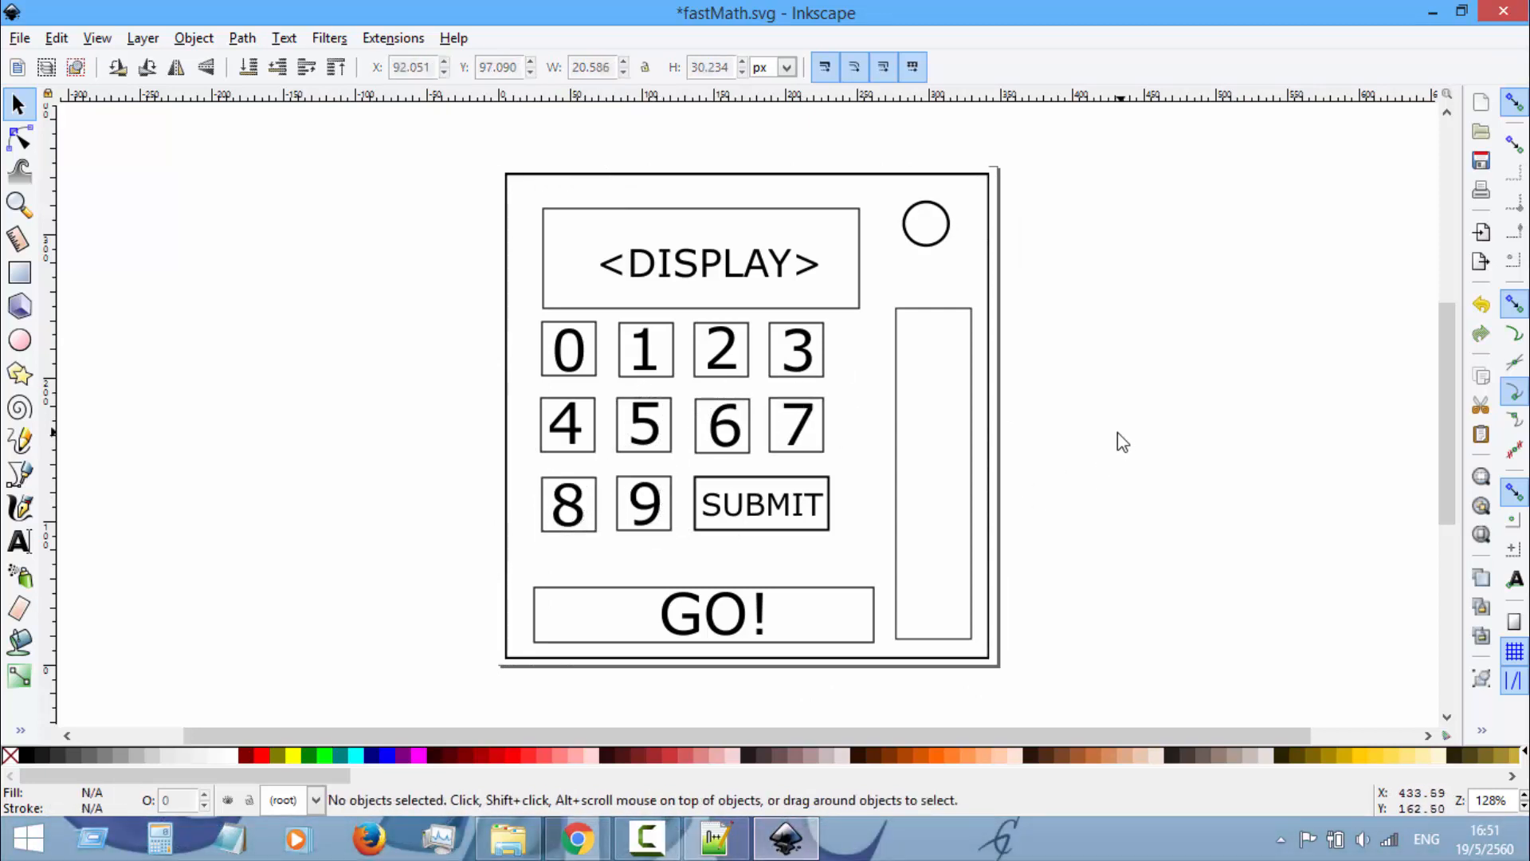
mouse_move(1117, 445)
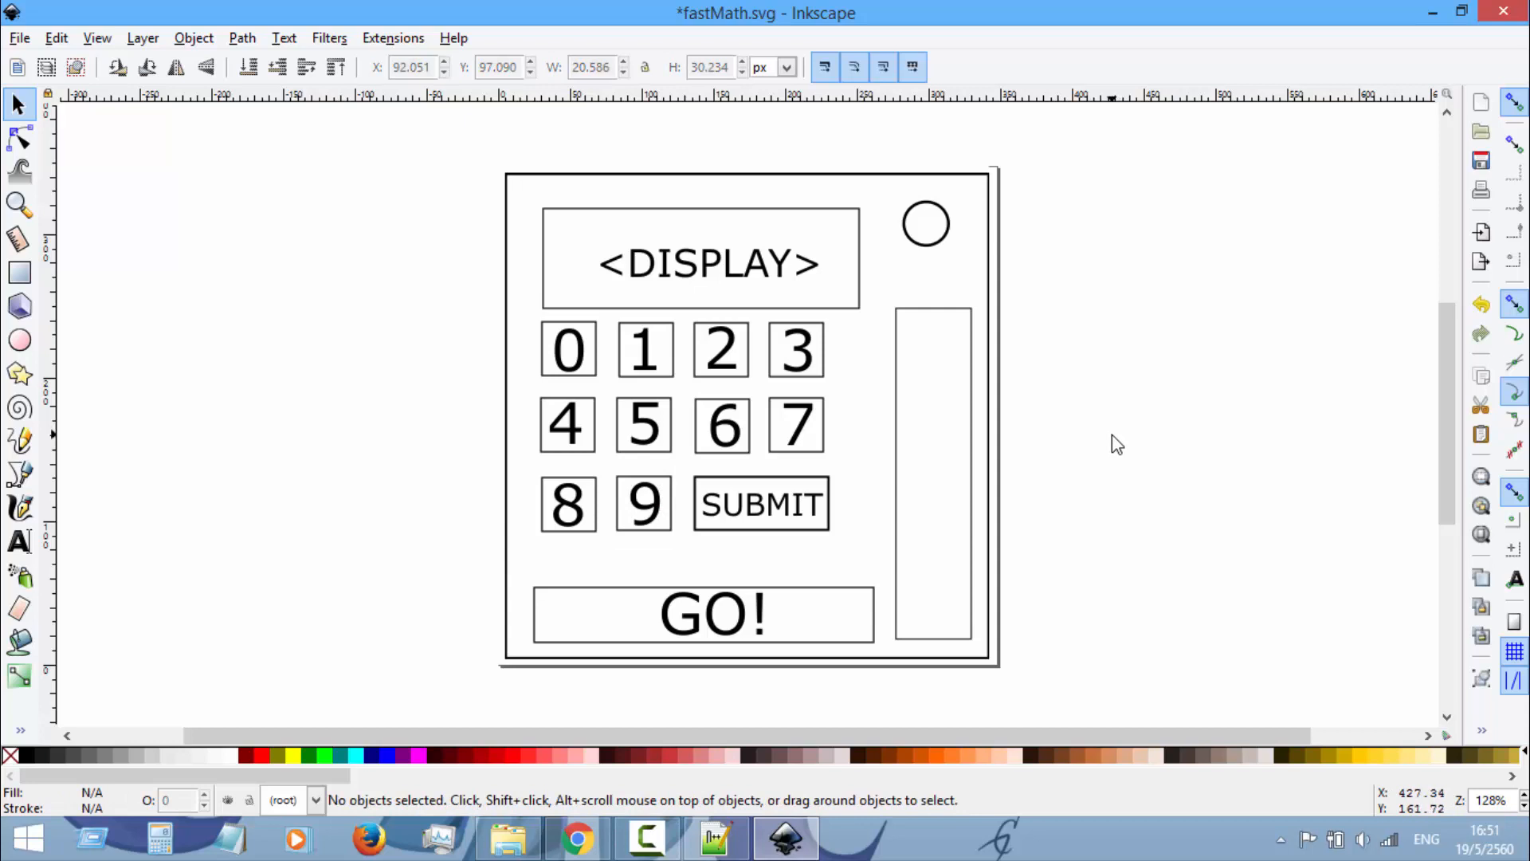
mouse_move(1164, 417)
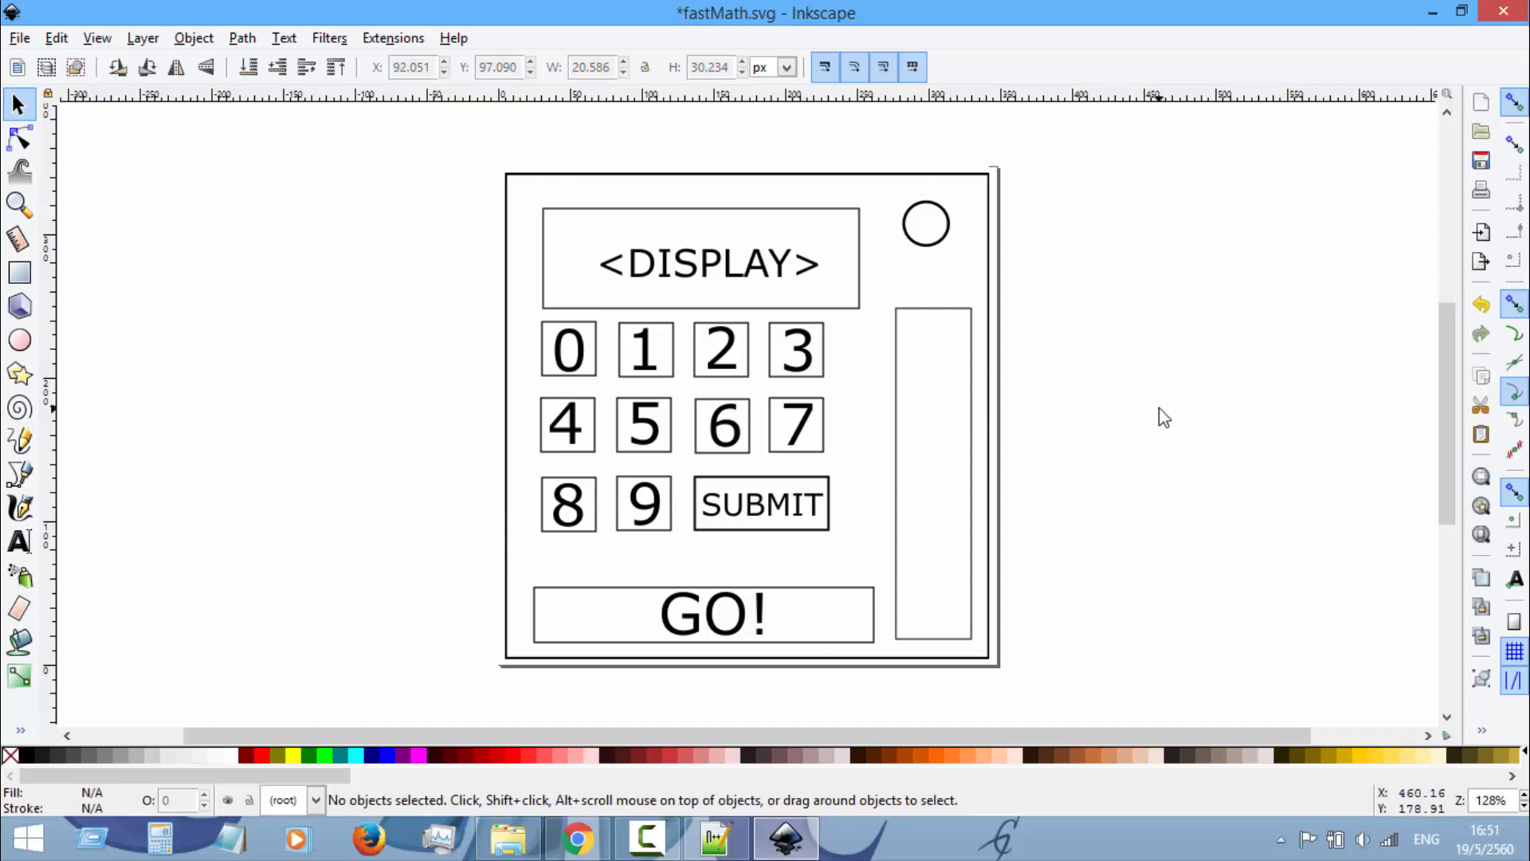
mouse_move(1169, 410)
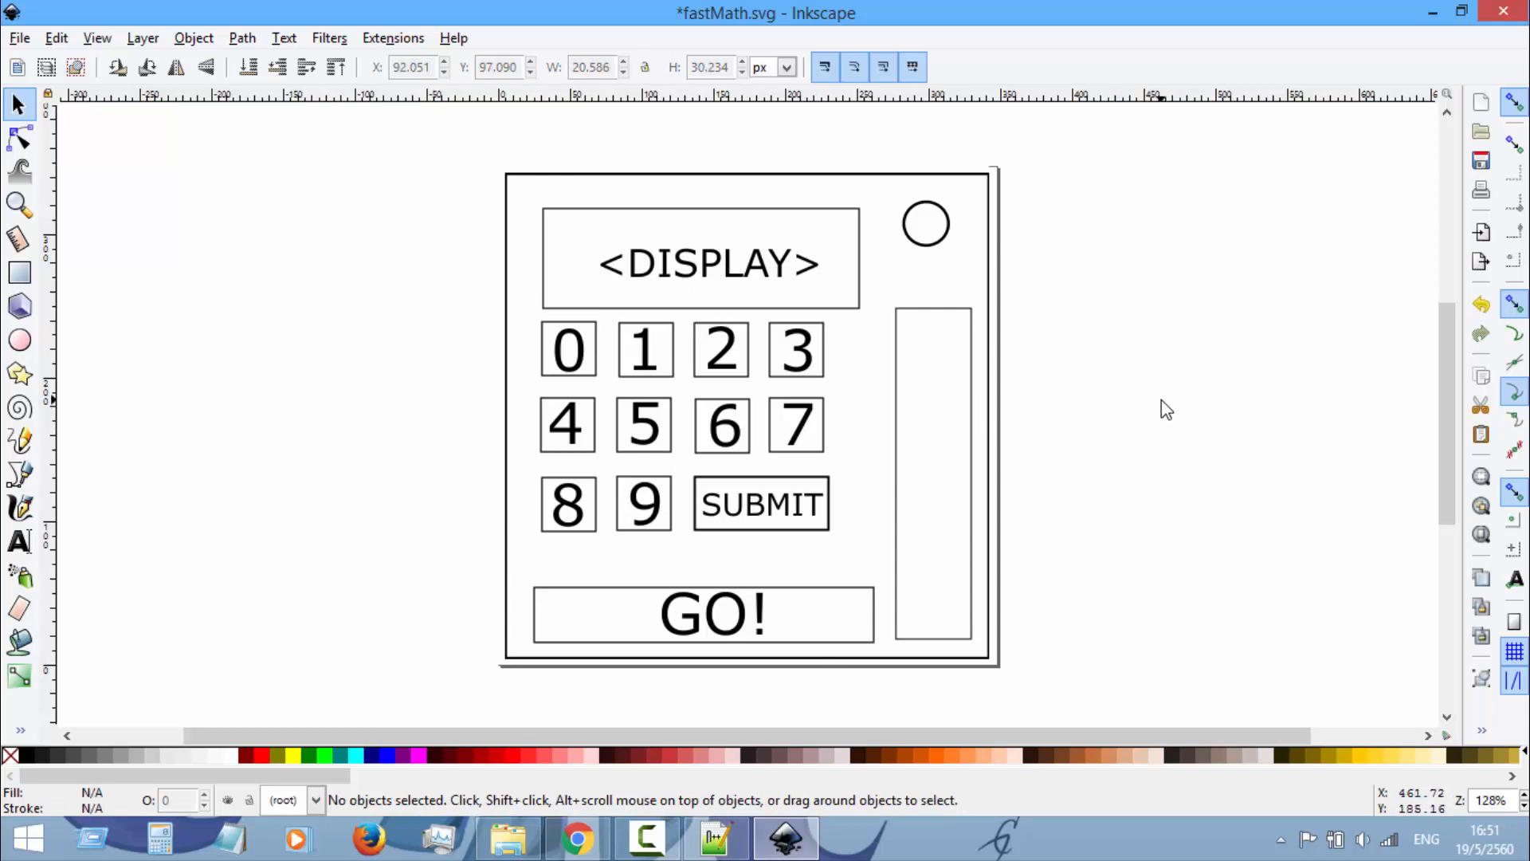
key(ctrl+s)
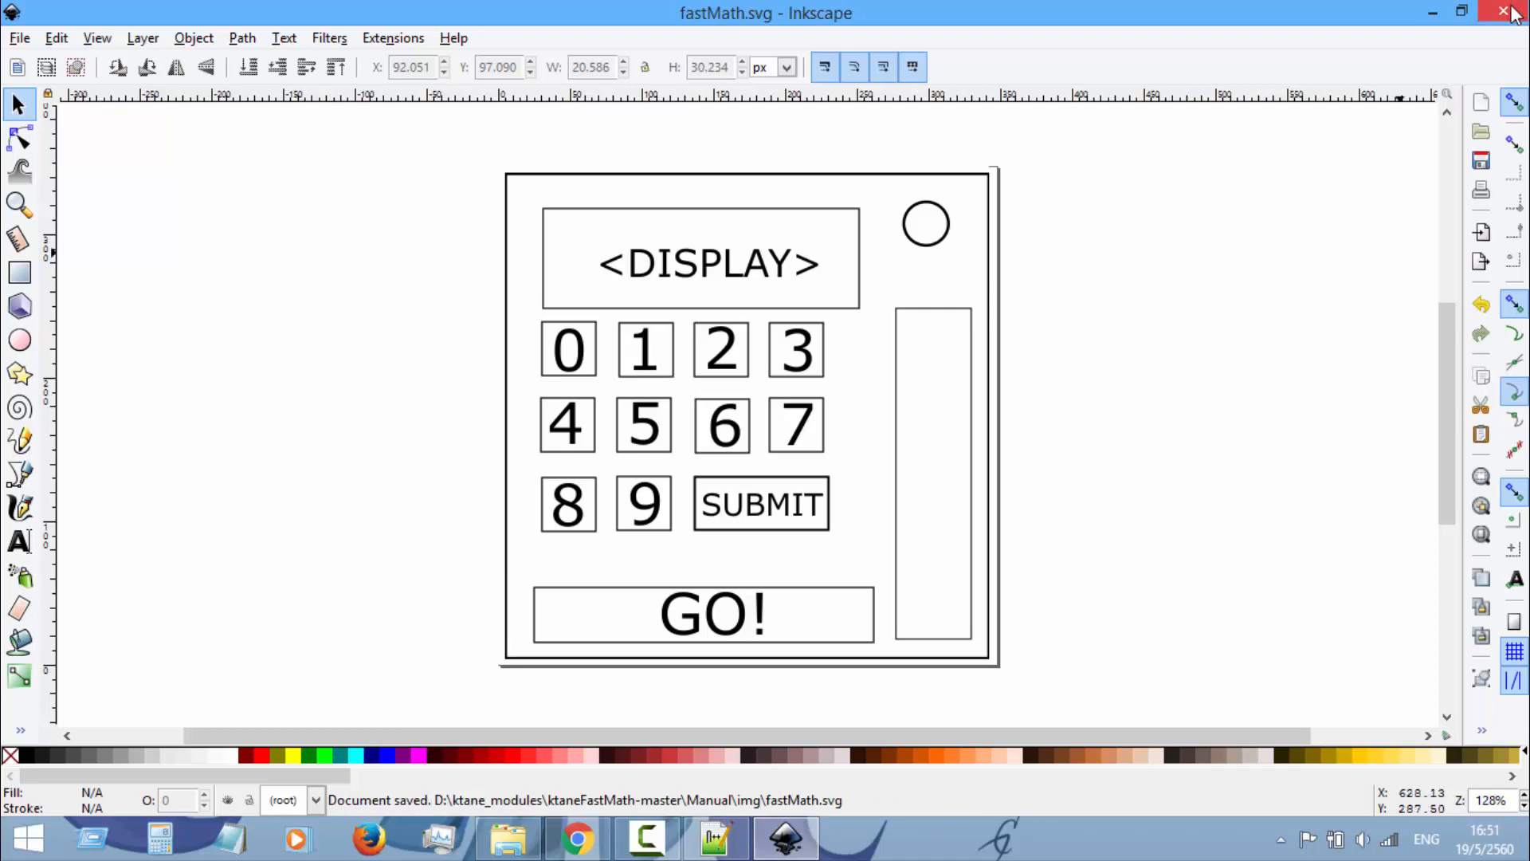
Step: Rename ExampleManualPage.html in Manual to fastMath.html and open it in Notepad++
click(1506, 11)
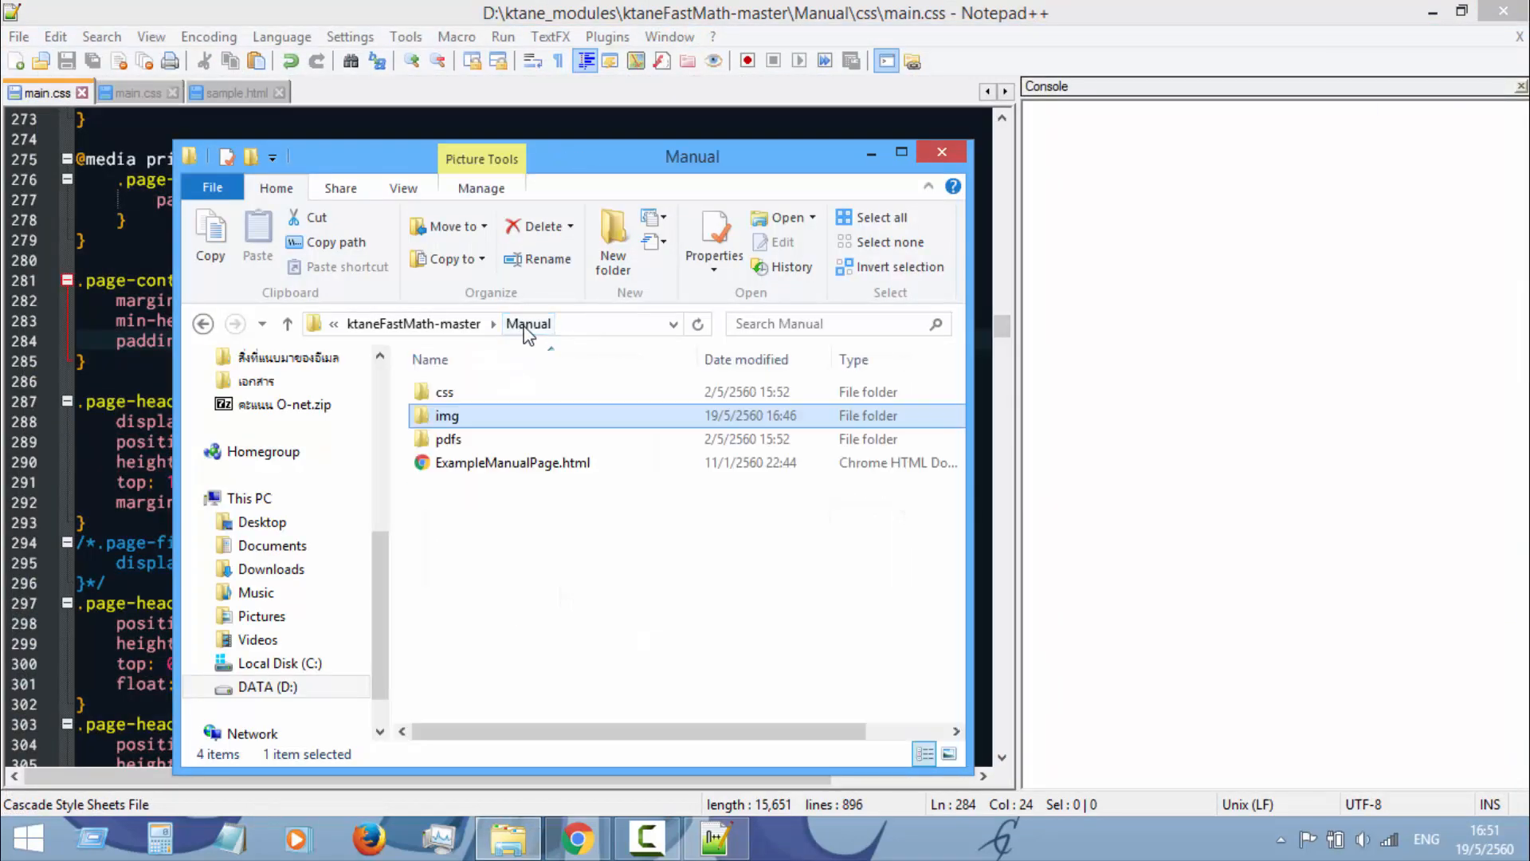
click(511, 462)
text(fastMath)
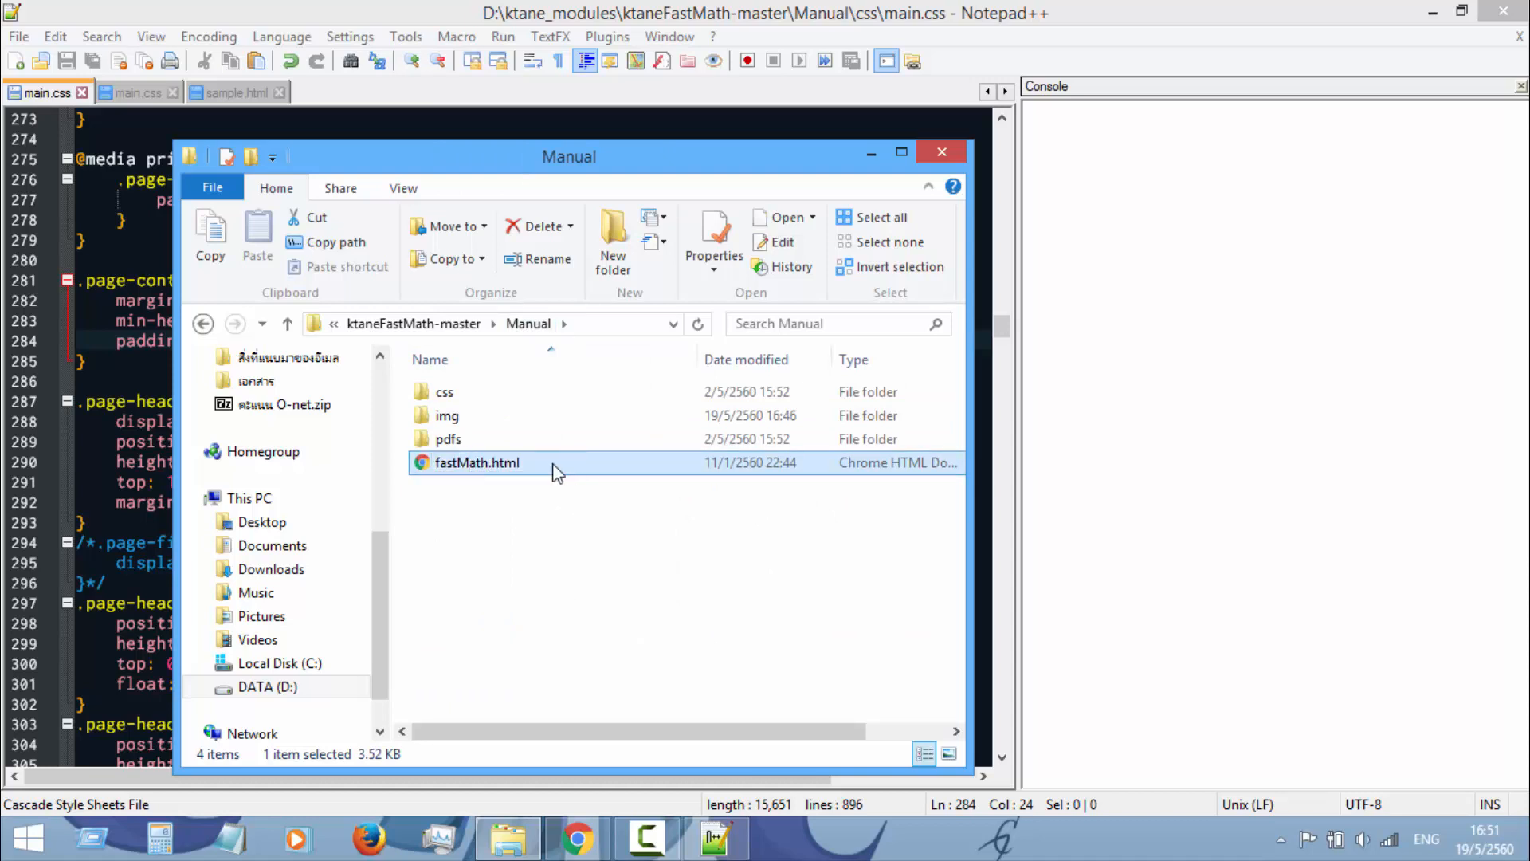
double_click(477, 462)
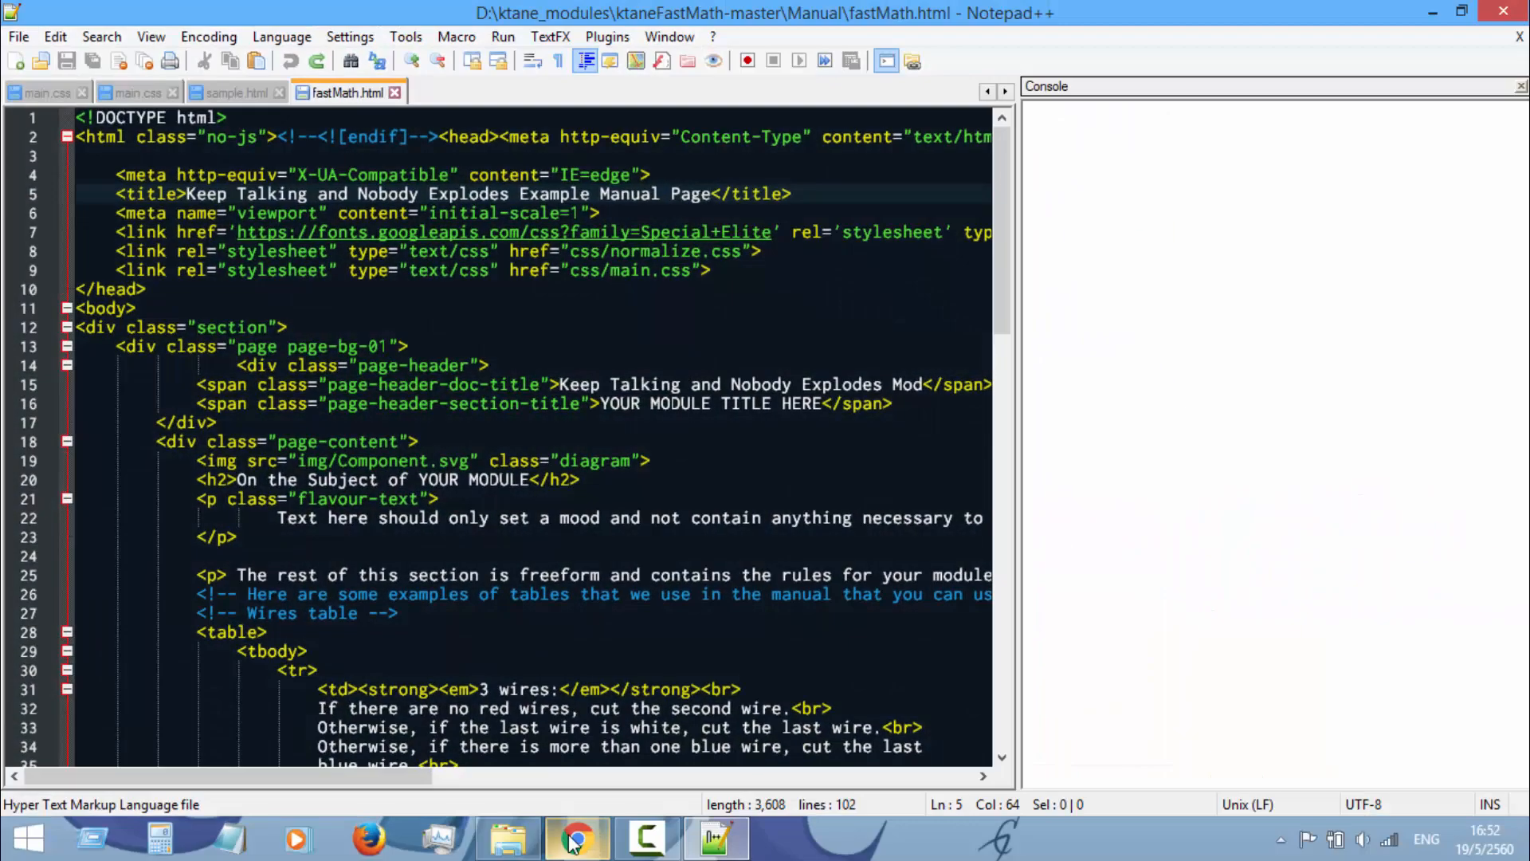
Step: After checking the sample page in Chrome, edit the <title> line to begin with Fast Math
click(146, 193)
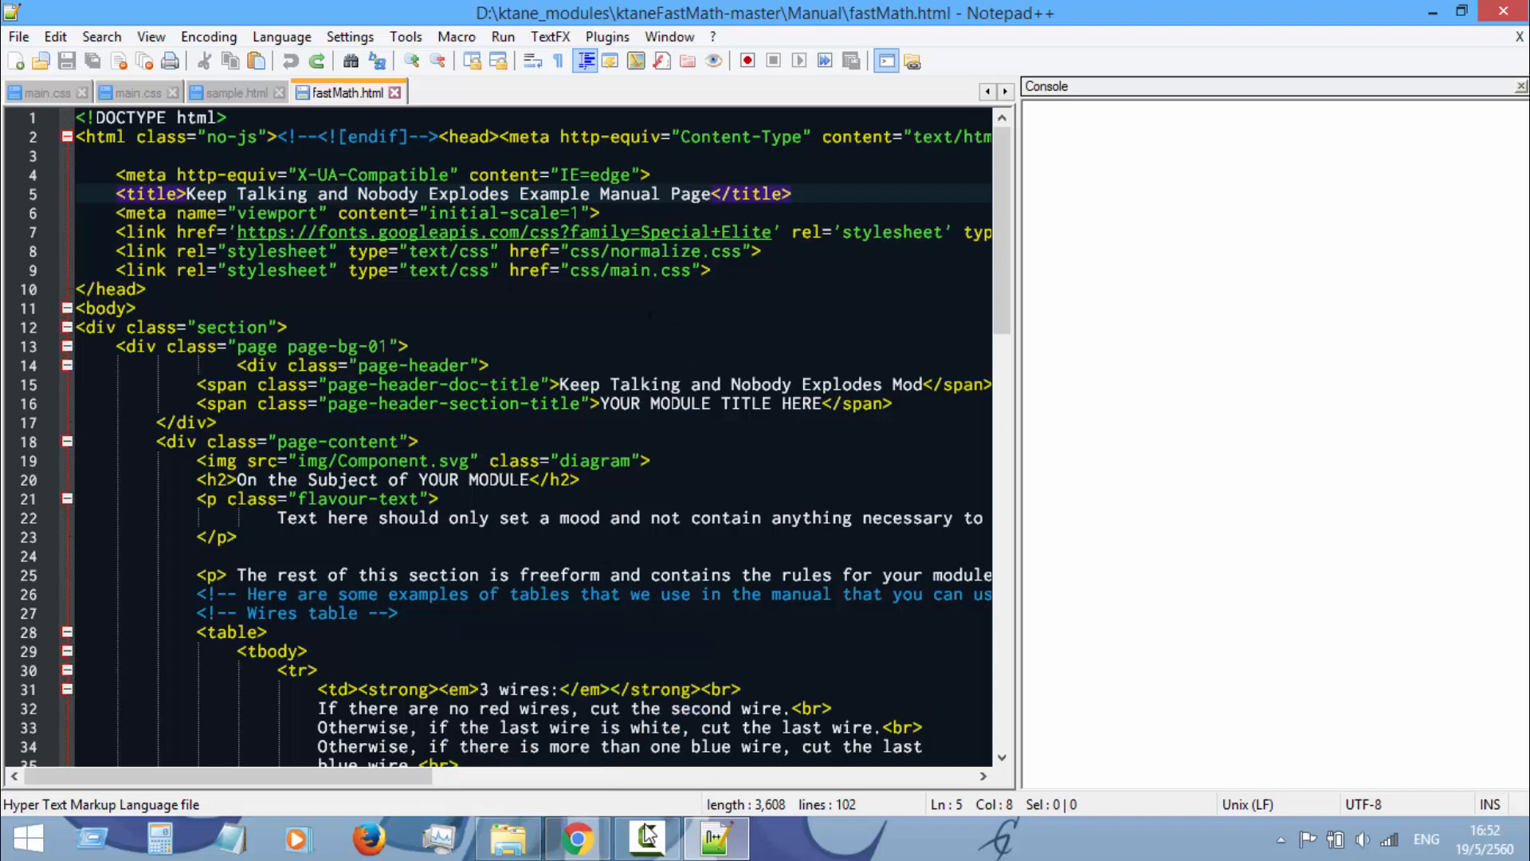
click(574, 837)
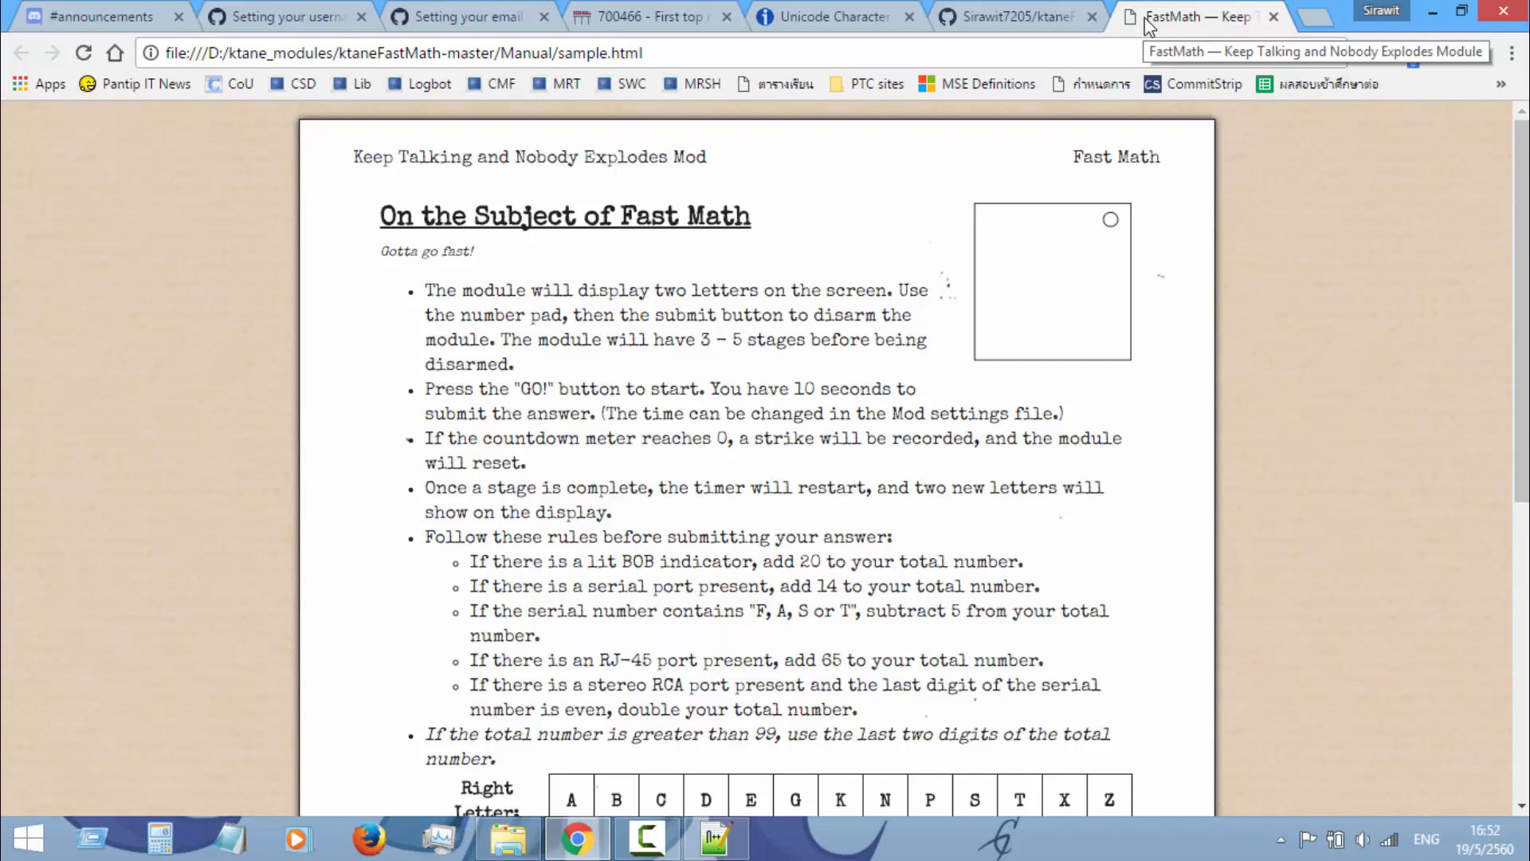
mouse_move(762, 840)
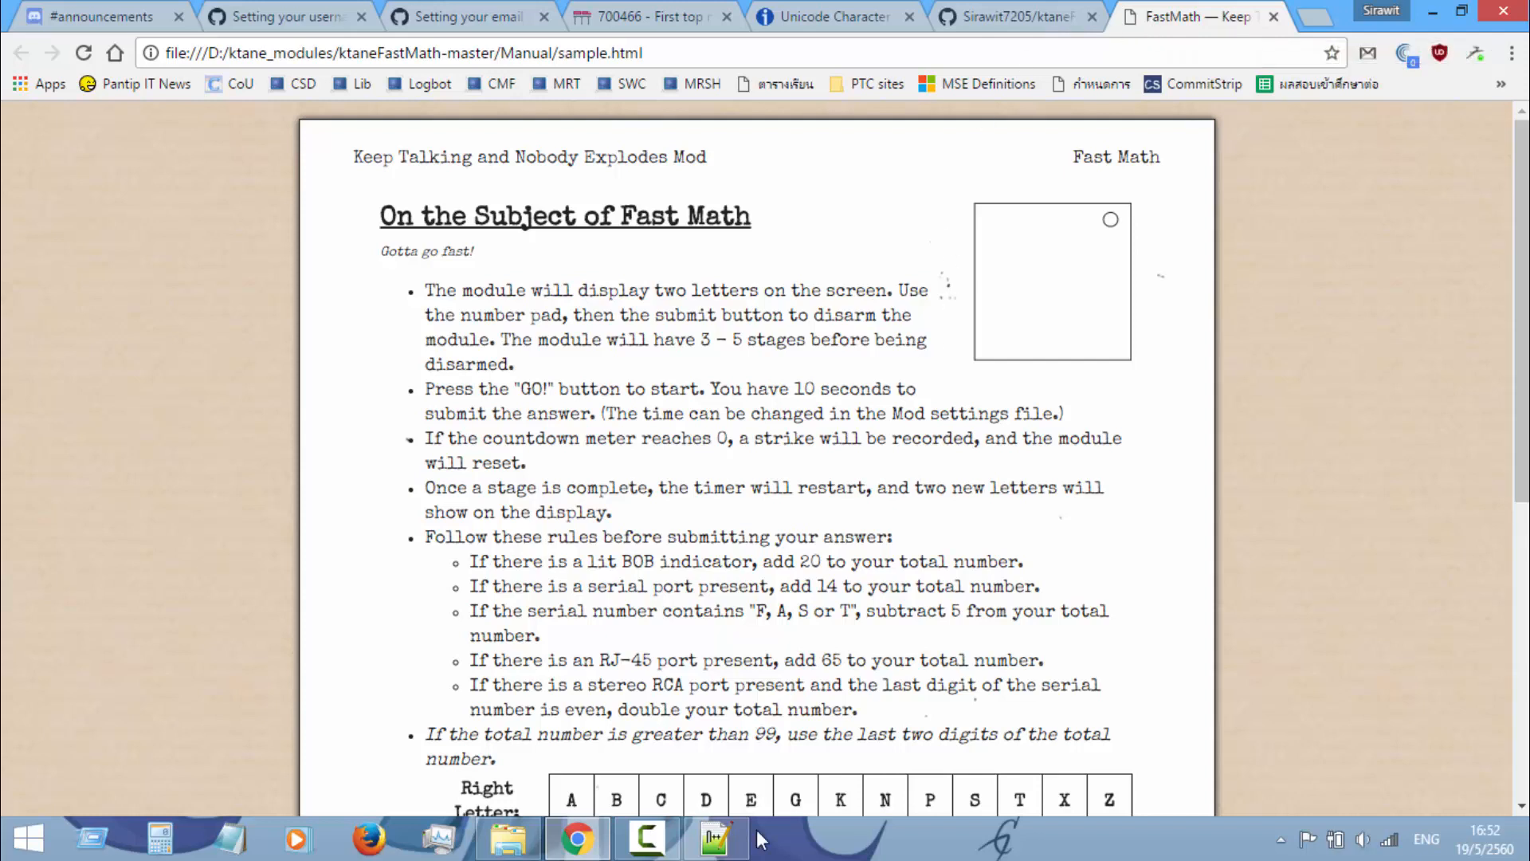
click(716, 837)
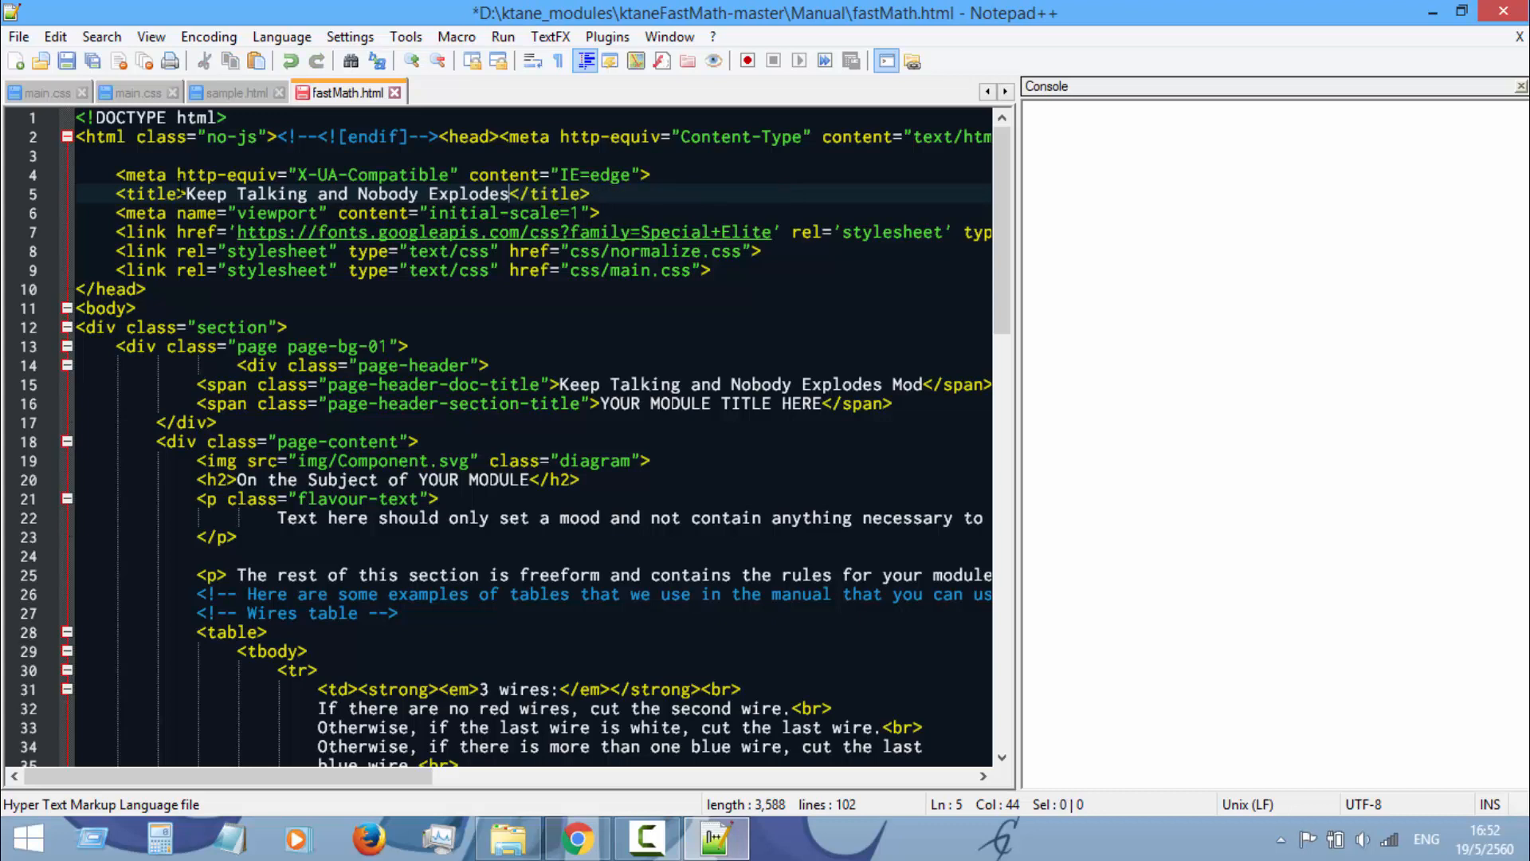
text(Fast Math)
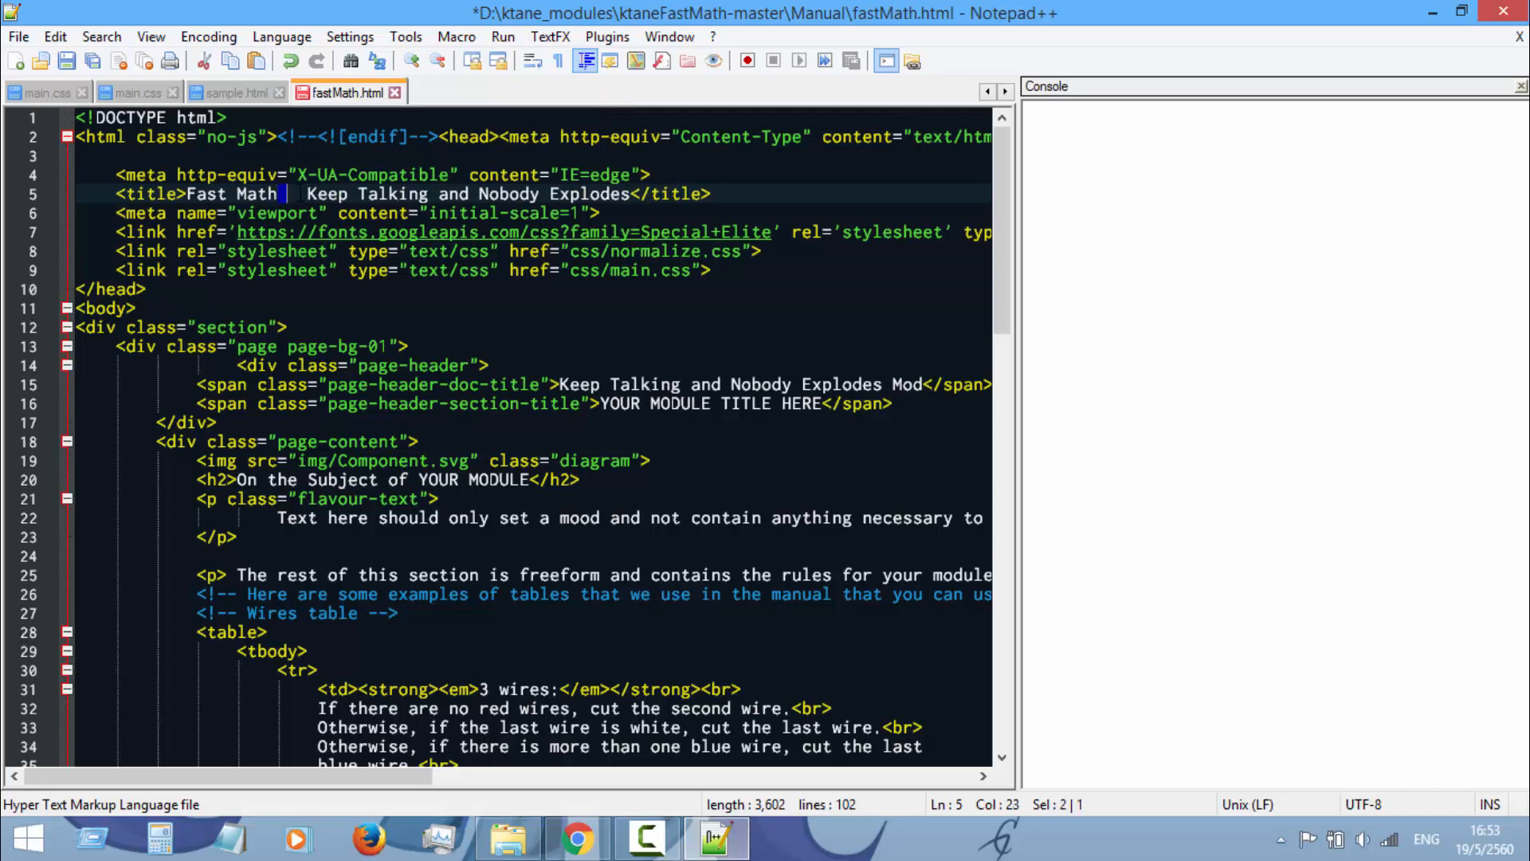
click(110, 308)
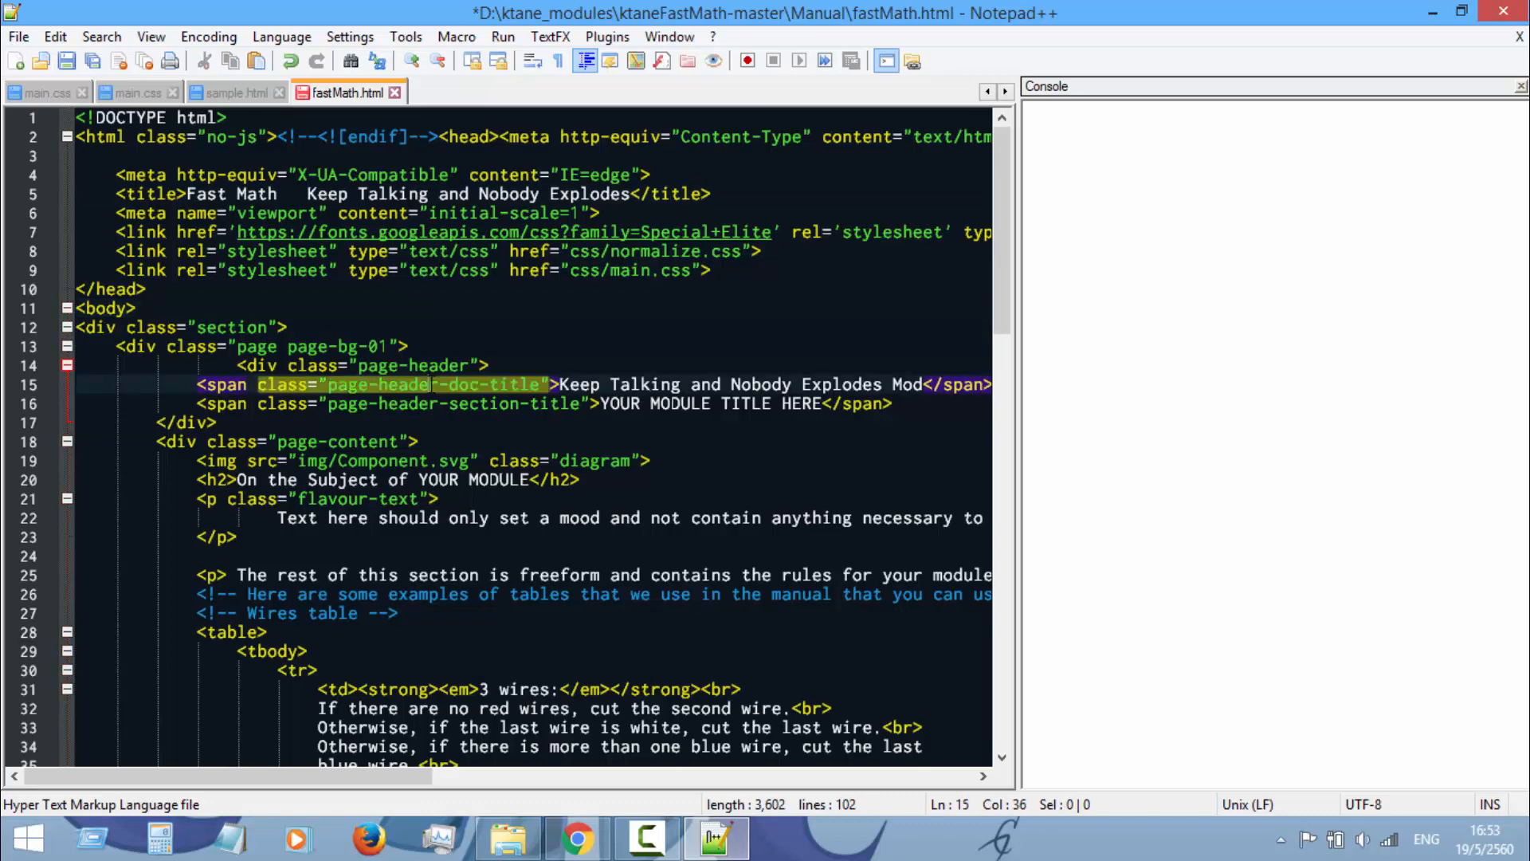
Step: Replace the YOUR MODULE TITLE HERE placeholder in the header with Fast Math
click(574, 837)
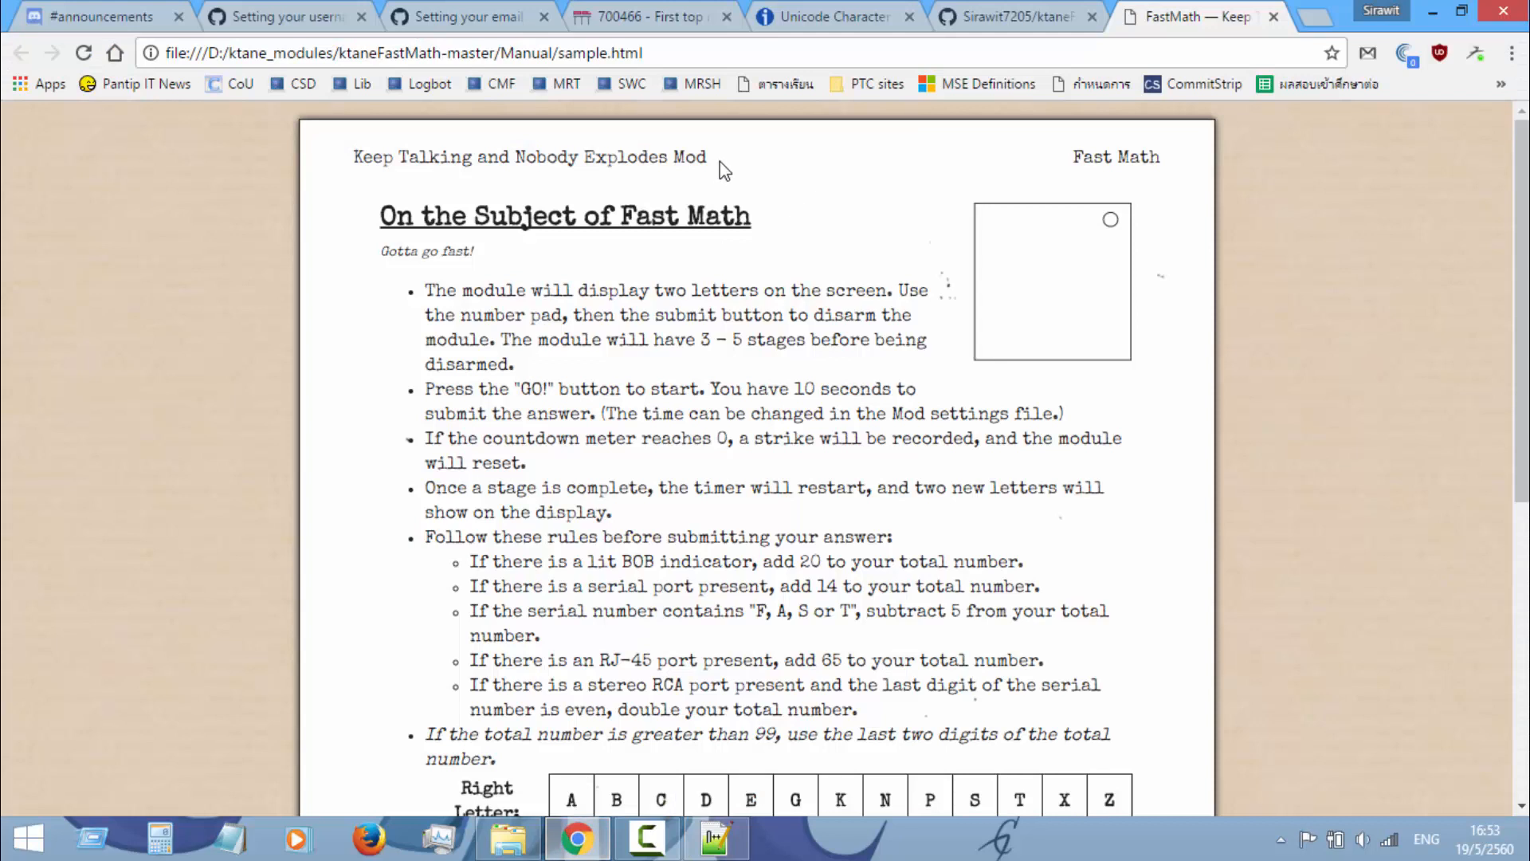
mouse_move(717, 837)
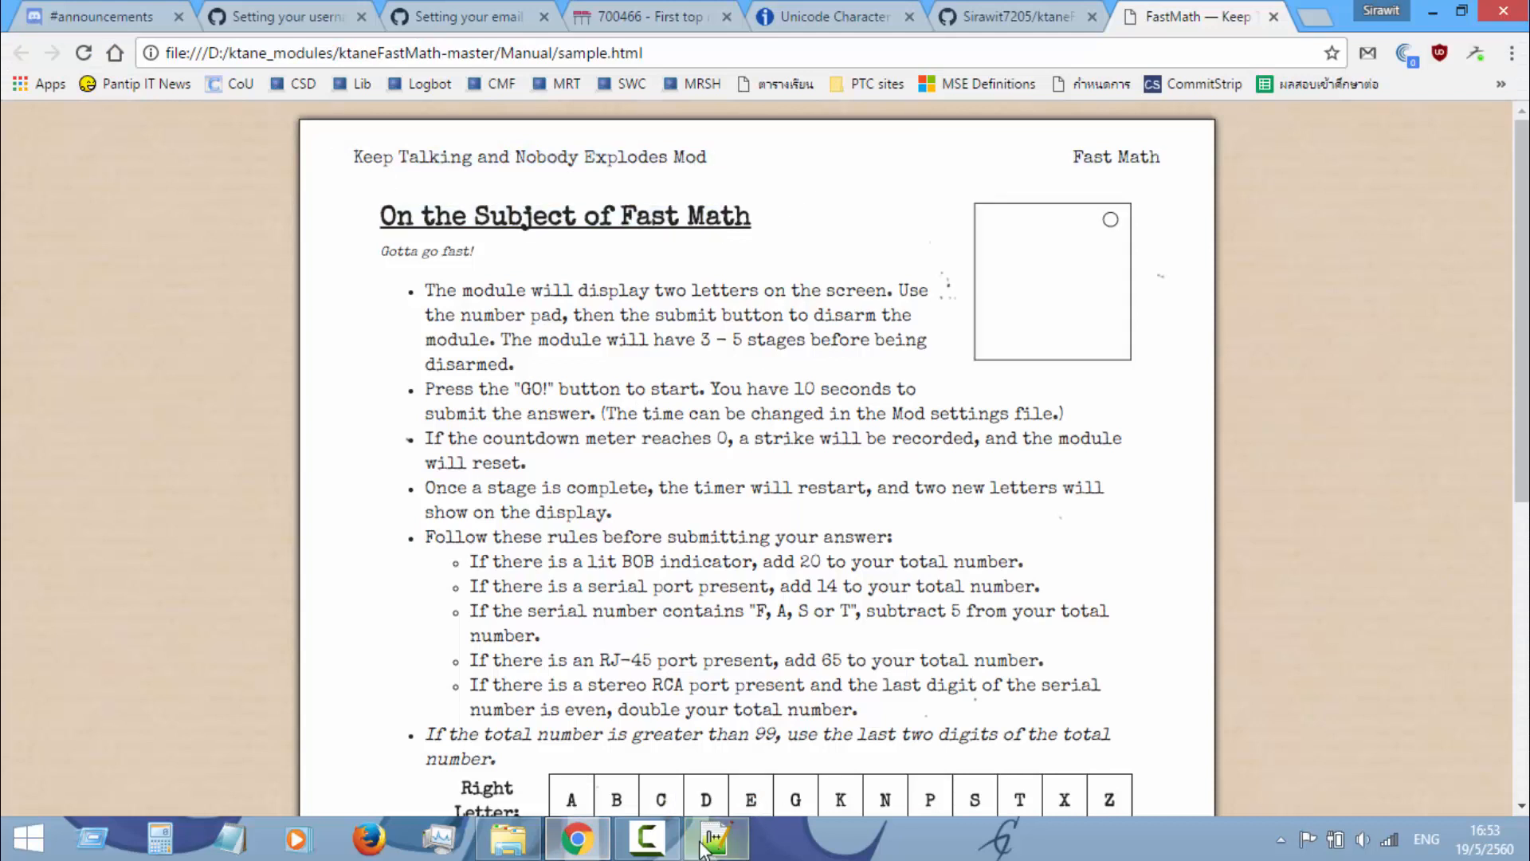
click(717, 838)
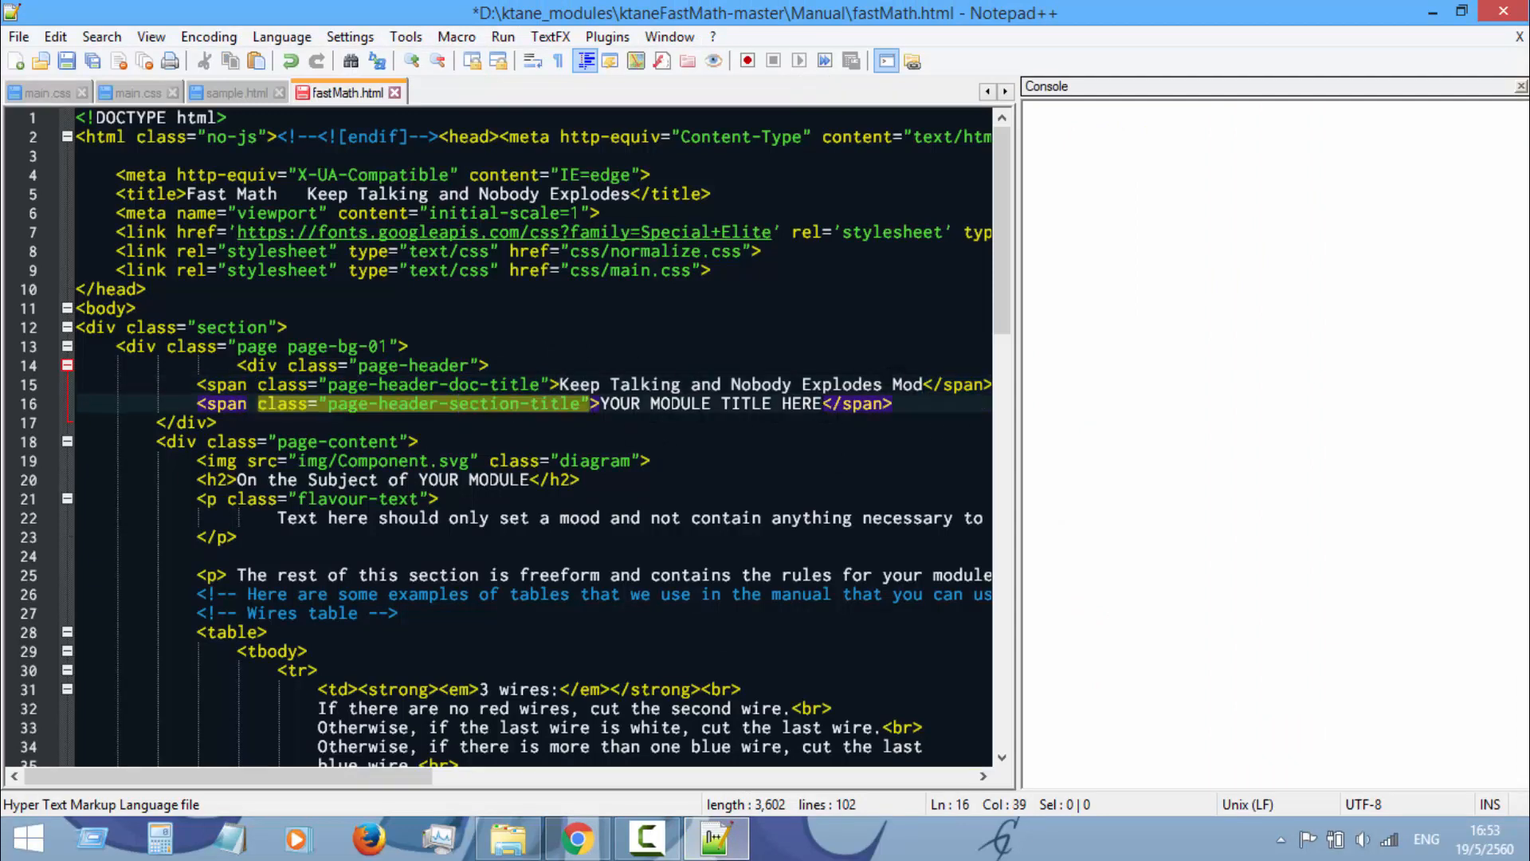
click(575, 837)
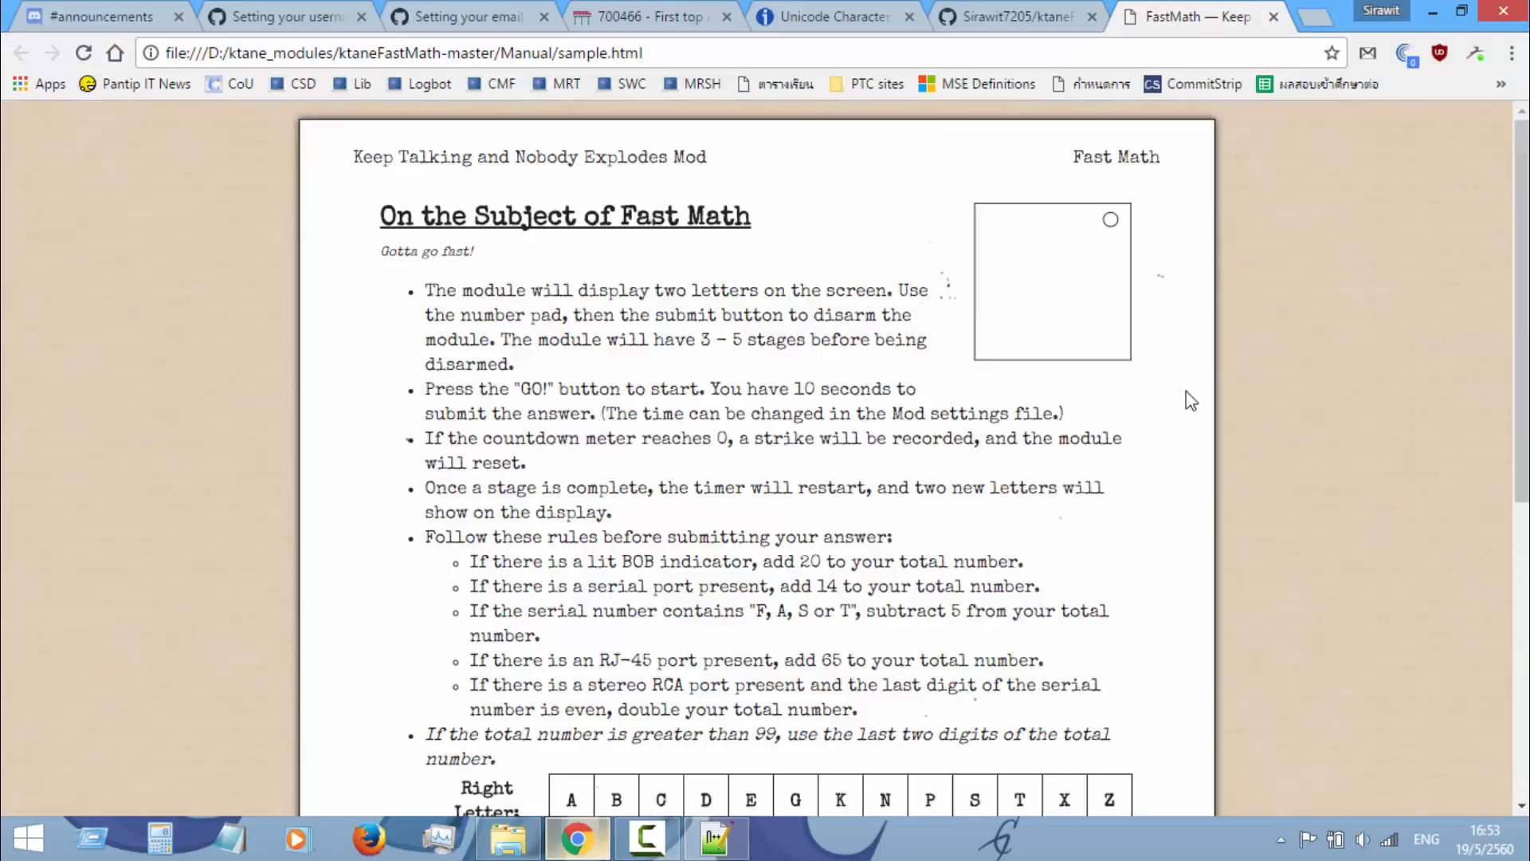
click(716, 836)
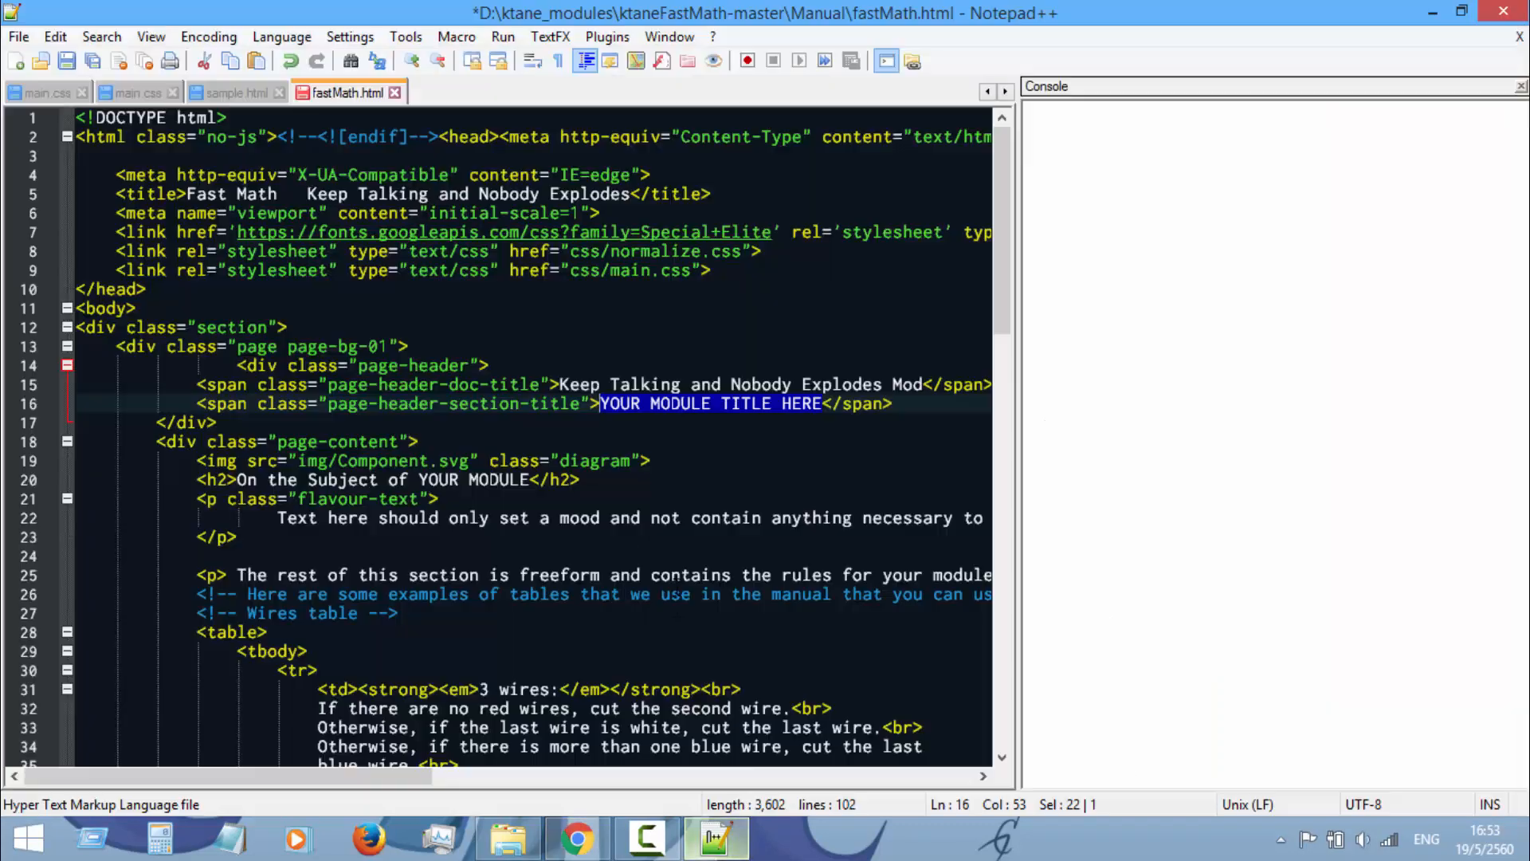
text(Fast Math)
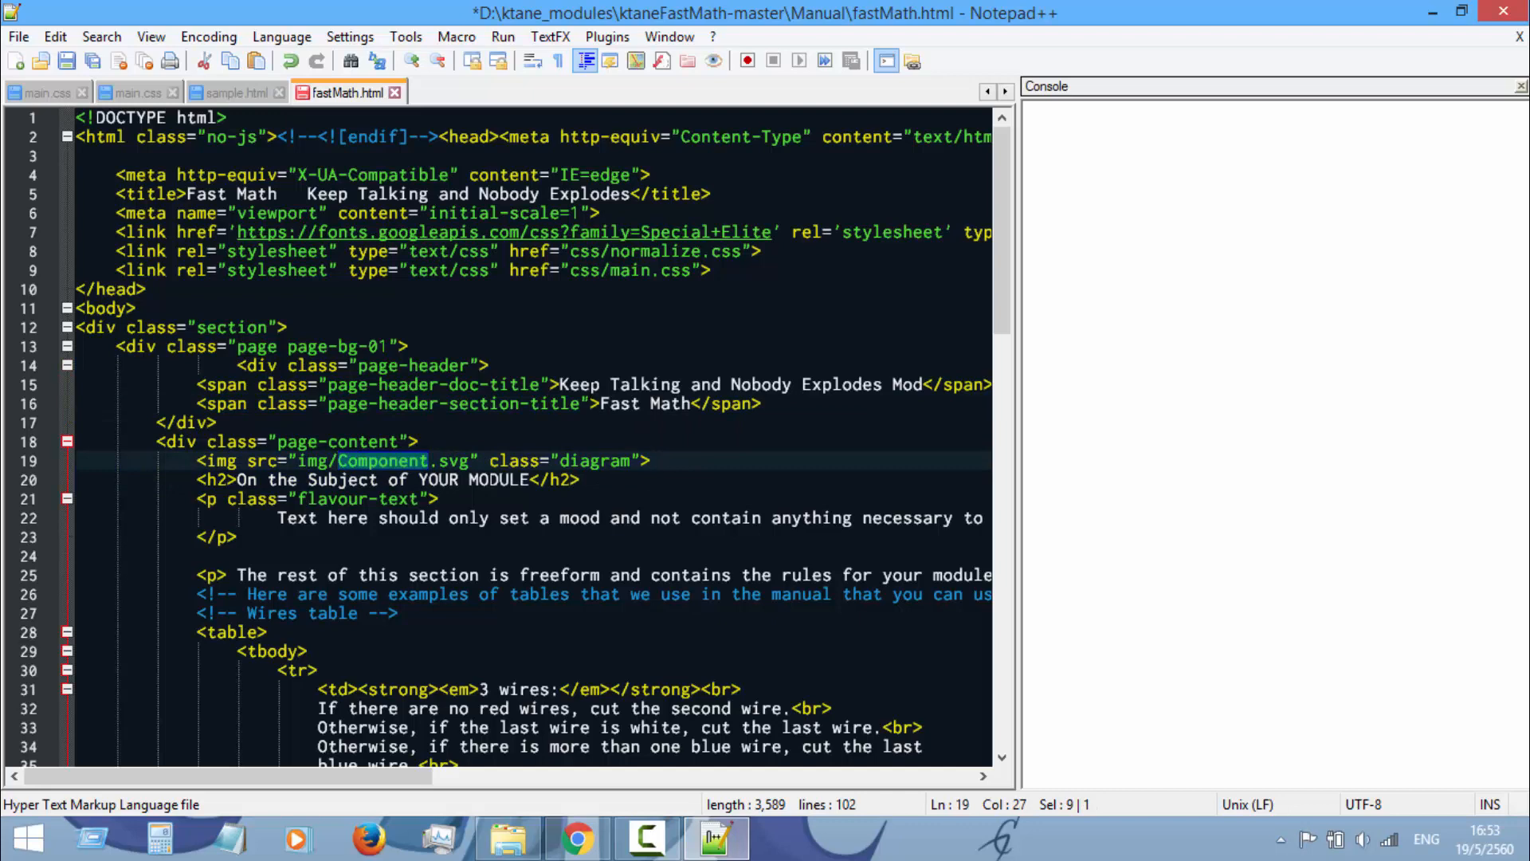
Step: Point the diagram to img/fastMath.svg and change the h2's YOUR MODULE to Fast Math
text(fastMath)
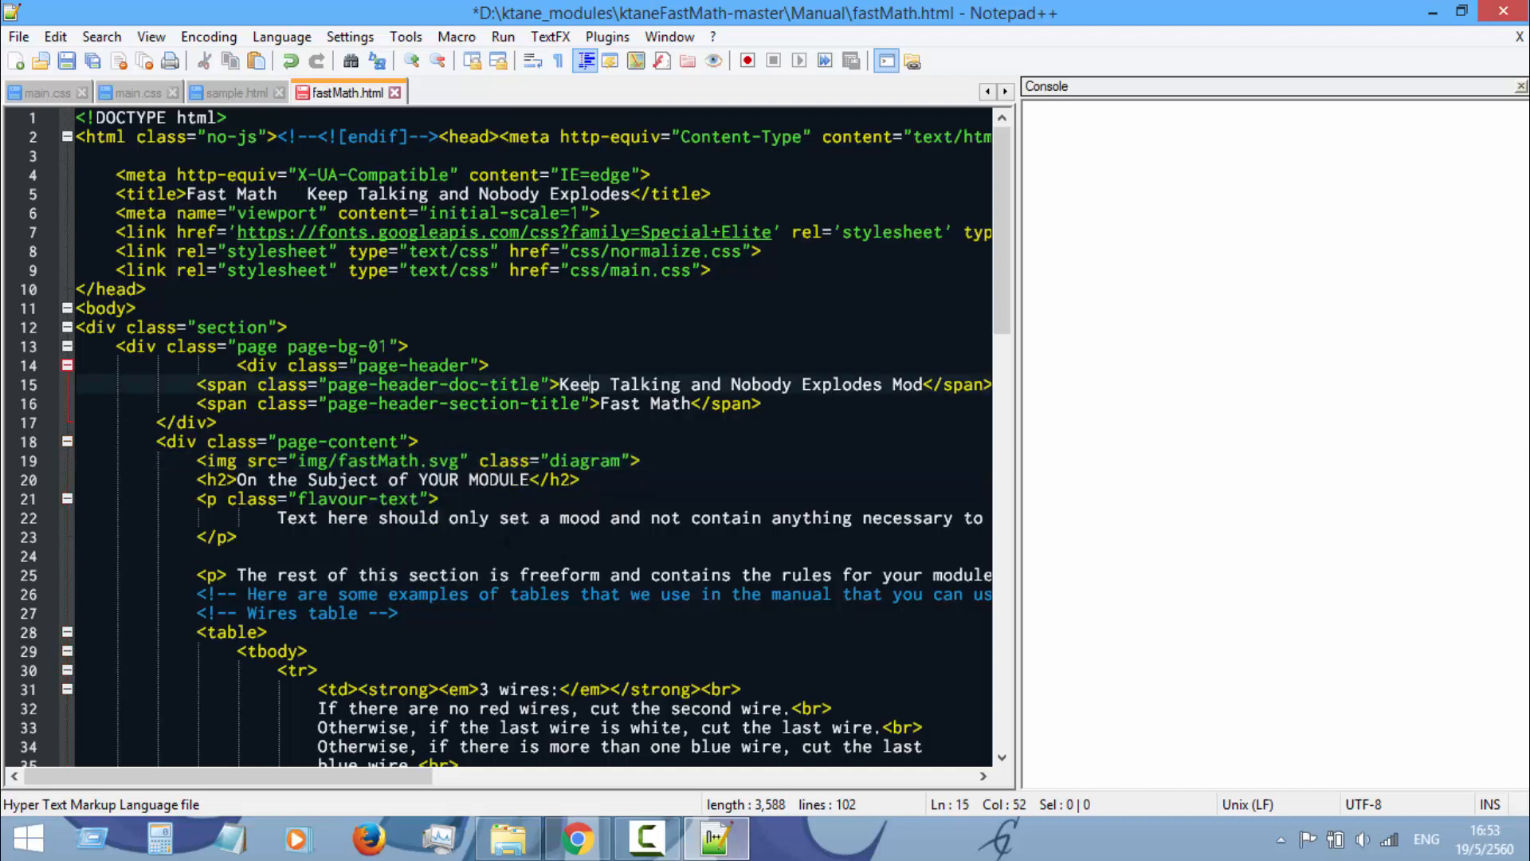
double_click(464, 480)
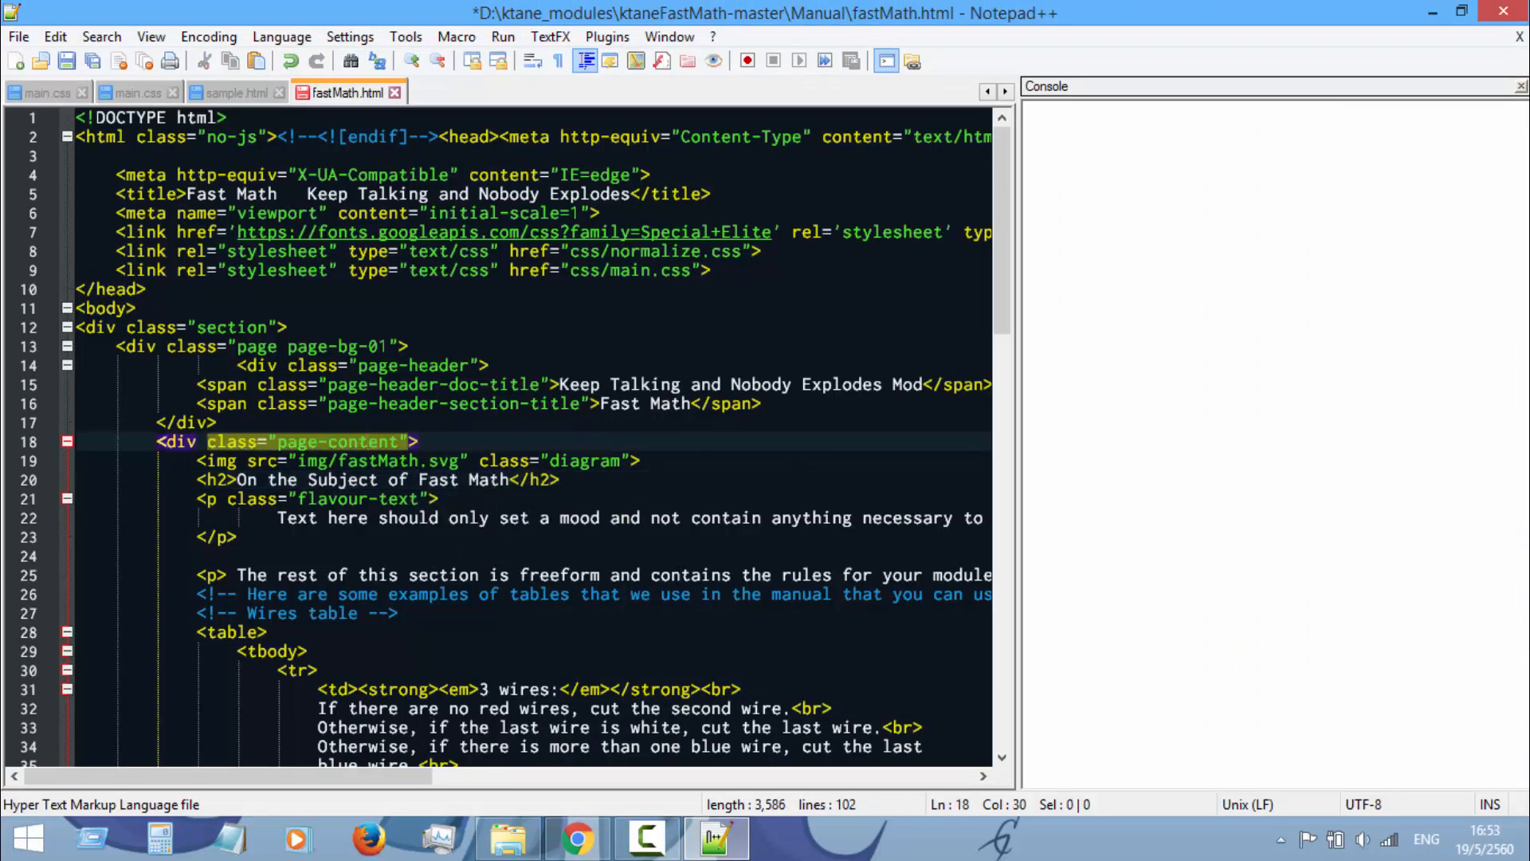
scroll(down, 3)
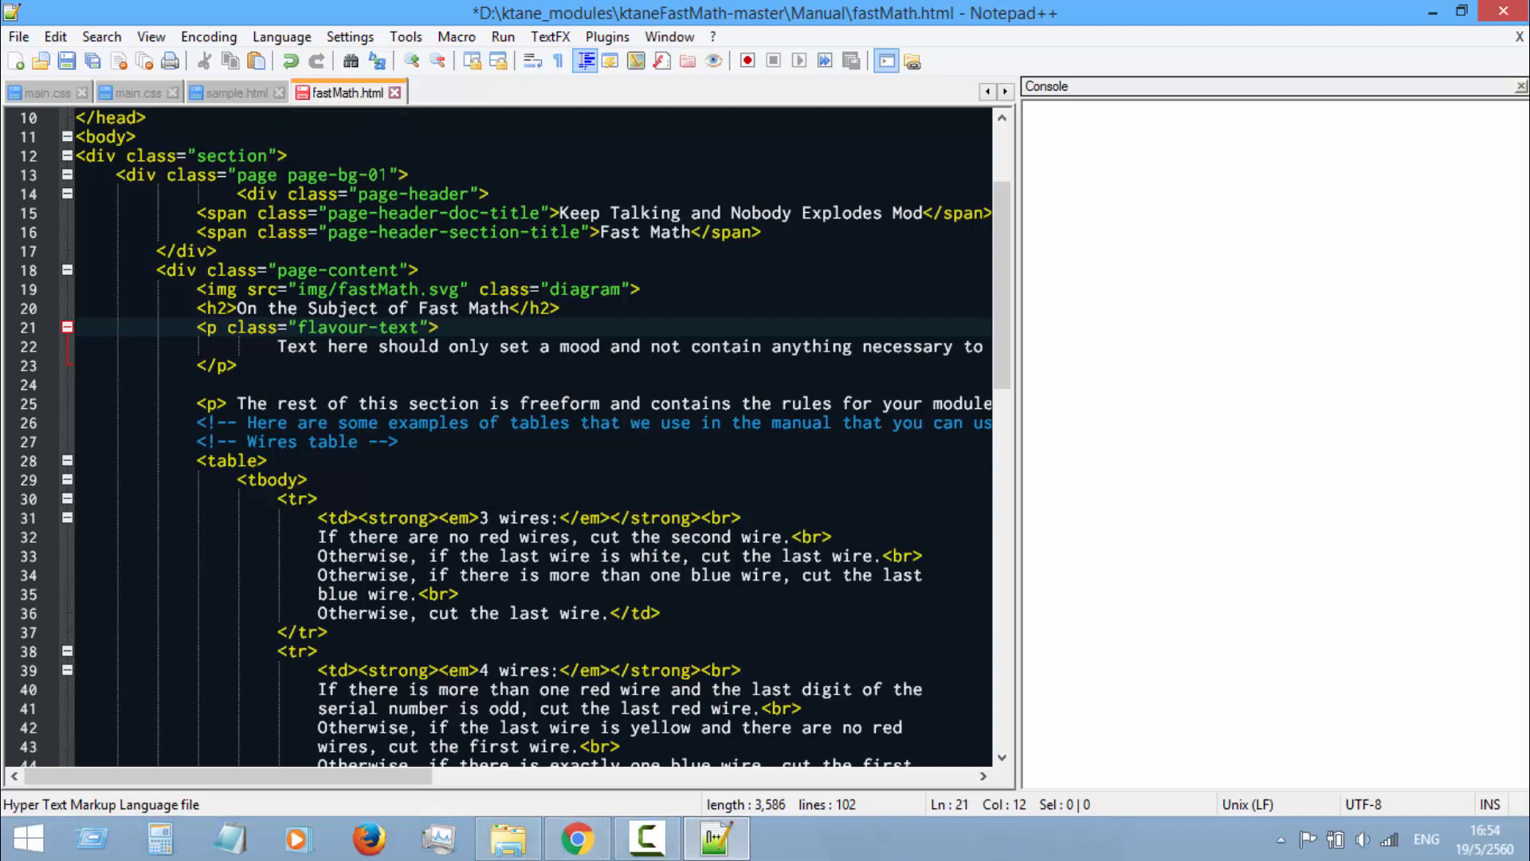
Step: Review the full sample.html markup from the wires table down to the end
click(263, 460)
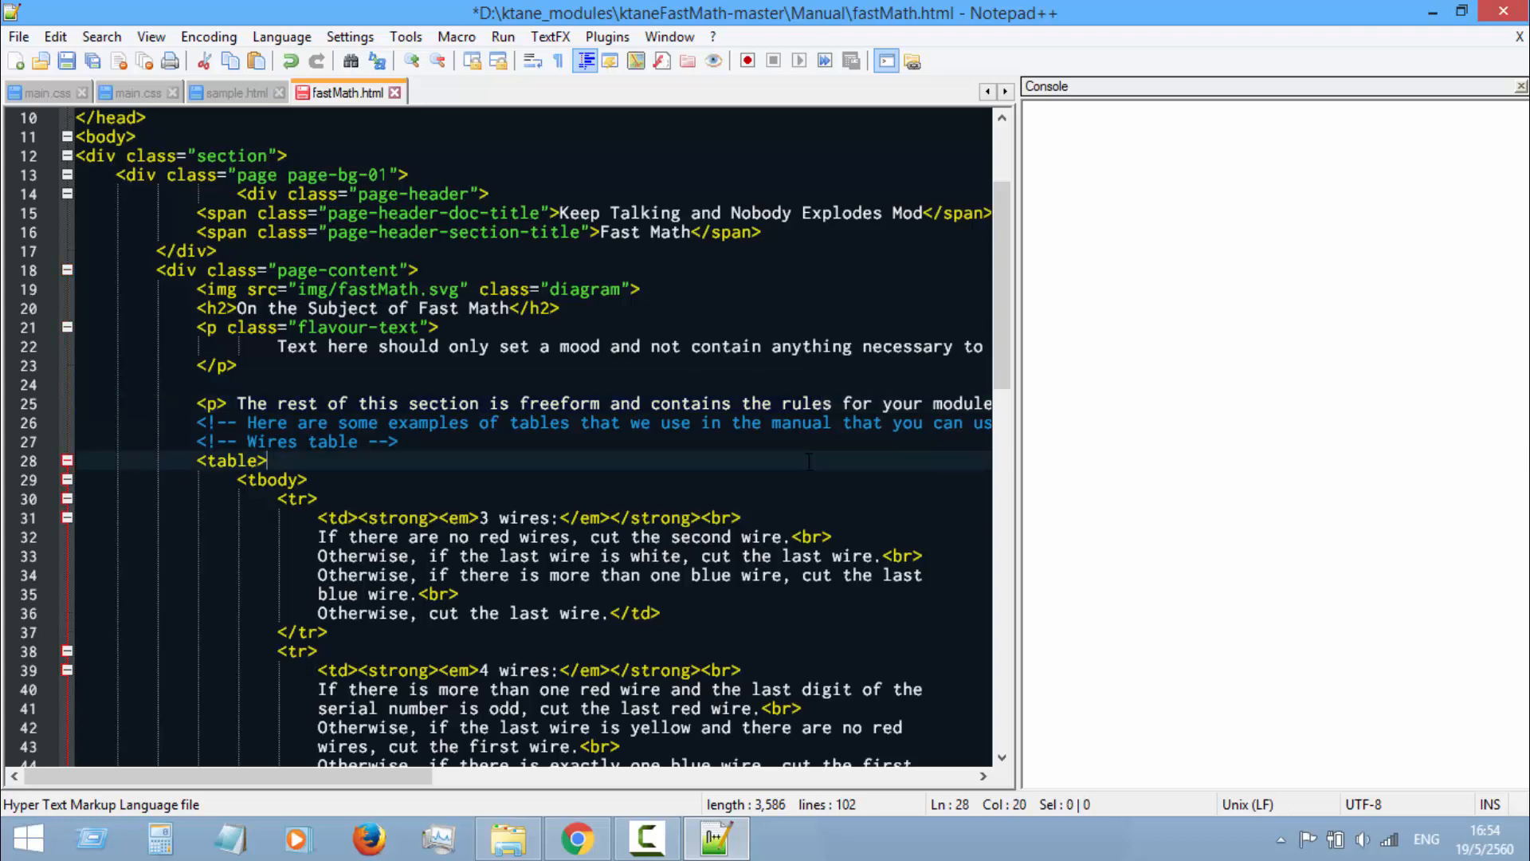
mouse_move(235, 93)
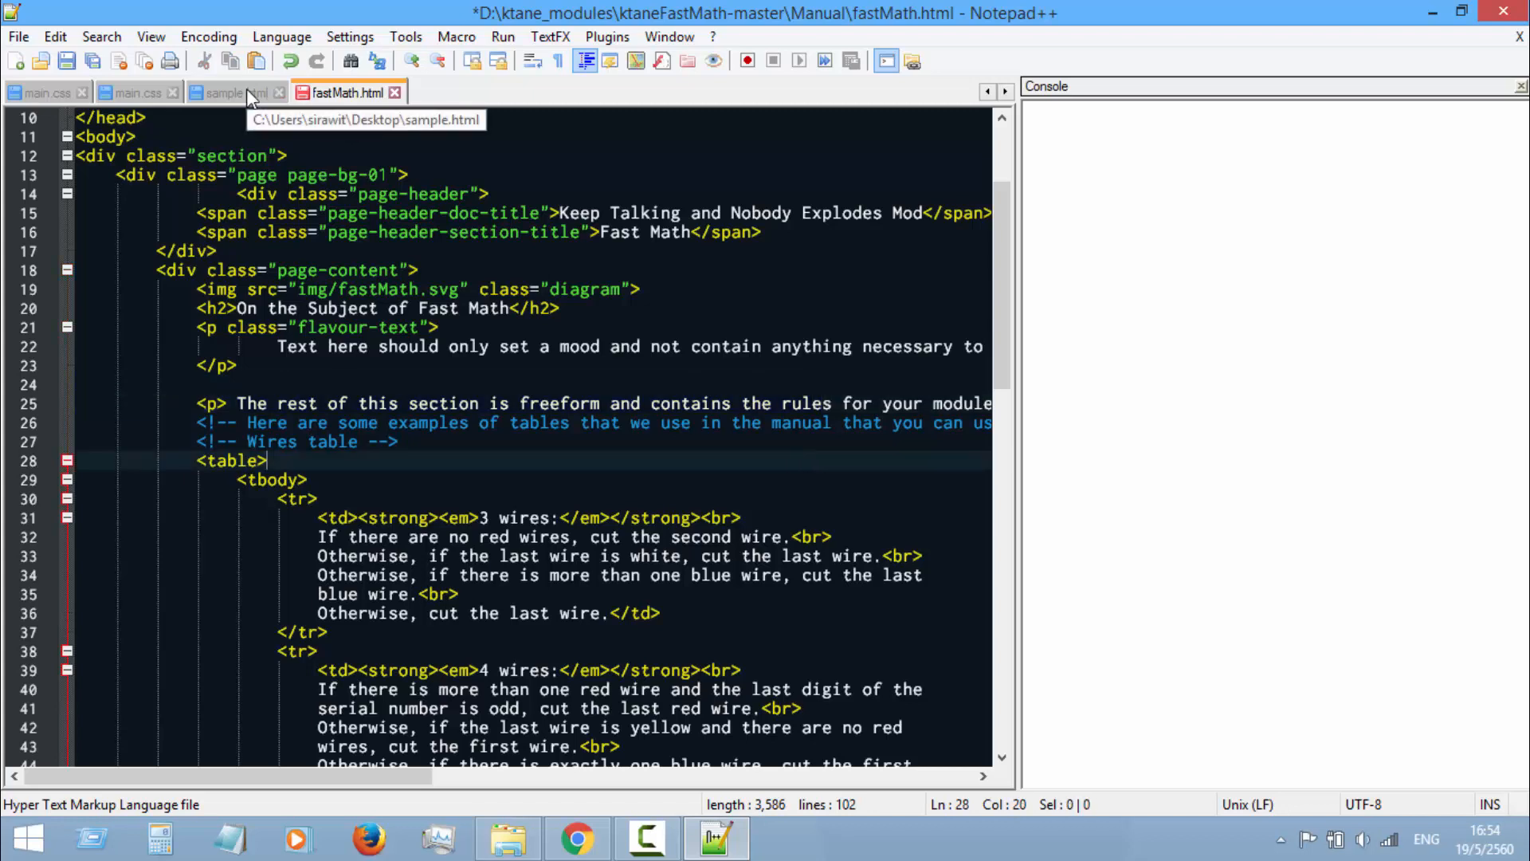
click(234, 92)
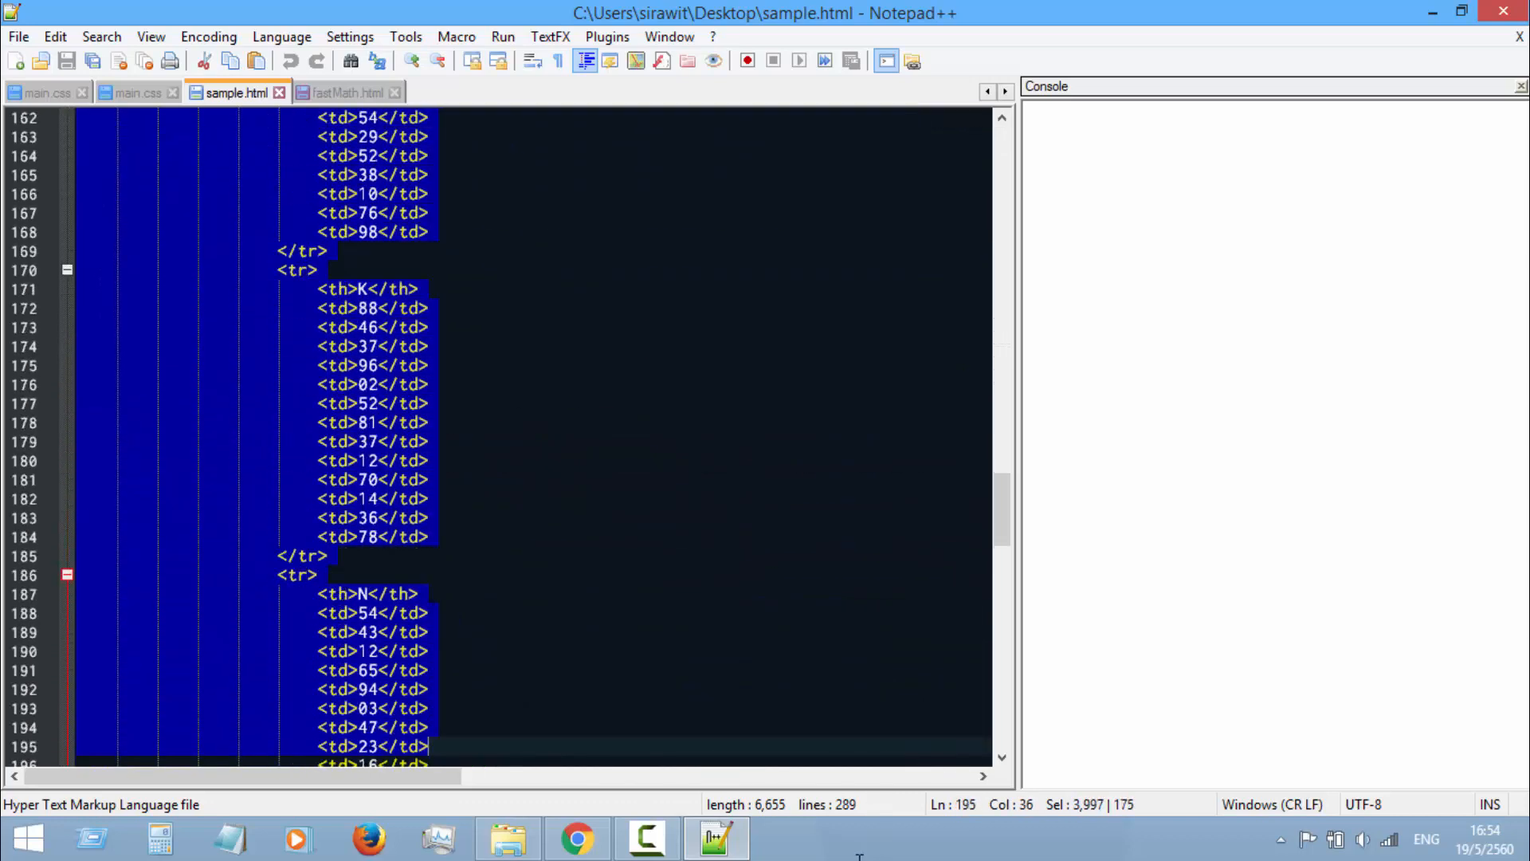
scroll(down, 3)
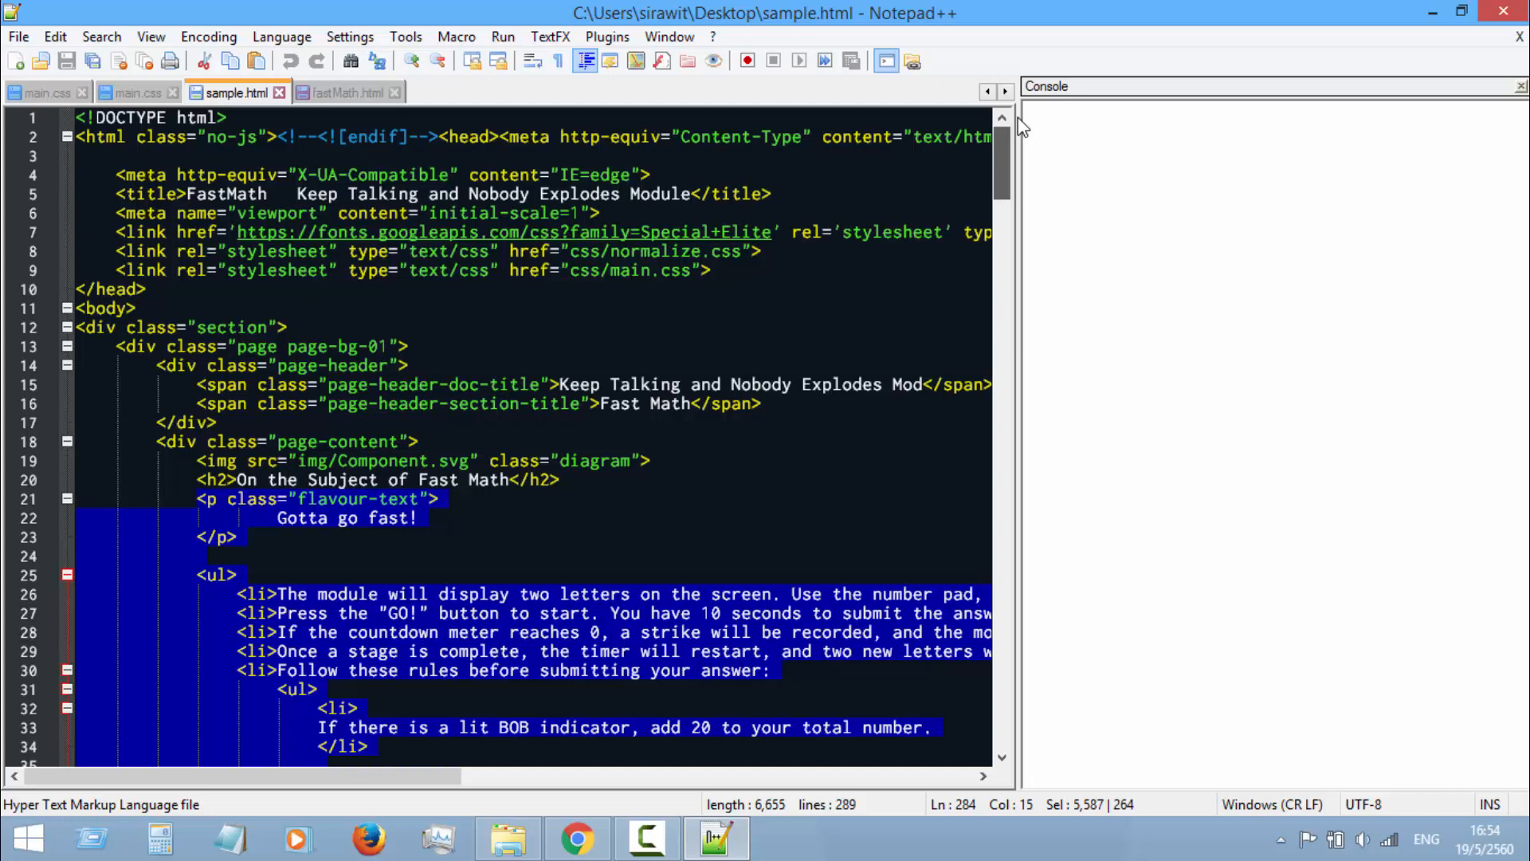
mouse_move(1030, 147)
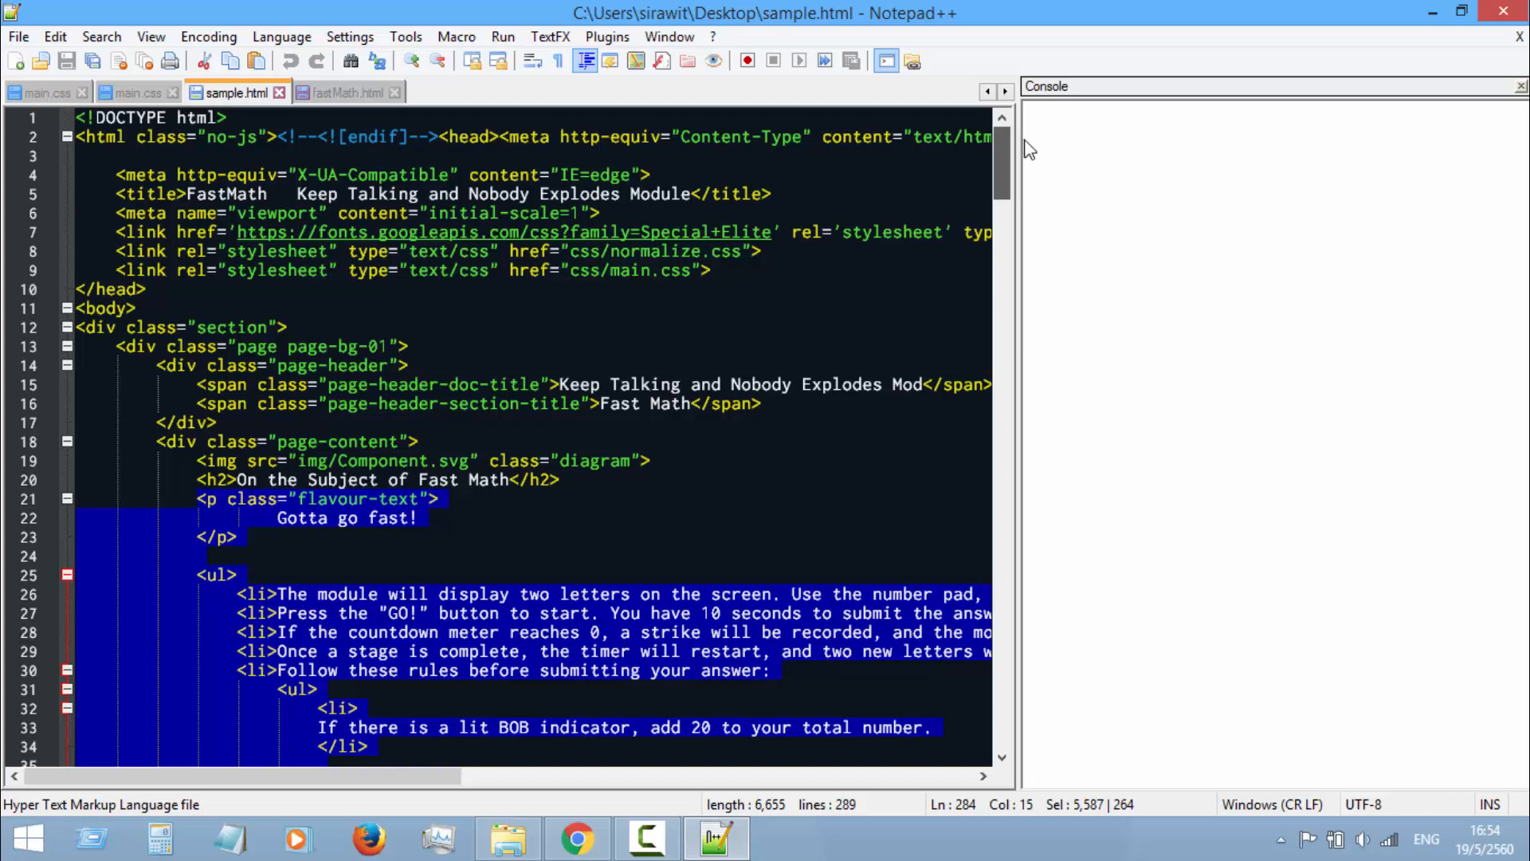
scroll(down, 3)
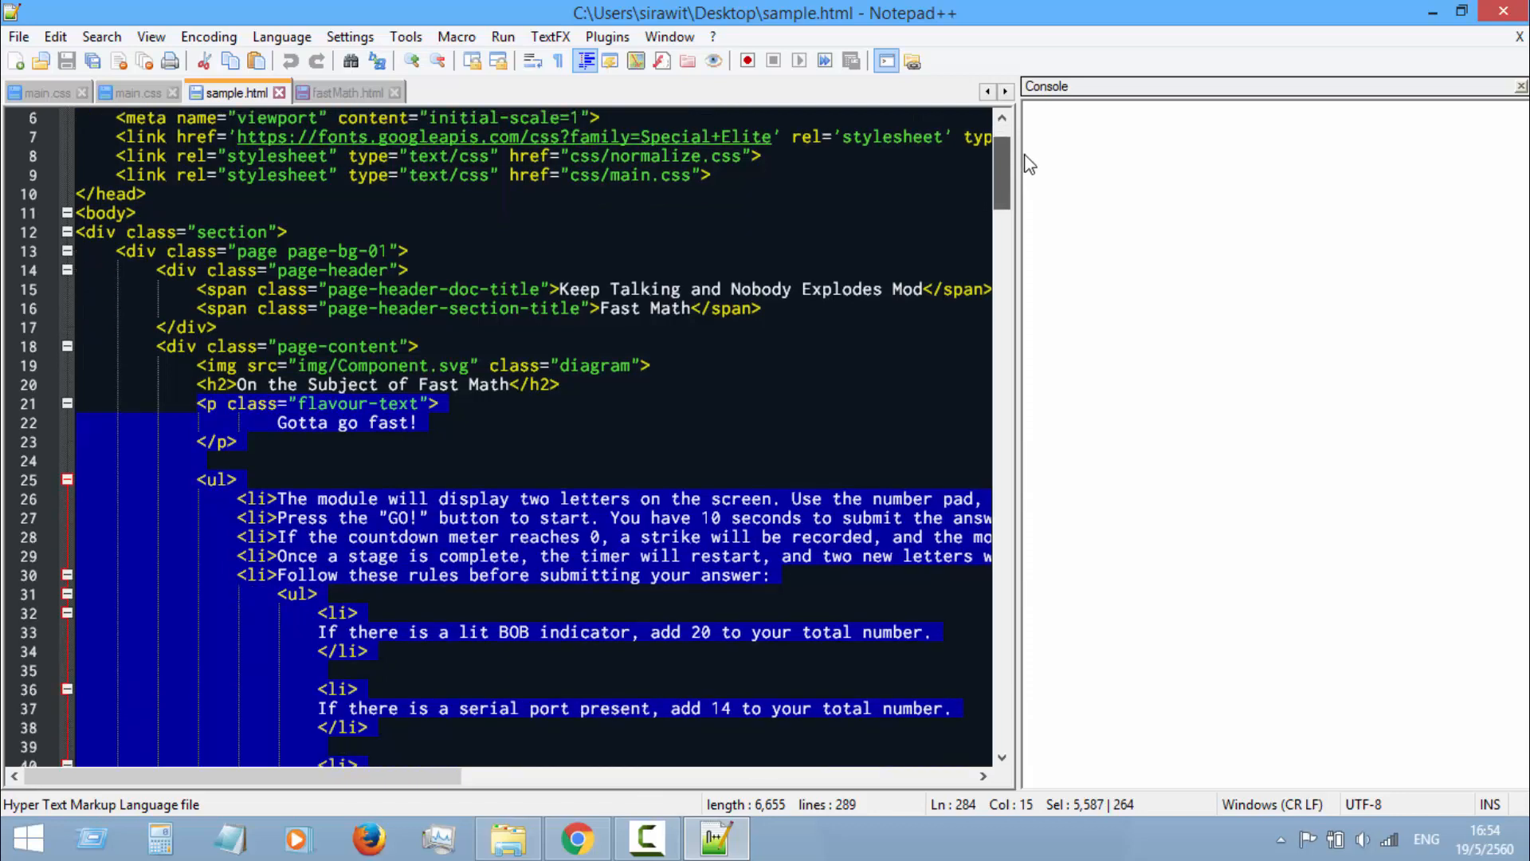
scroll(down, 3)
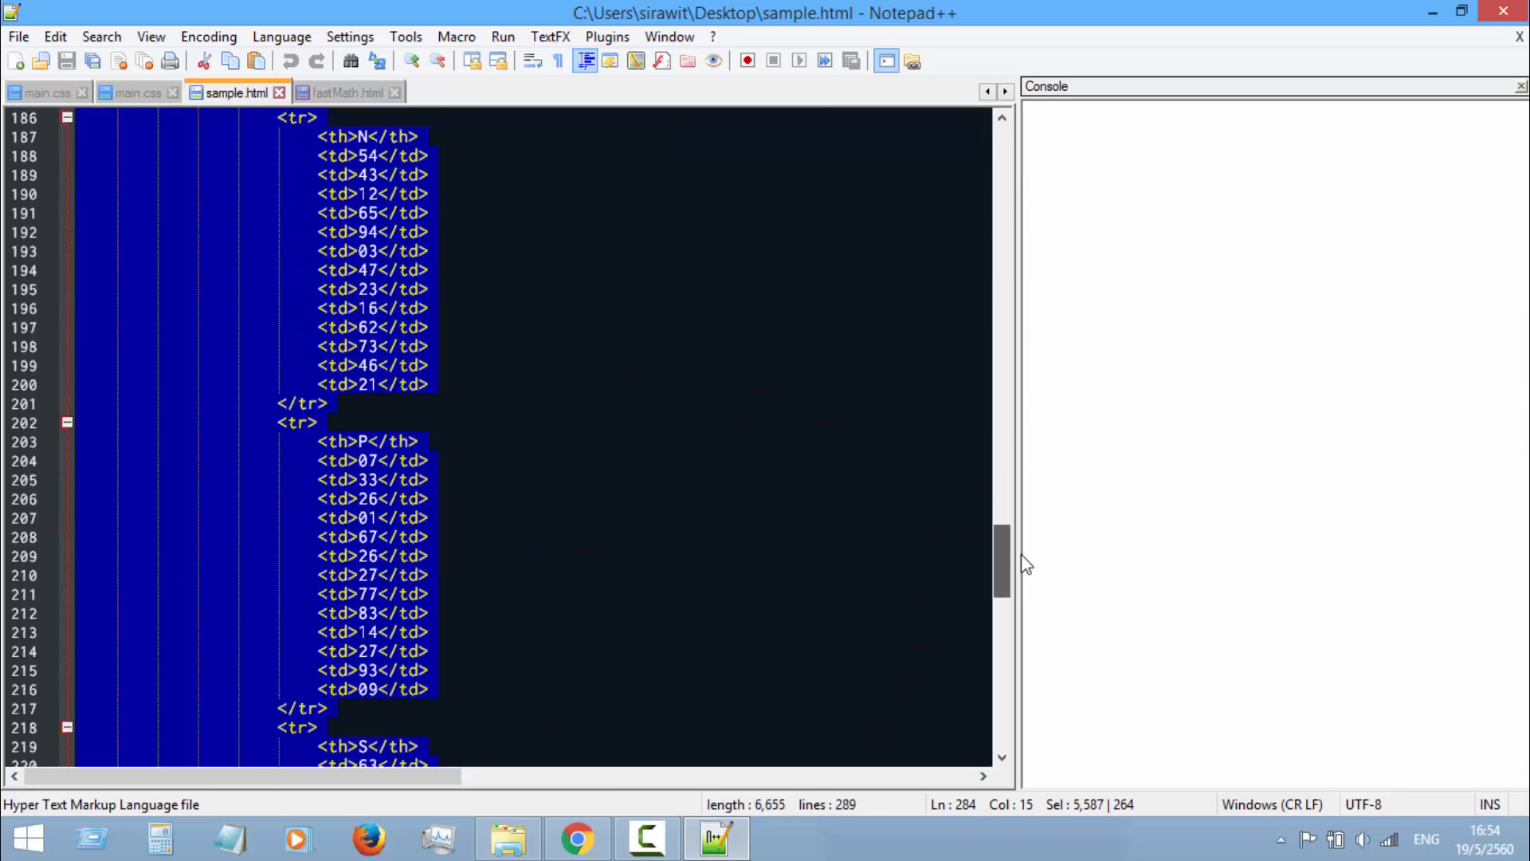
scroll(down, 3)
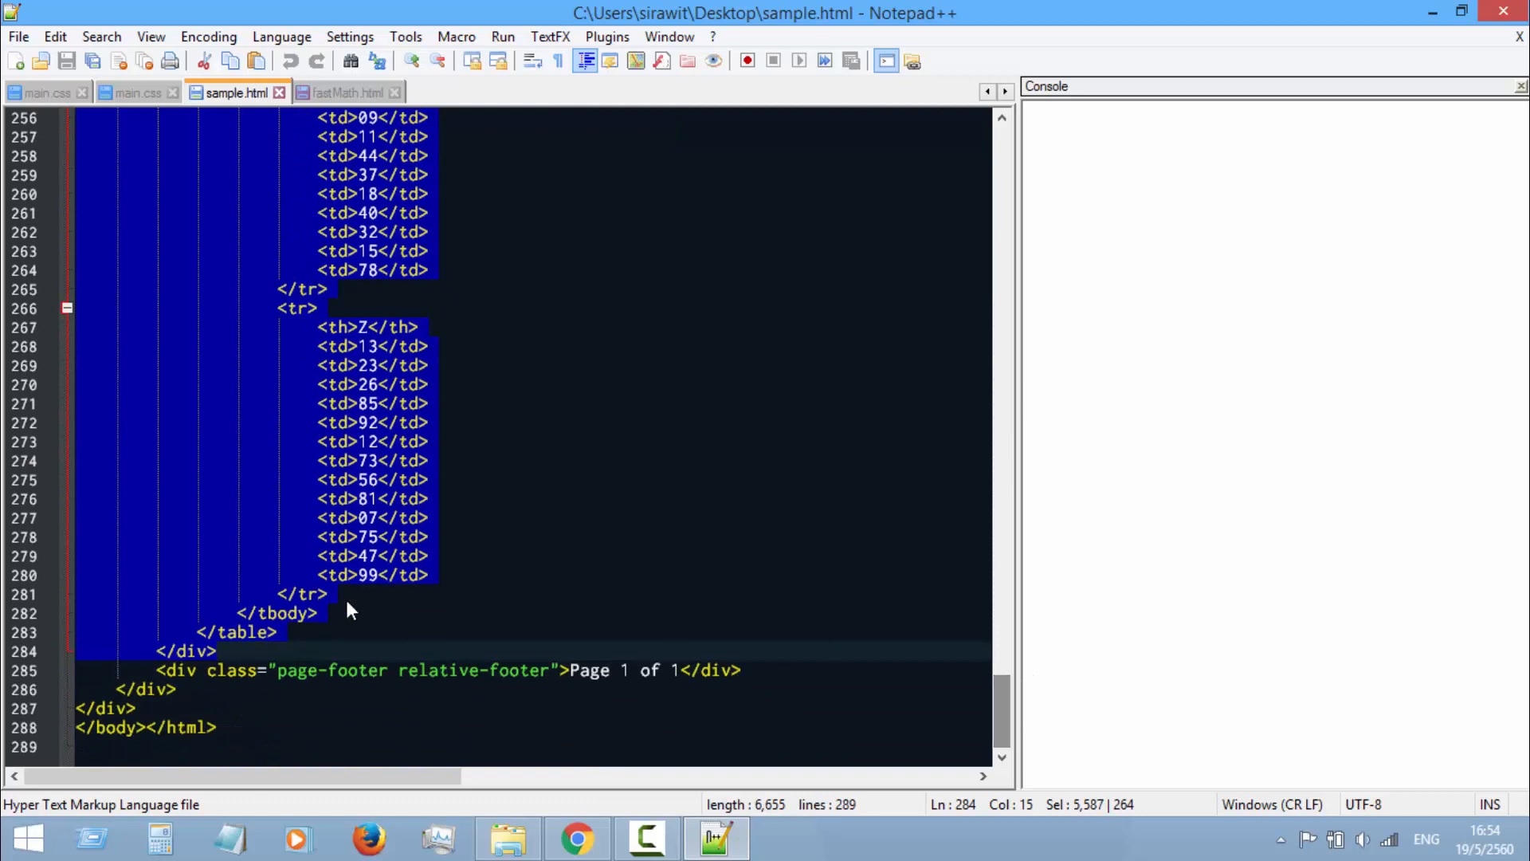
Step: Select all of sample.html, clear the selection, and return to fastMath.html
click(276, 632)
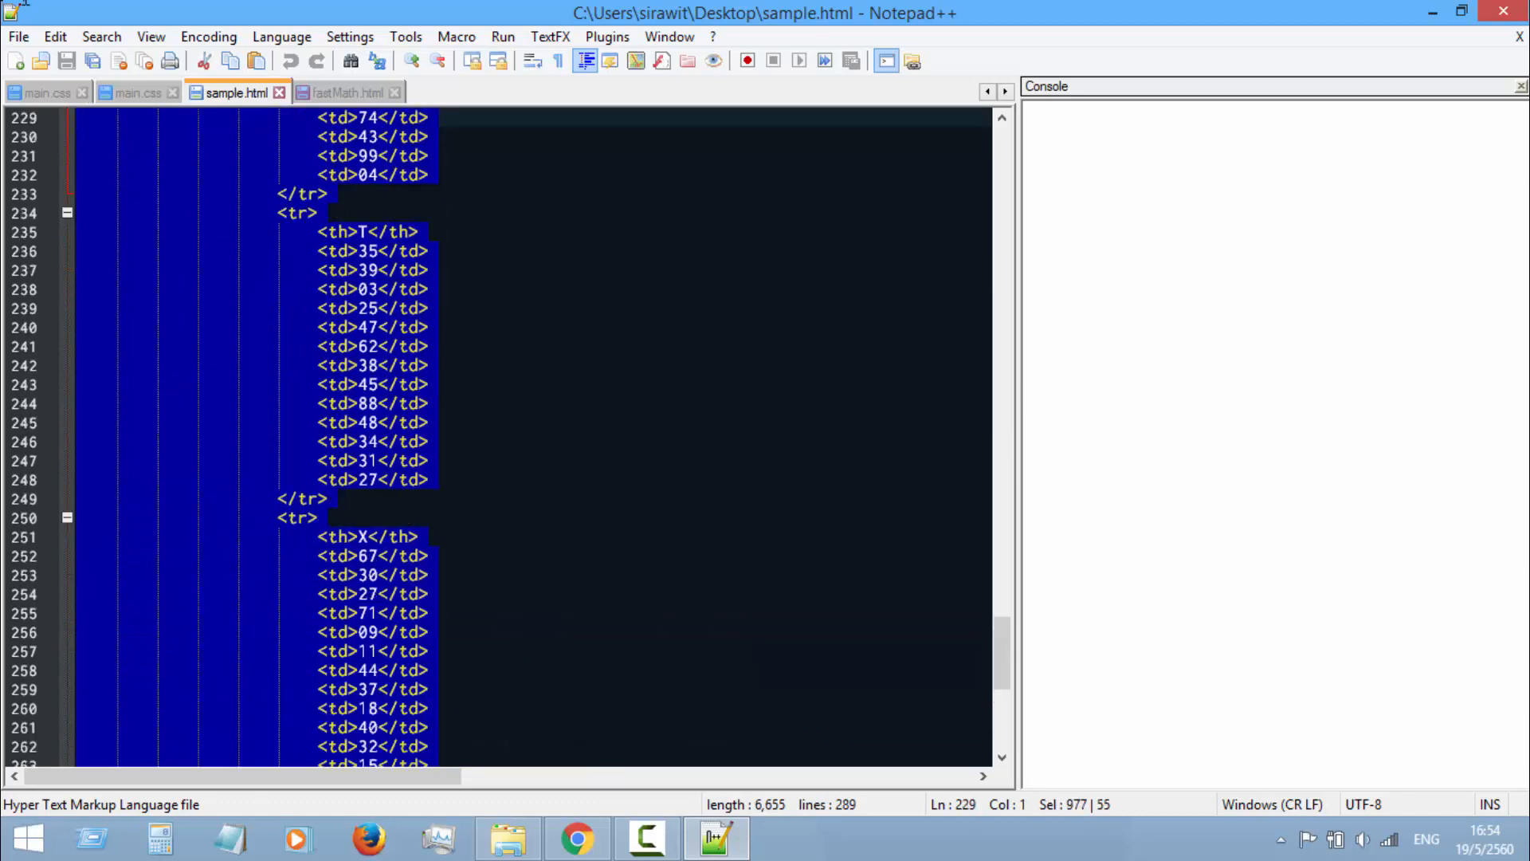
key(ctrl+Home)
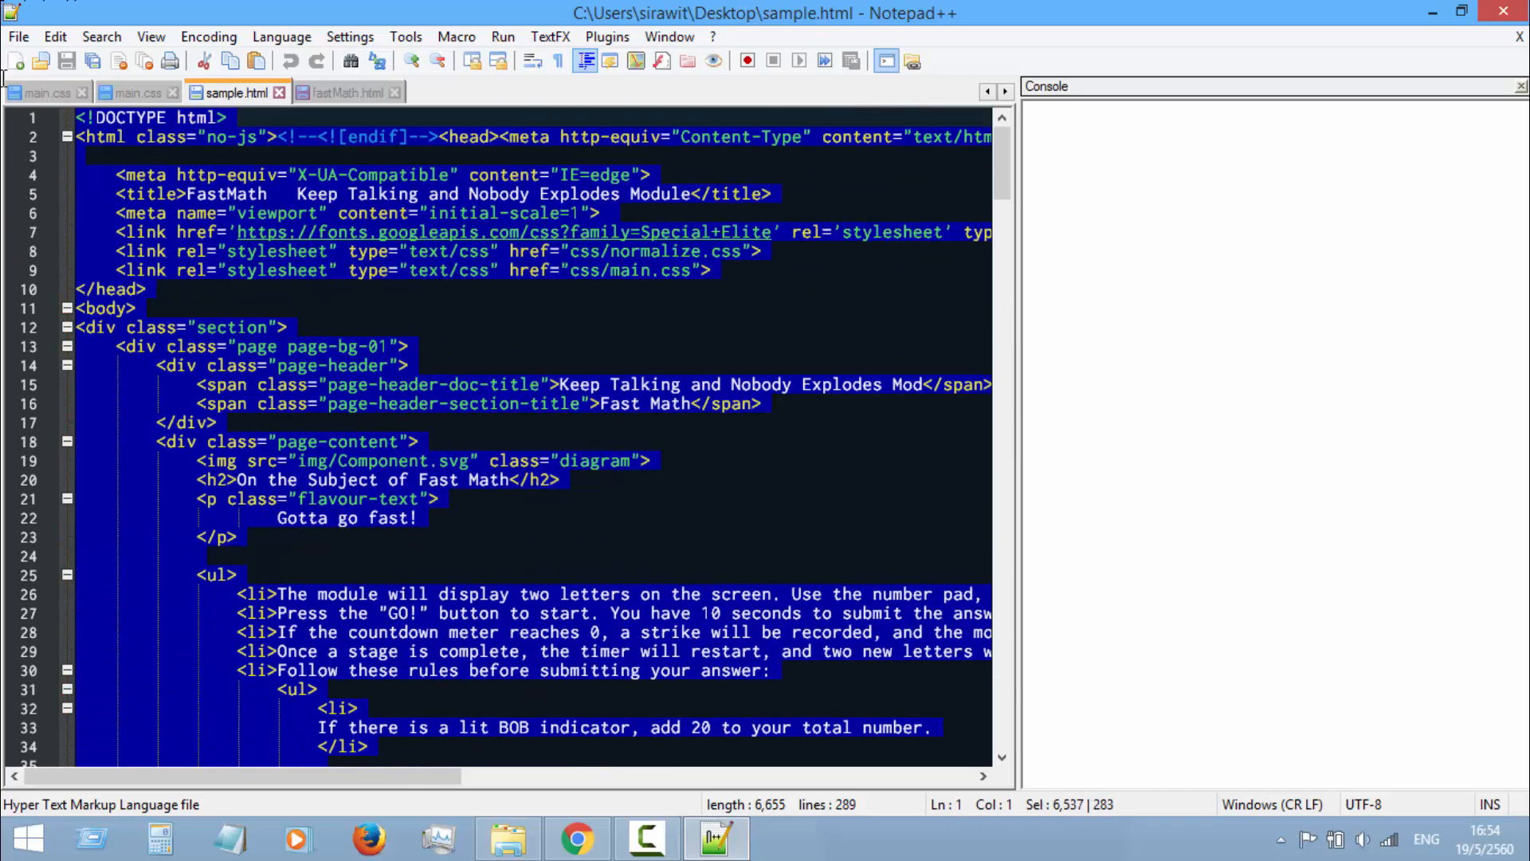
click(278, 516)
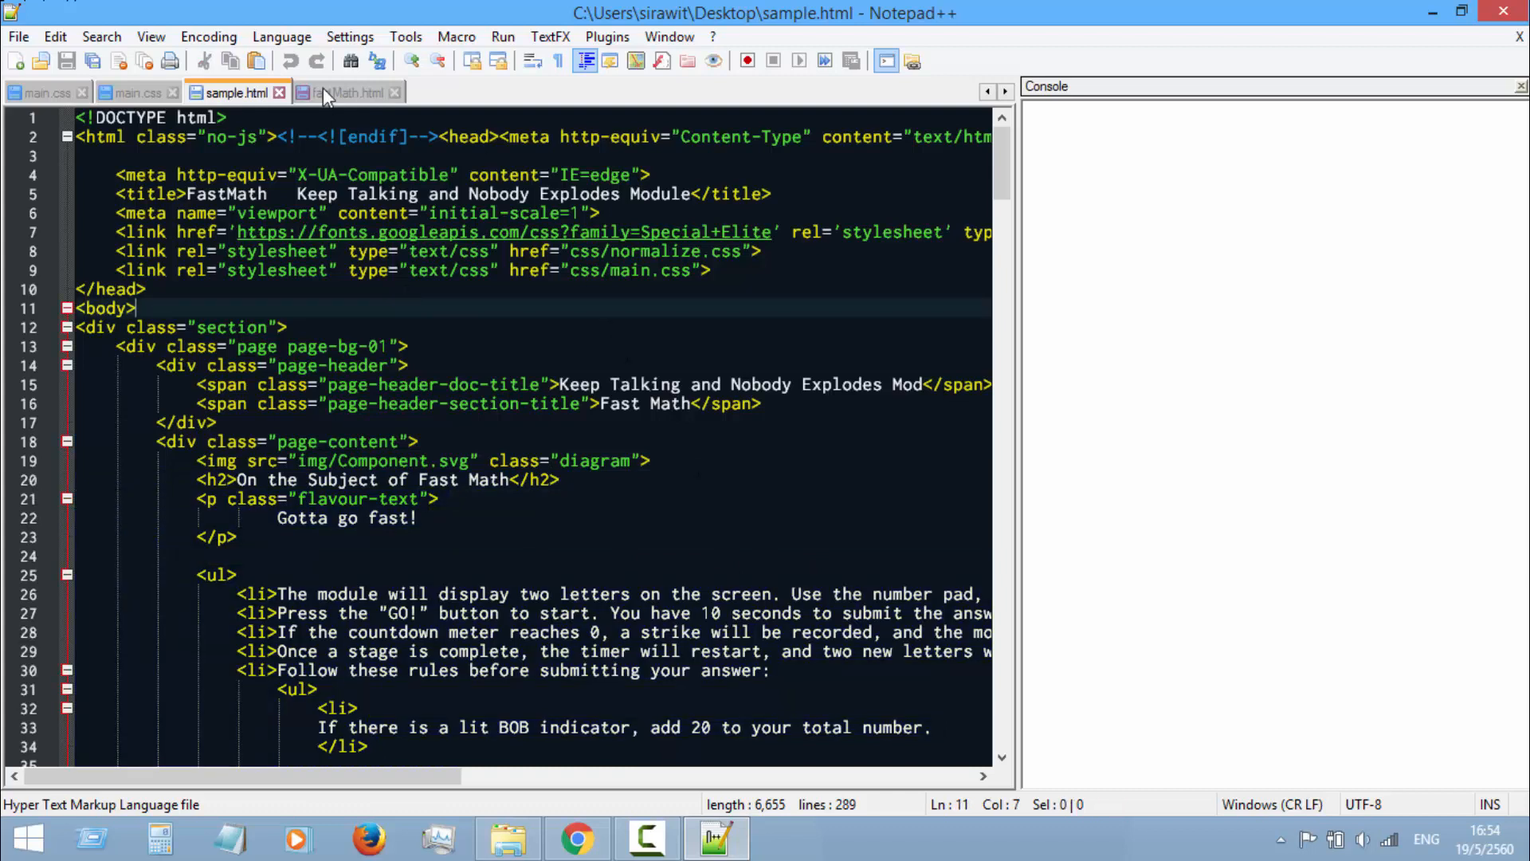
click(350, 92)
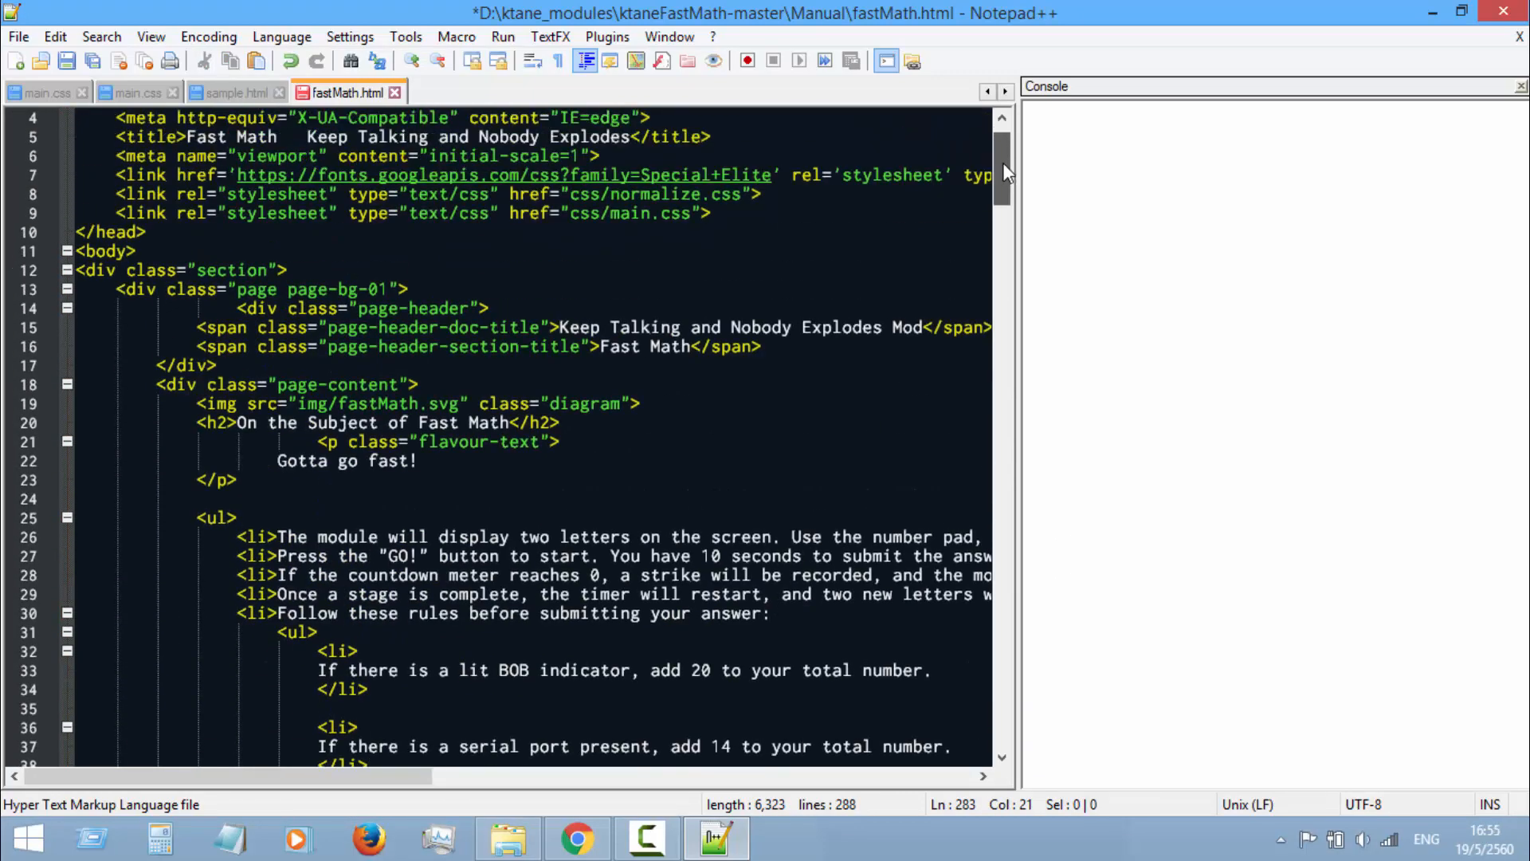
scroll(up, 3)
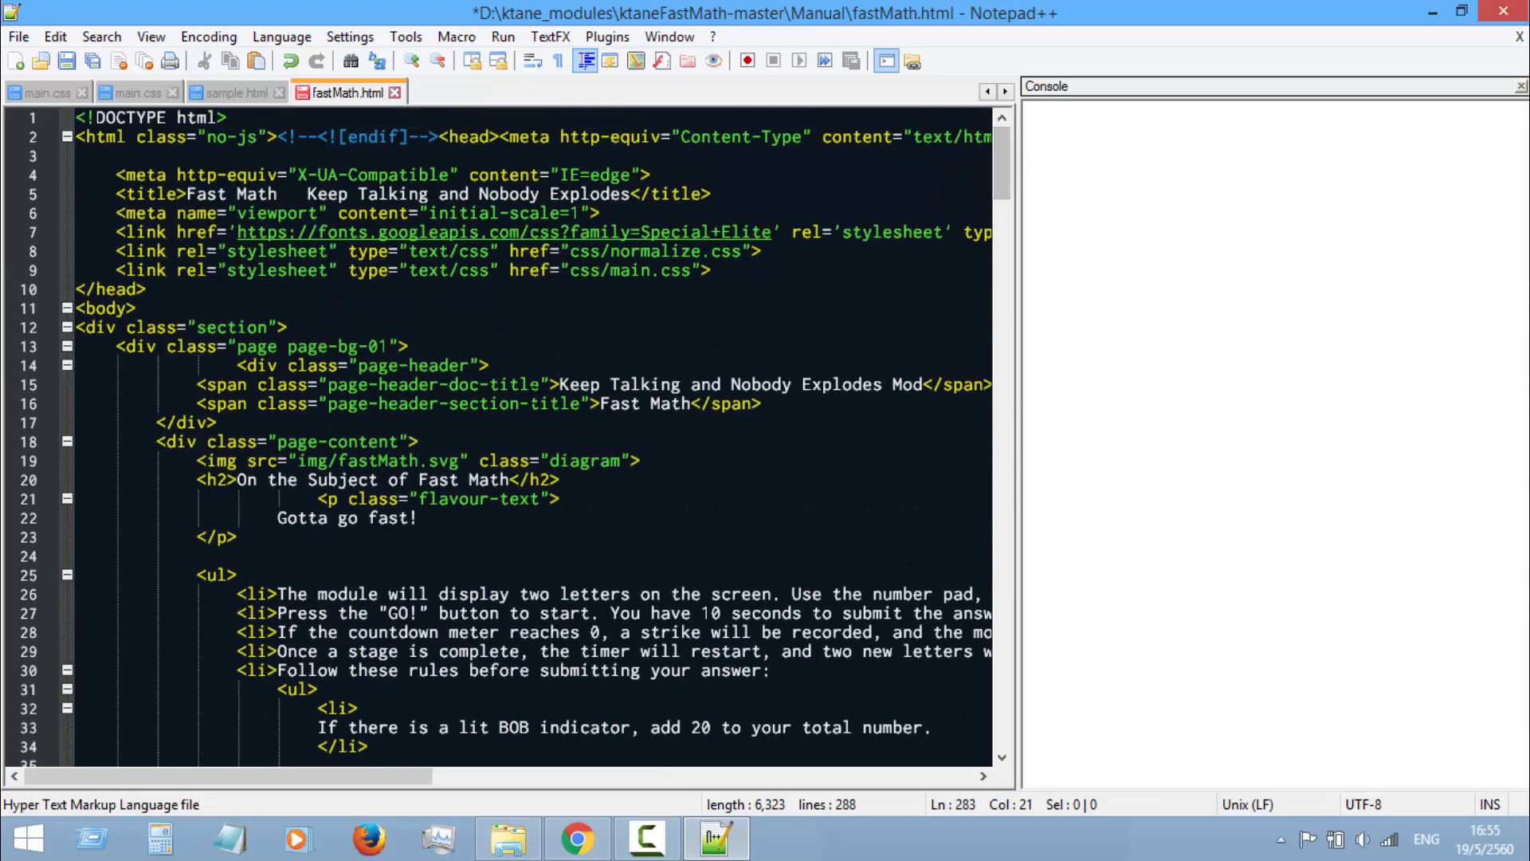
click(115, 346)
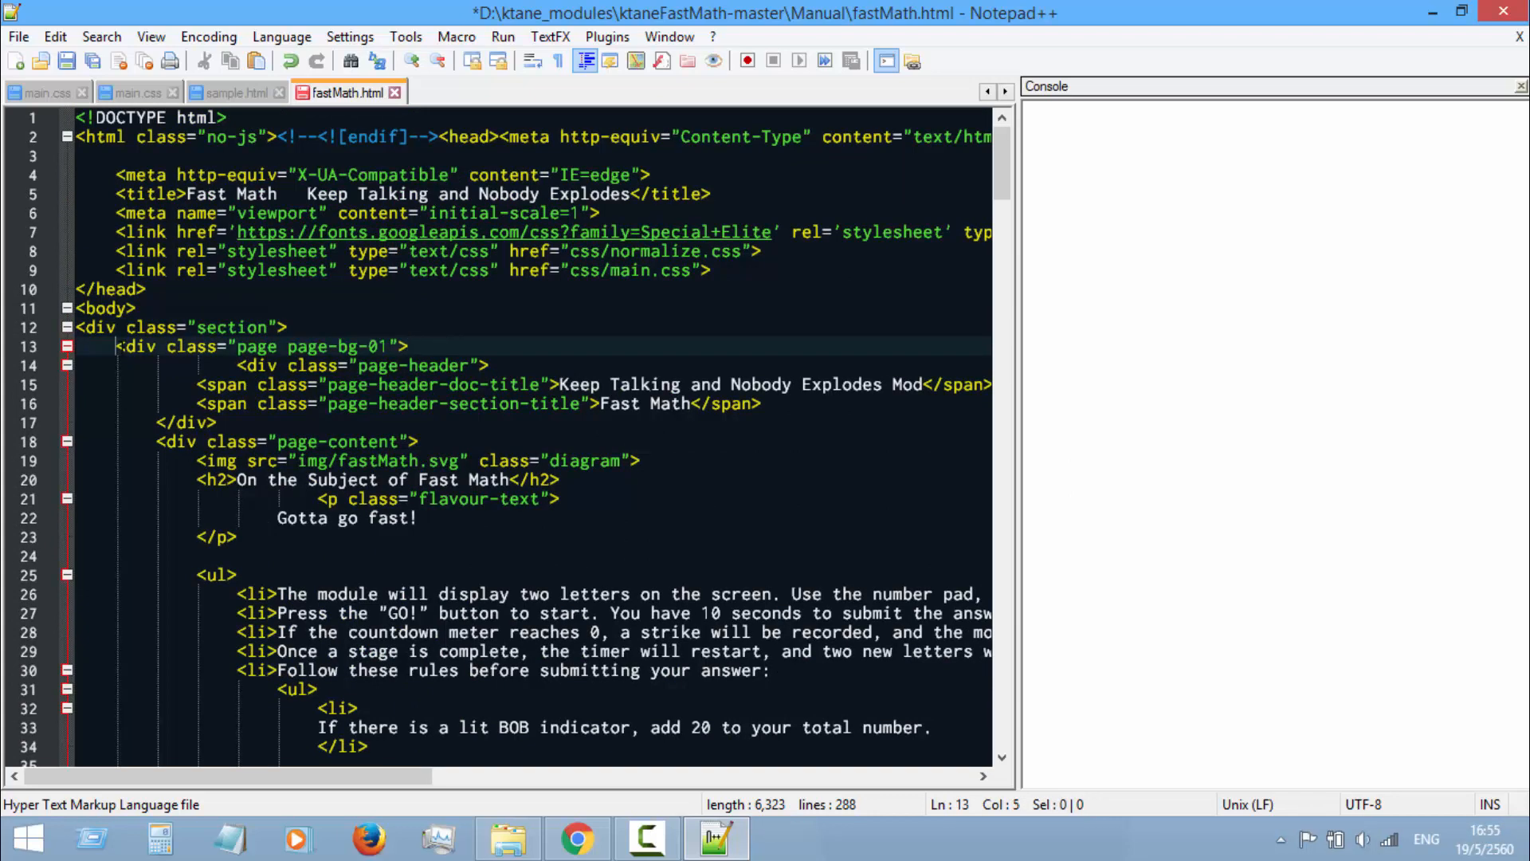
click(410, 346)
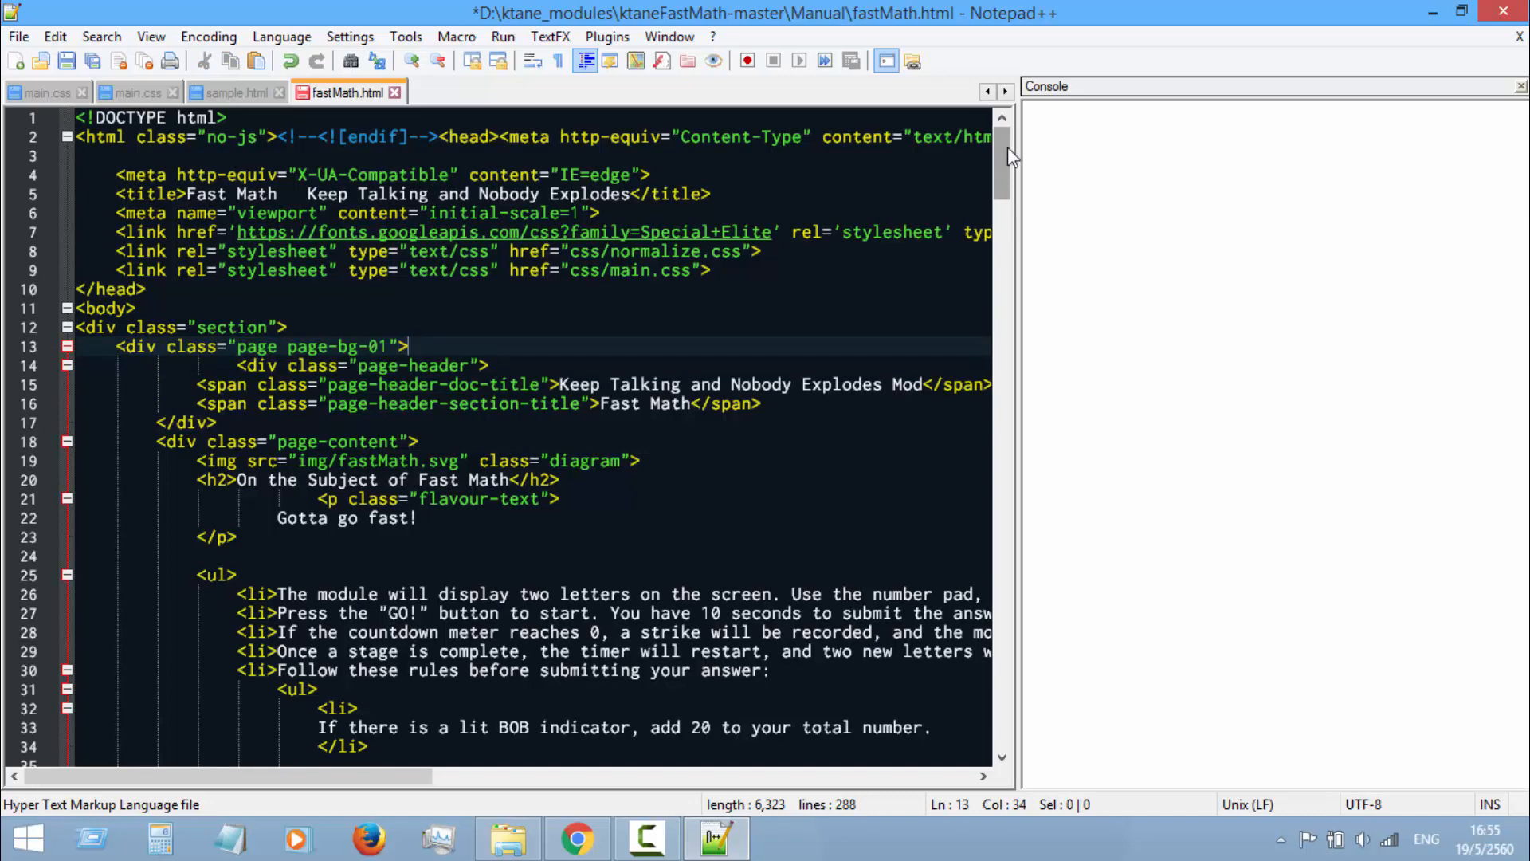
scroll(down, 3)
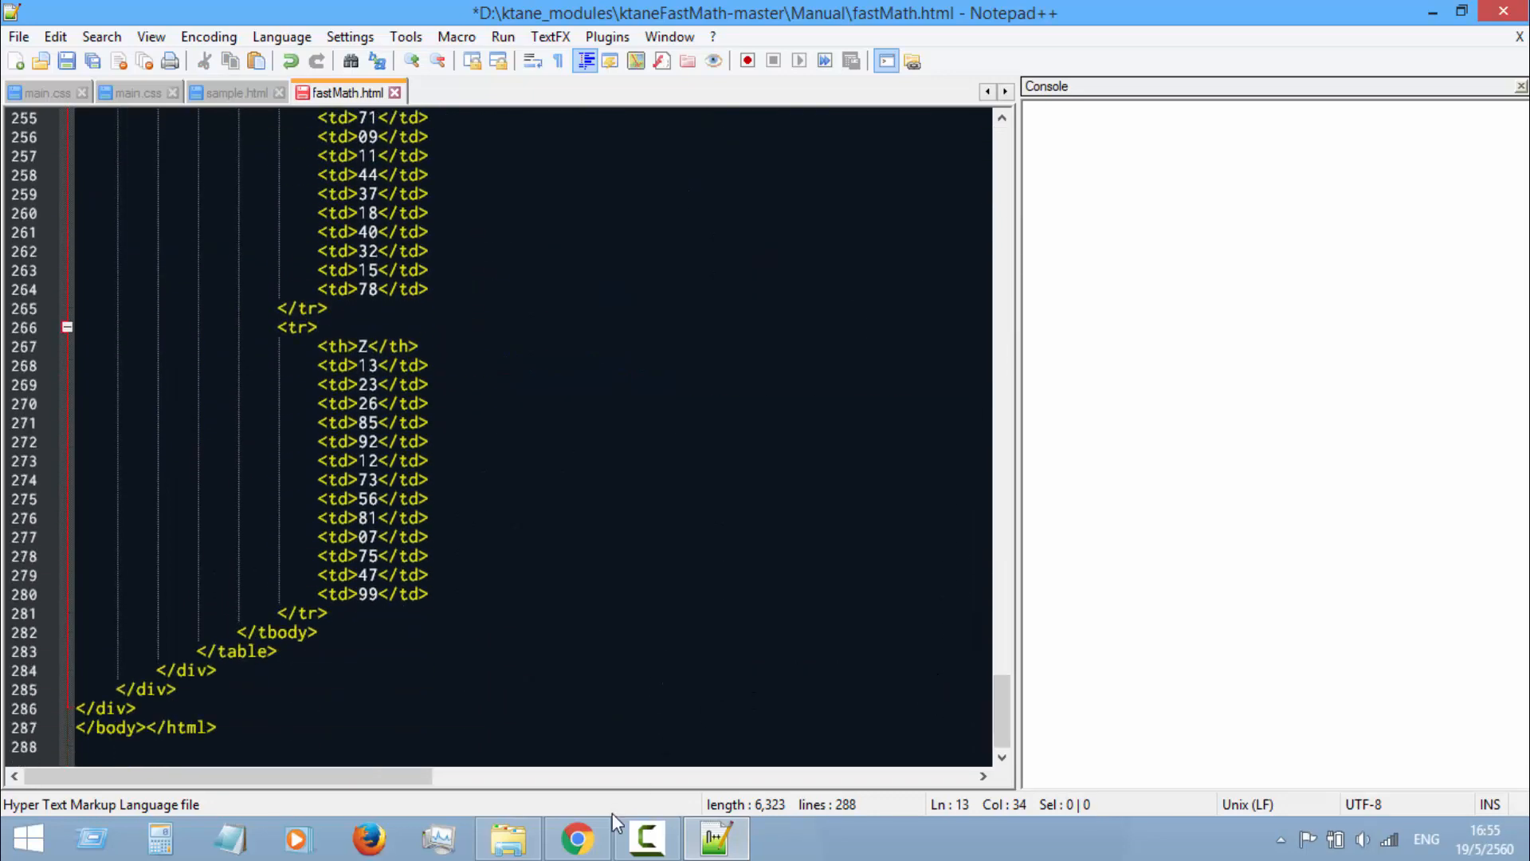
click(576, 837)
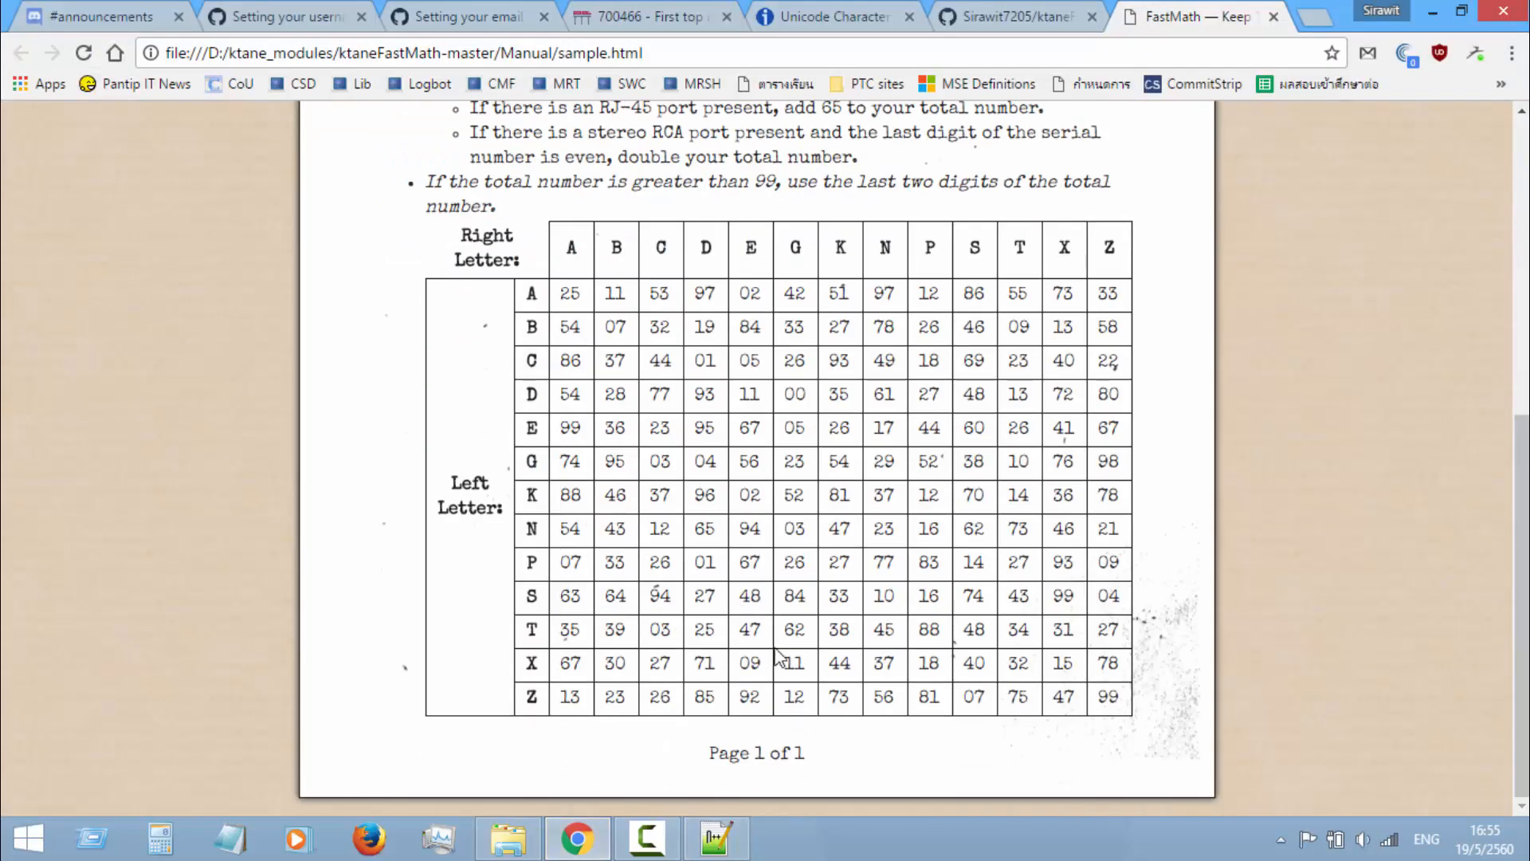
mouse_move(761, 803)
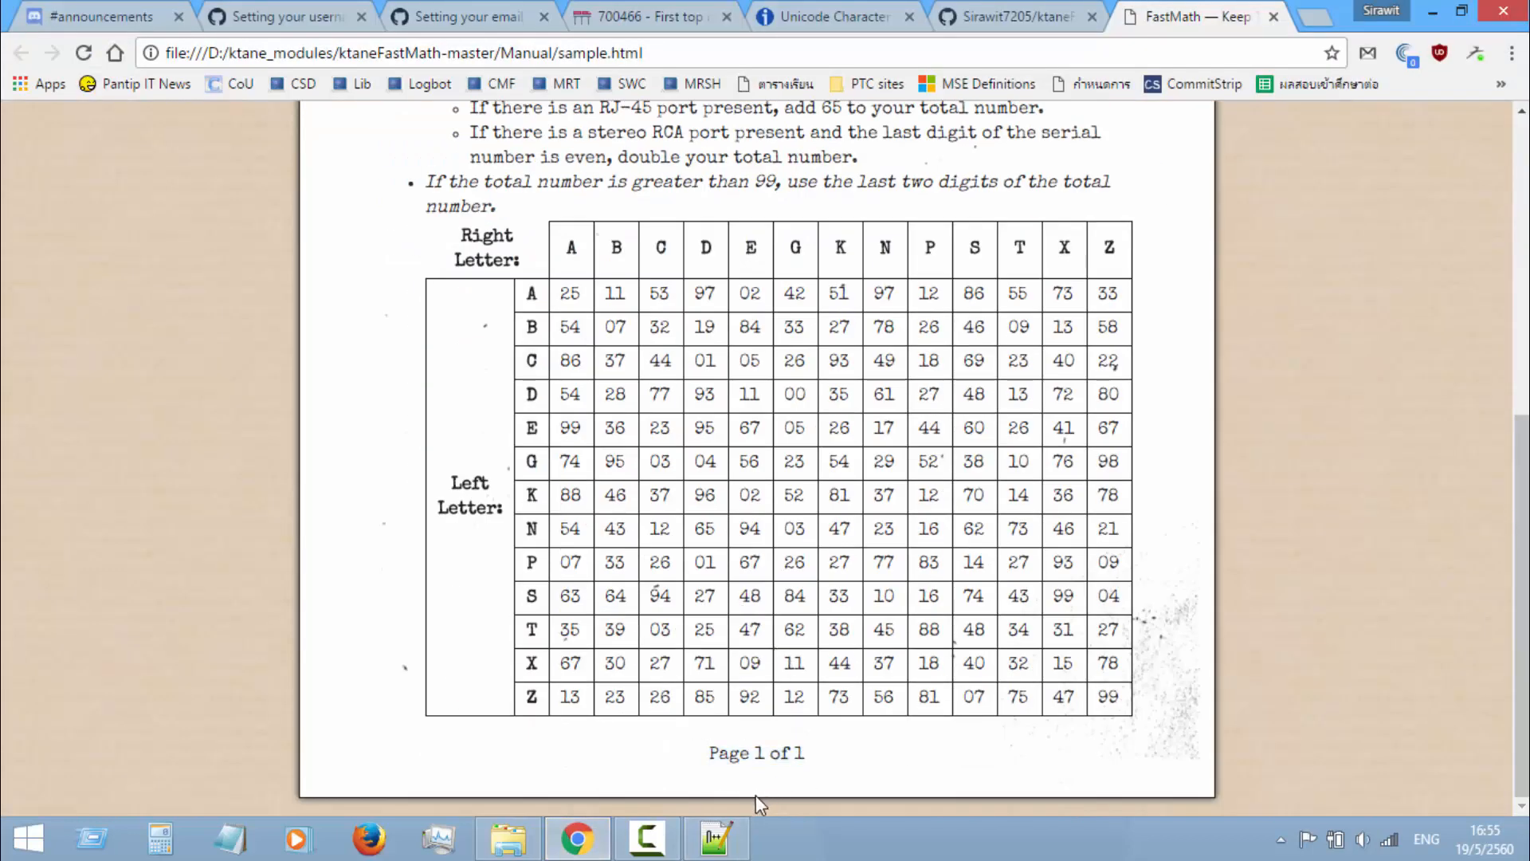
click(716, 837)
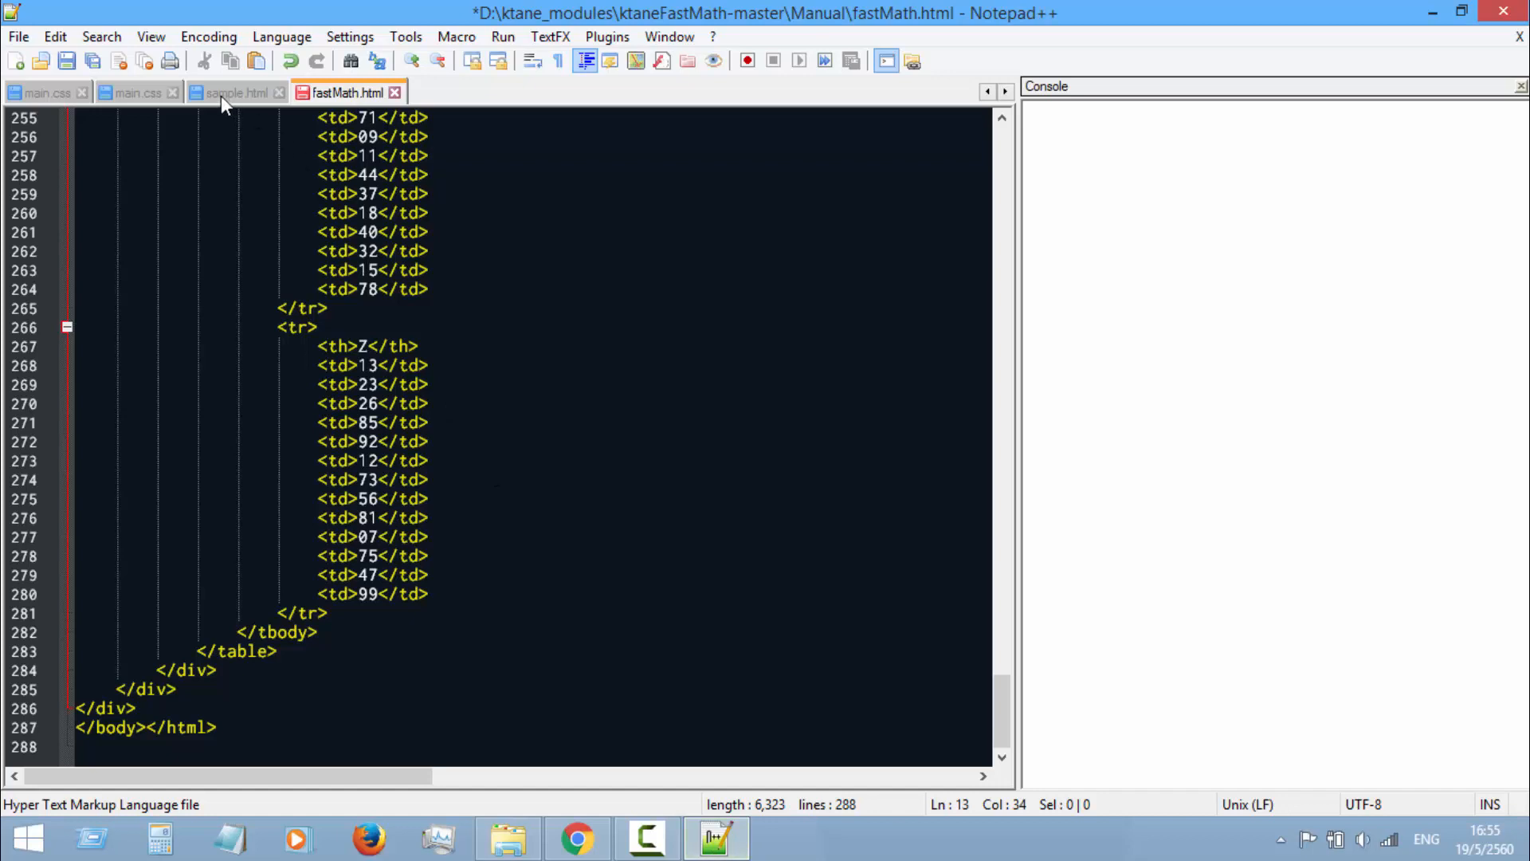
Step: Copy the Page 1 of 1 page-footer div line from the end of sample.html
click(235, 92)
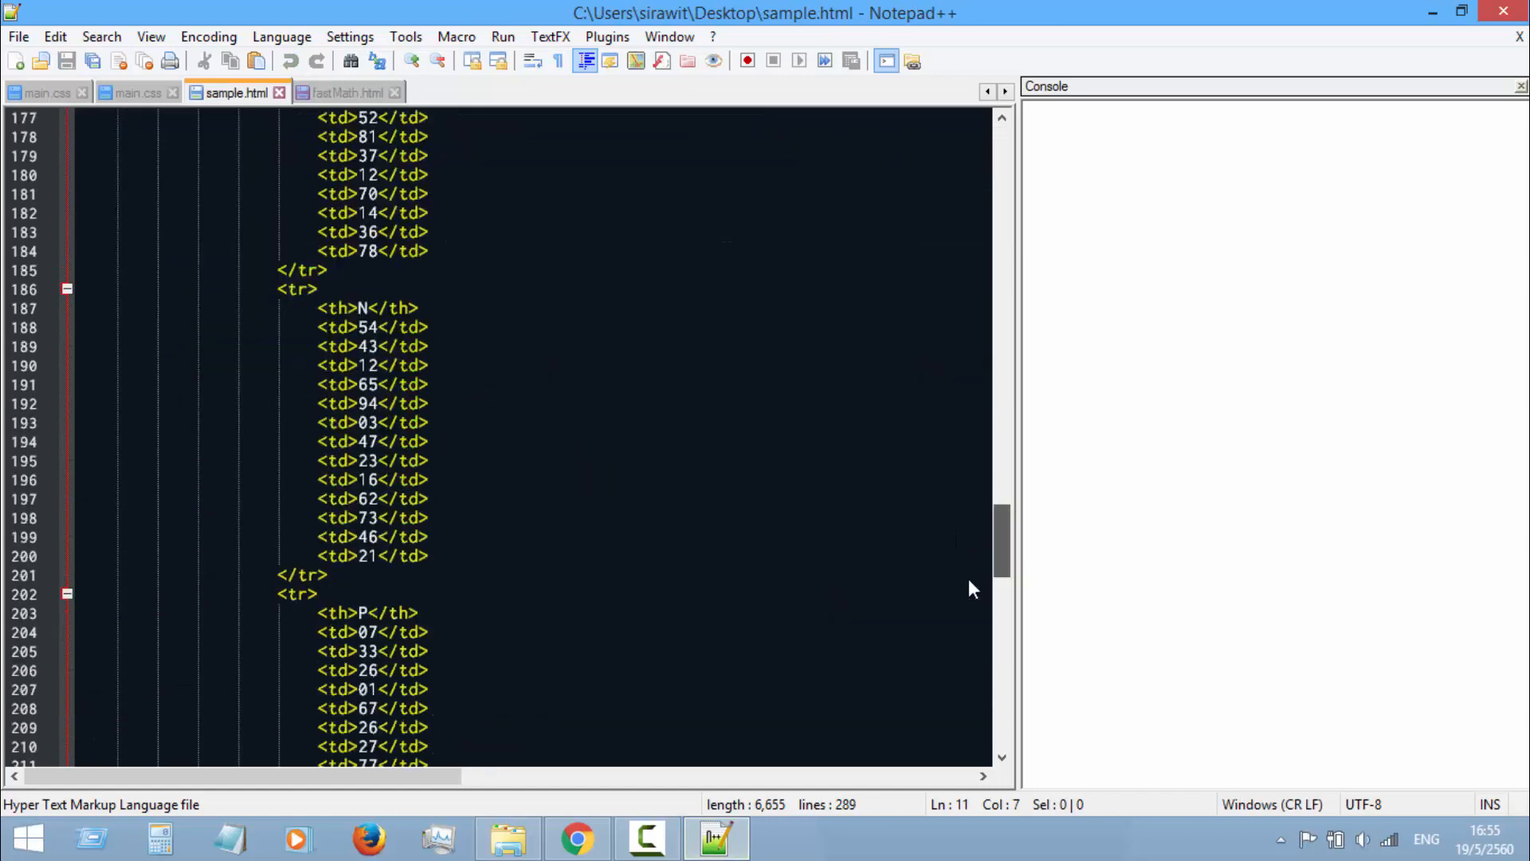
scroll(down, 3)
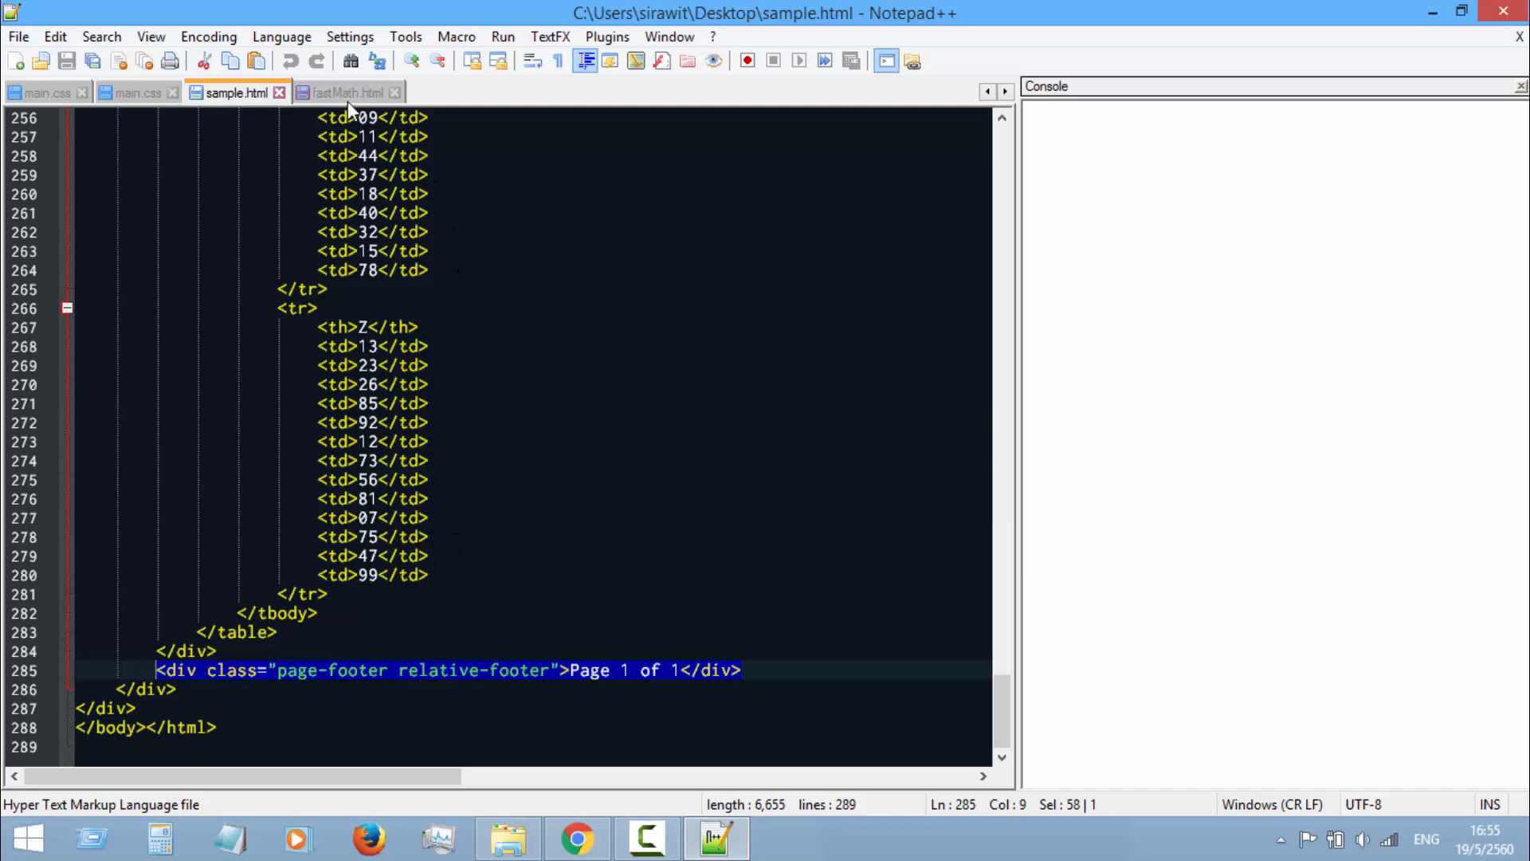
click(347, 93)
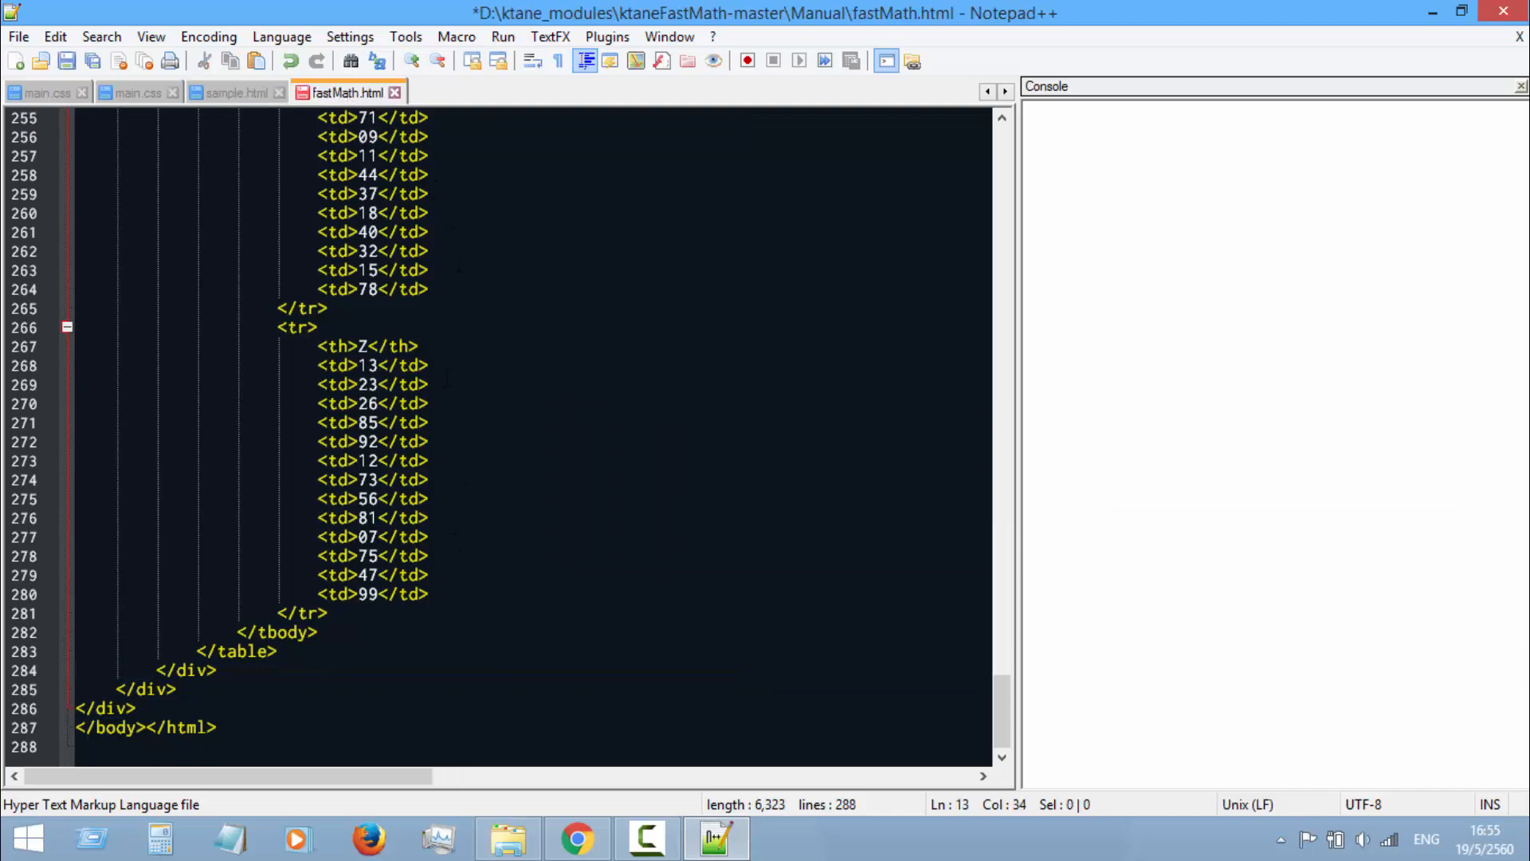
Step: Paste the page-footer div after fastMath.html's closing div and save the file
click(217, 671)
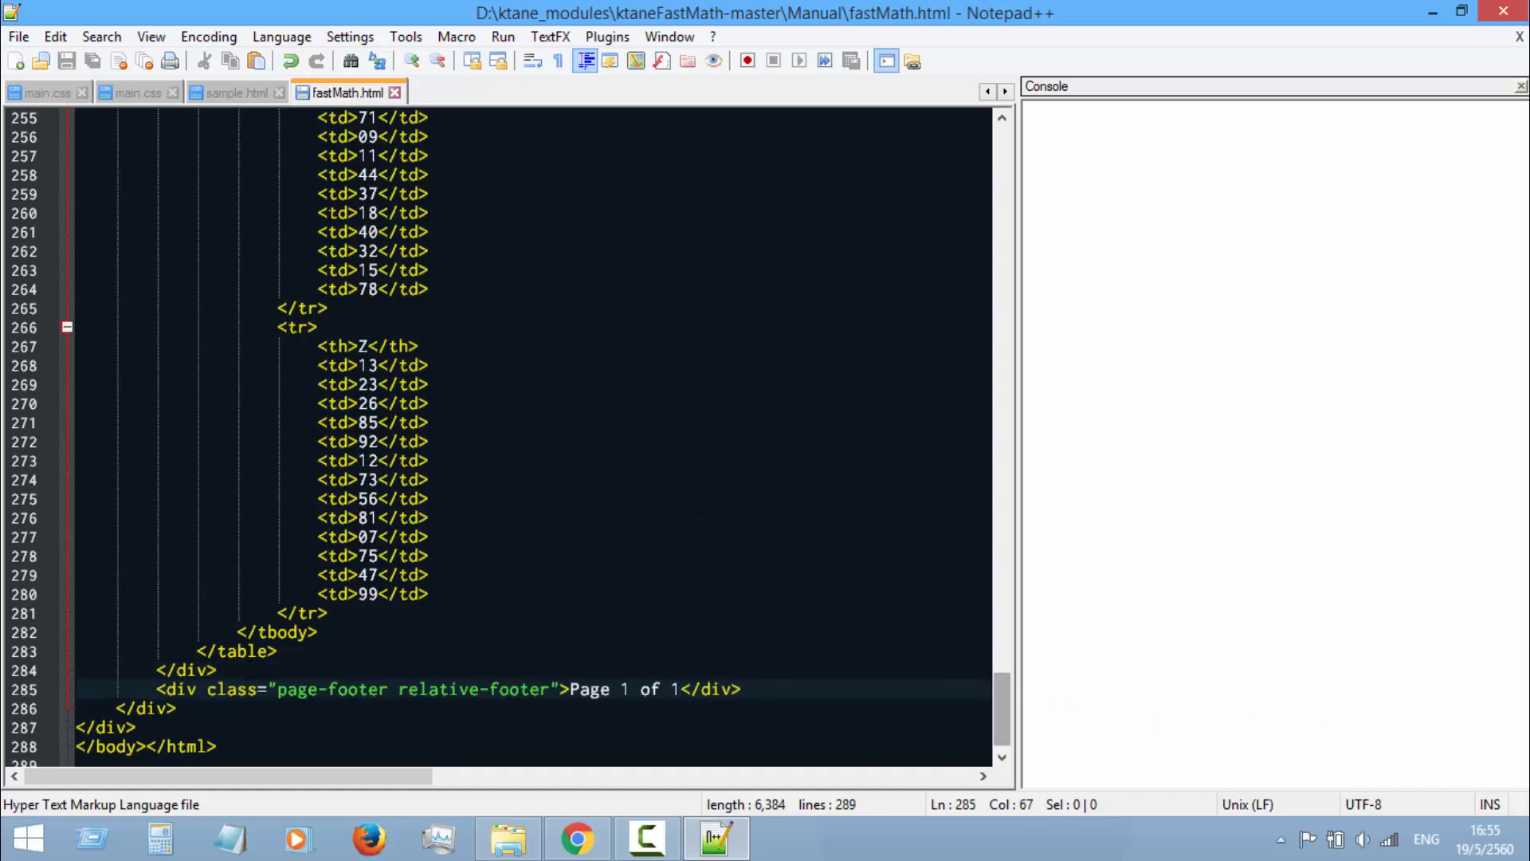
double_click(234, 689)
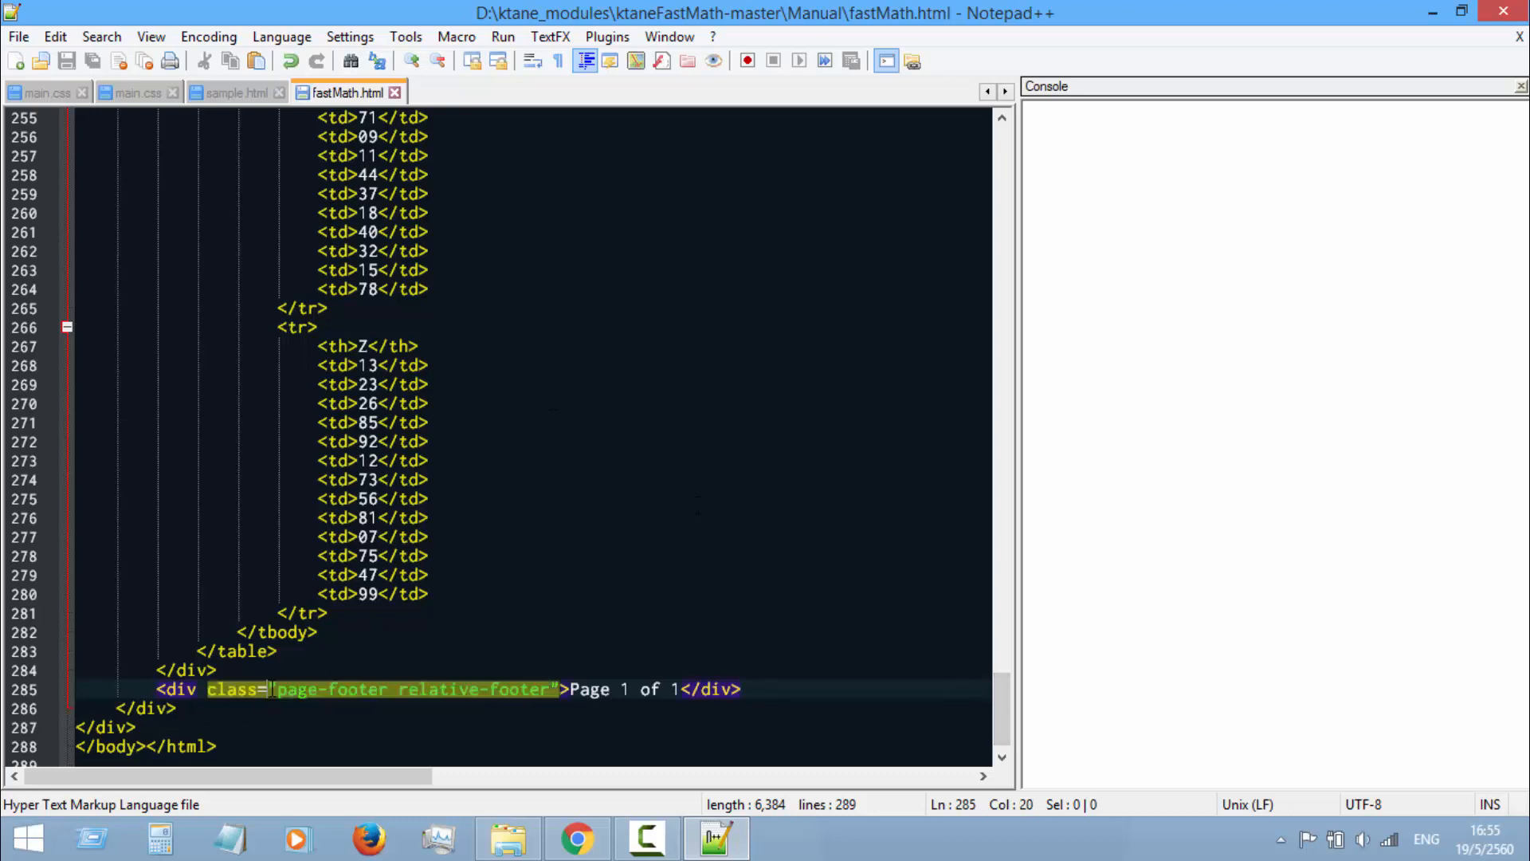
click(328, 612)
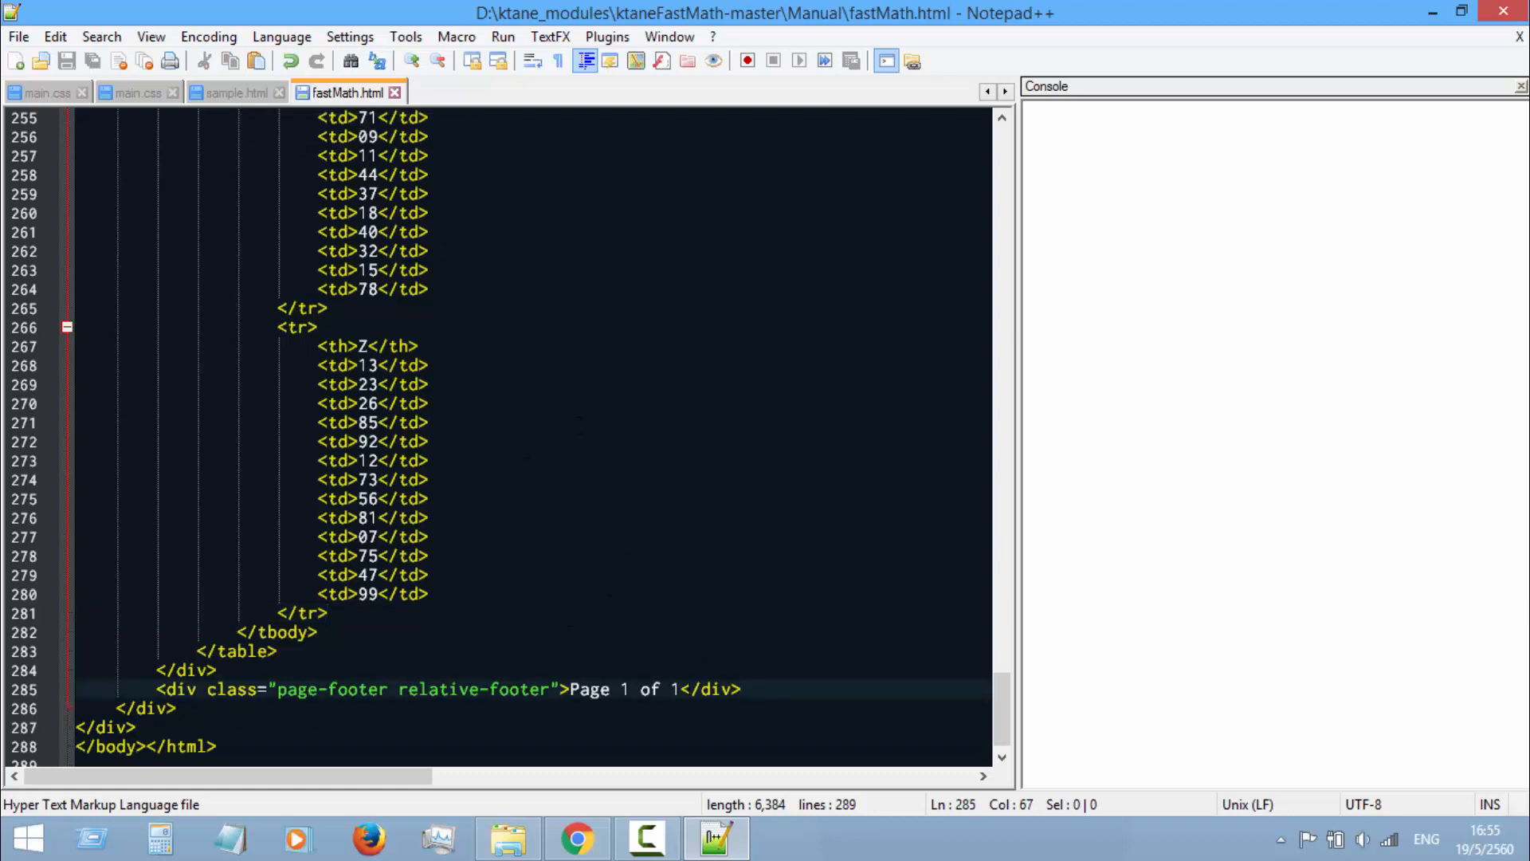
scroll(up, 3)
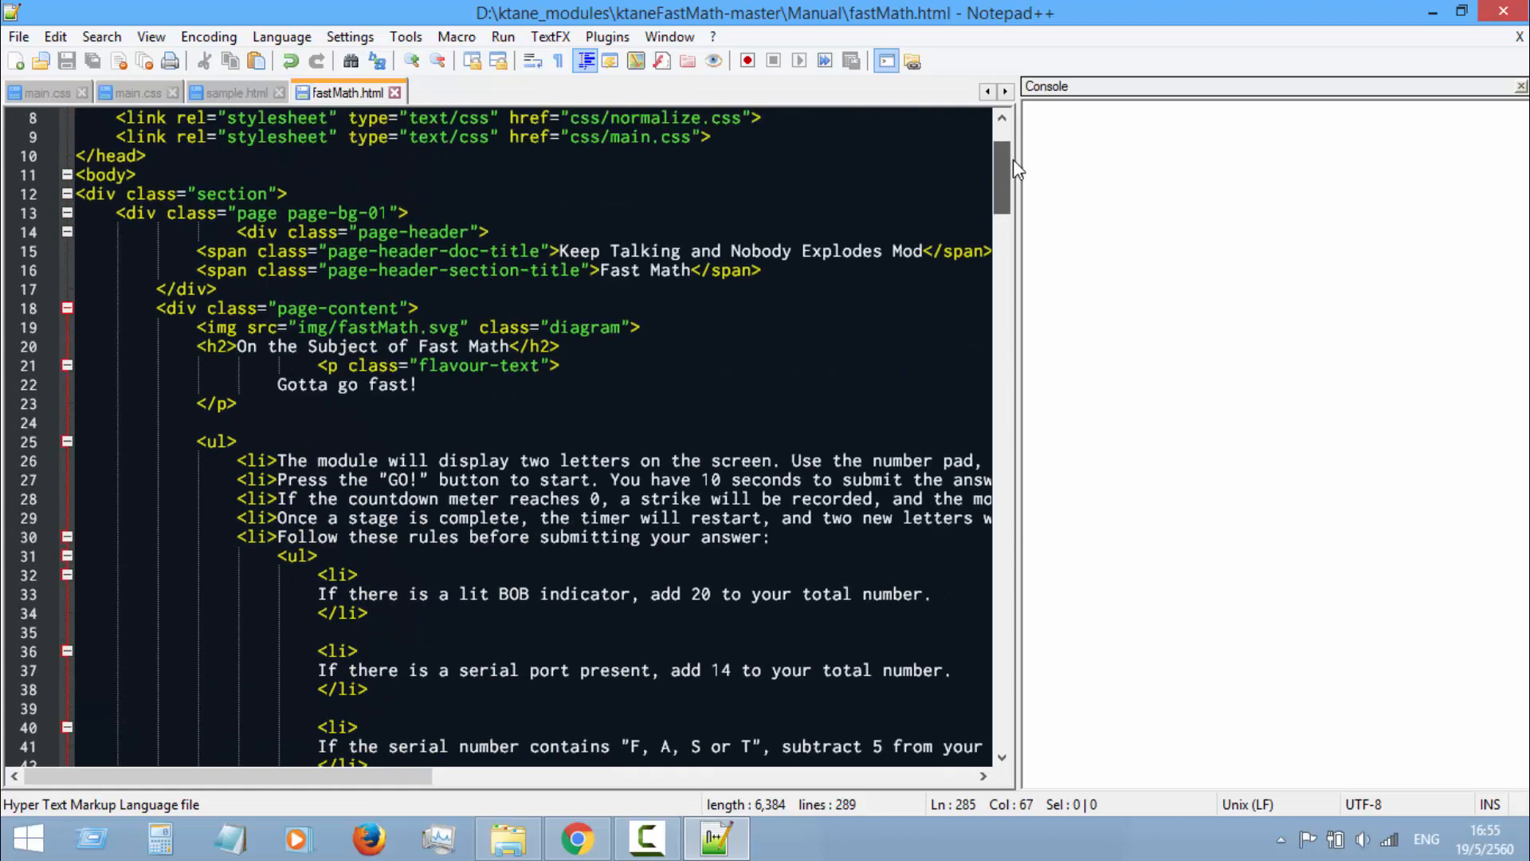
scroll(up, 3)
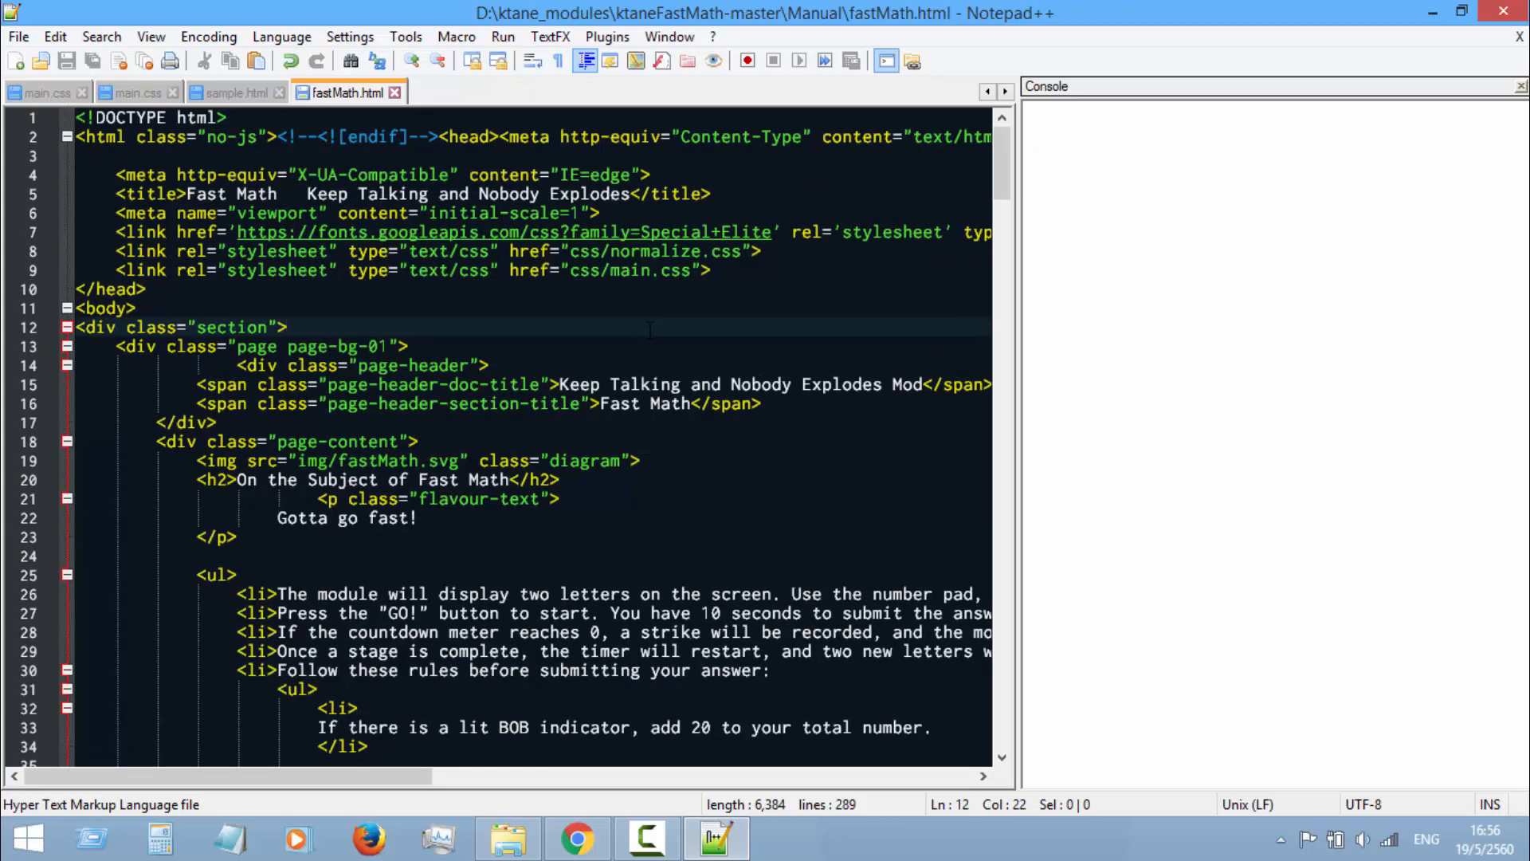
click(116, 346)
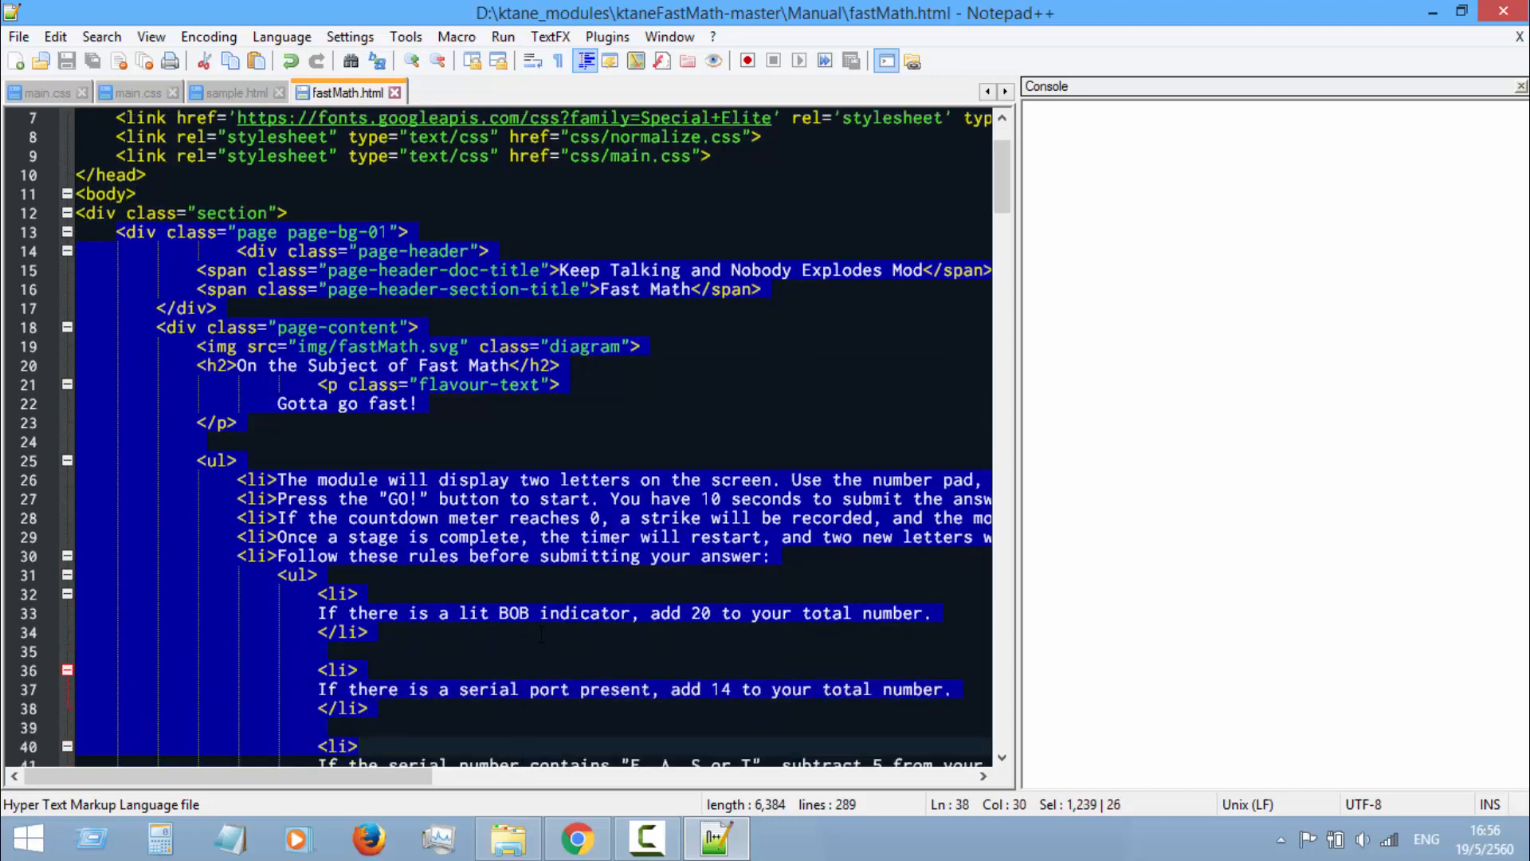
click(137, 193)
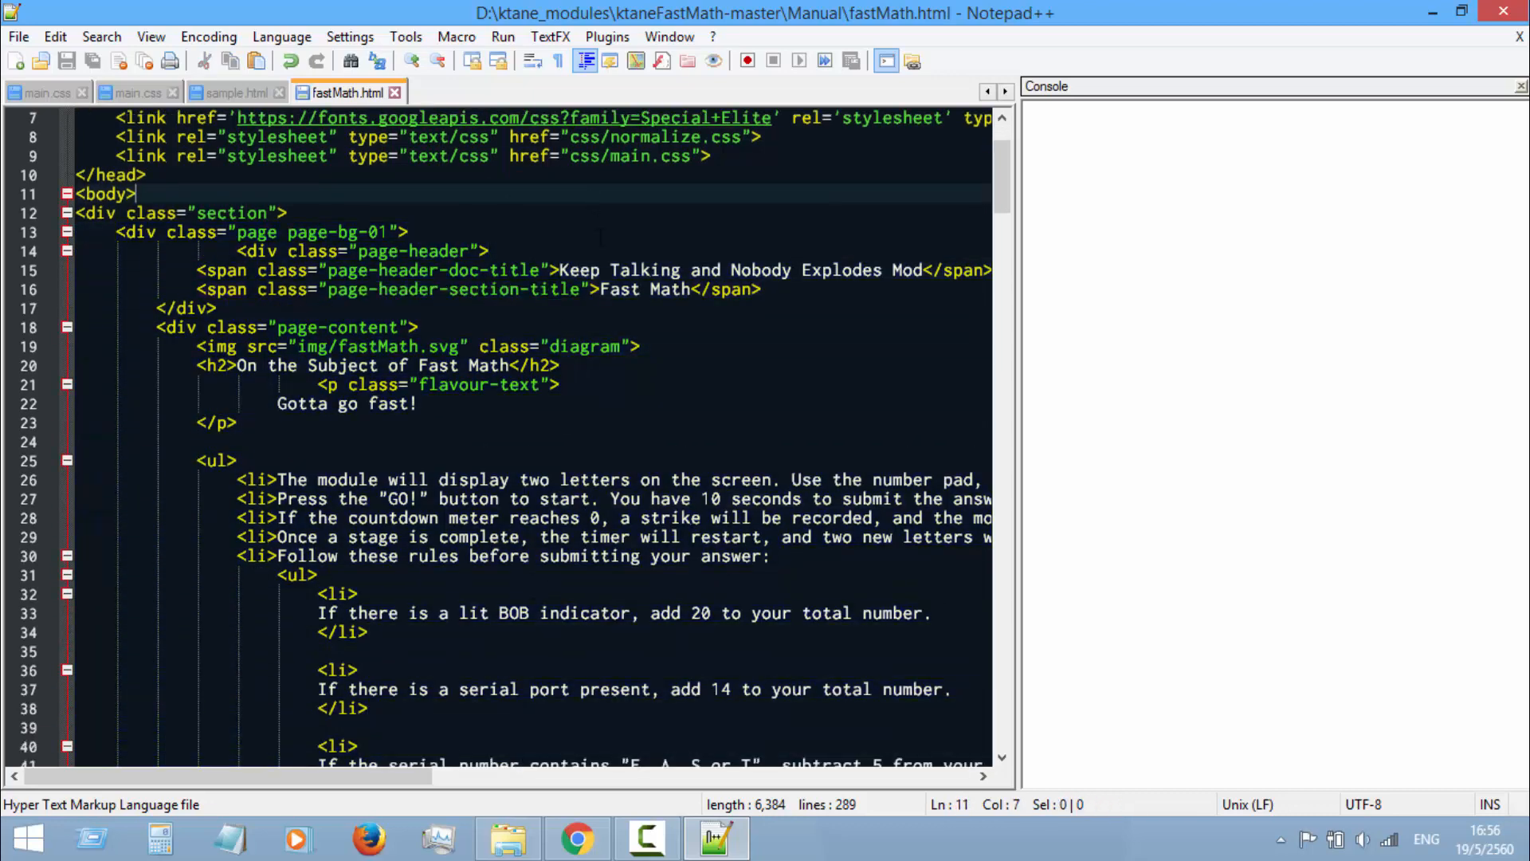
scroll(up, 3)
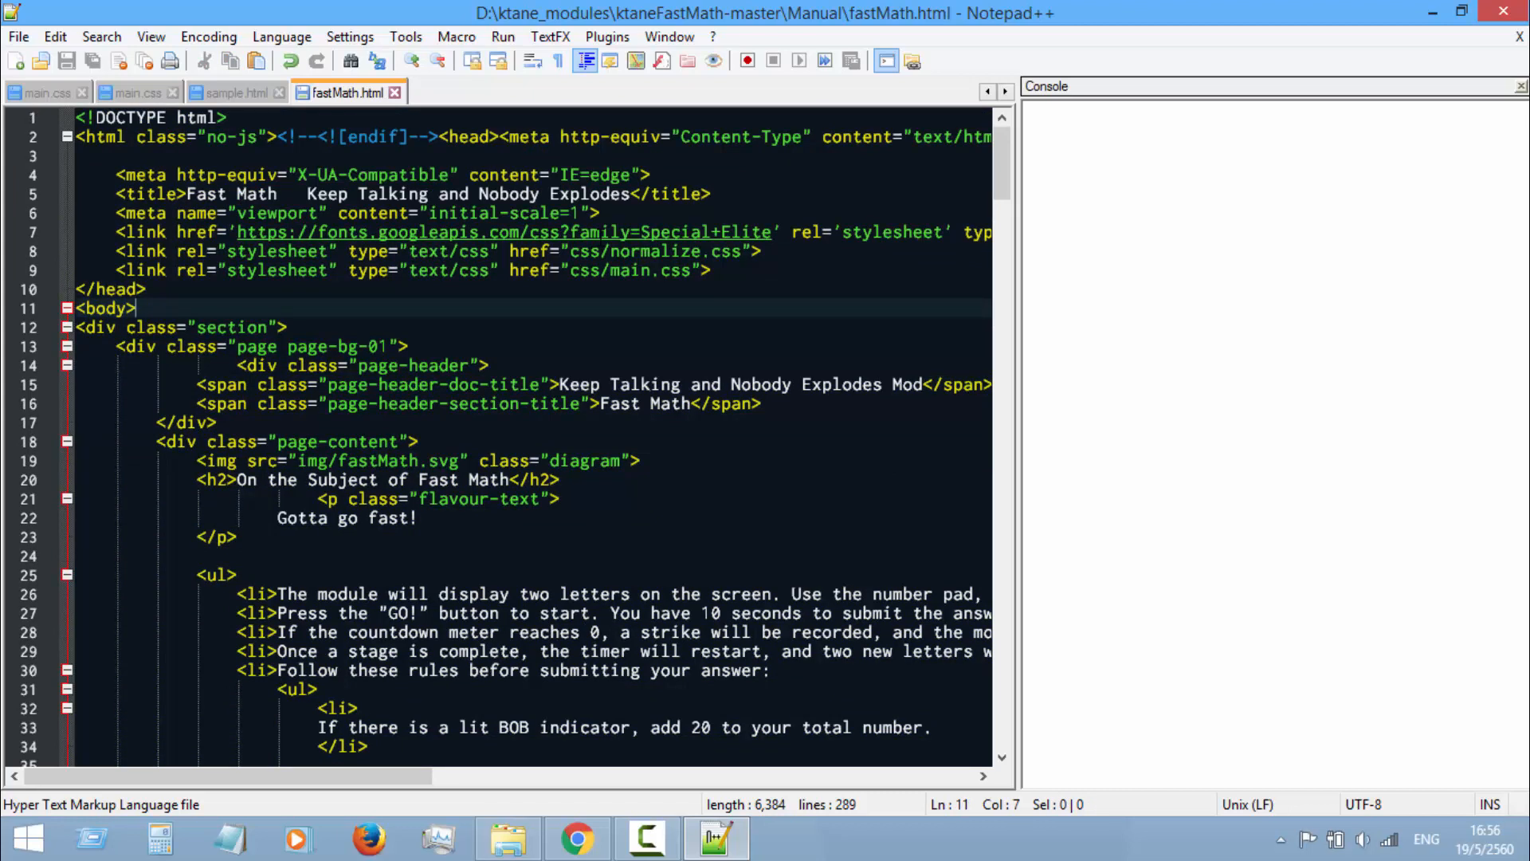
mouse_move(507, 839)
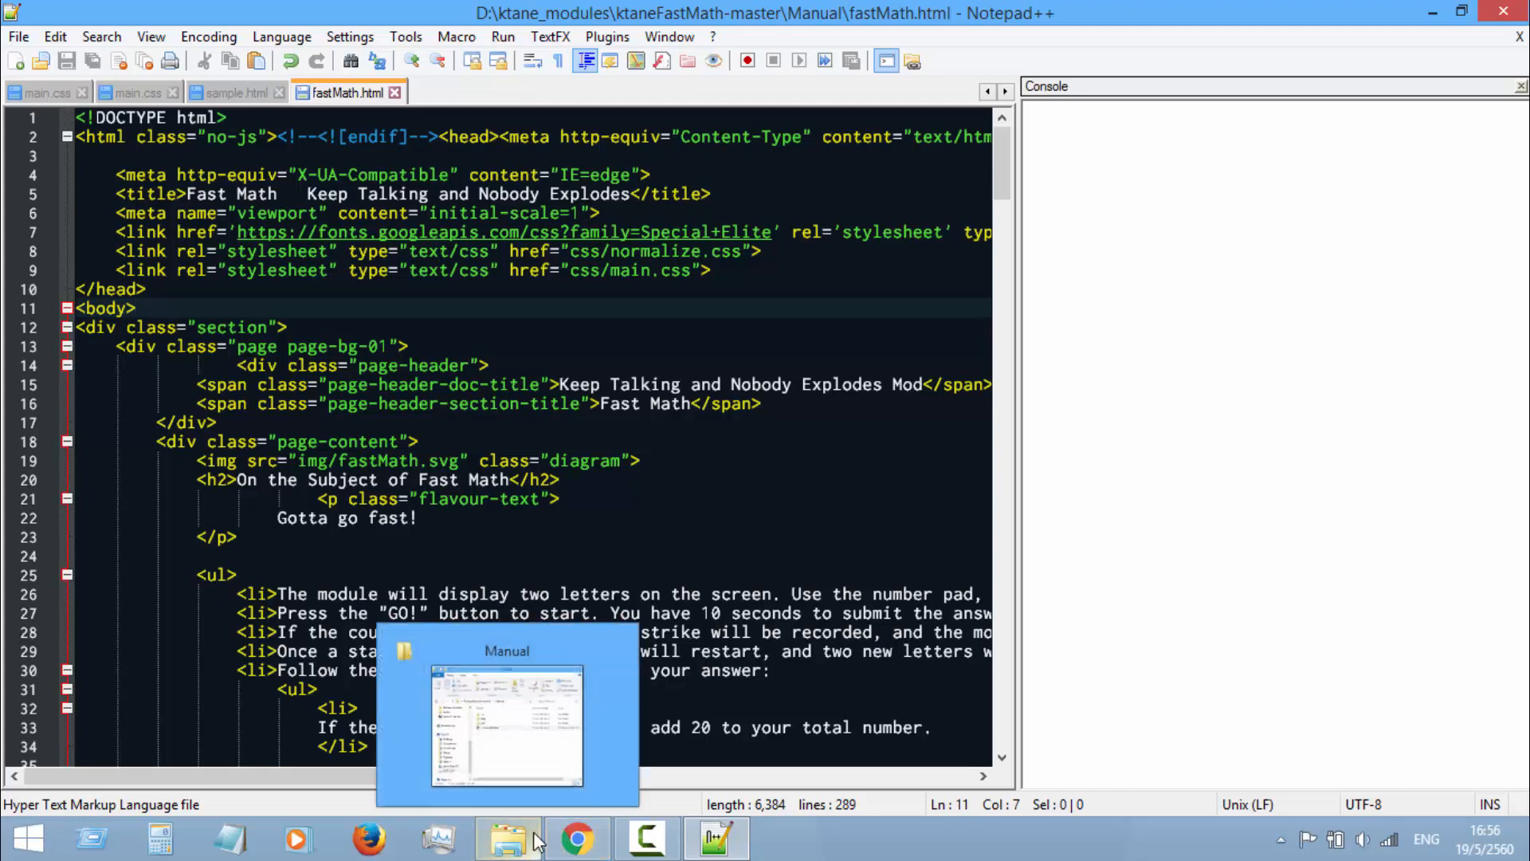
Step: Open fastMath.html from the Manual folder so it renders in Chrome
click(505, 837)
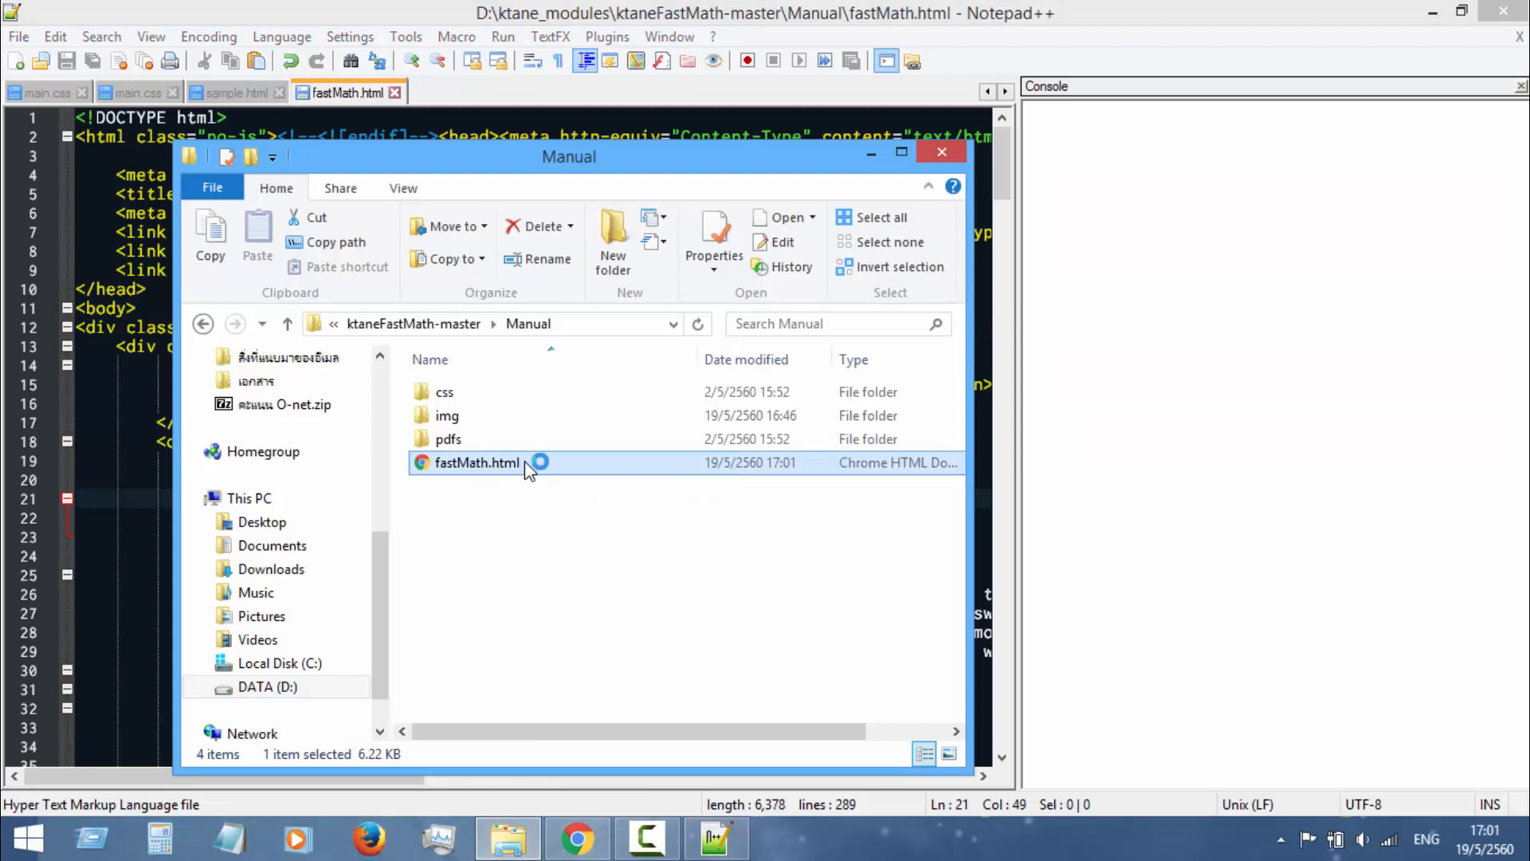
double_click(477, 462)
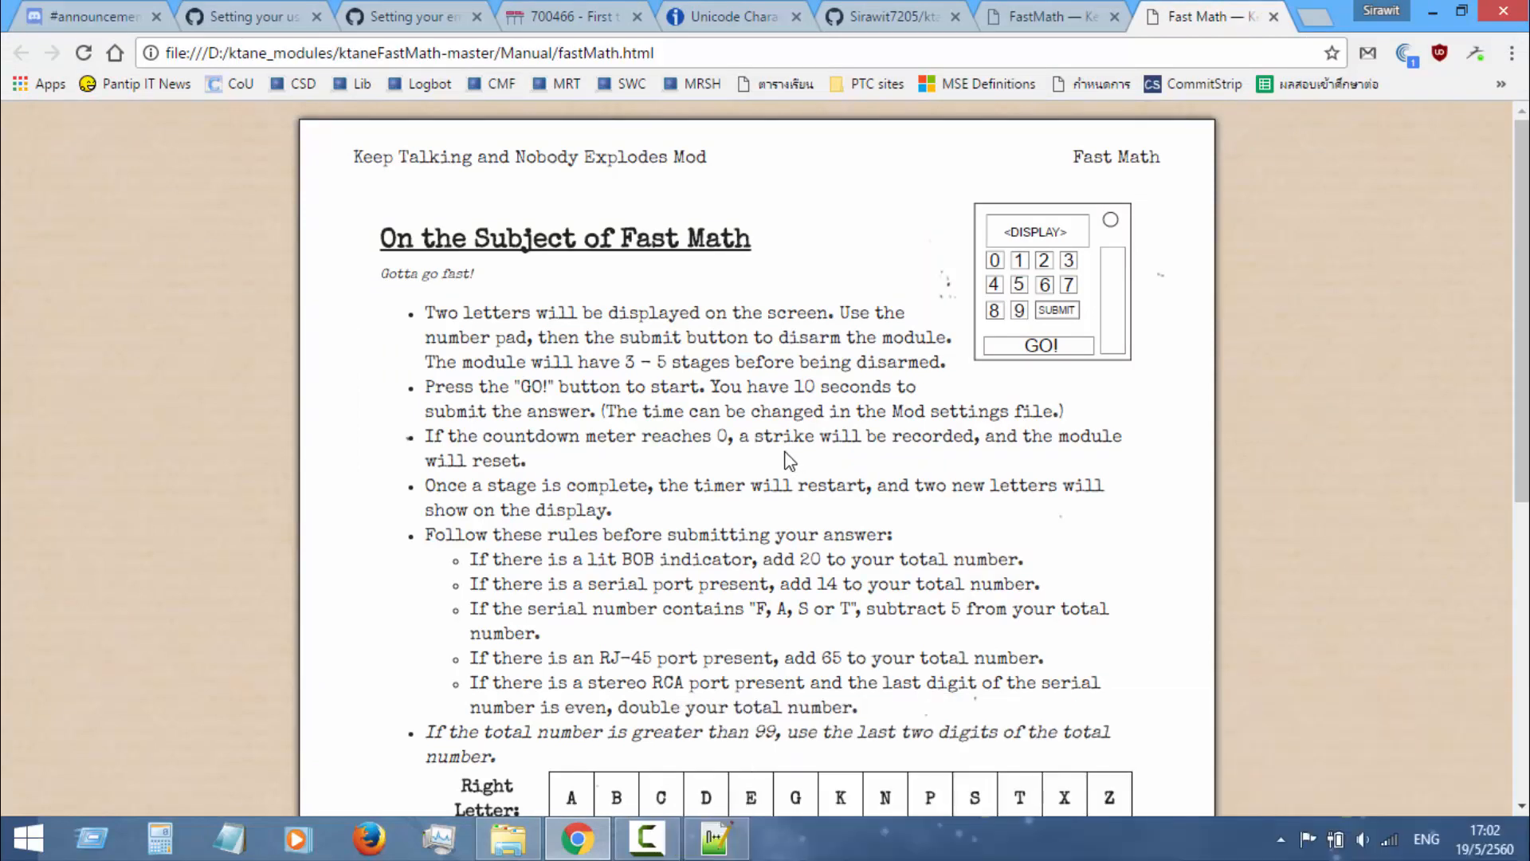
mouse_move(766, 465)
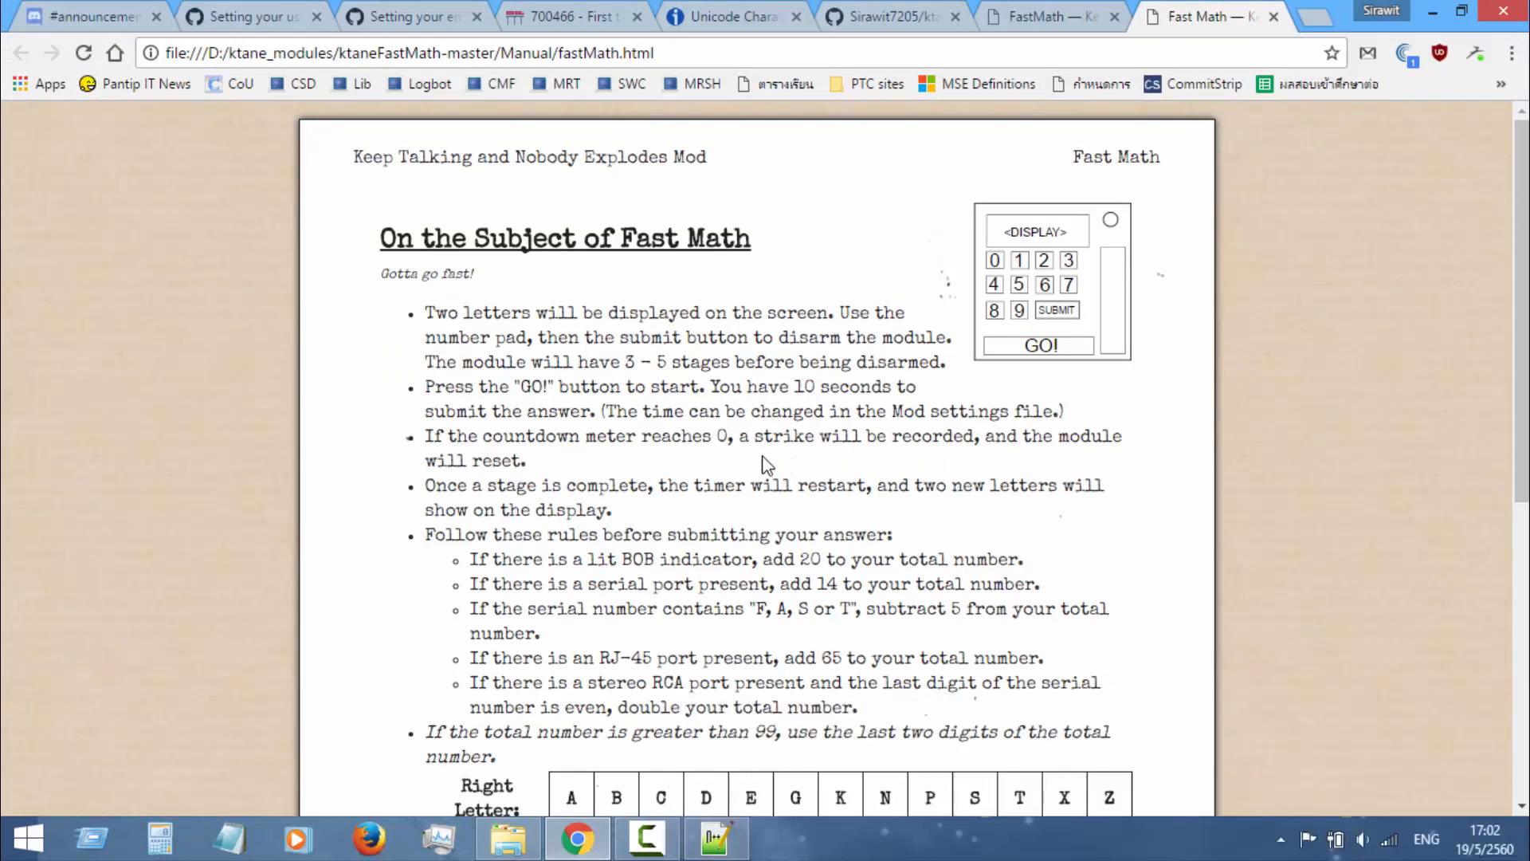
Step: Print the page to Save as PDF and expand More settings: portrait, Letter, default margins, scale 100, background graphics on
right_click(767, 465)
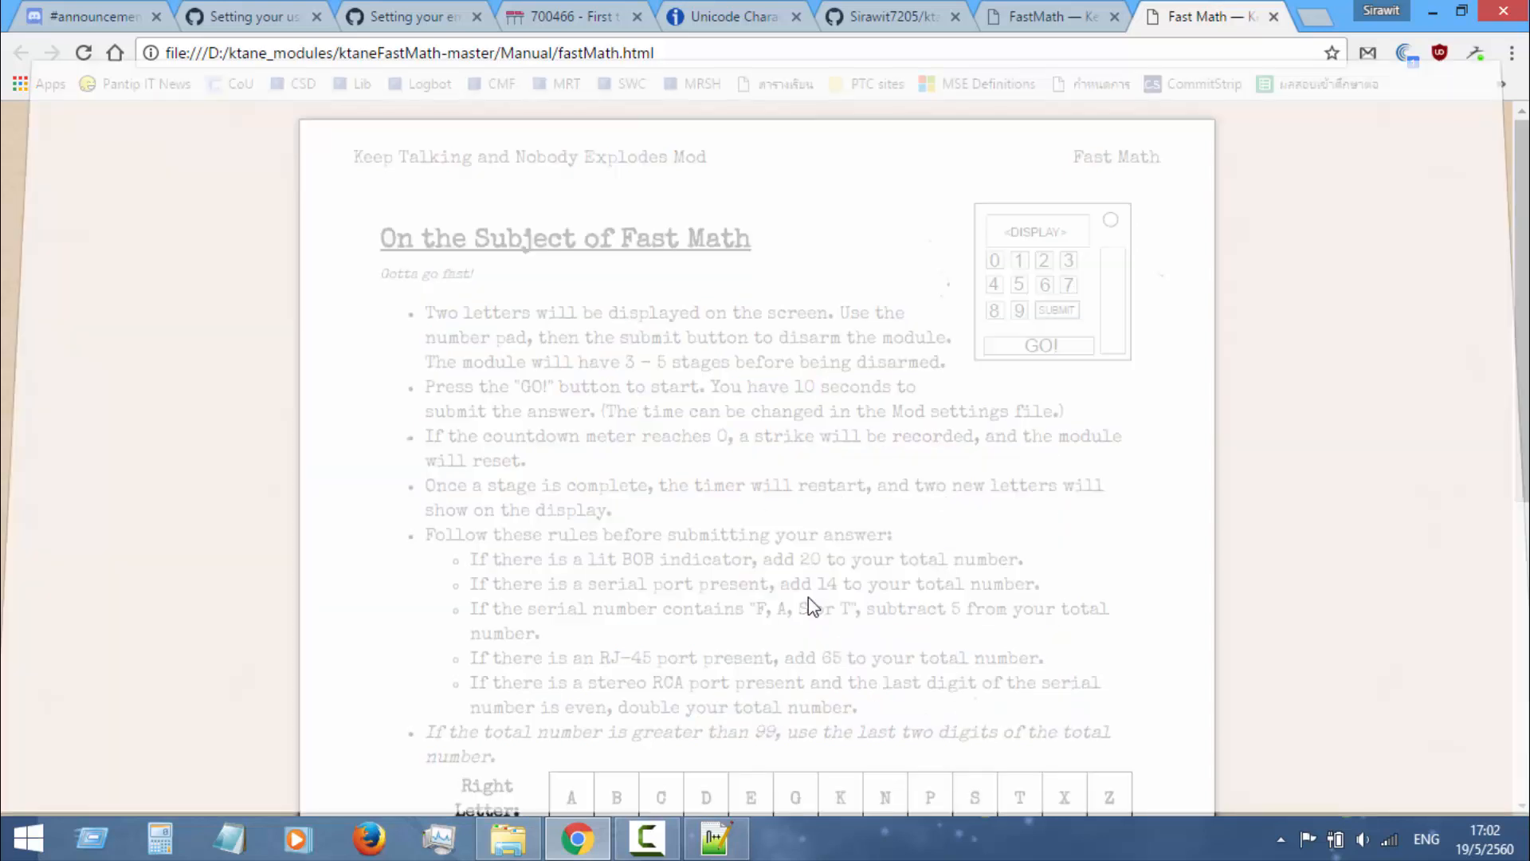
key(ctrl+p)
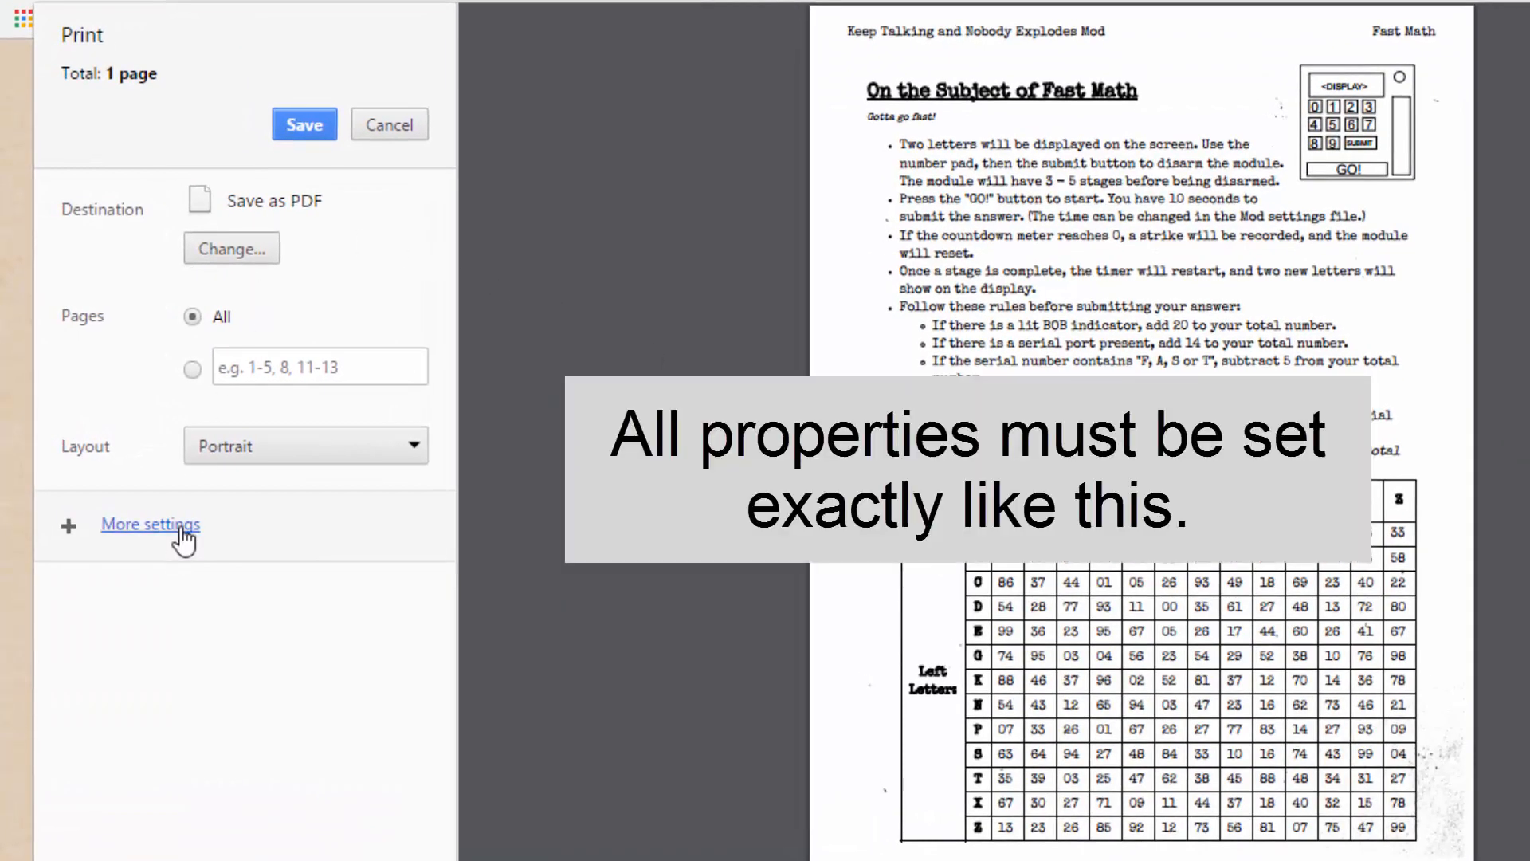
click(149, 524)
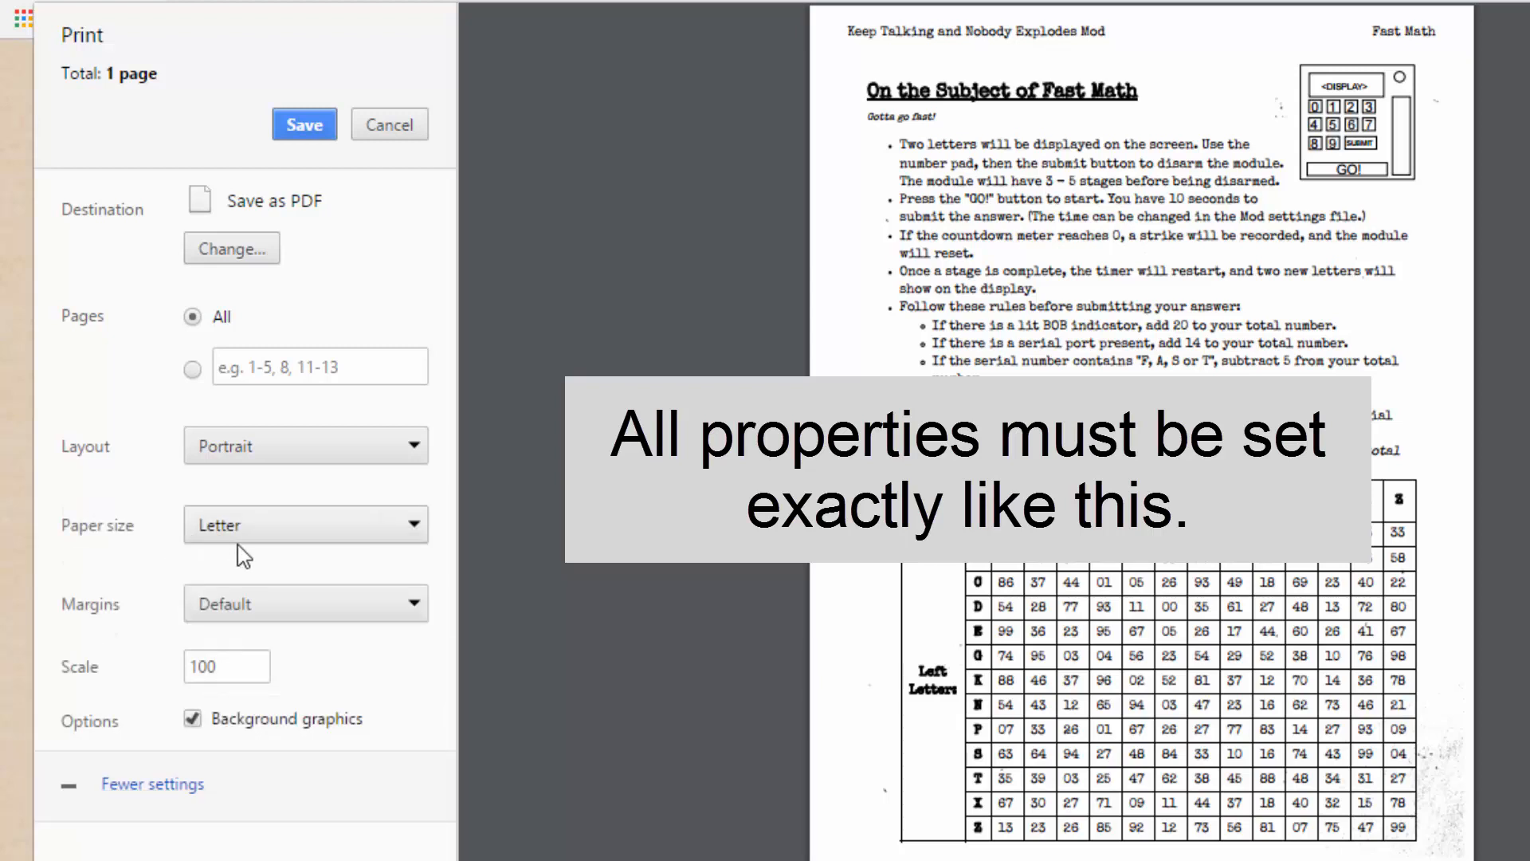
mouse_move(398, 524)
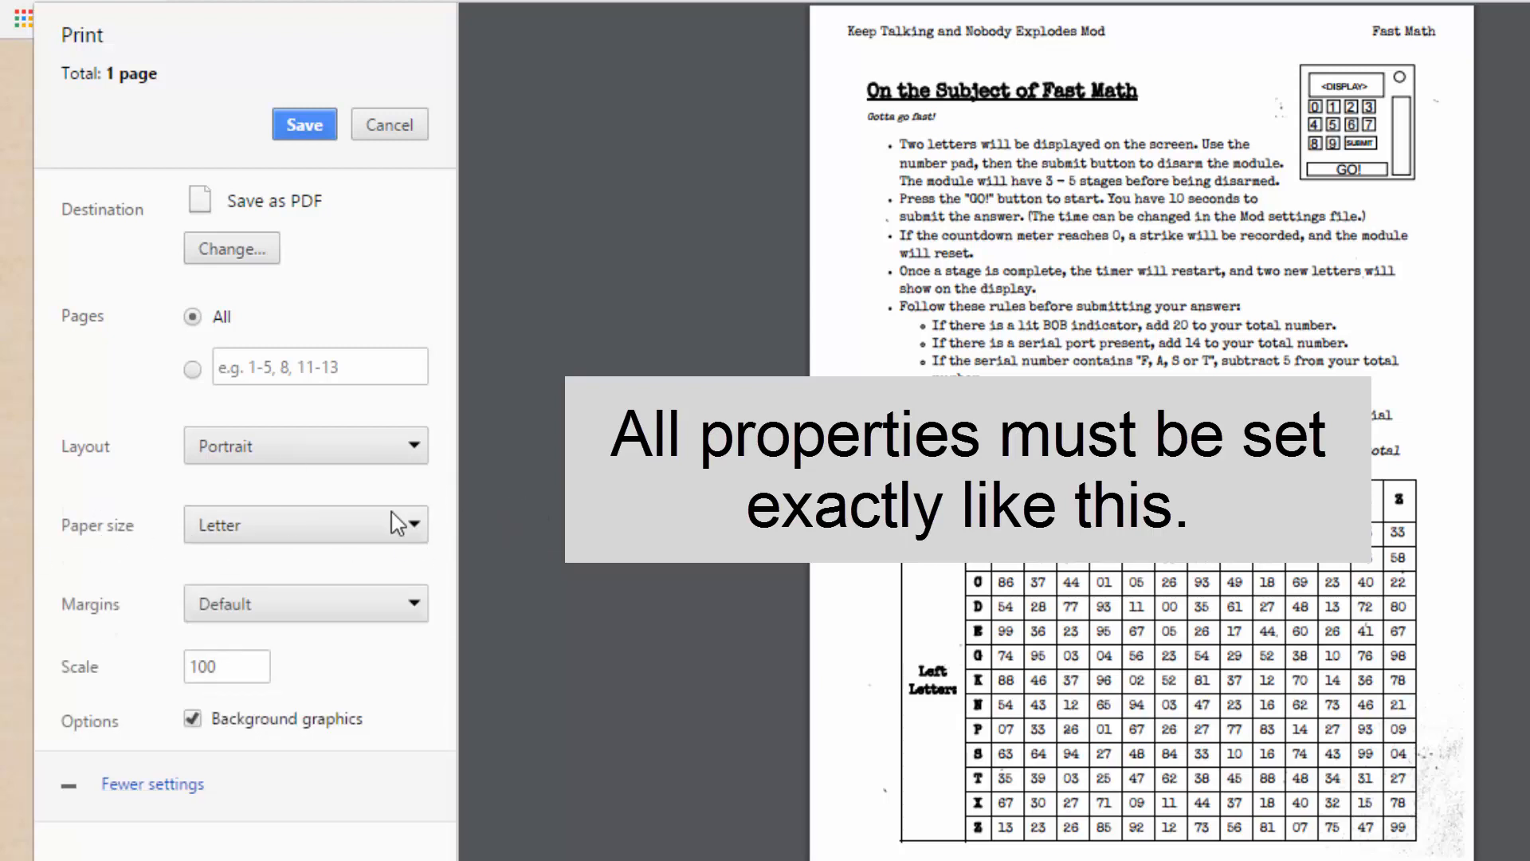
mouse_move(239, 478)
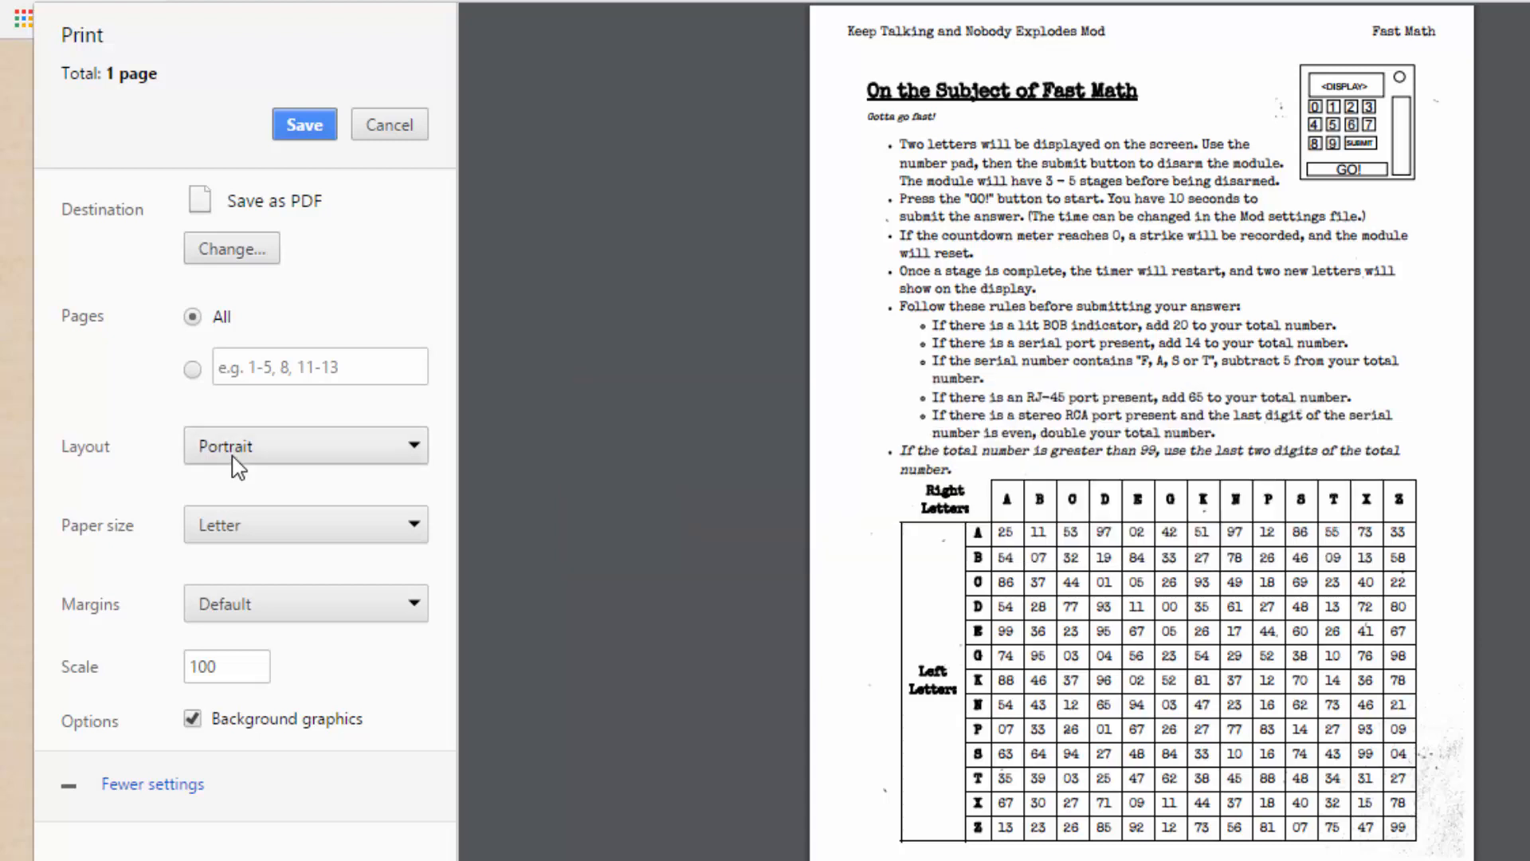
mouse_move(201, 417)
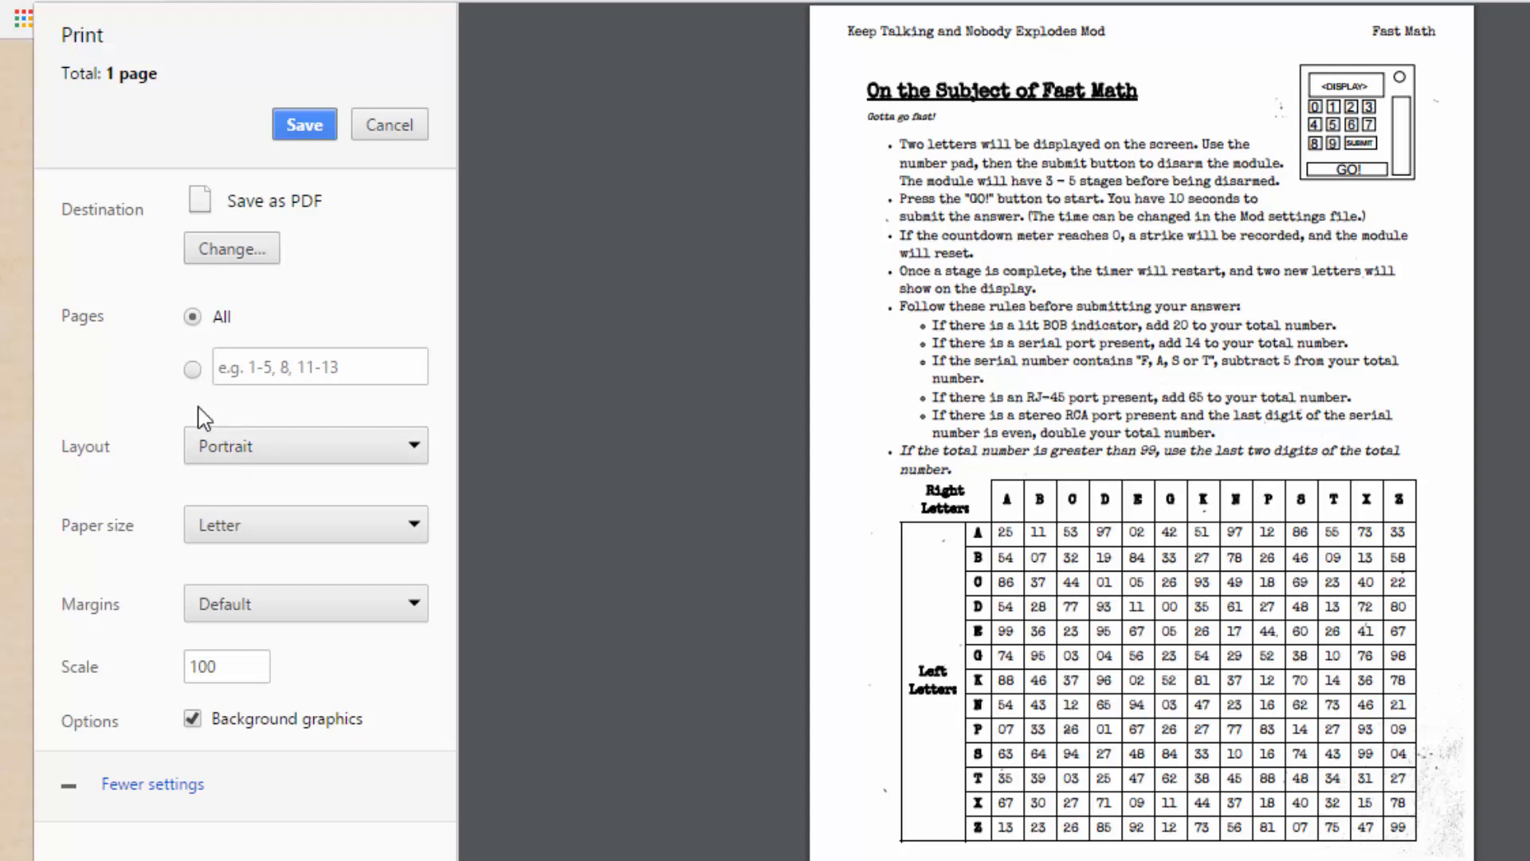
mouse_move(362, 429)
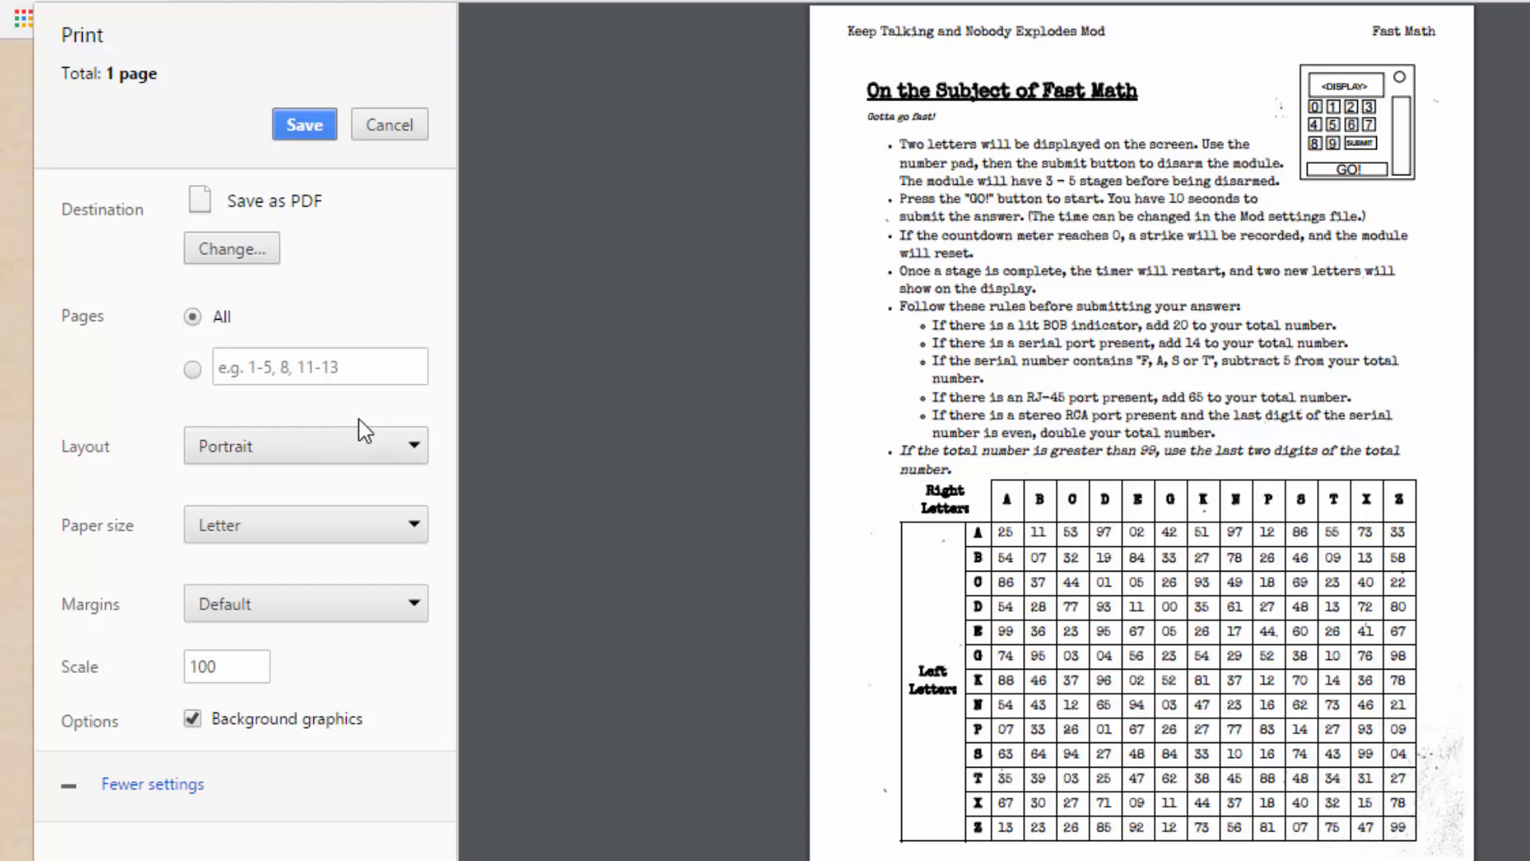
mouse_move(515, 411)
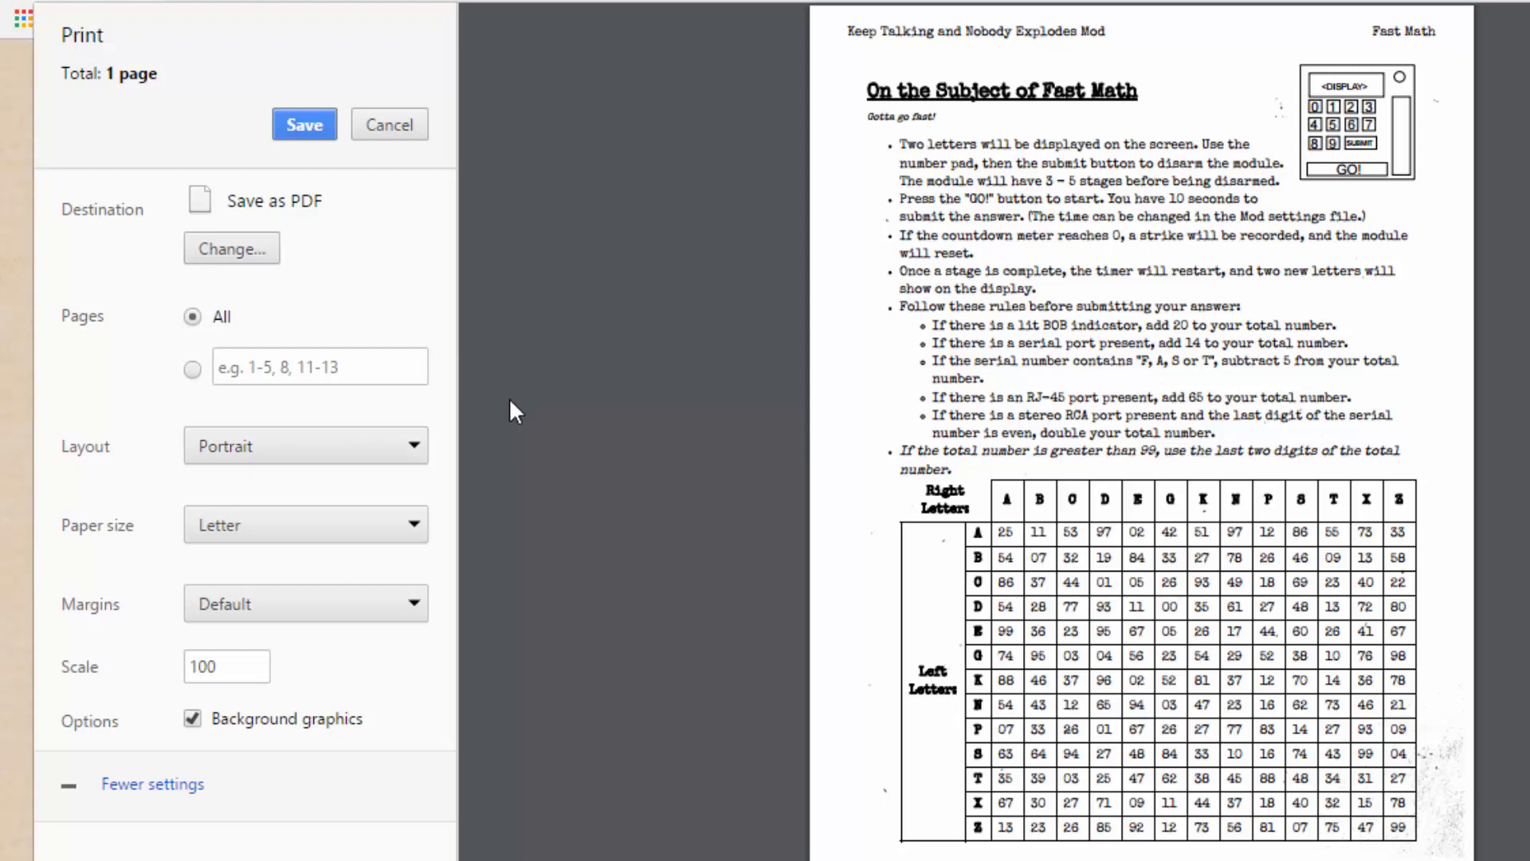
mouse_move(888, 479)
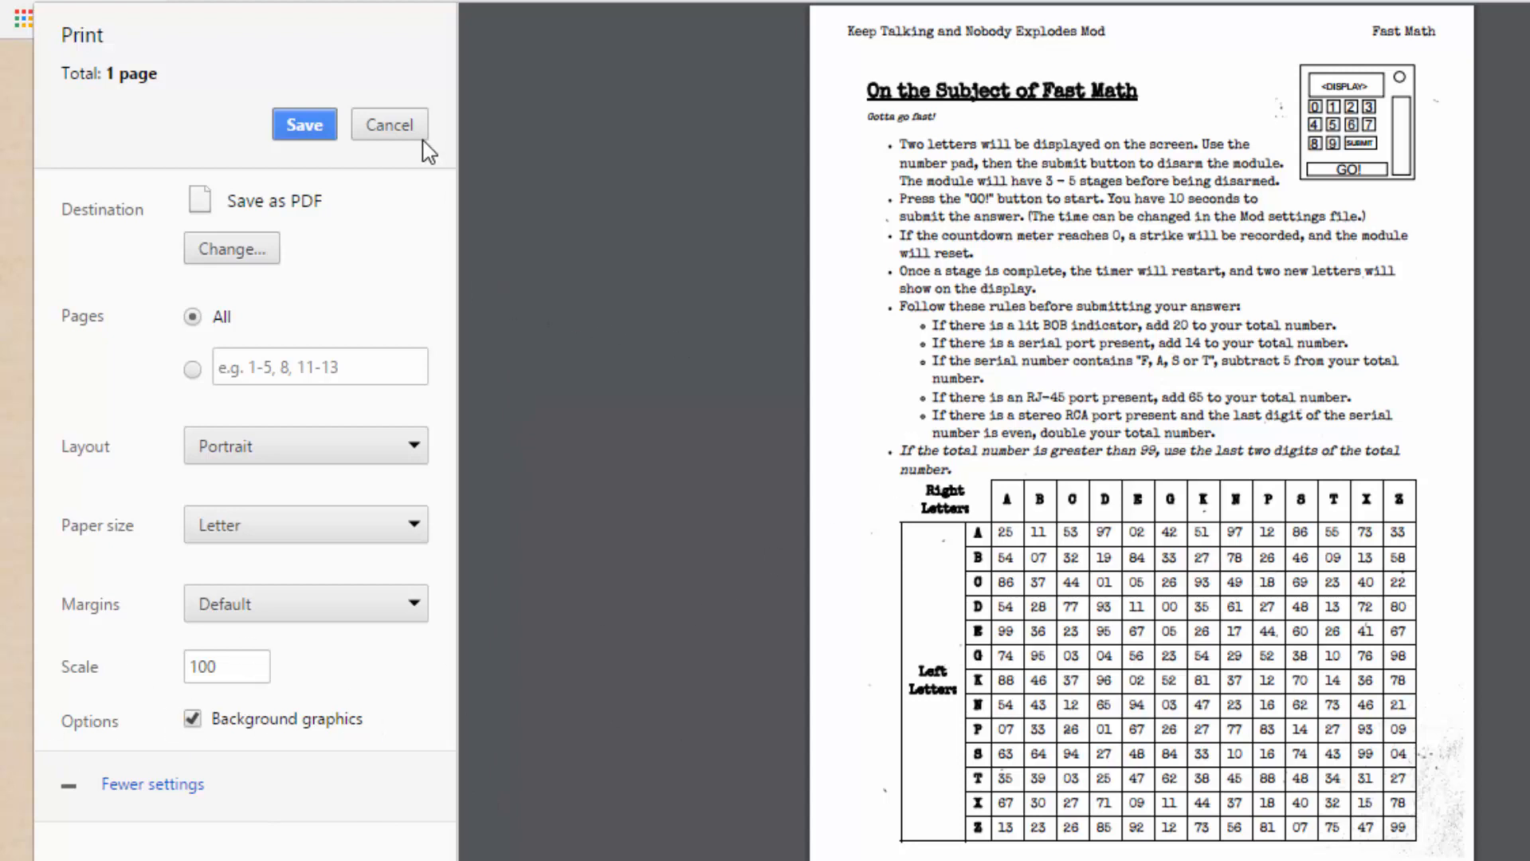
Step: Start saving the PDF and browse into Manual > pdfs > Modules
click(303, 124)
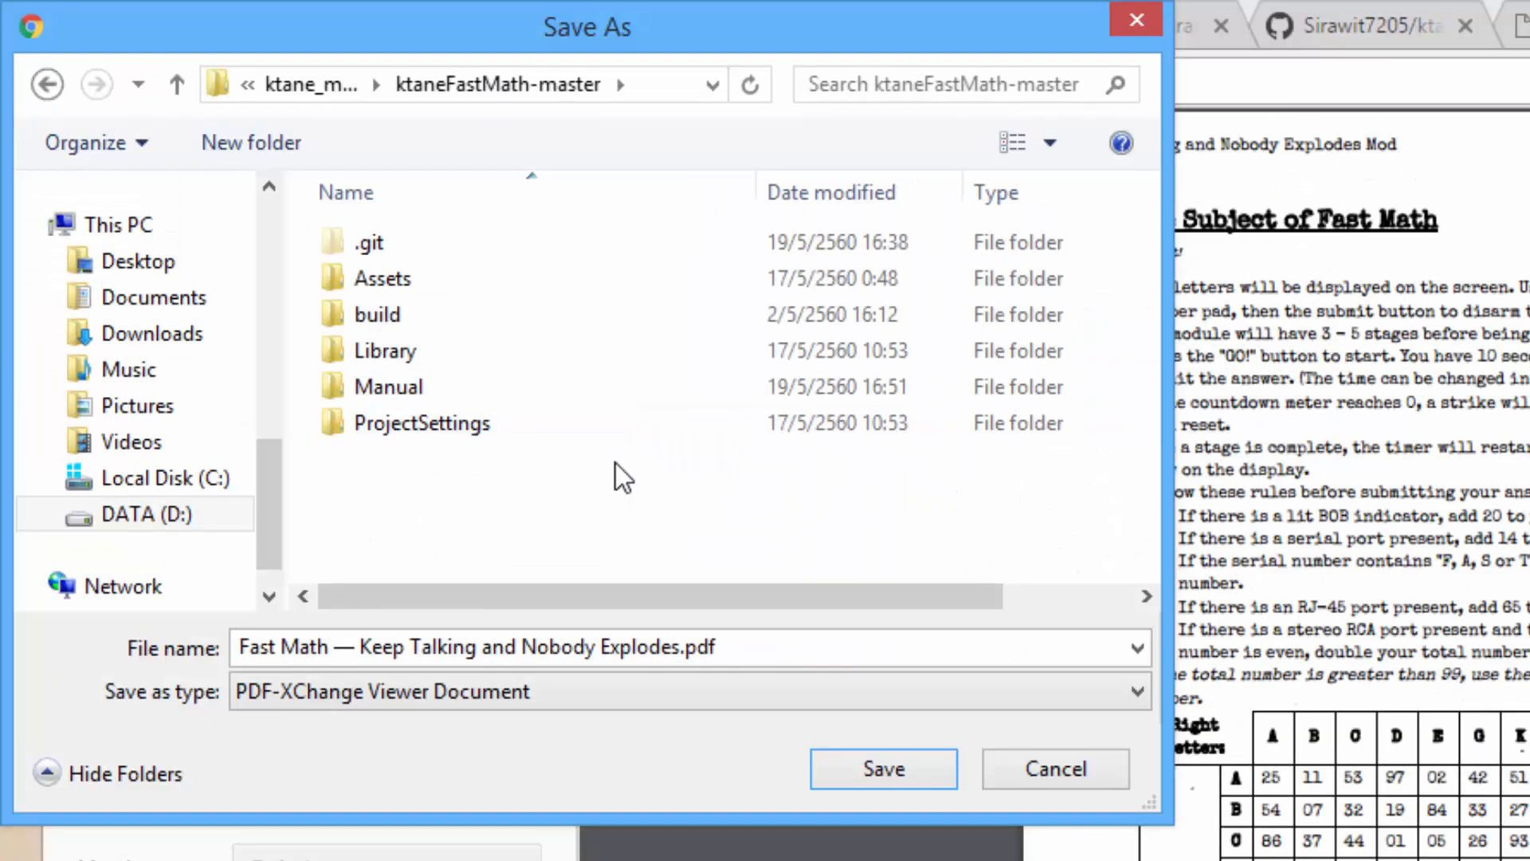
click(389, 386)
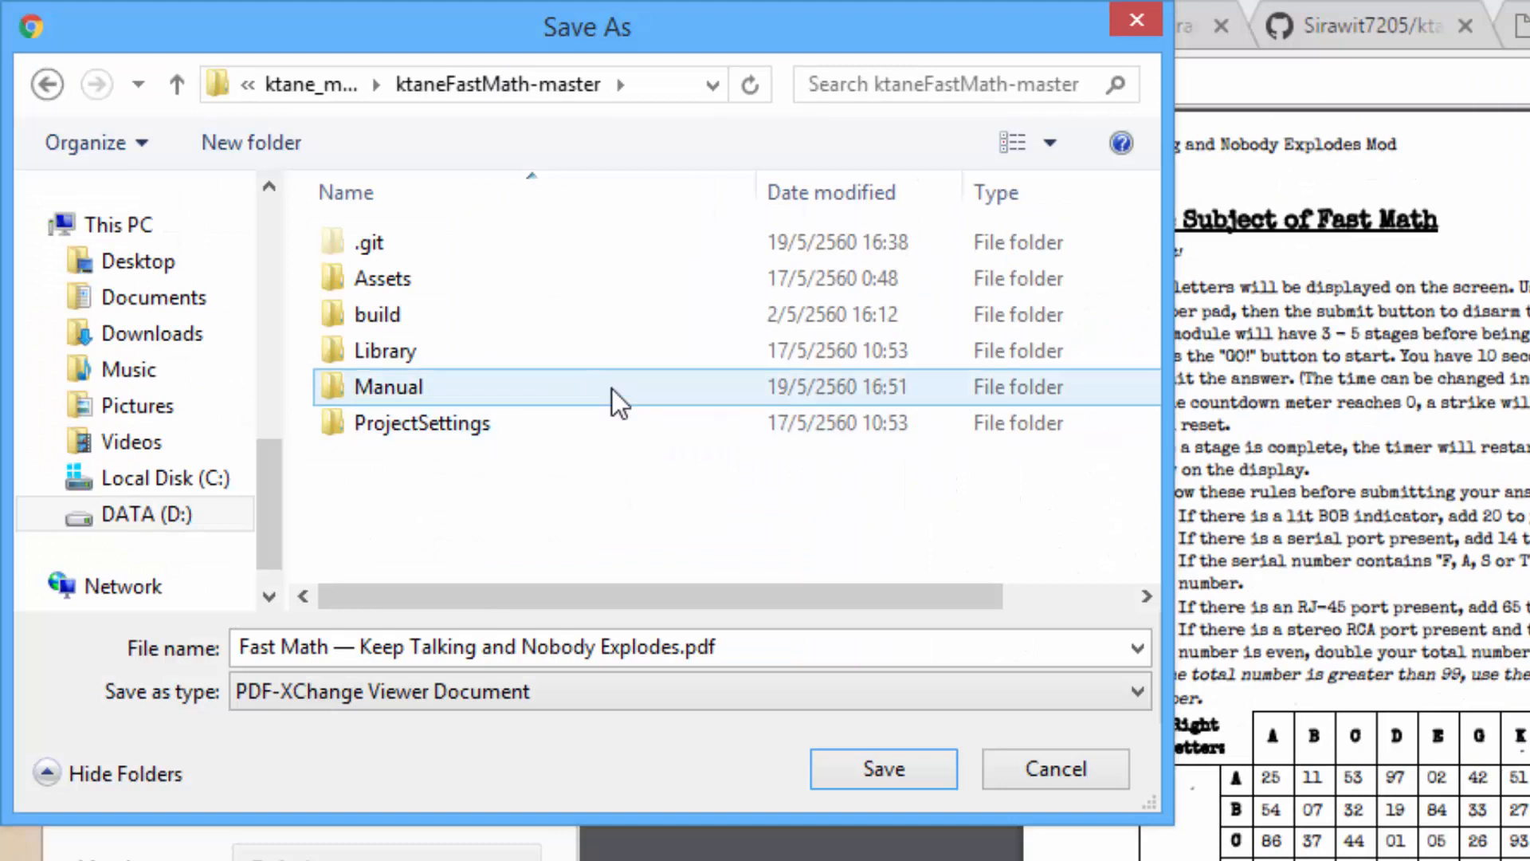
double_click(386, 386)
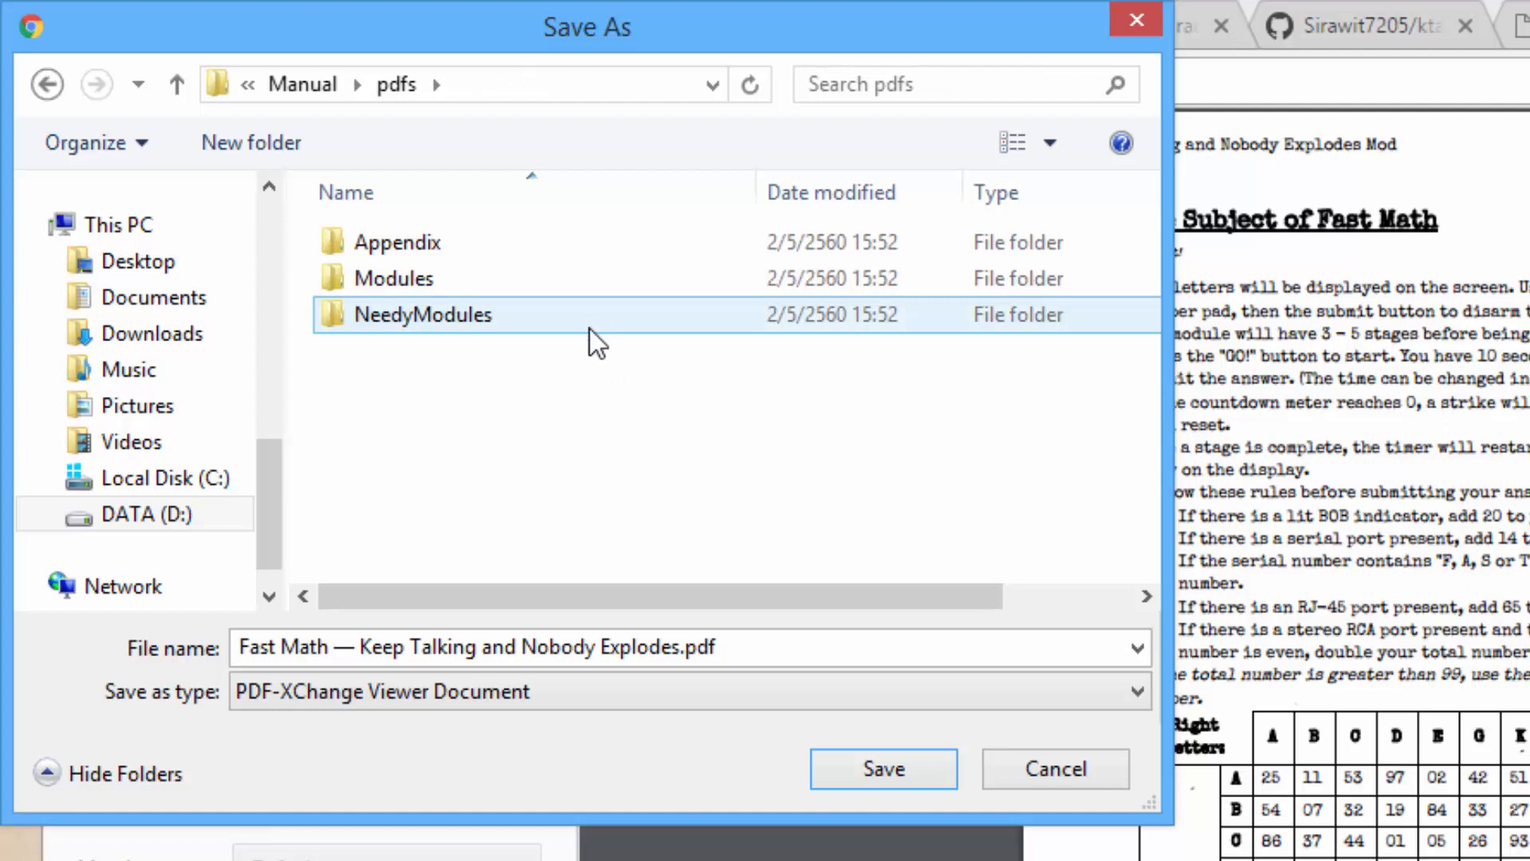
click(393, 277)
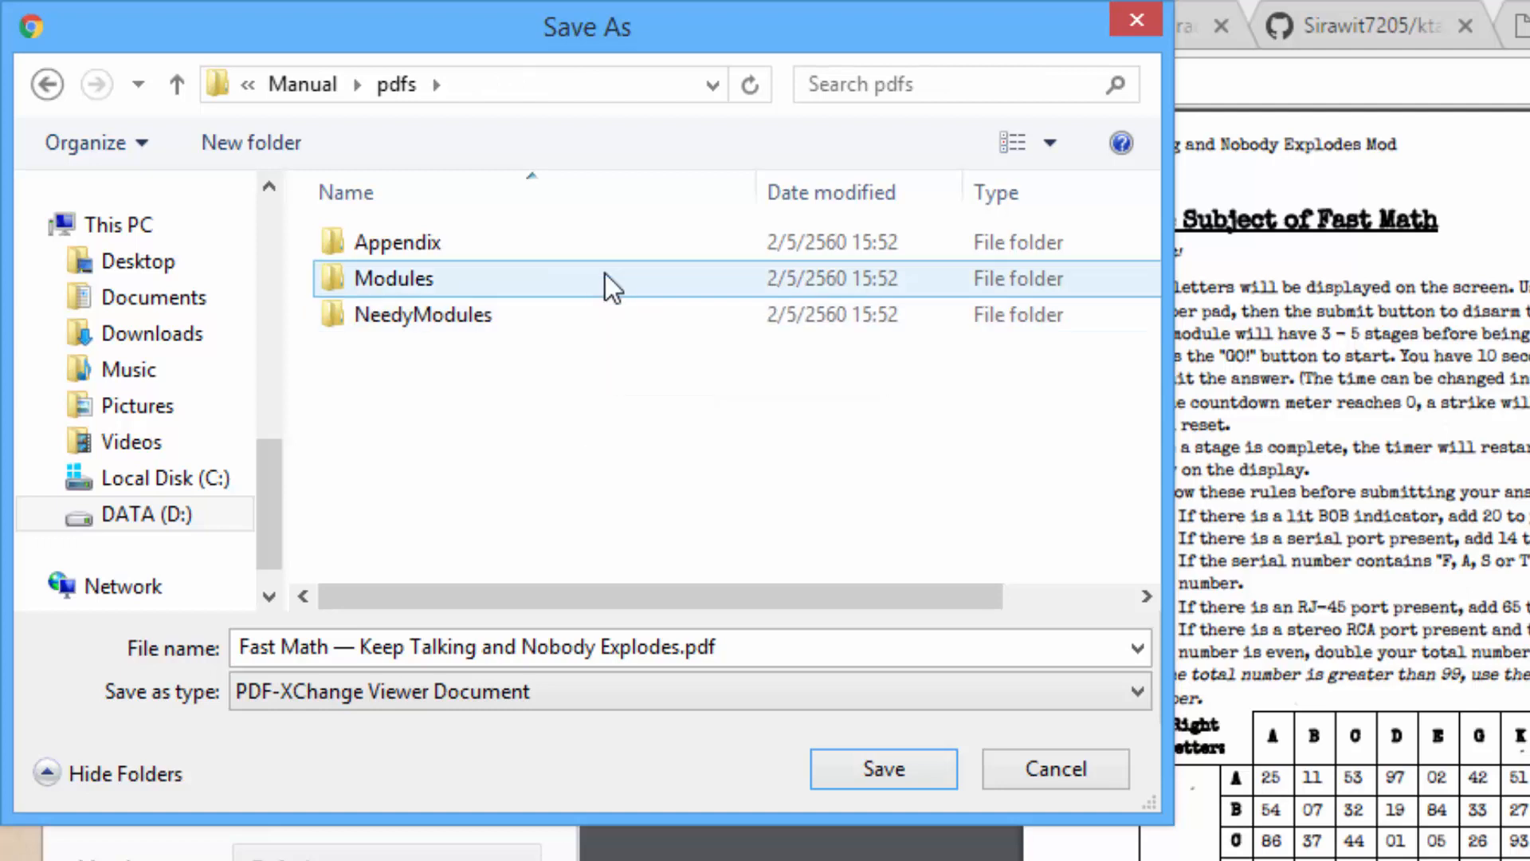
click(423, 314)
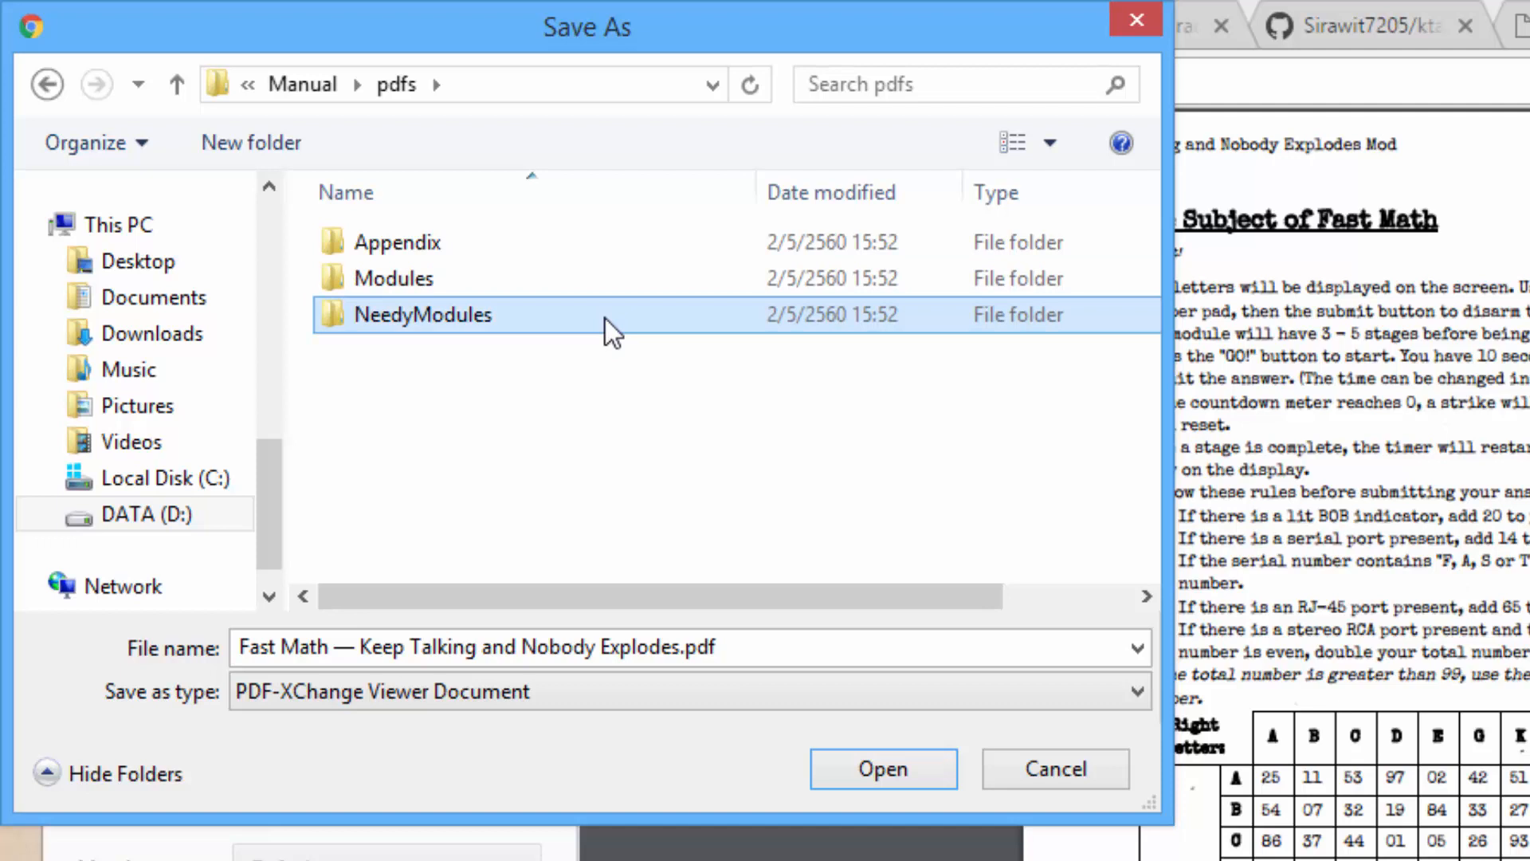
click(394, 277)
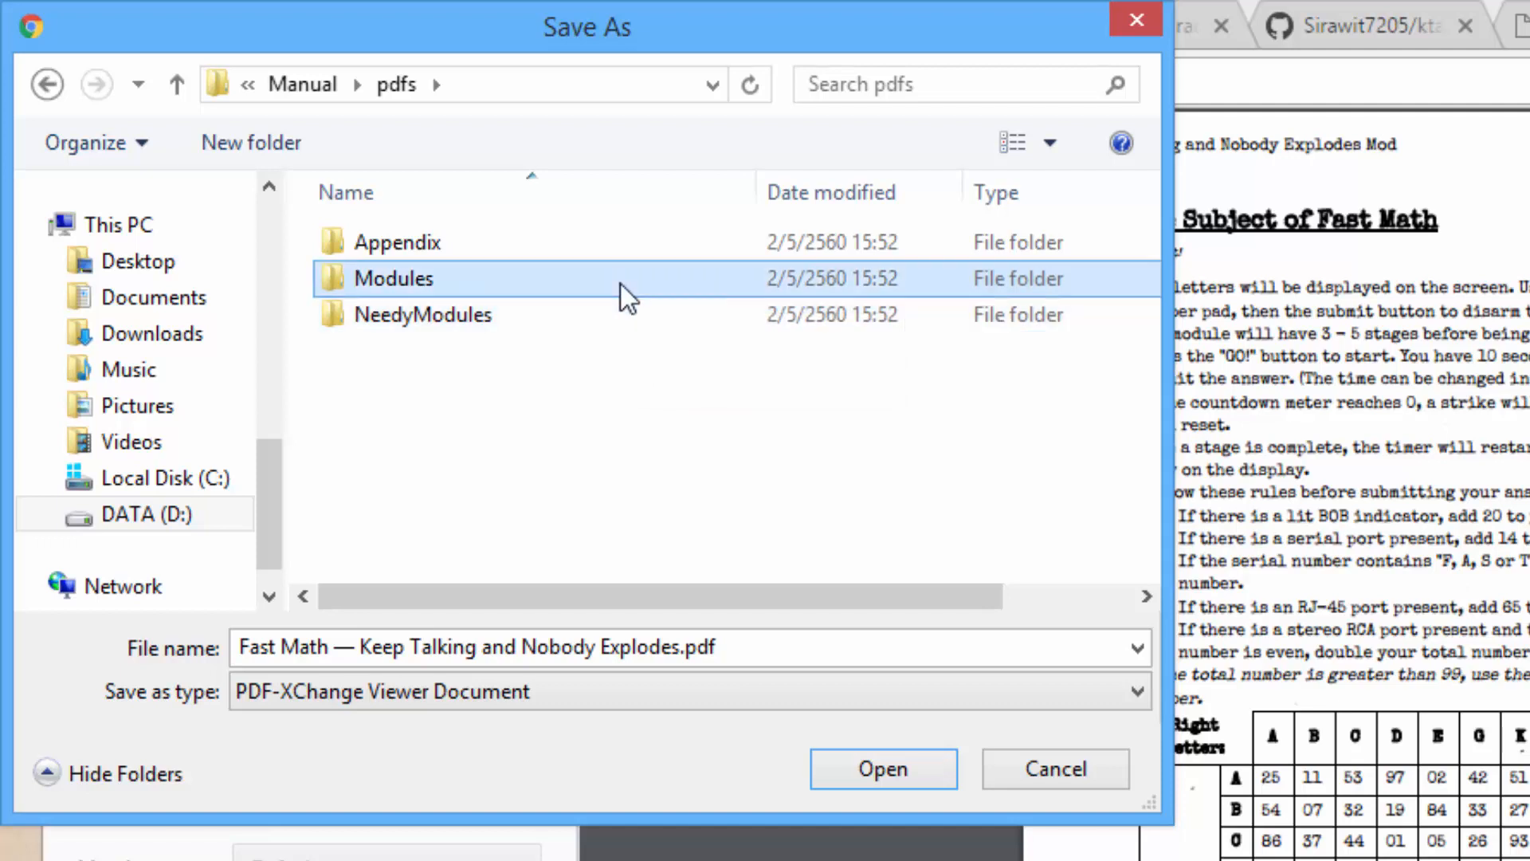
double_click(393, 278)
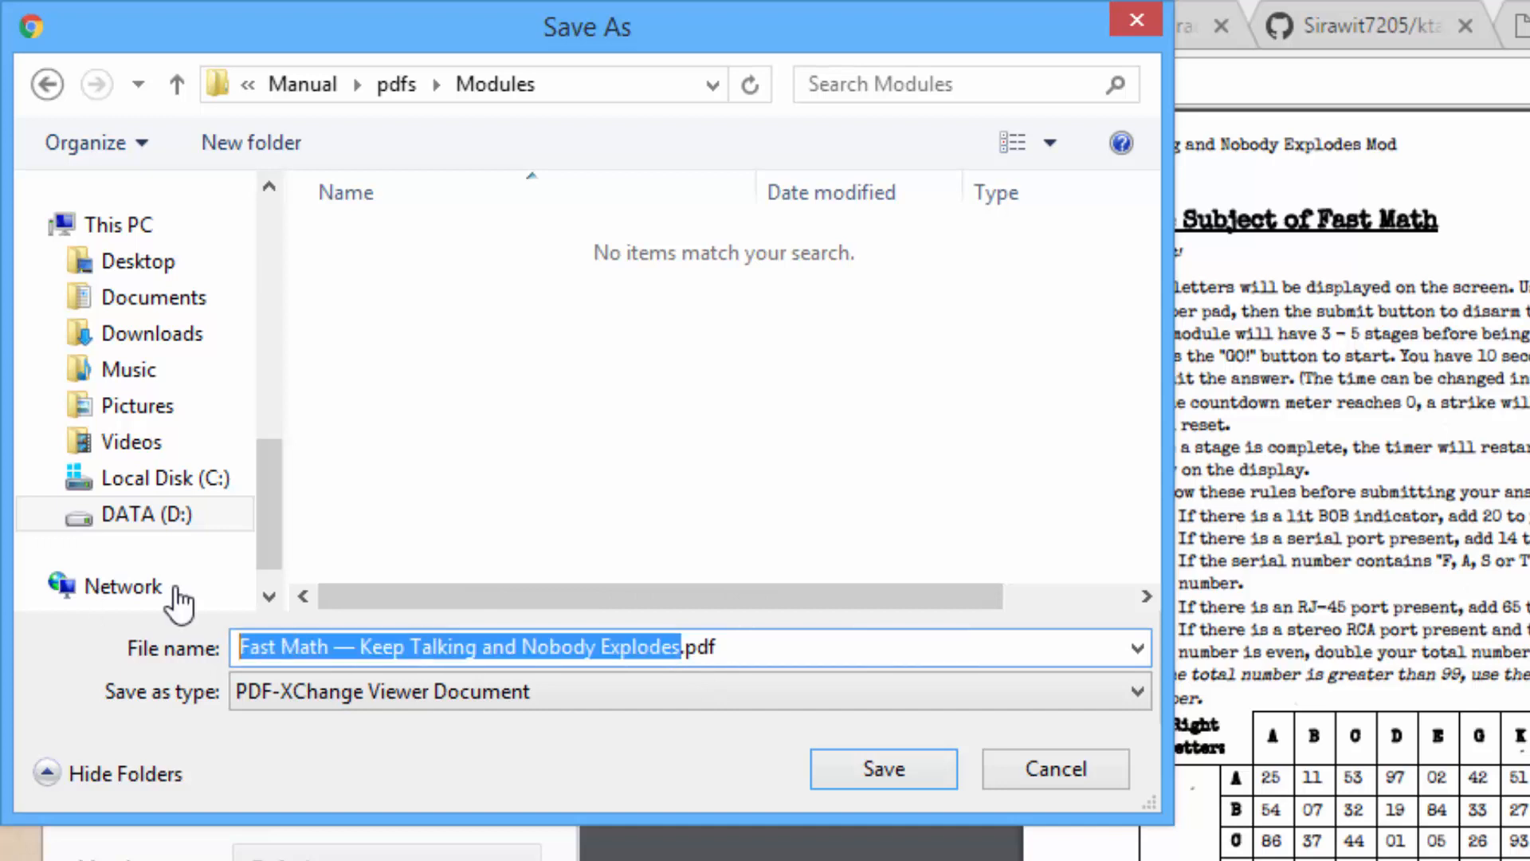
Step: Name the file fastMath and save it as fastMath.pdf in Modules
text(fa.pdf)
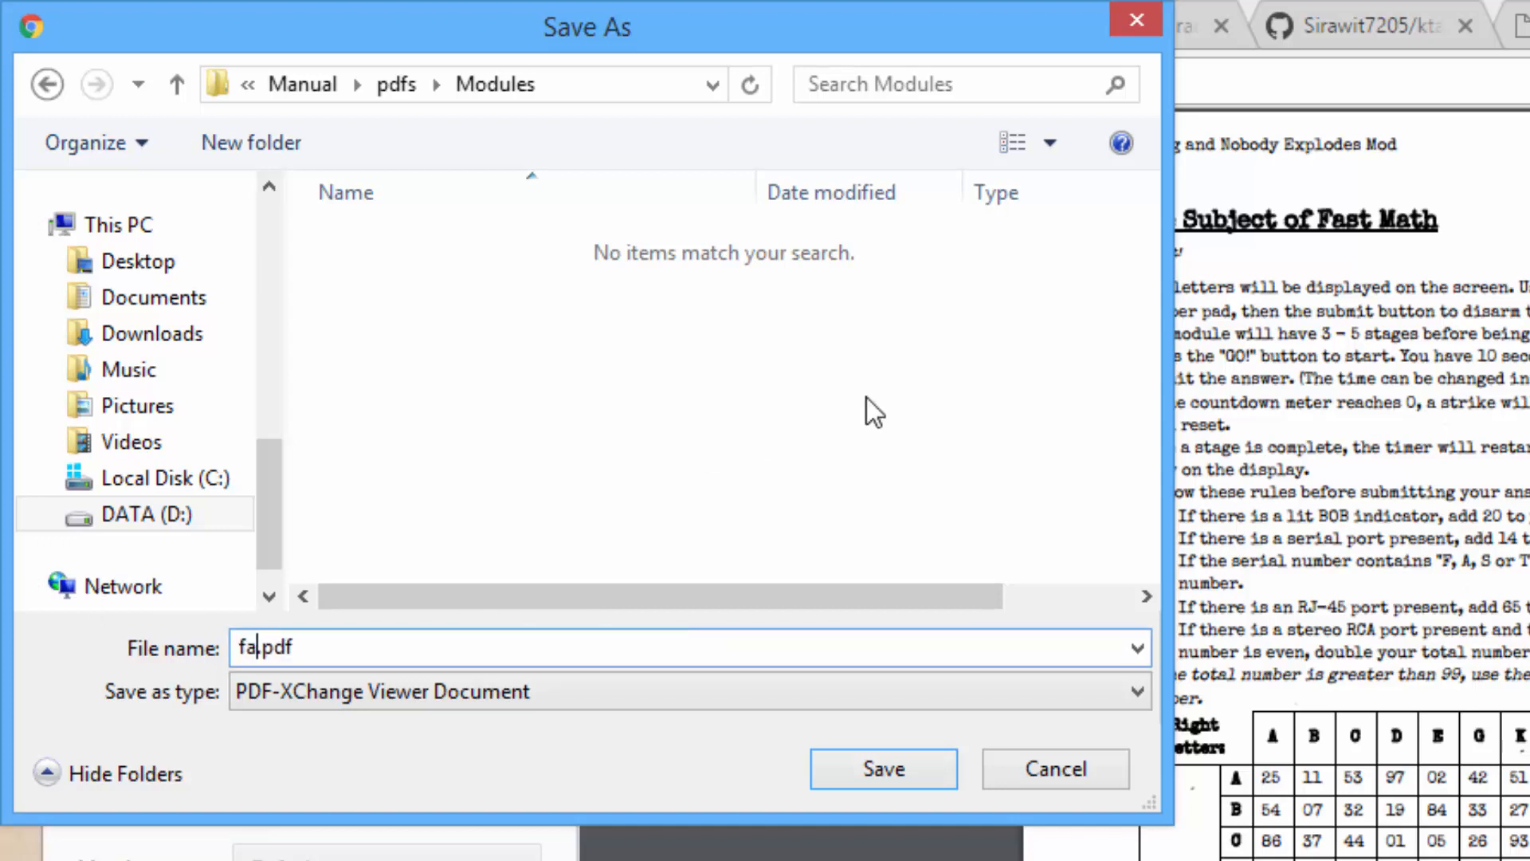
text(stMath)
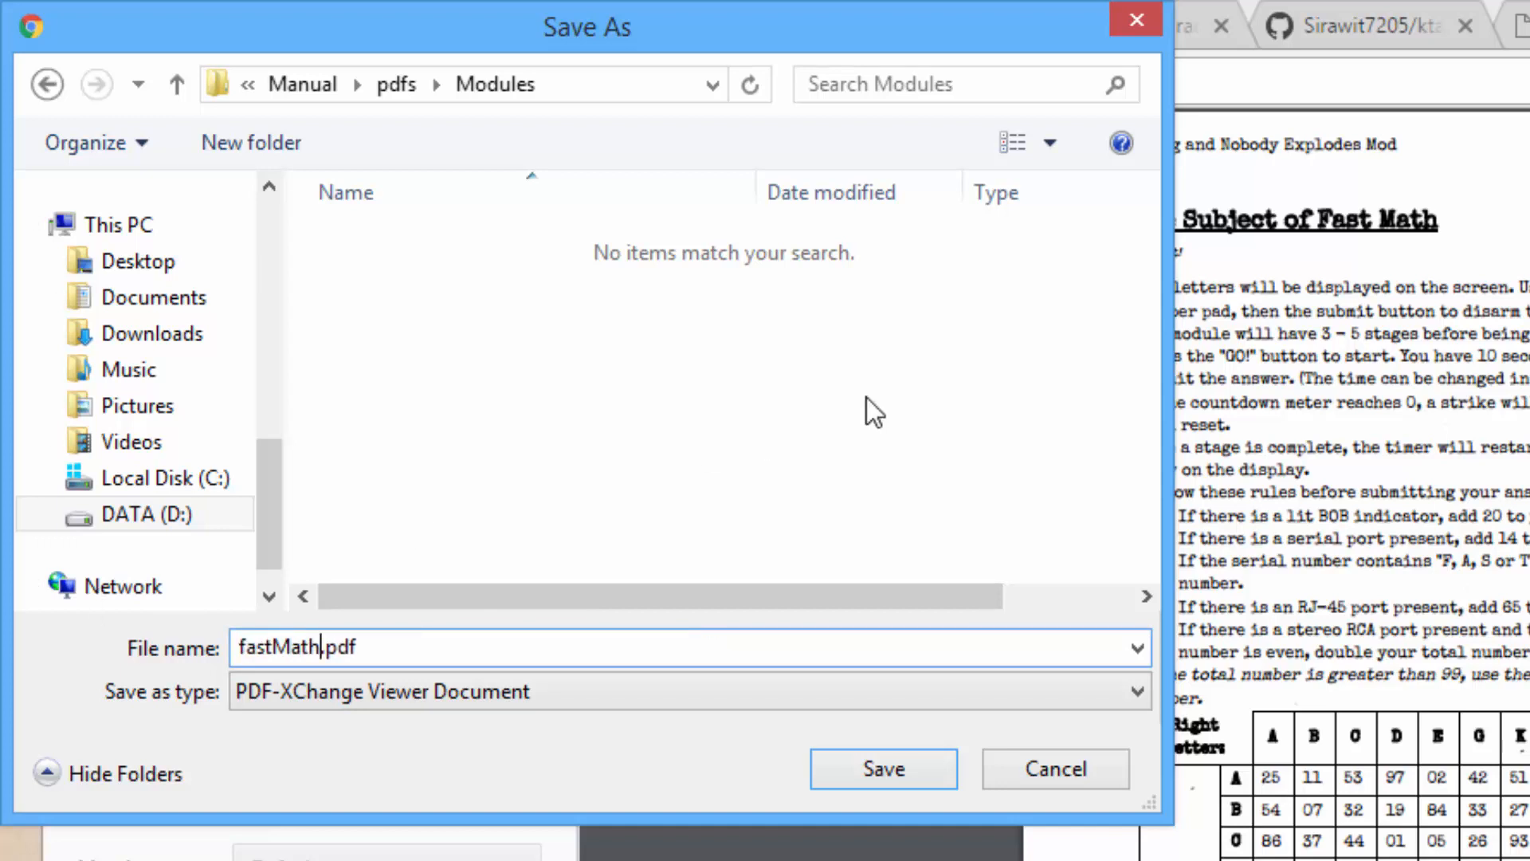
click(882, 768)
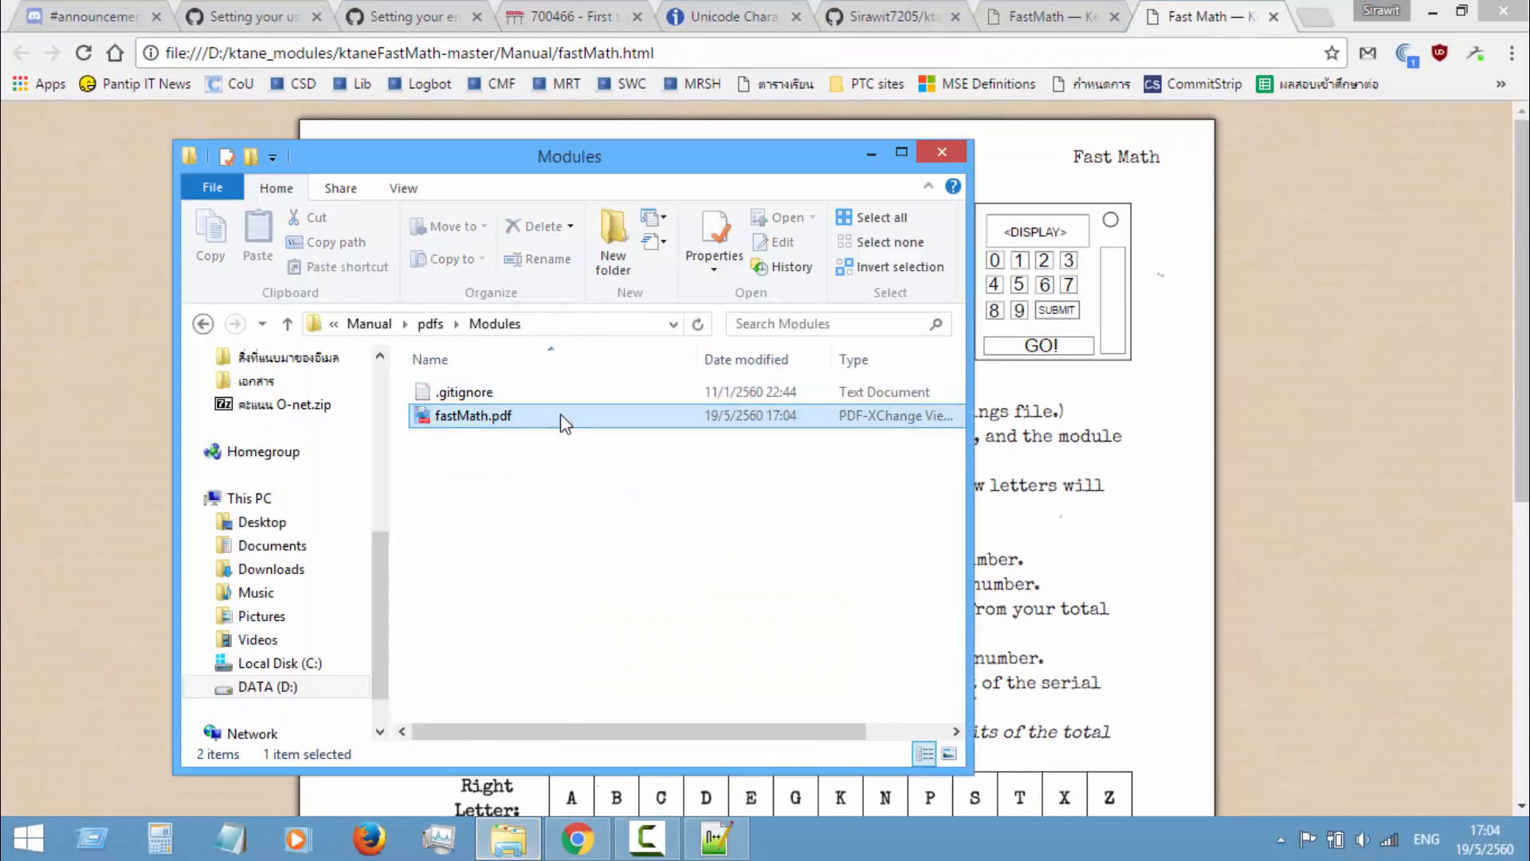
double_click(472, 414)
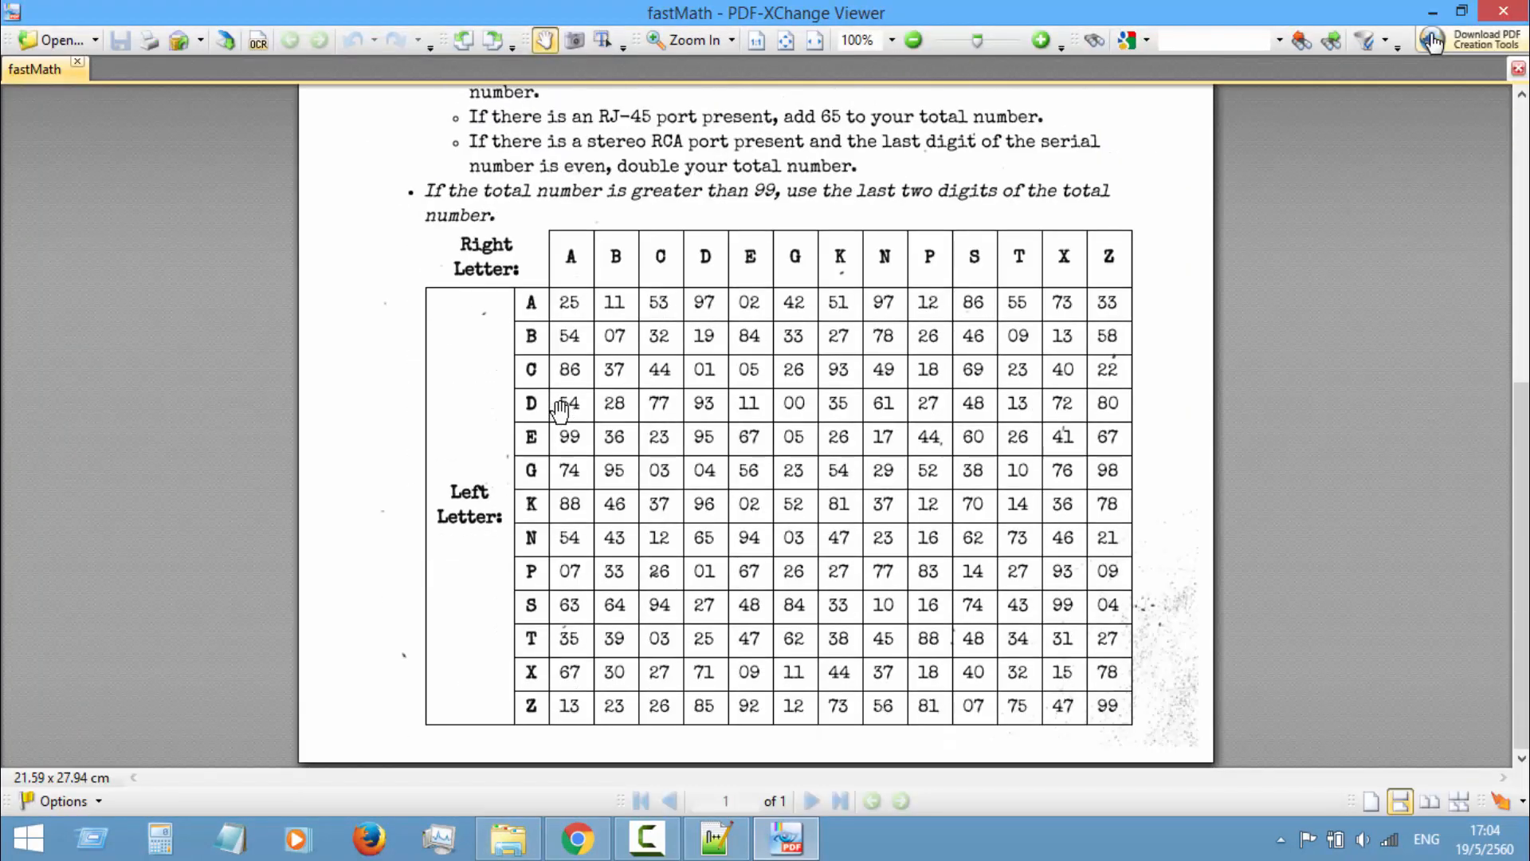
scroll(up, 3)
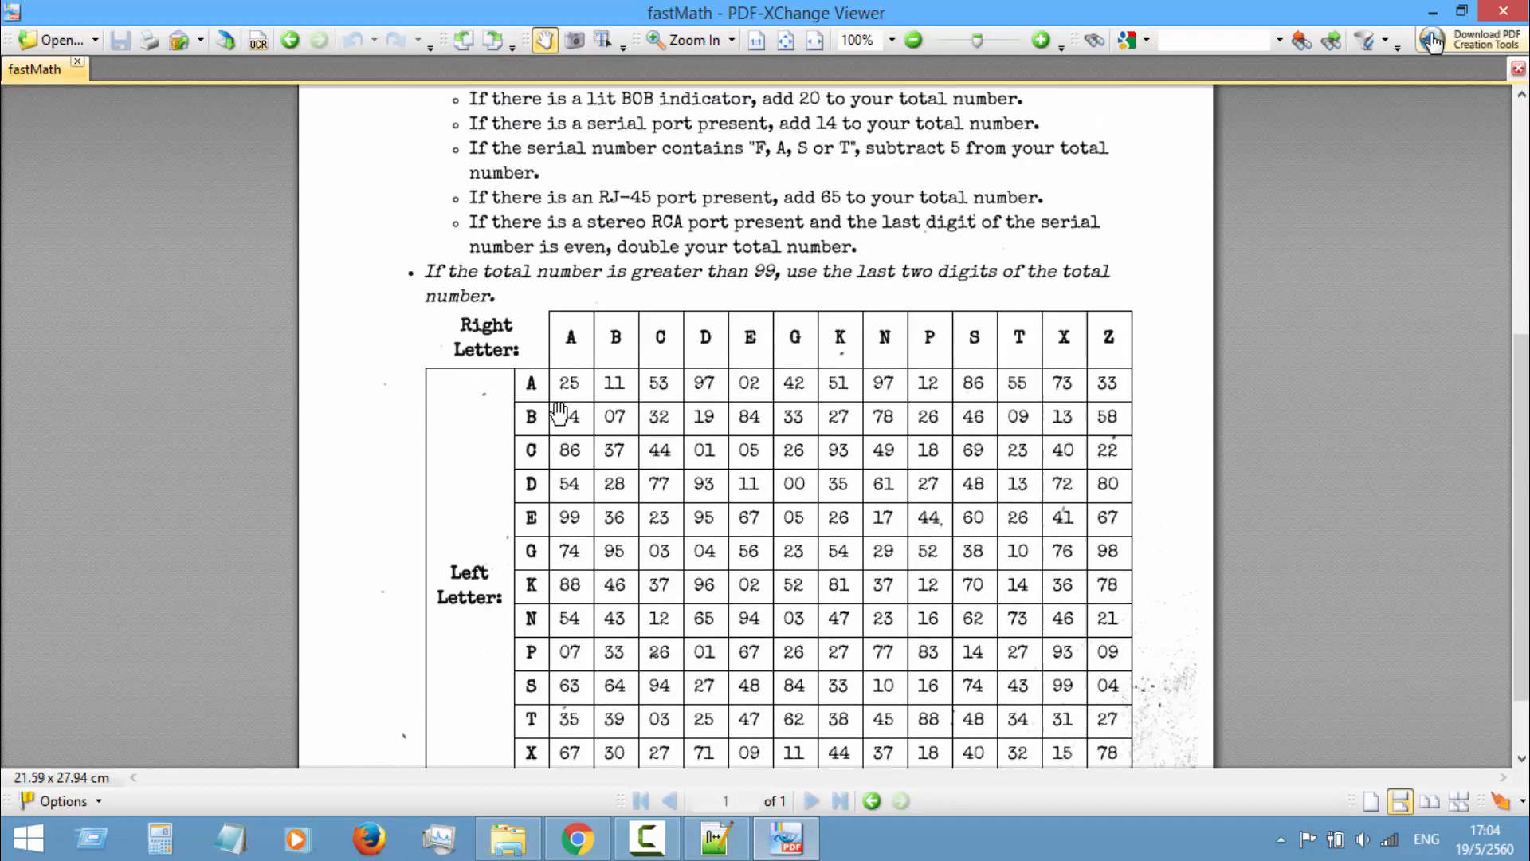
scroll(down, 3)
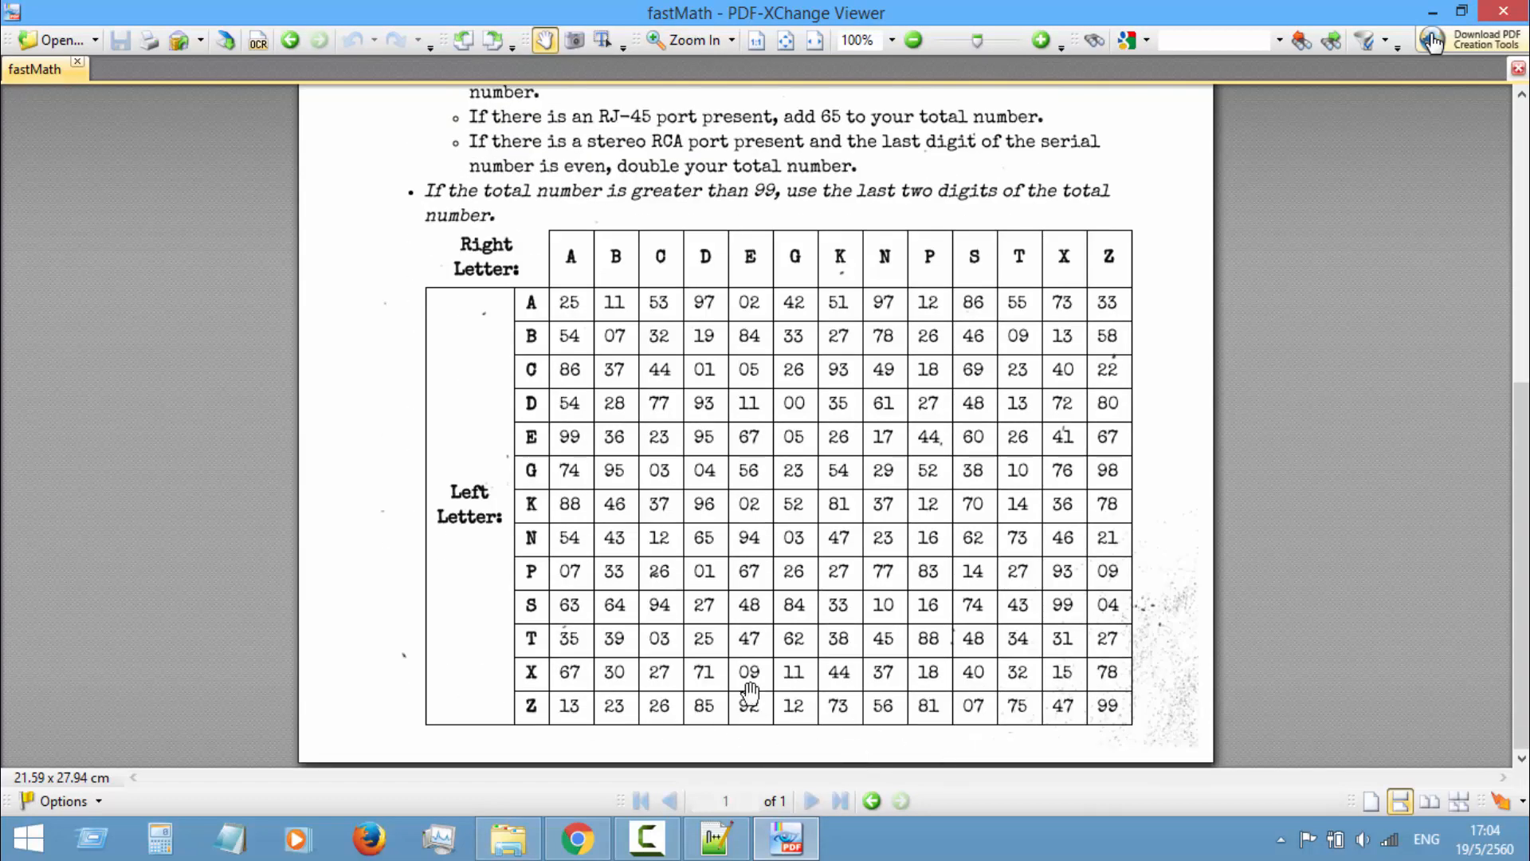
scroll(up, 3)
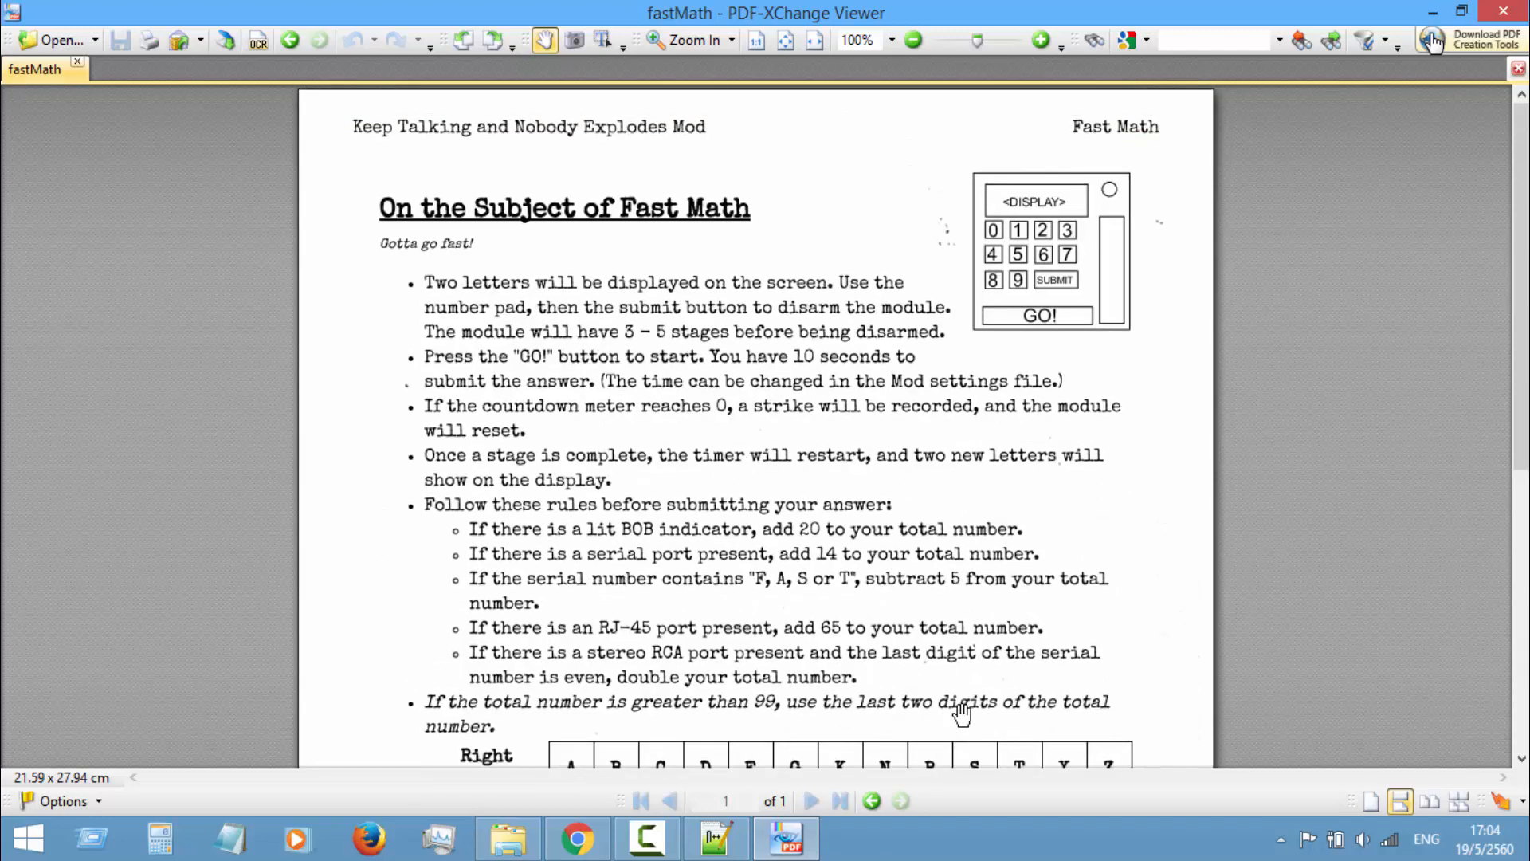
scroll(down, 3)
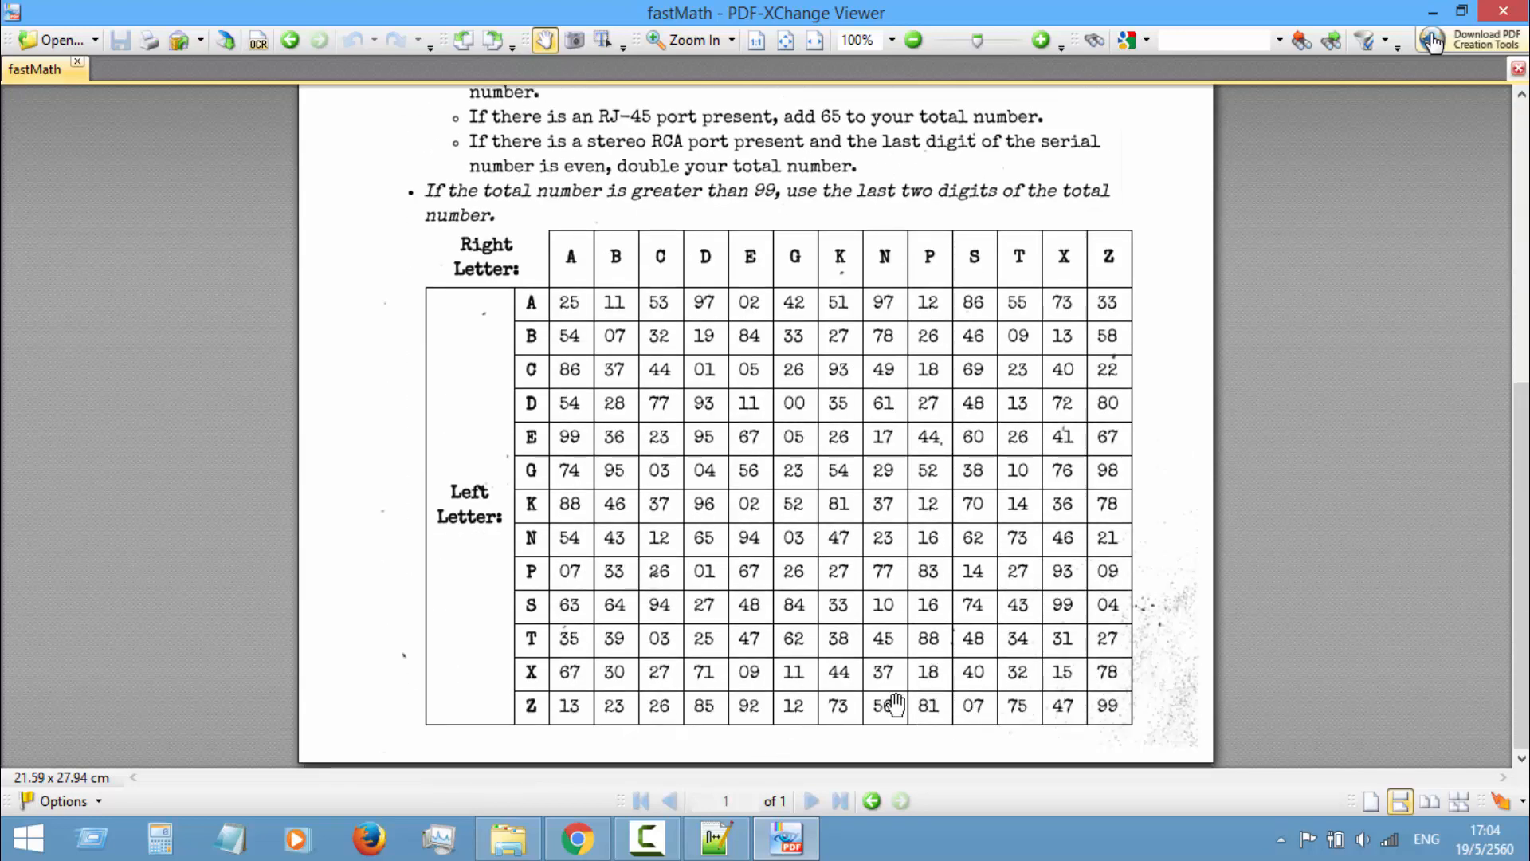
scroll(up, 3)
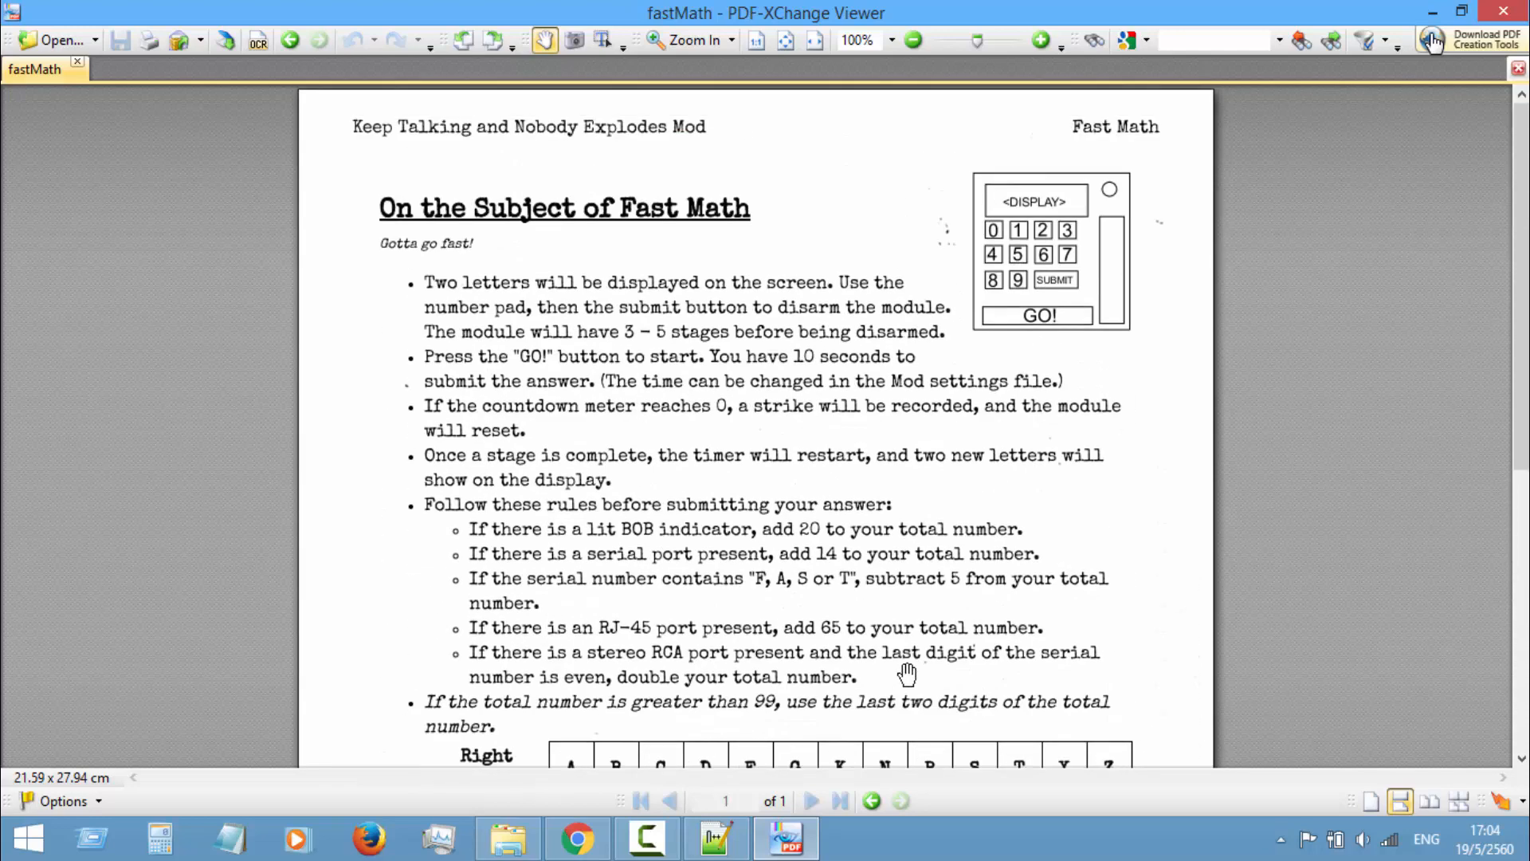
mouse_move(763, 745)
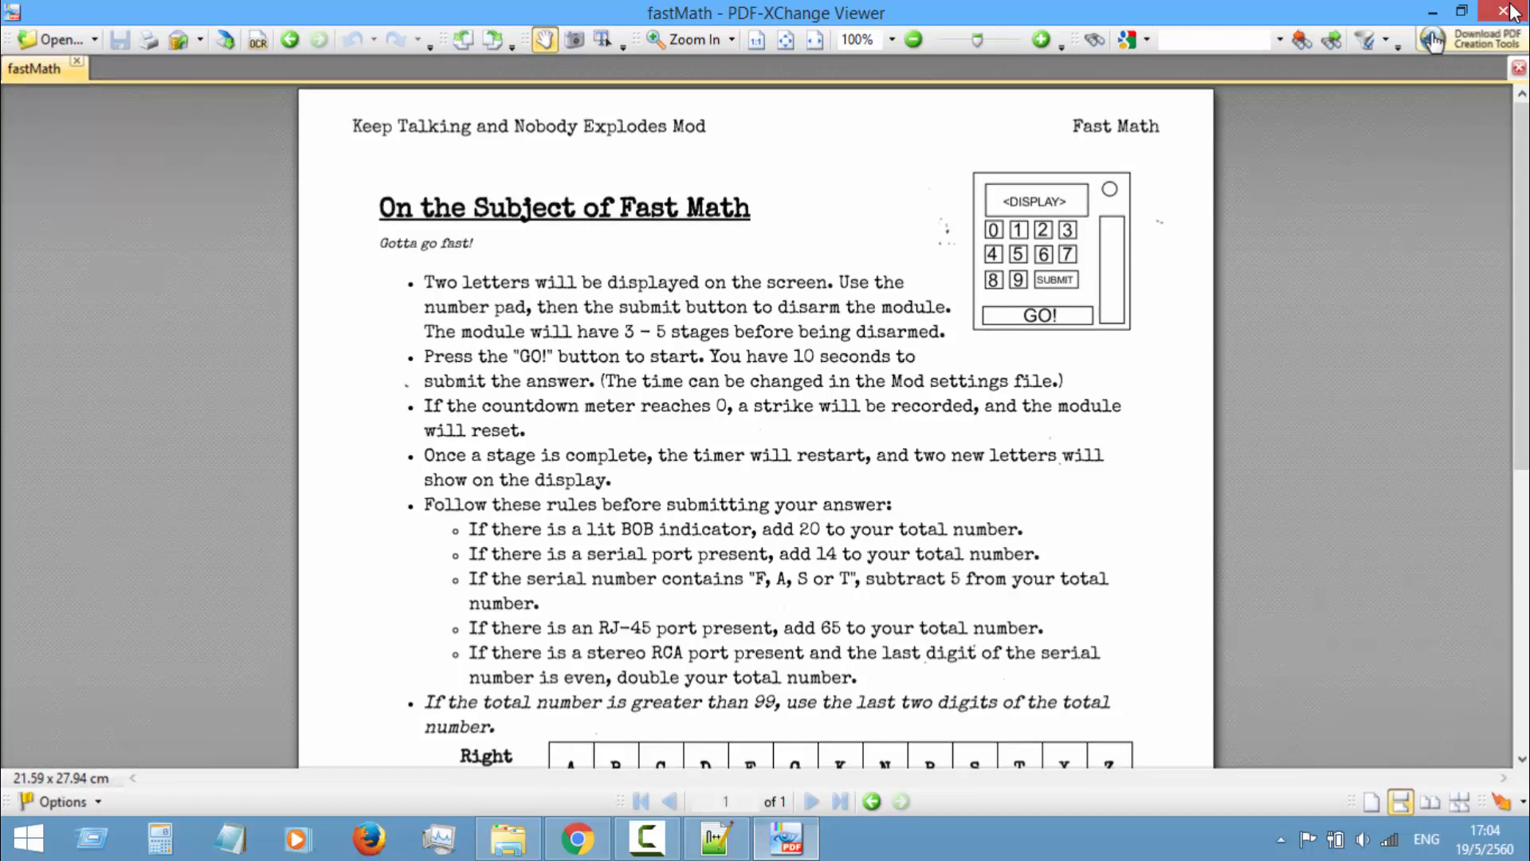
click(1511, 11)
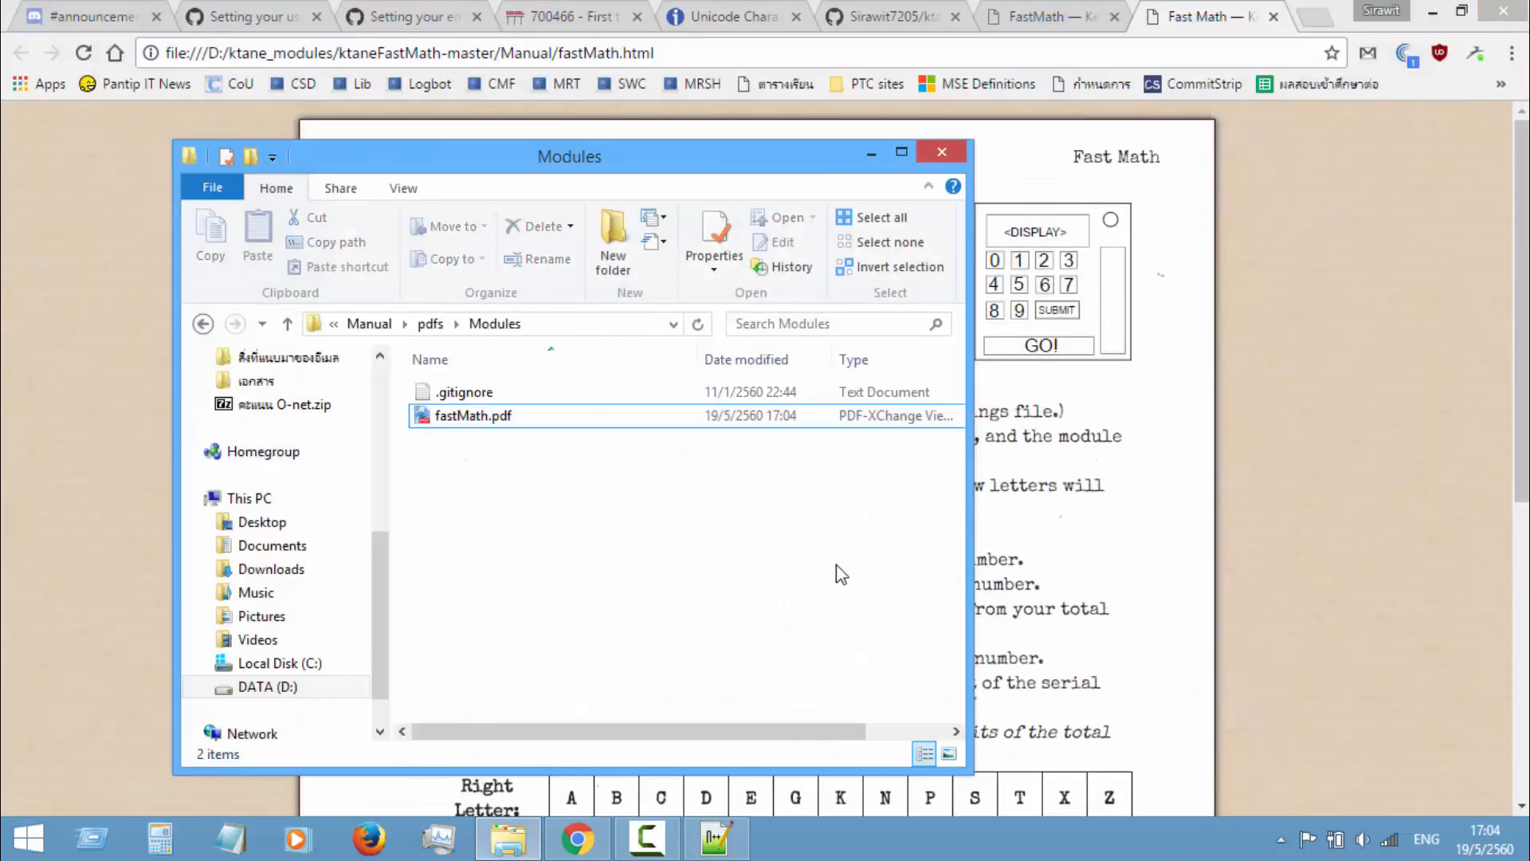